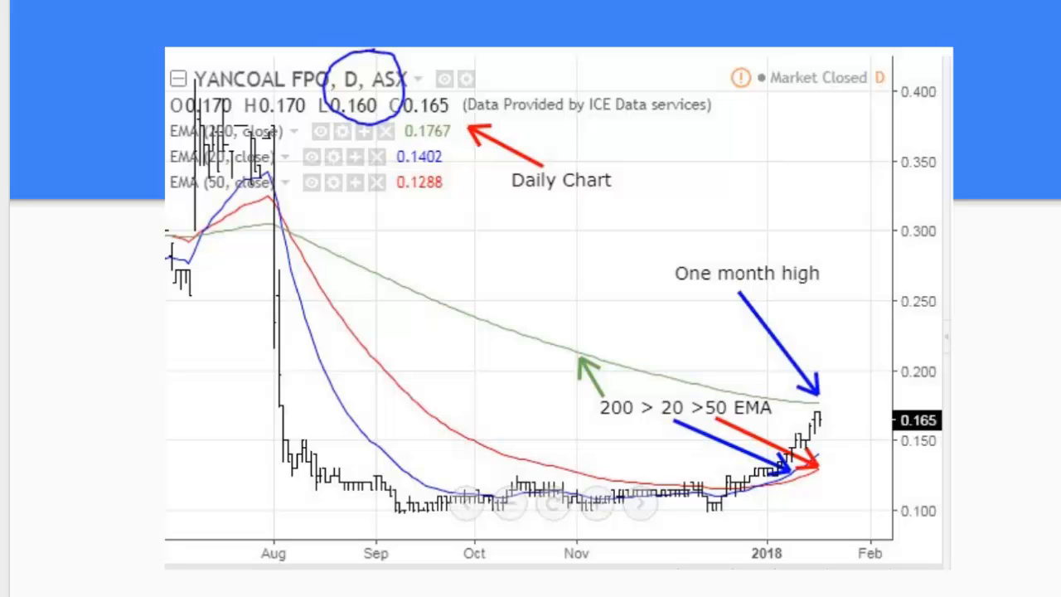
pyautogui.moveTo(304, 255)
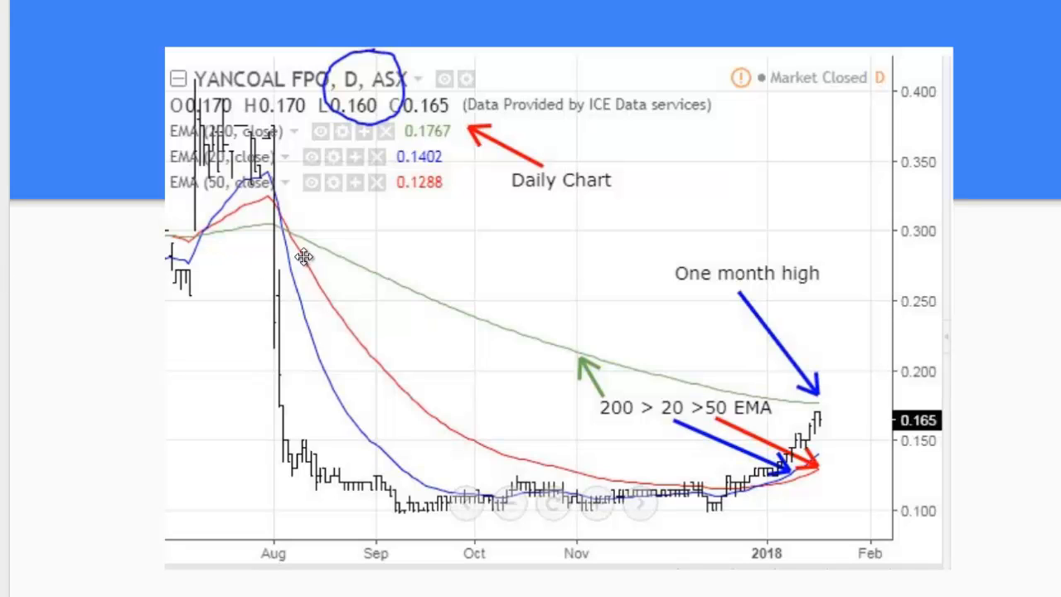
pyautogui.moveTo(302, 86)
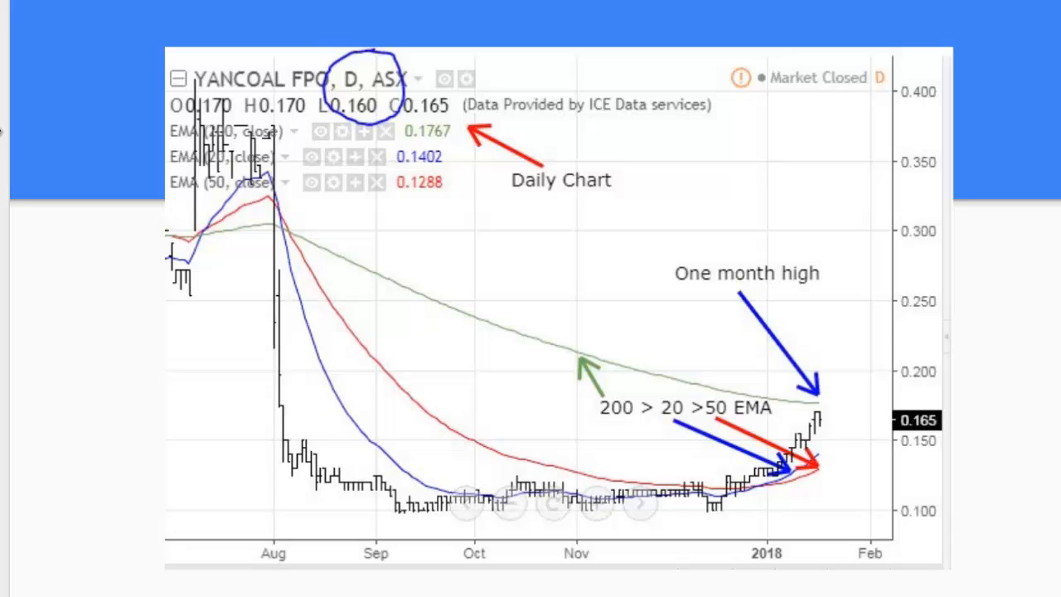
pyautogui.moveTo(323, 107)
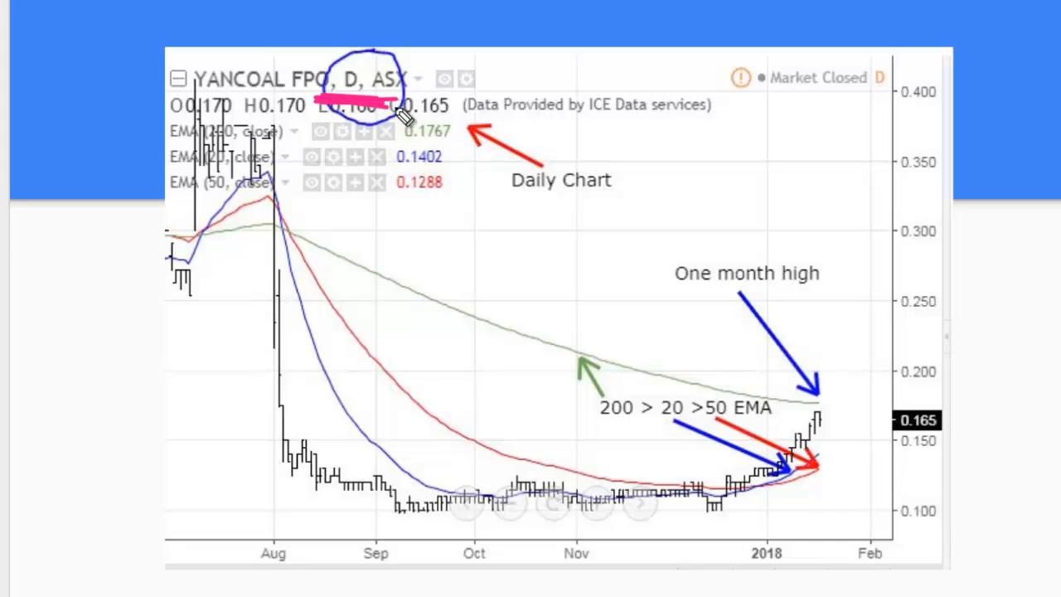
# Step: Underline the OHLC price values on the Yancoal chart slide with the pen
pyautogui.moveTo(511, 201); pyautogui.dragTo(600, 200)
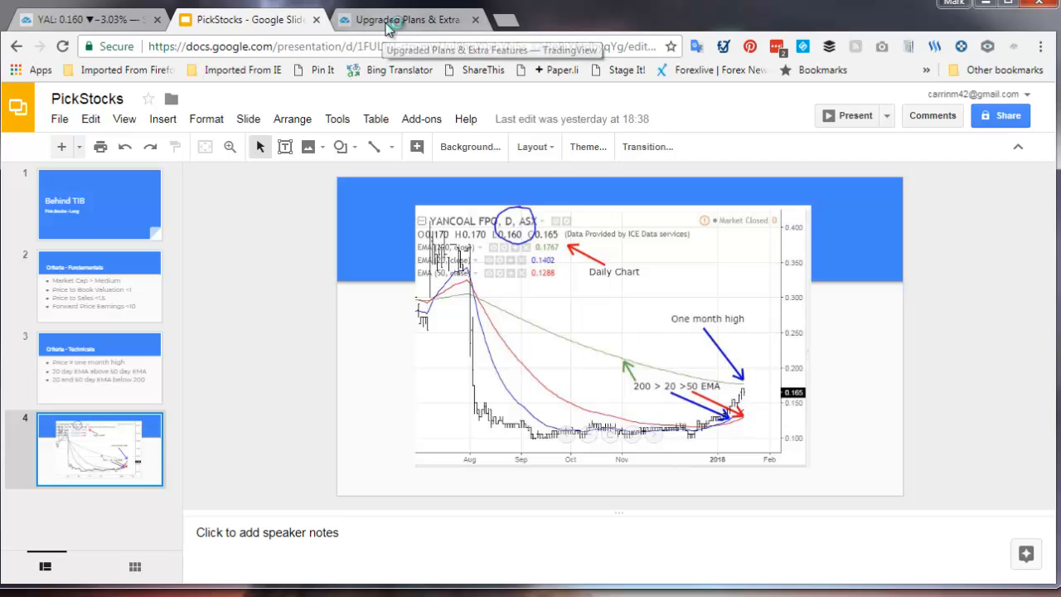
# Step: Show the PRO, PRO+ and PREMIUM monthly price cards on the upgraded plans page
pyautogui.click(406, 20)
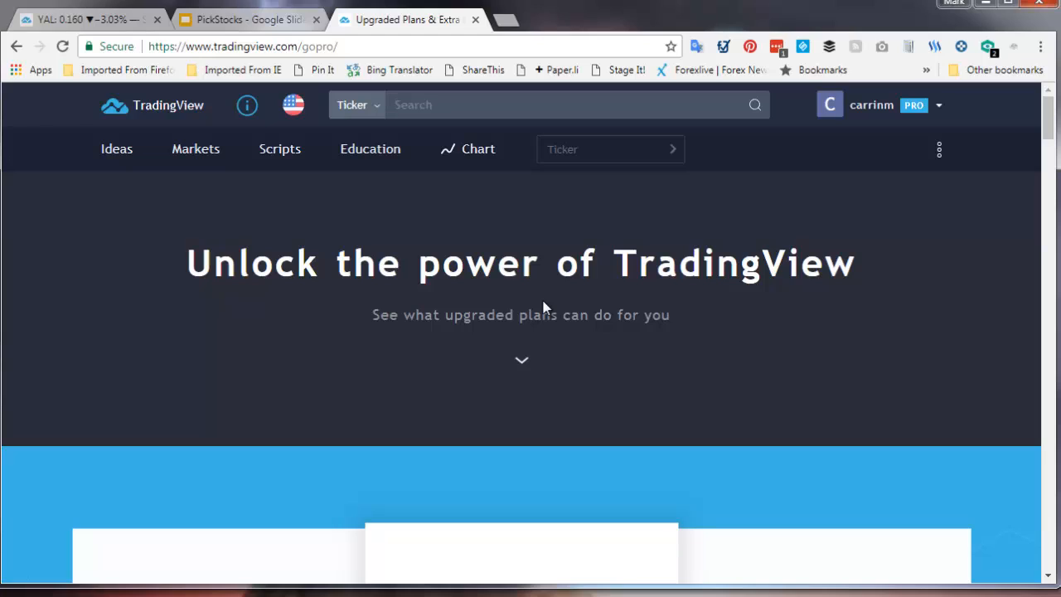
pyautogui.click(547, 104)
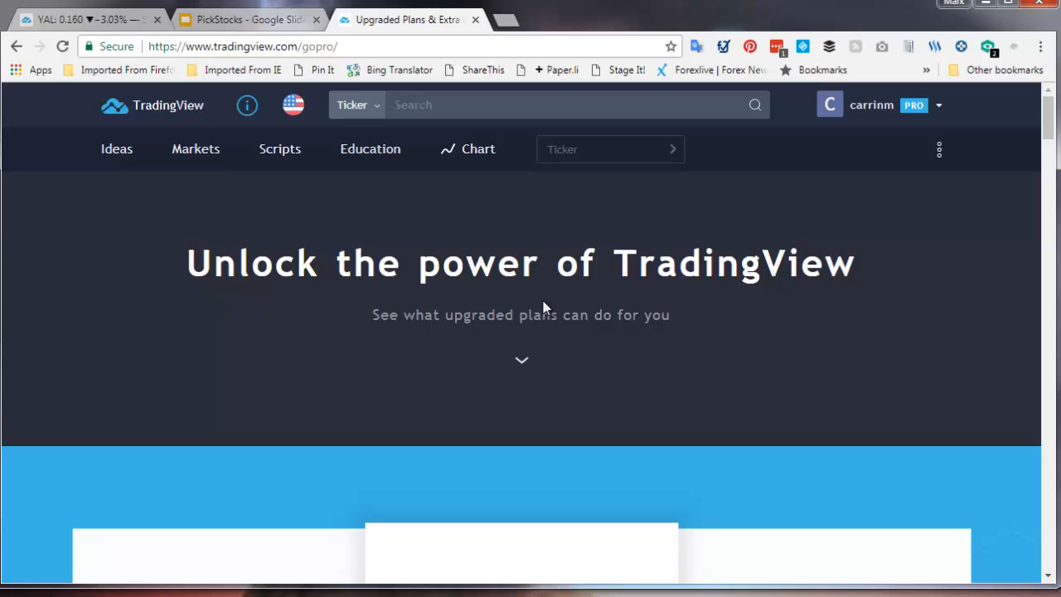
pyautogui.moveTo(1050, 124)
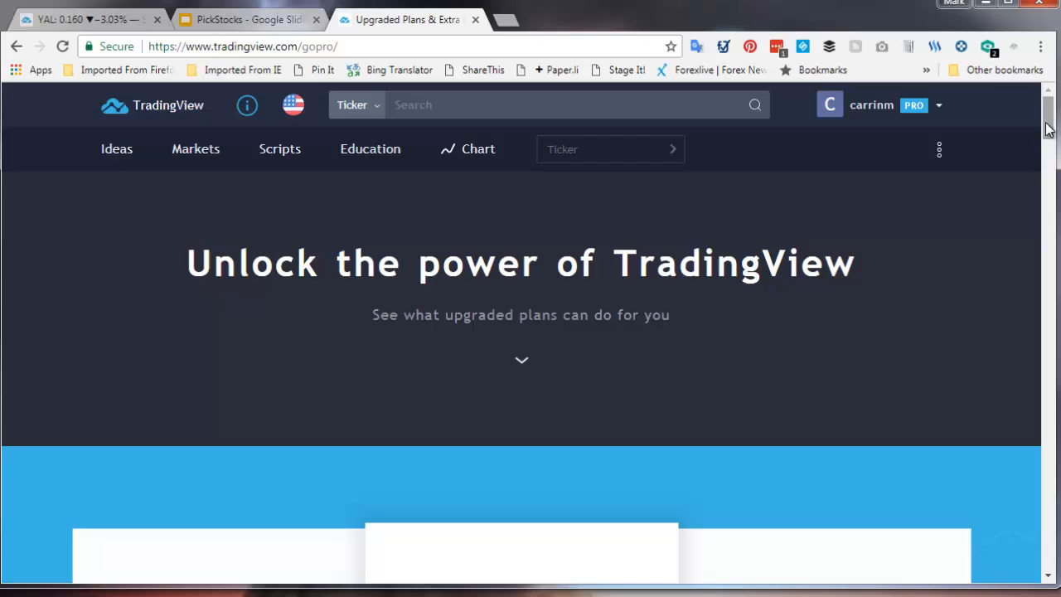
pyautogui.scroll(-3)
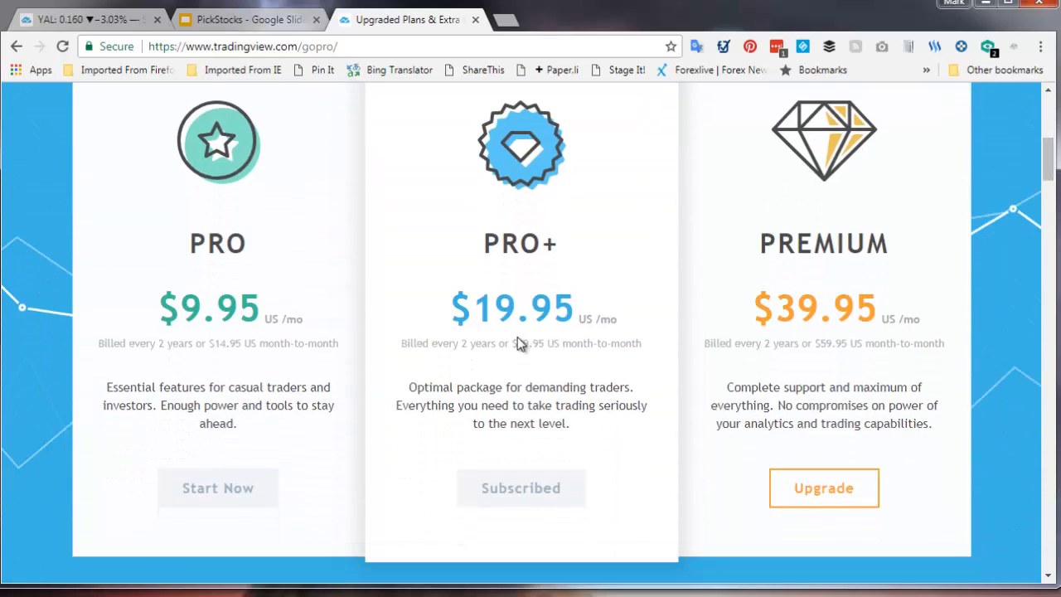
pyautogui.moveTo(546, 342)
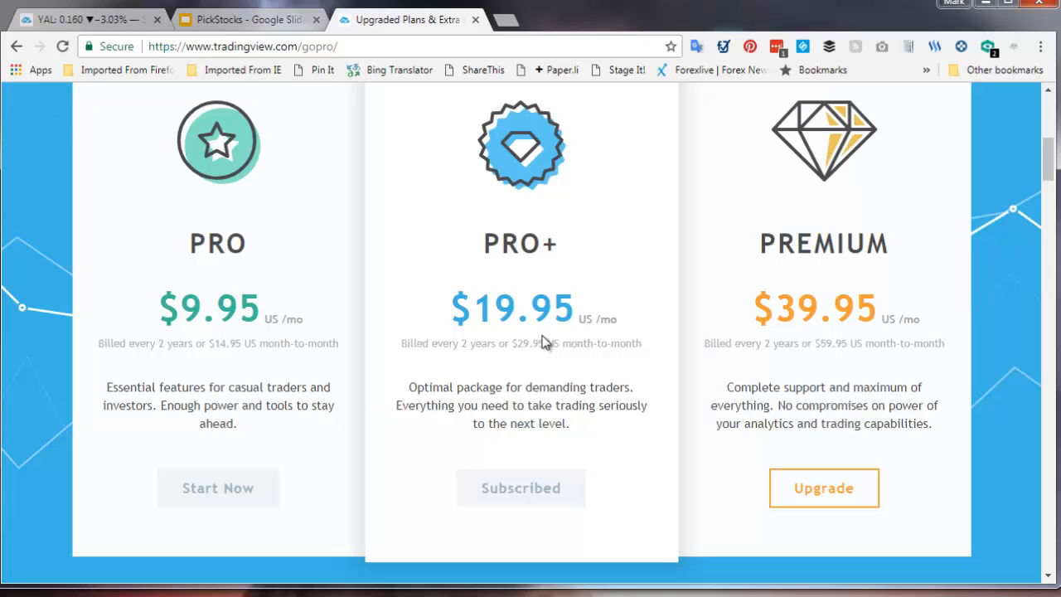
pyautogui.moveTo(1046, 157)
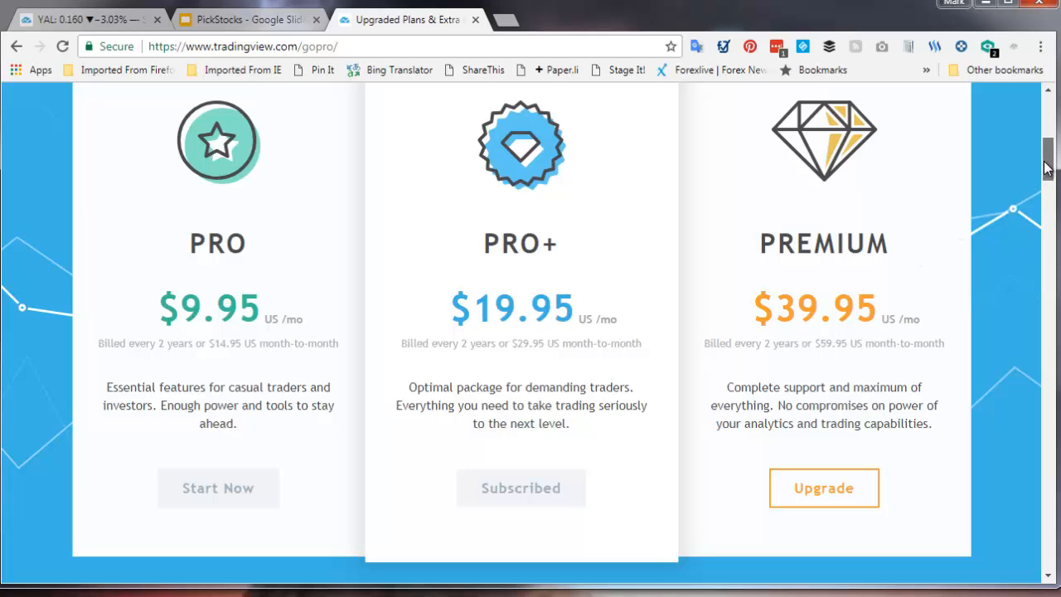
# Step: Scroll through the Compare Plans table down to the Stock screener row and back to billing
pyautogui.scroll(-3)
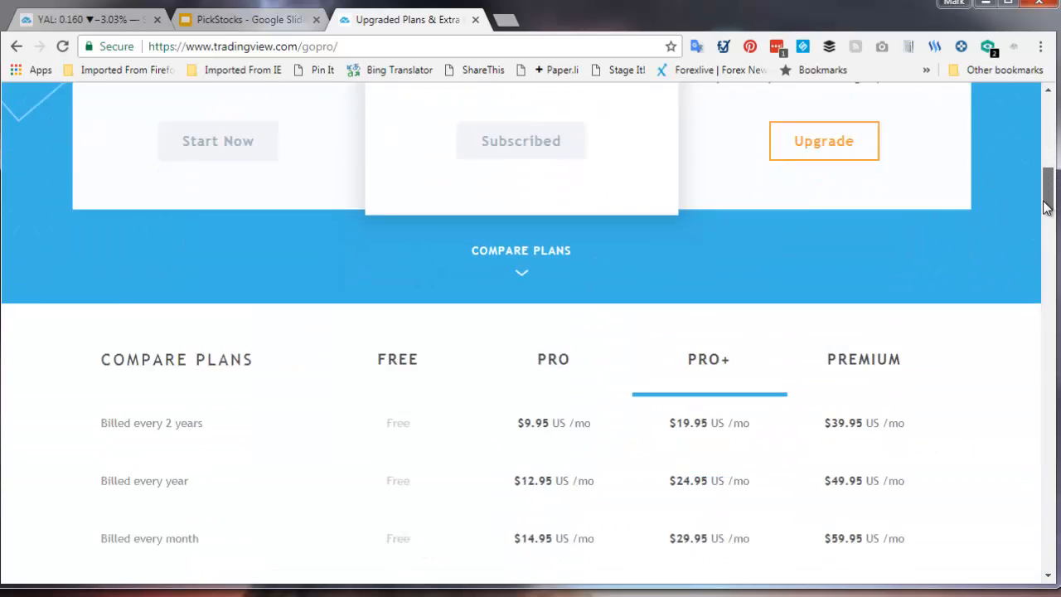
pyautogui.scroll(-3)
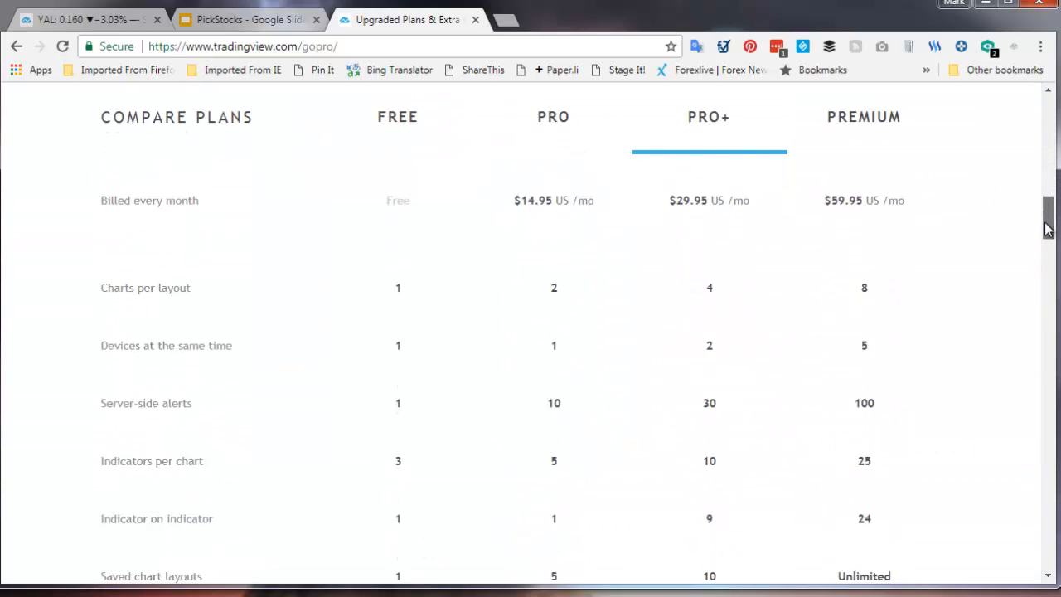
pyautogui.scroll(-3)
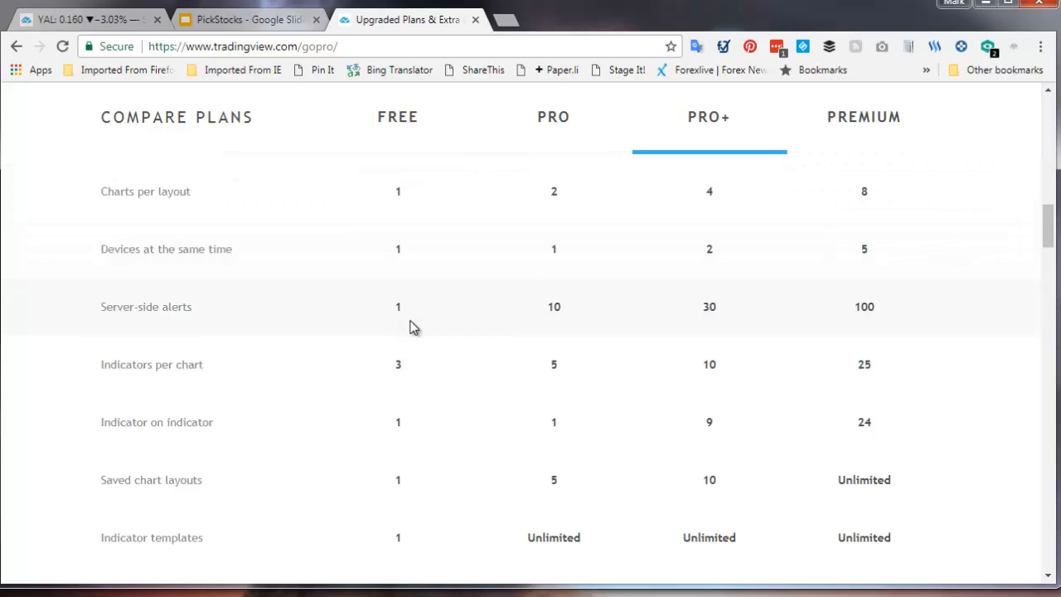
pyautogui.moveTo(411, 386)
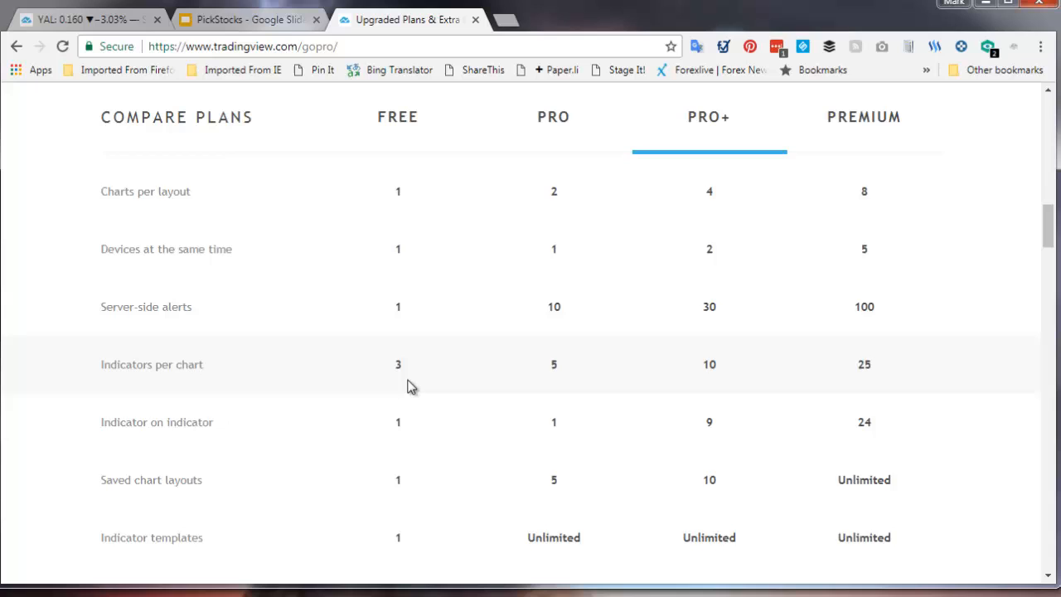
pyautogui.scroll(-3)
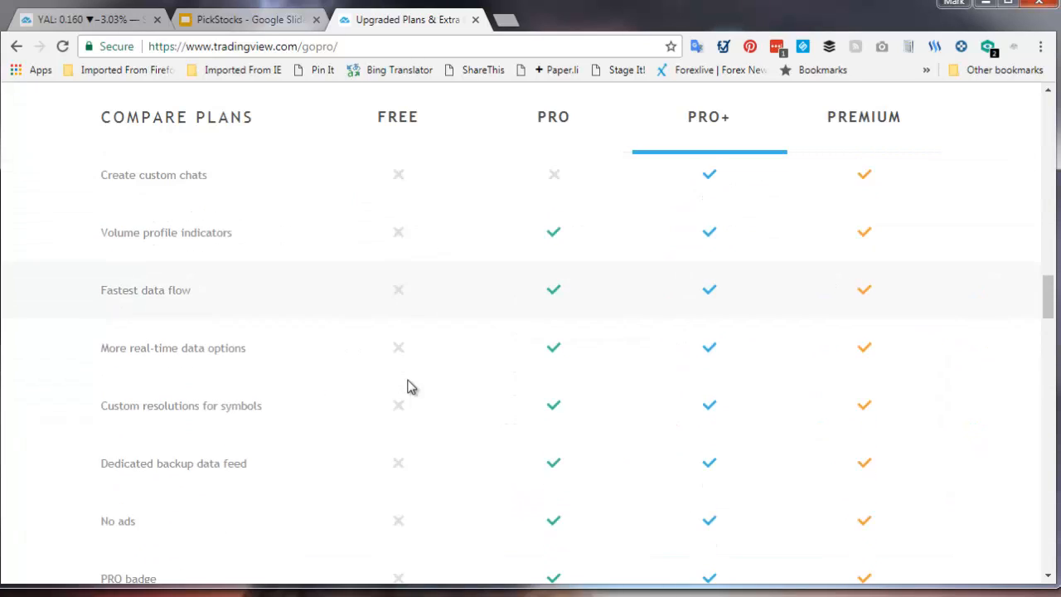
pyautogui.scroll(3)
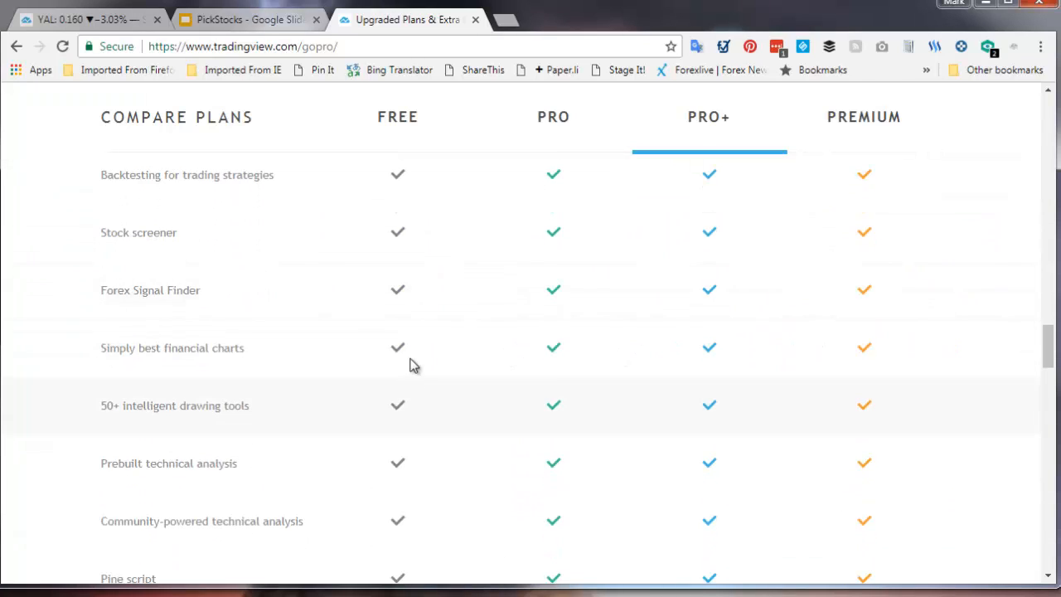
pyautogui.moveTo(116, 252)
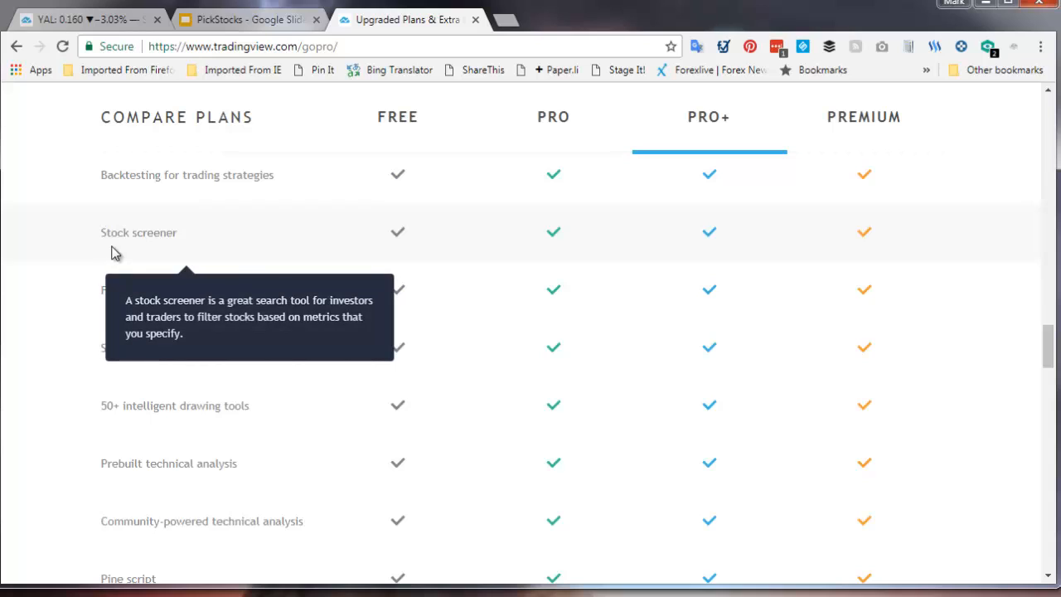
pyautogui.moveTo(401, 245)
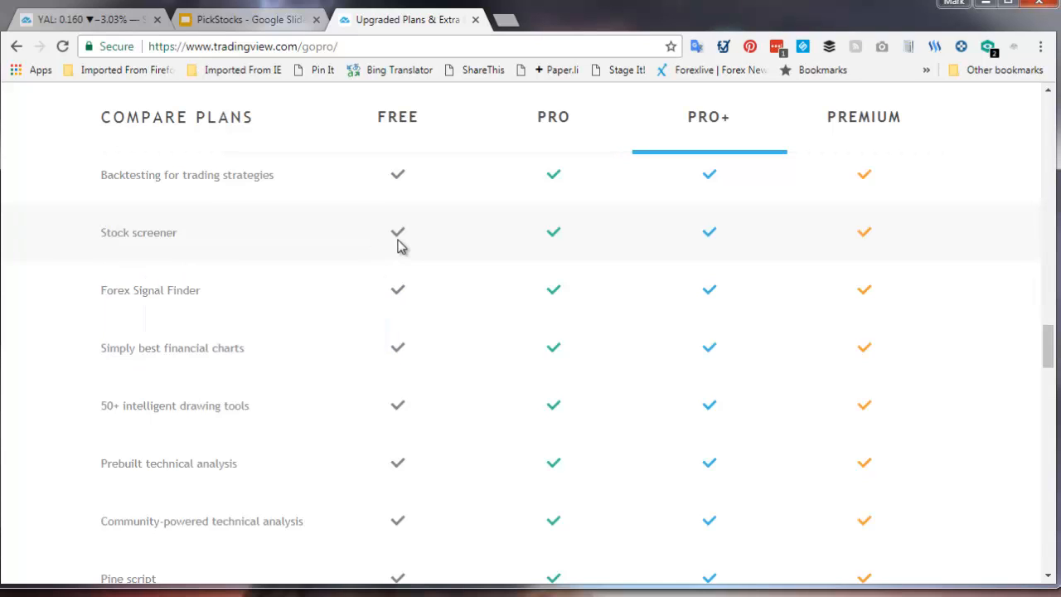
pyautogui.moveTo(685, 275)
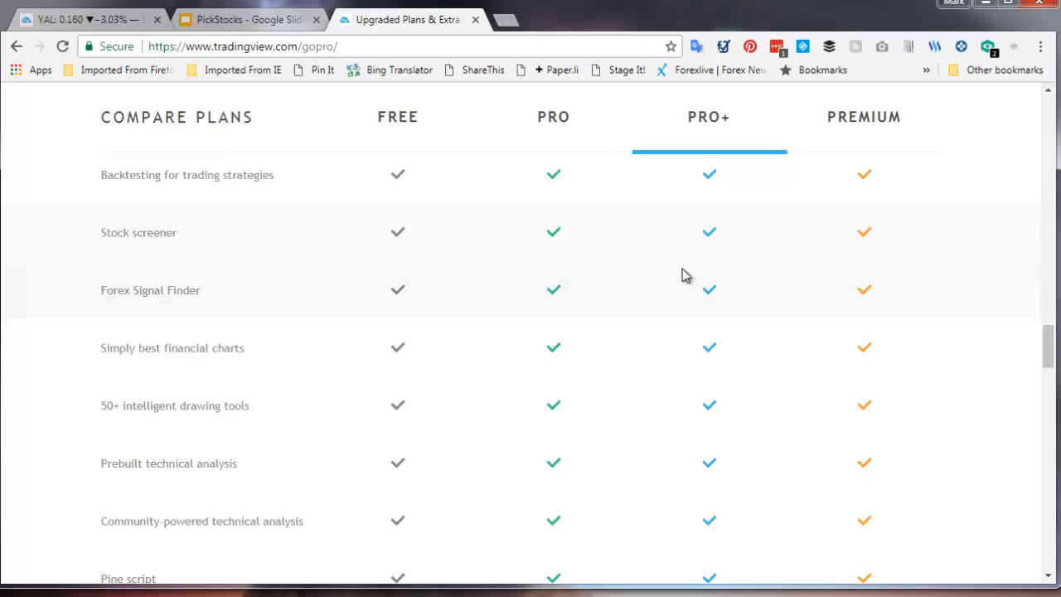
pyautogui.moveTo(719, 322)
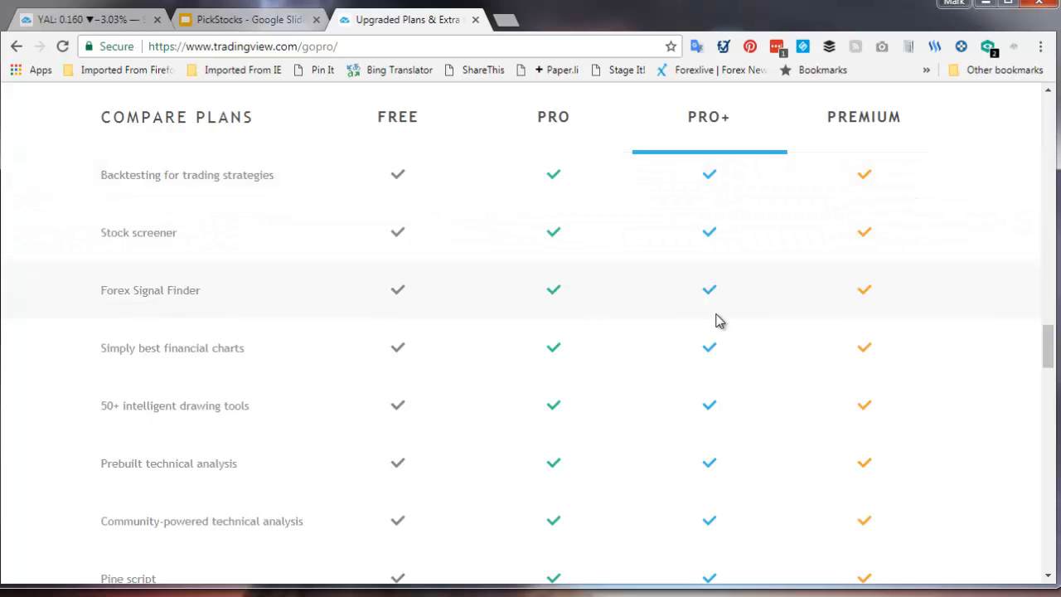
pyautogui.moveTo(938, 347)
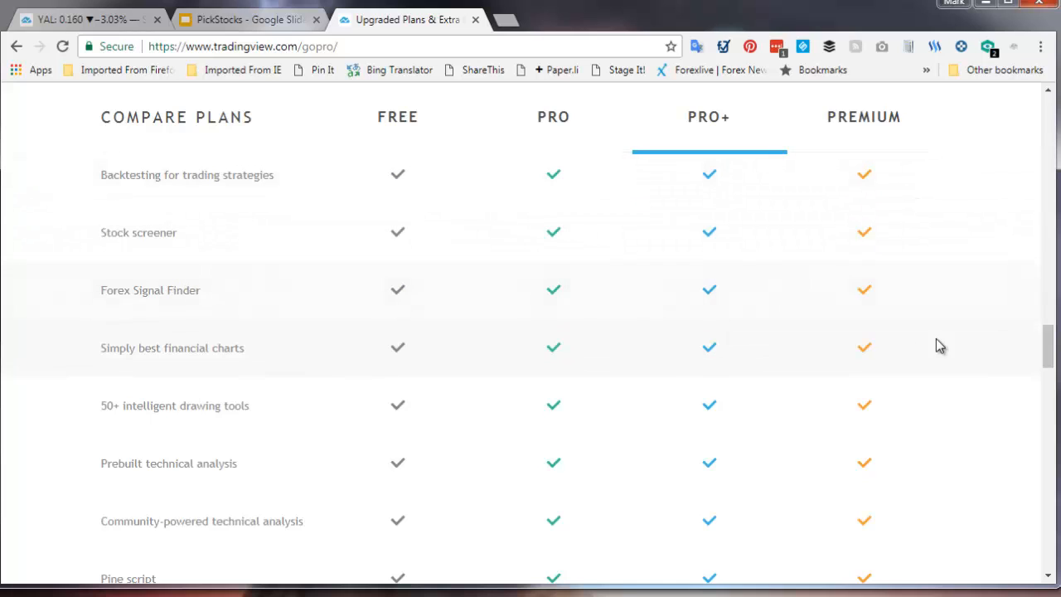
pyautogui.scroll(3)
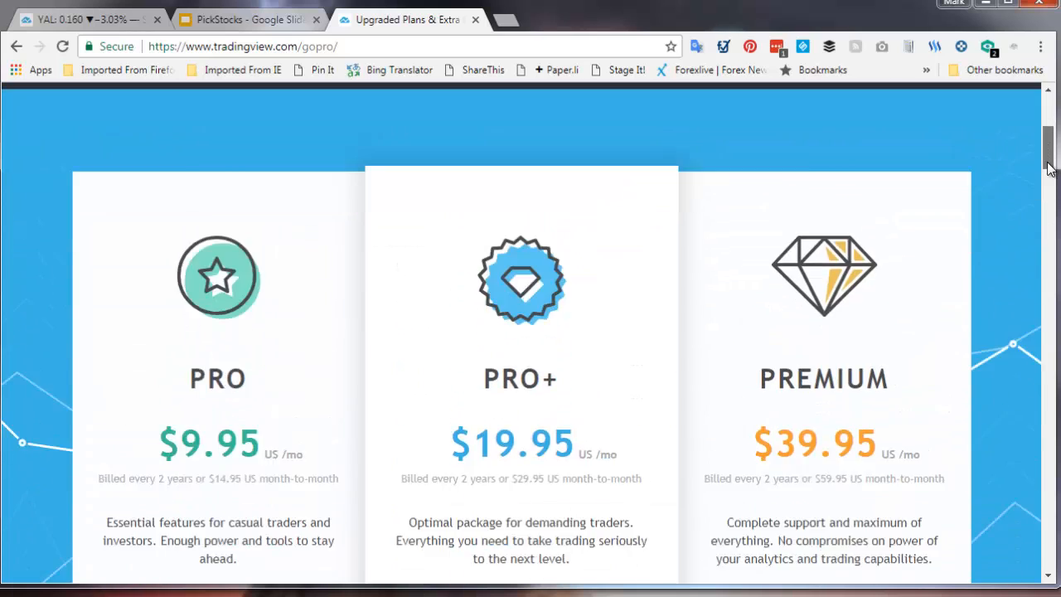
pyautogui.scroll(-3)
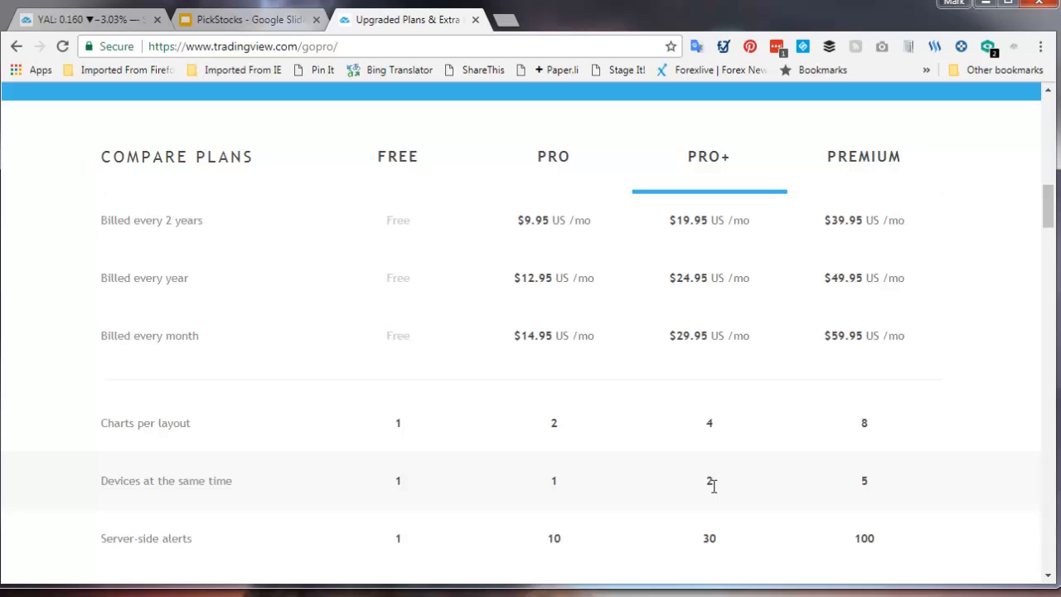
pyautogui.moveTo(773, 489)
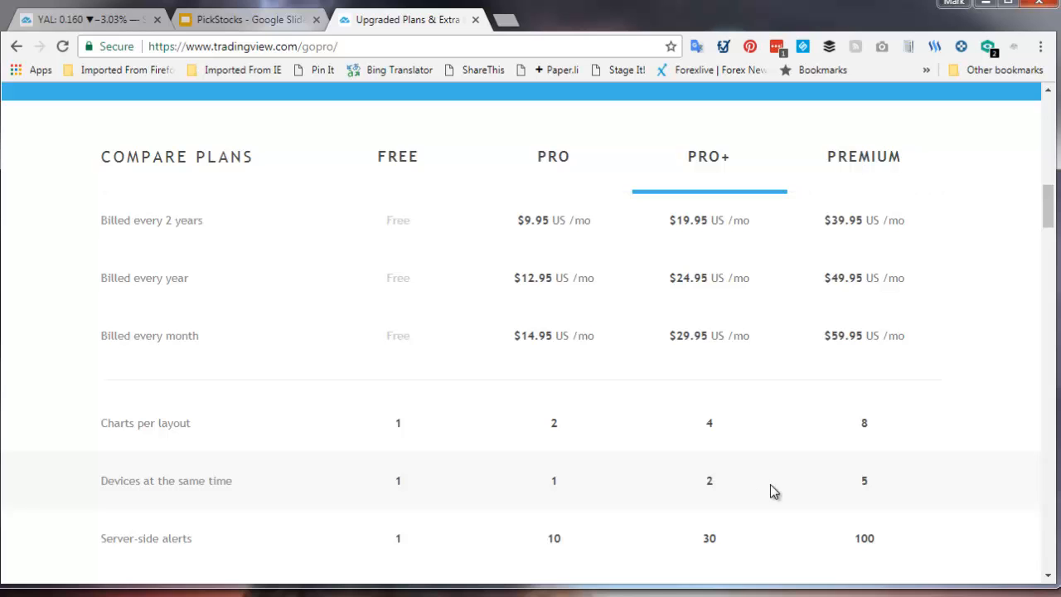
# Step: Switch back to the annotated YANCOAL FPO daily chart
pyautogui.click(83, 20)
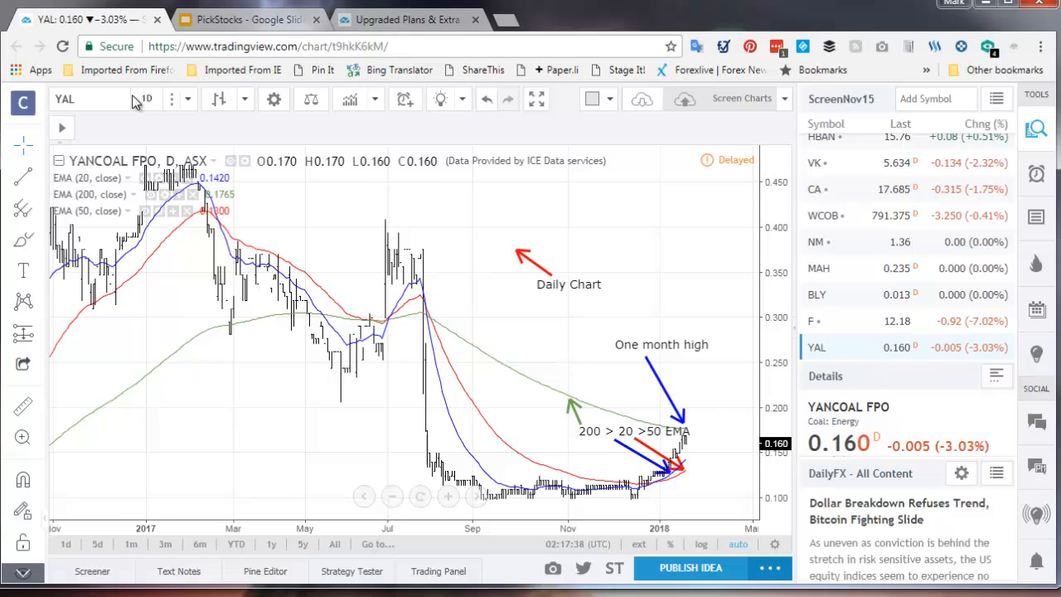
pyautogui.moveTo(365, 285)
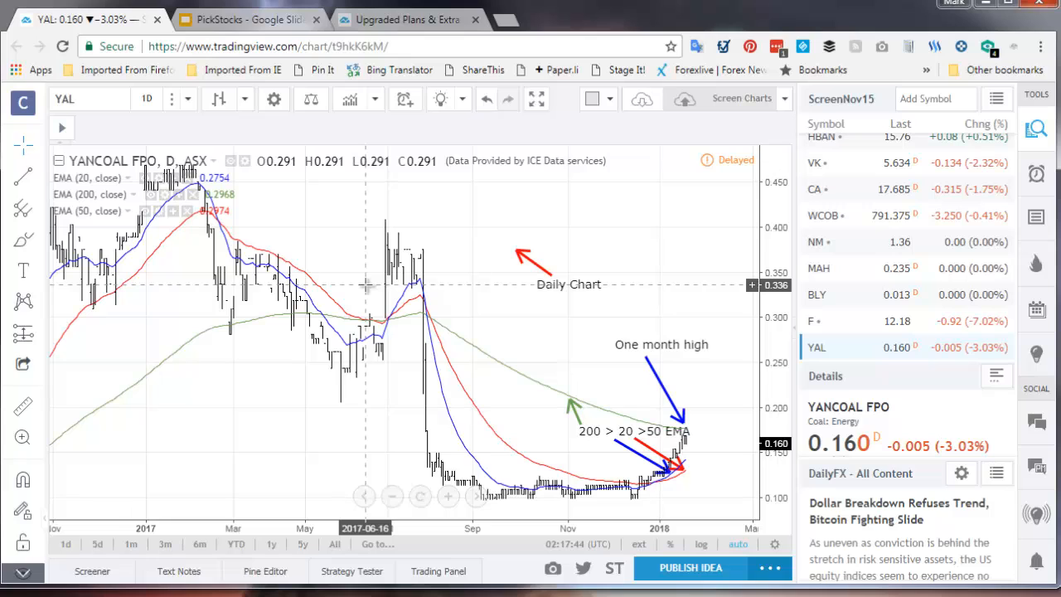
pyautogui.moveTo(455, 315)
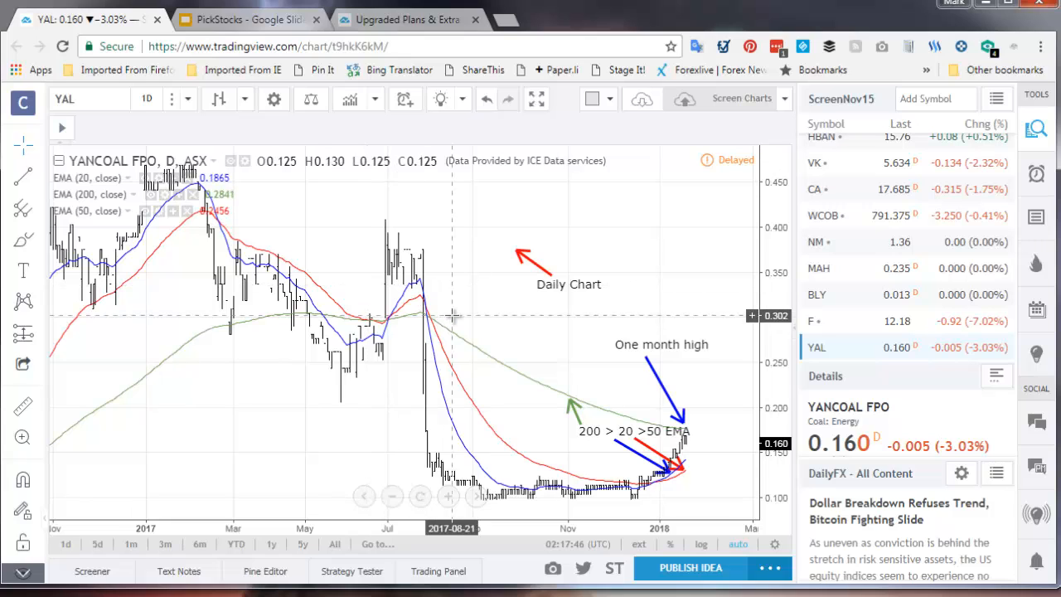
pyautogui.moveTo(726, 174)
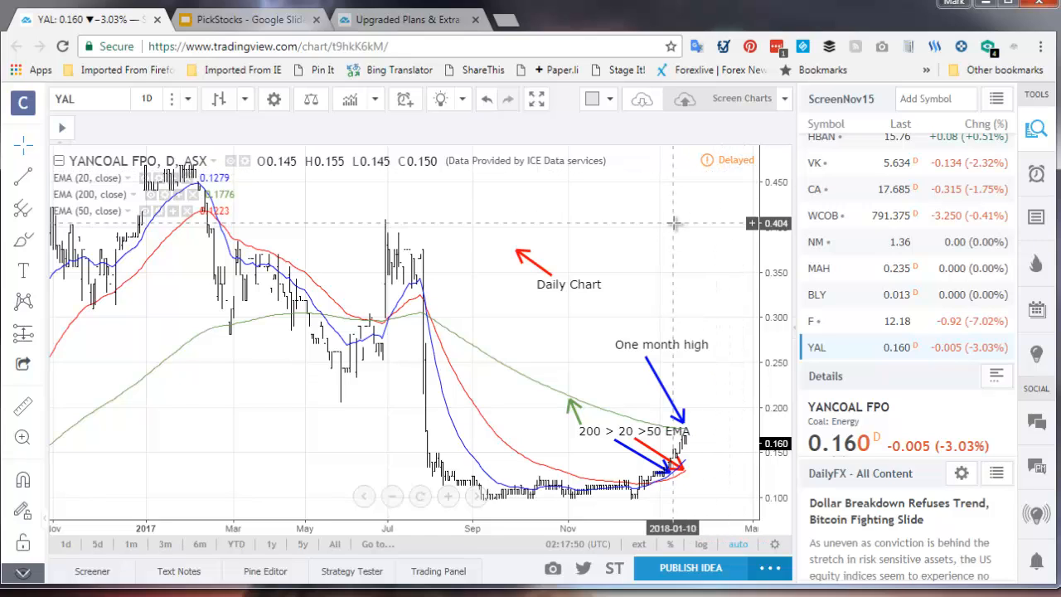
pyautogui.moveTo(92, 570)
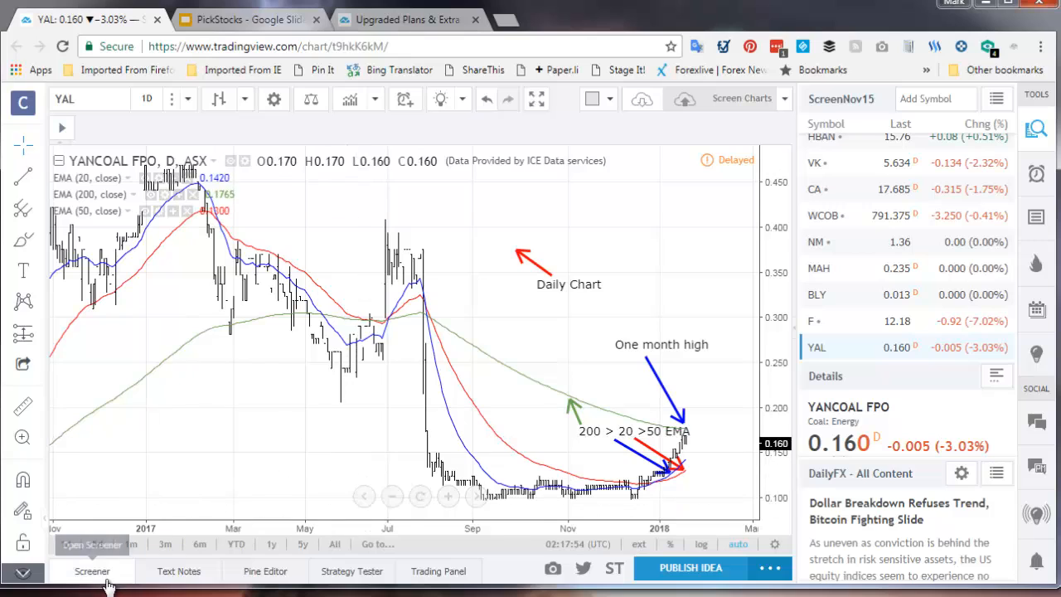
# Step: Set the stock screener's market to Australia (ASX)
pyautogui.click(93, 570)
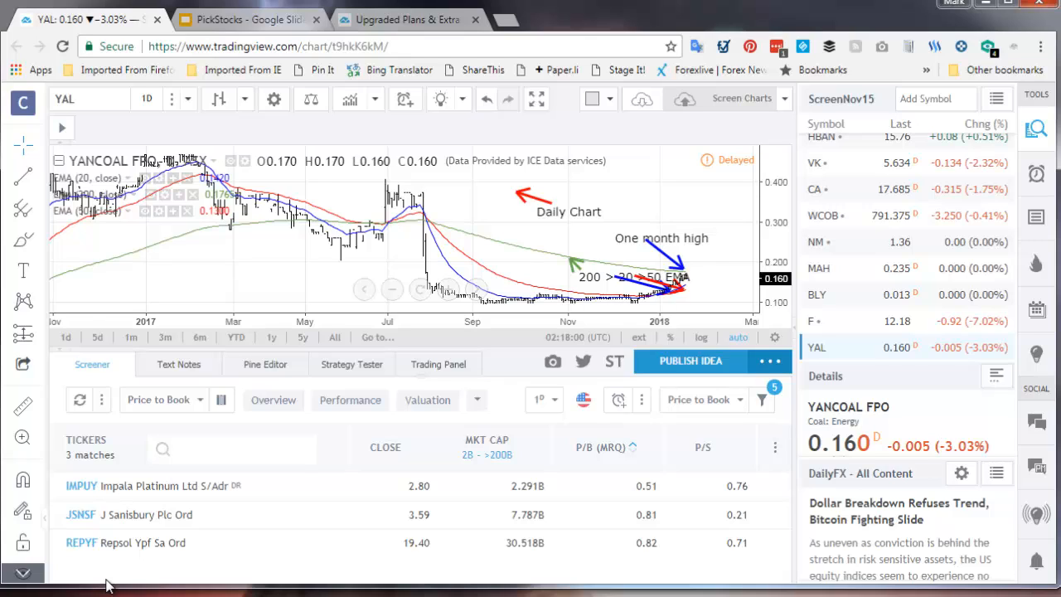
pyautogui.moveTo(561, 488)
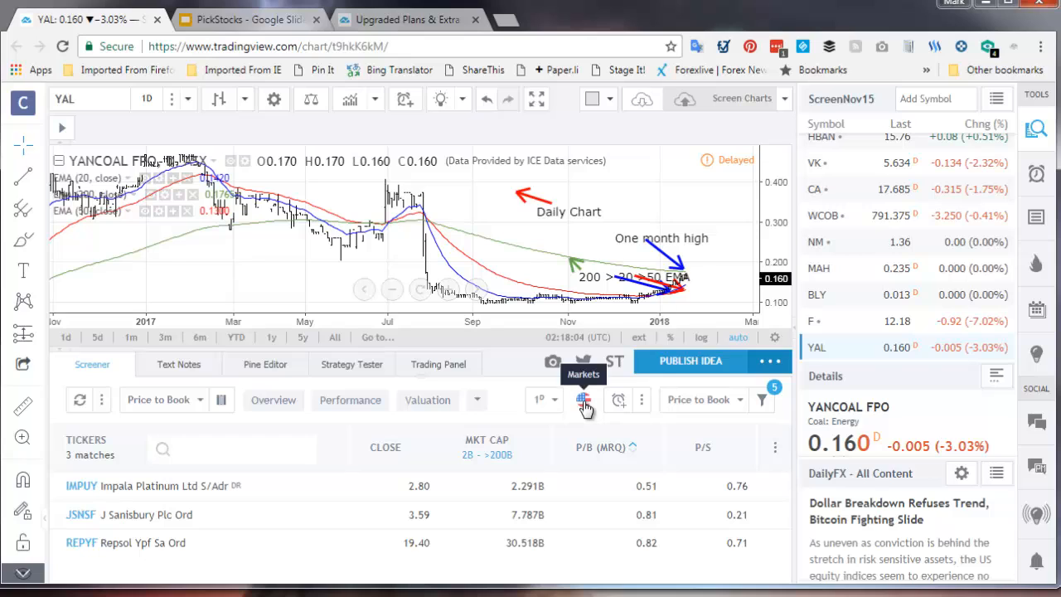
pyautogui.moveTo(222, 524)
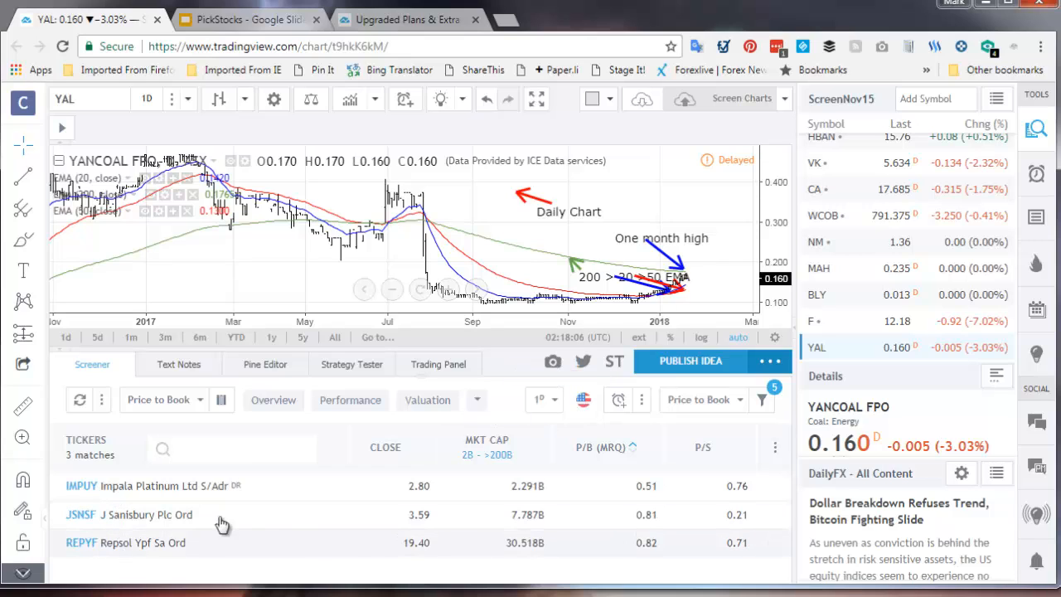
pyautogui.click(584, 400)
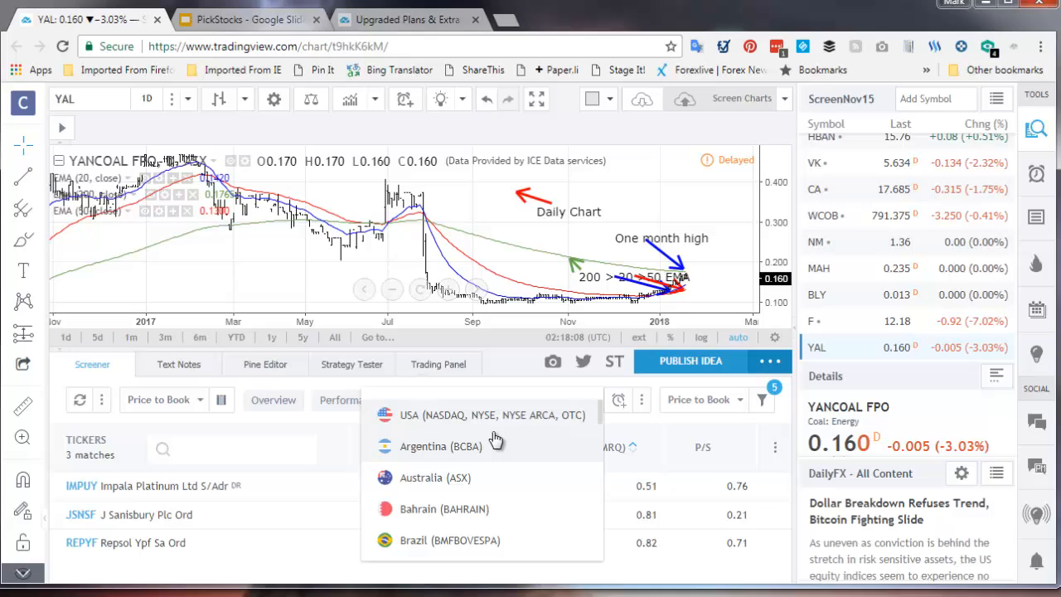
pyautogui.click(494, 415)
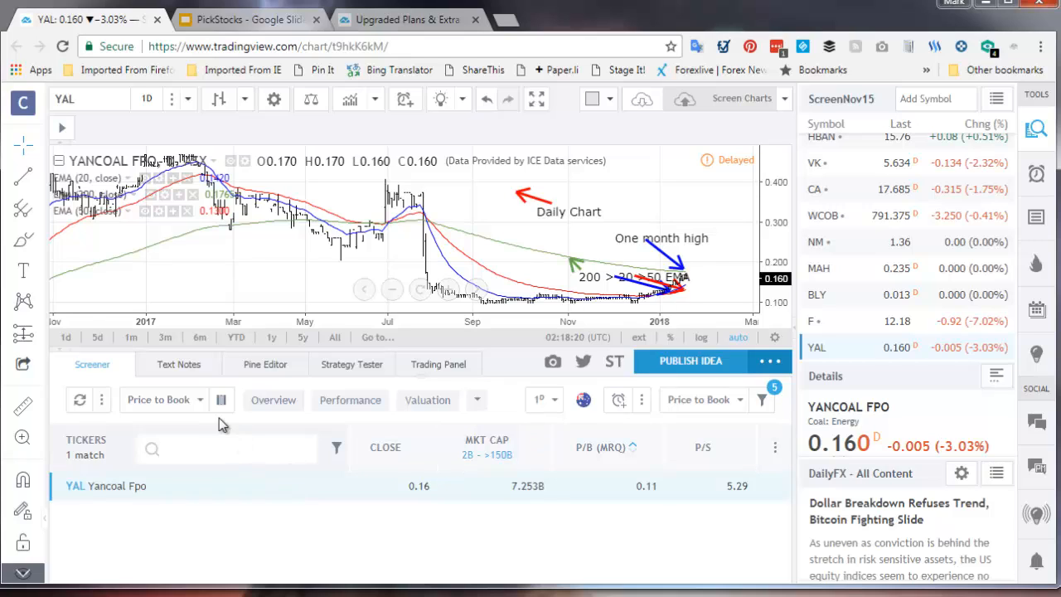
pyautogui.moveTo(202, 411)
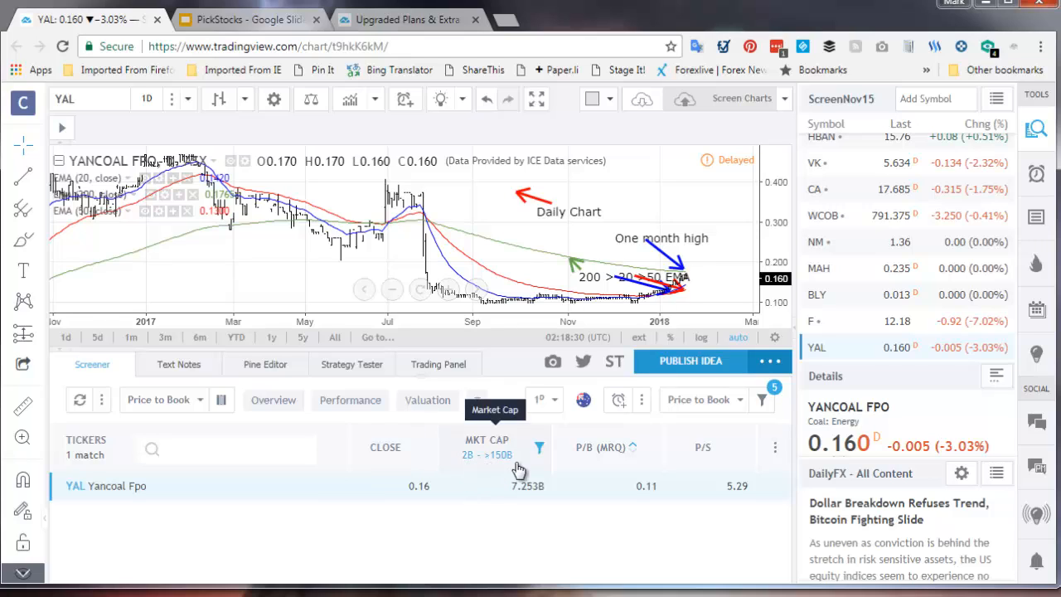
pyautogui.moveTo(588, 461)
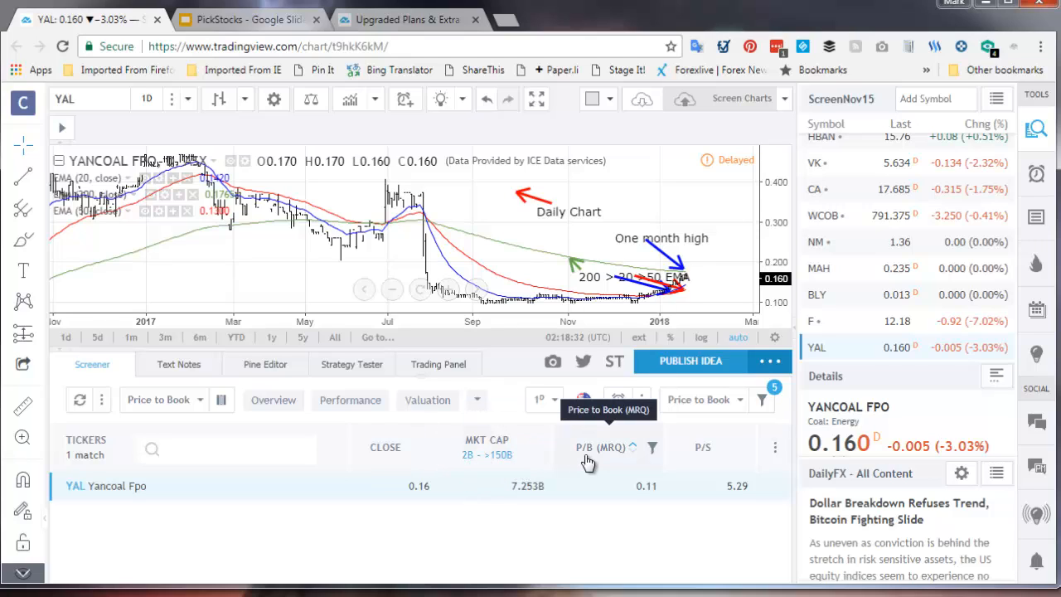
pyautogui.moveTo(710, 457)
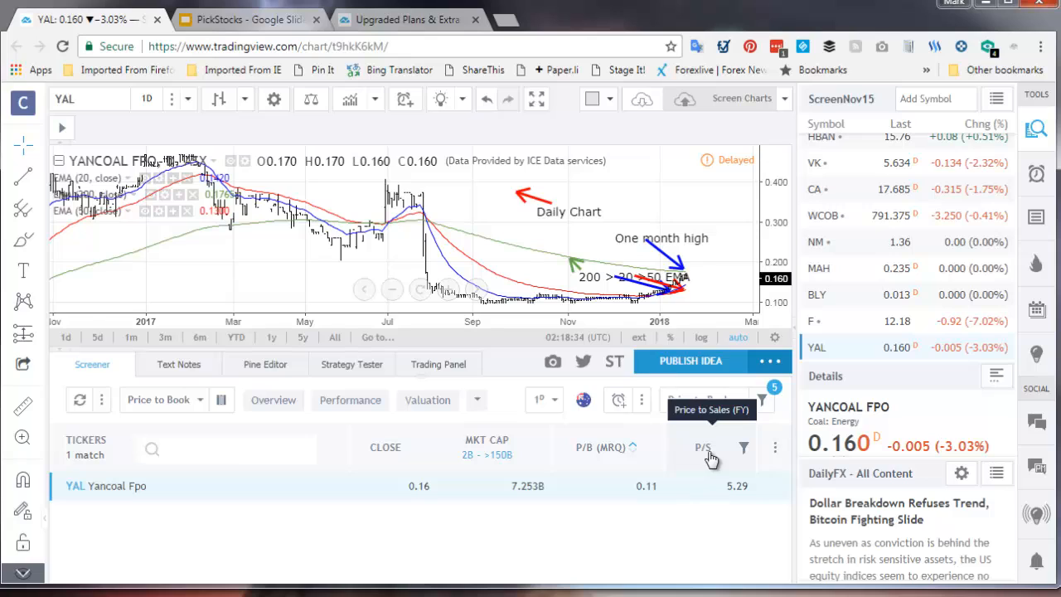
pyautogui.moveTo(690, 438)
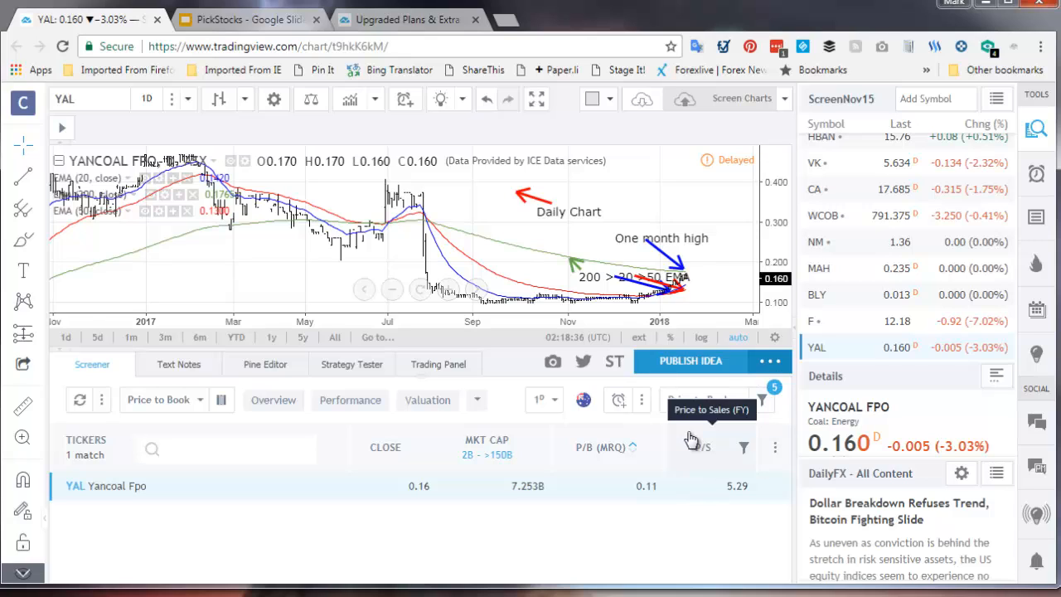
pyautogui.moveTo(584, 399)
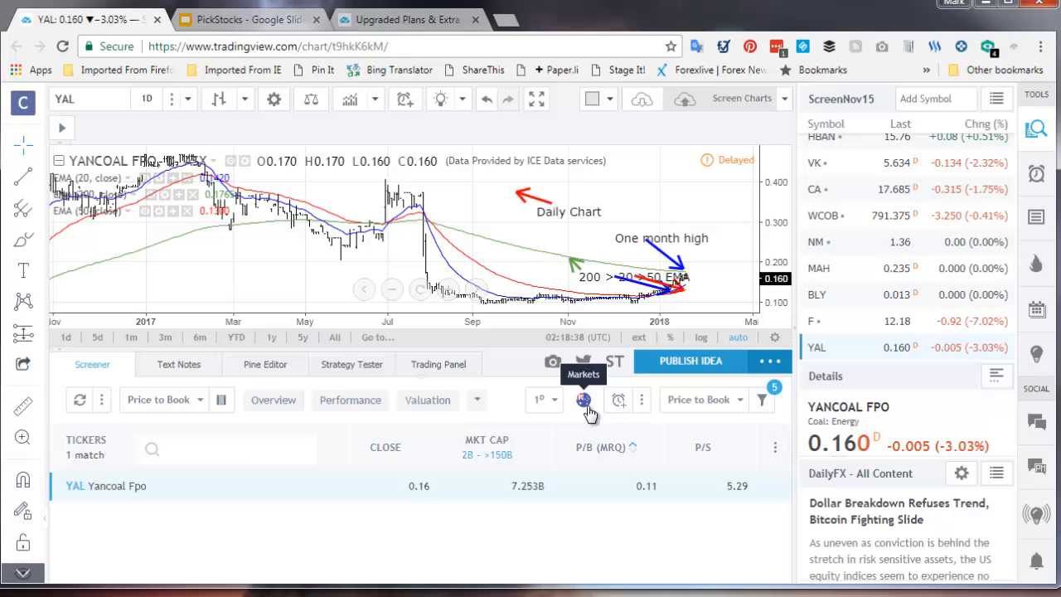
pyautogui.click(583, 399)
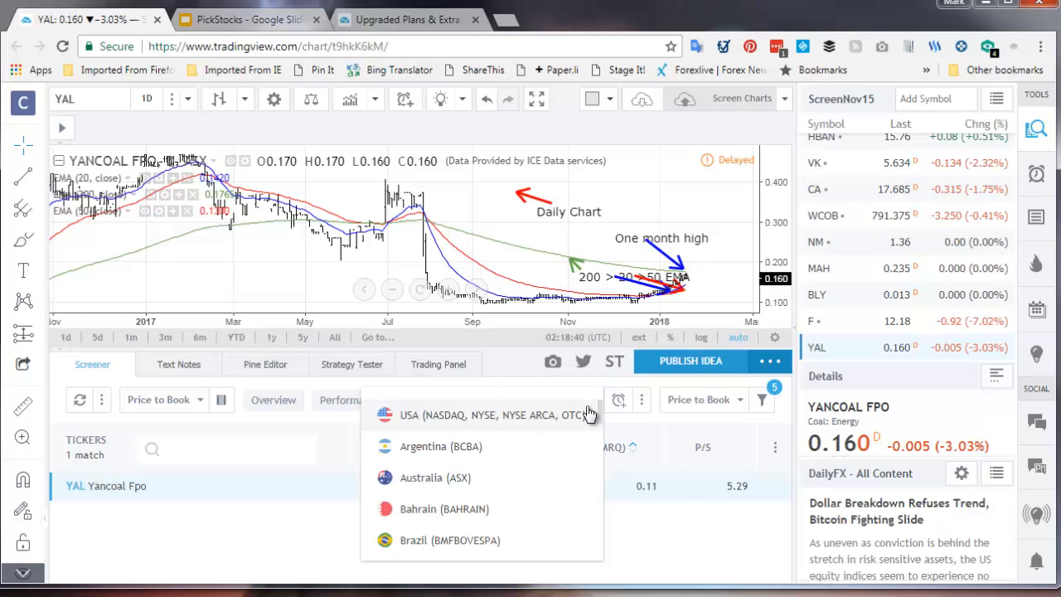
pyautogui.moveTo(726, 411)
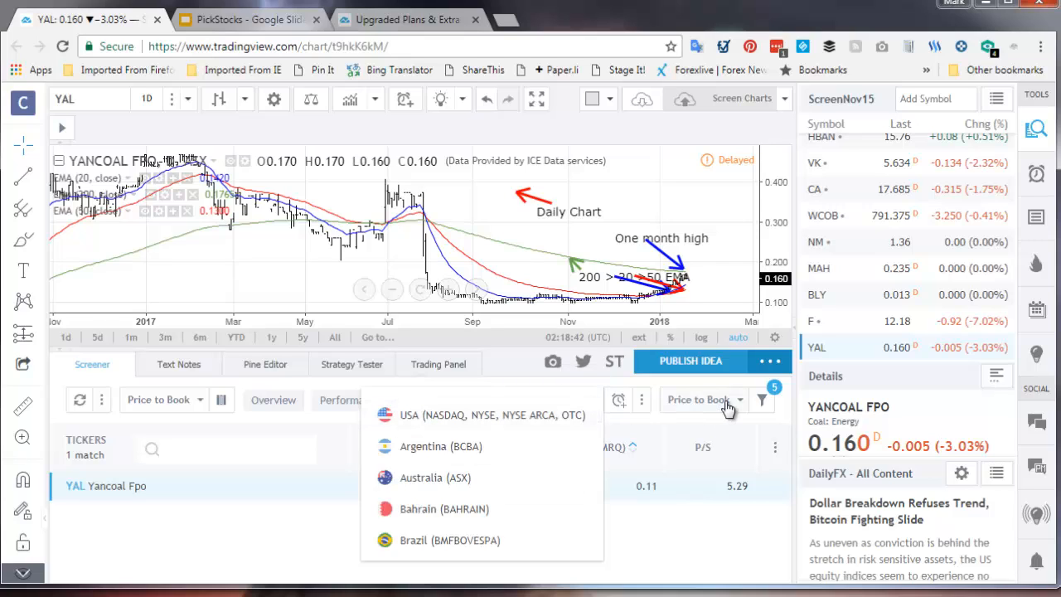
pyautogui.moveTo(743, 411)
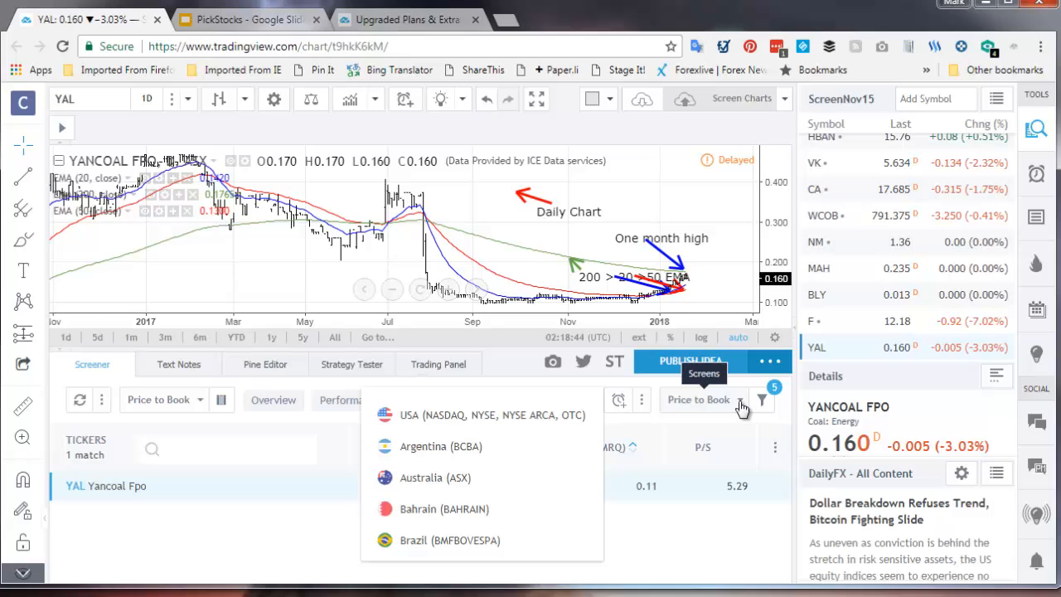
# Step: Apply the saved Price to Book screen from the Screens list
pyautogui.click(760, 400)
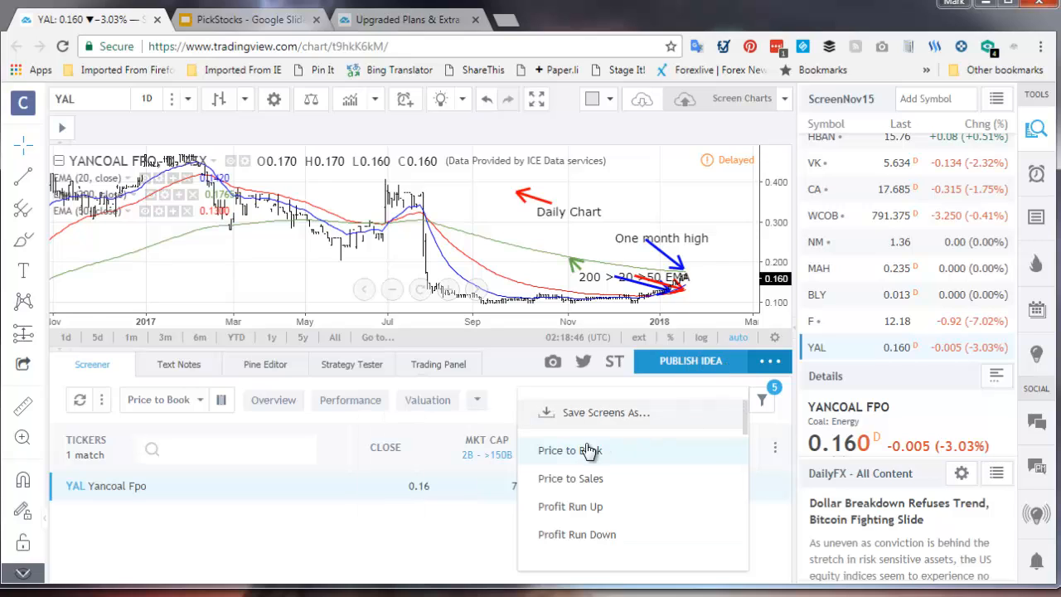
pyautogui.click(571, 451)
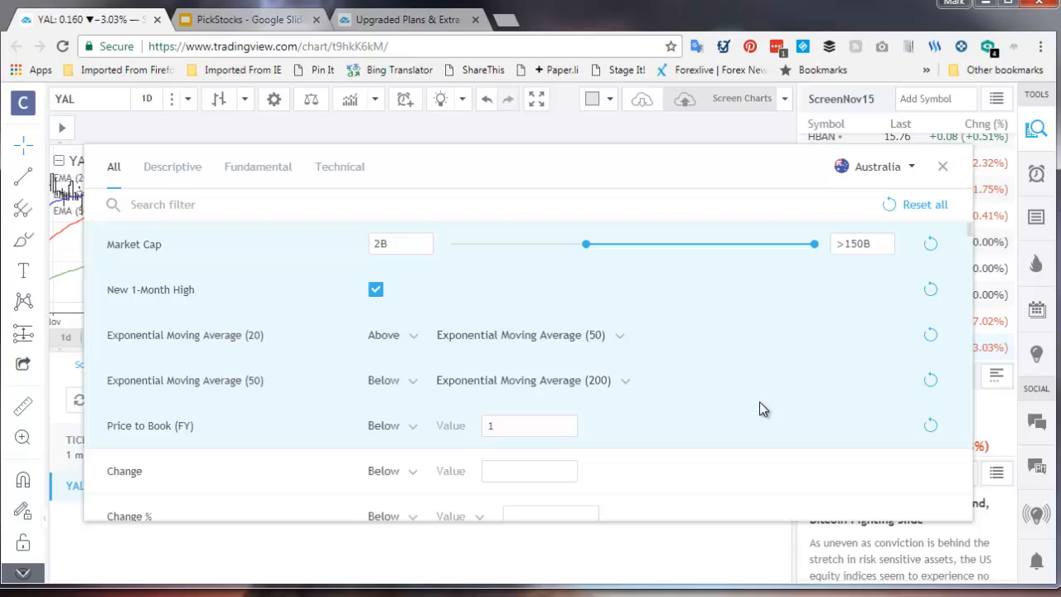
pyautogui.click(162, 206)
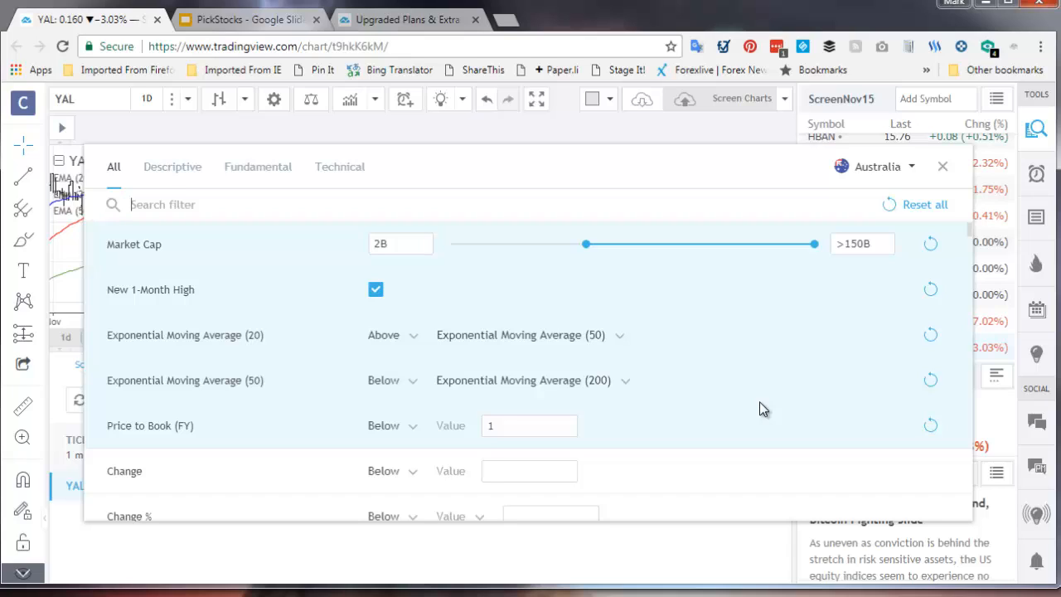
pyautogui.moveTo(243, 423)
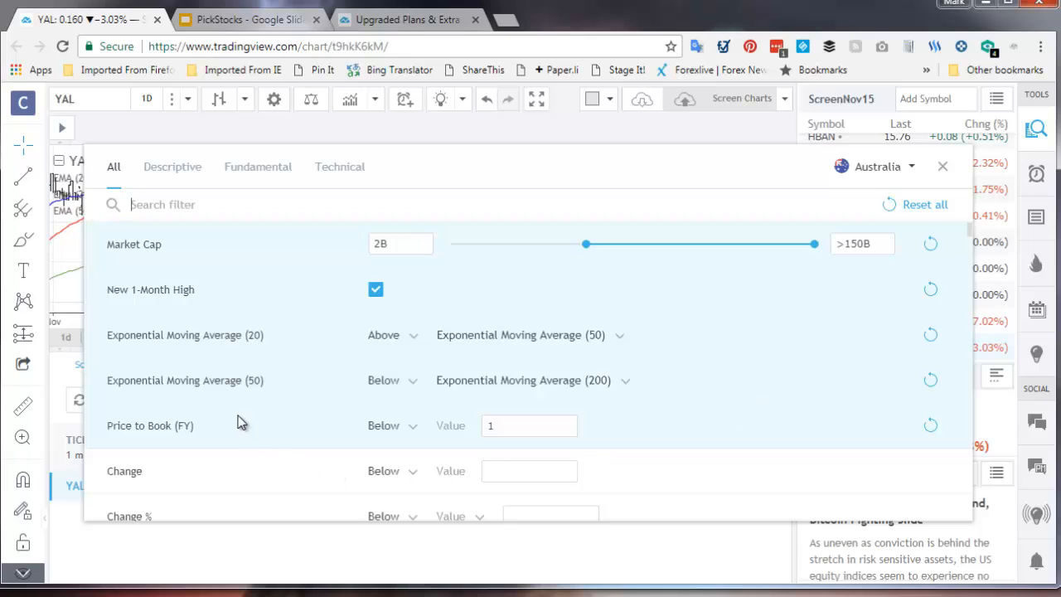
pyautogui.moveTo(234, 249)
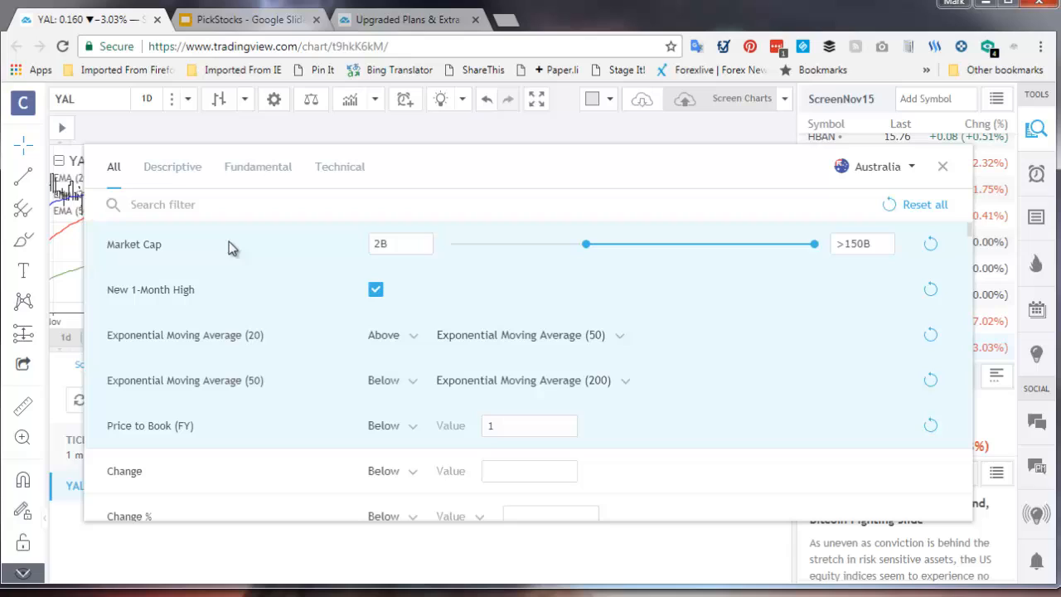
pyautogui.click(401, 244)
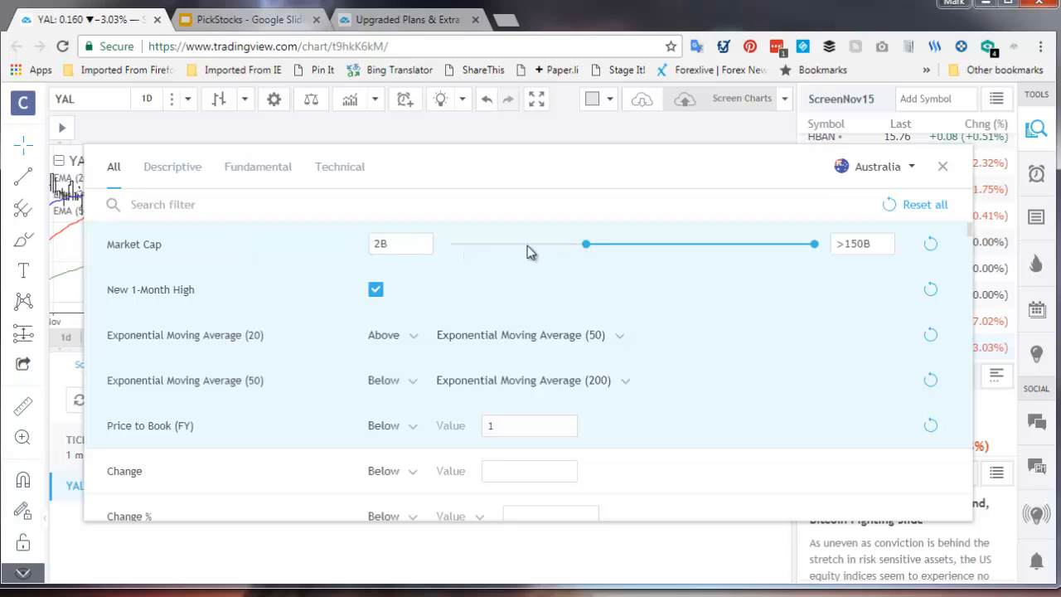
pyautogui.moveTo(191, 356)
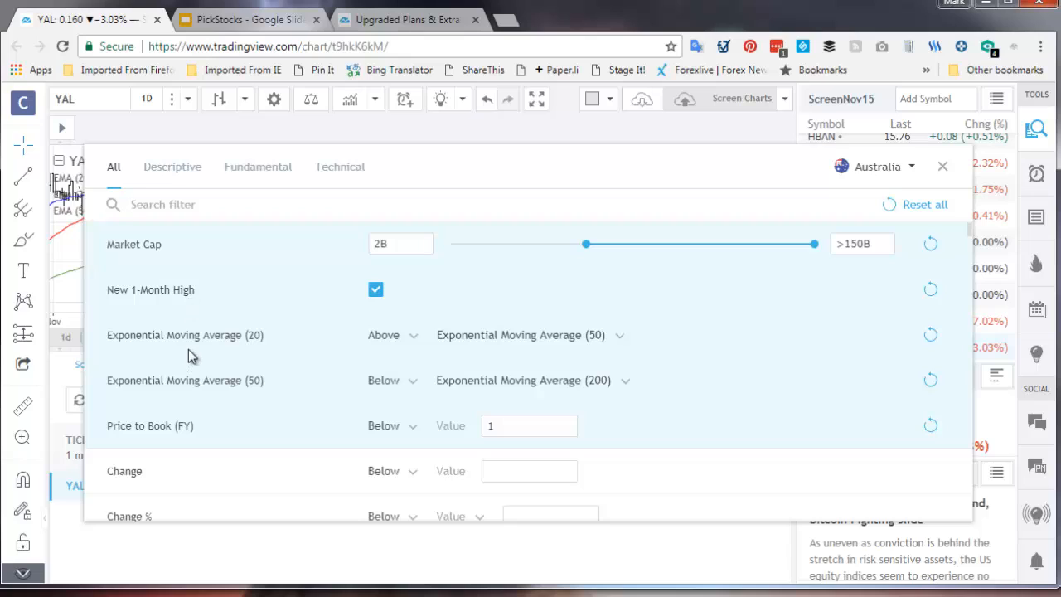
pyautogui.moveTo(539, 357)
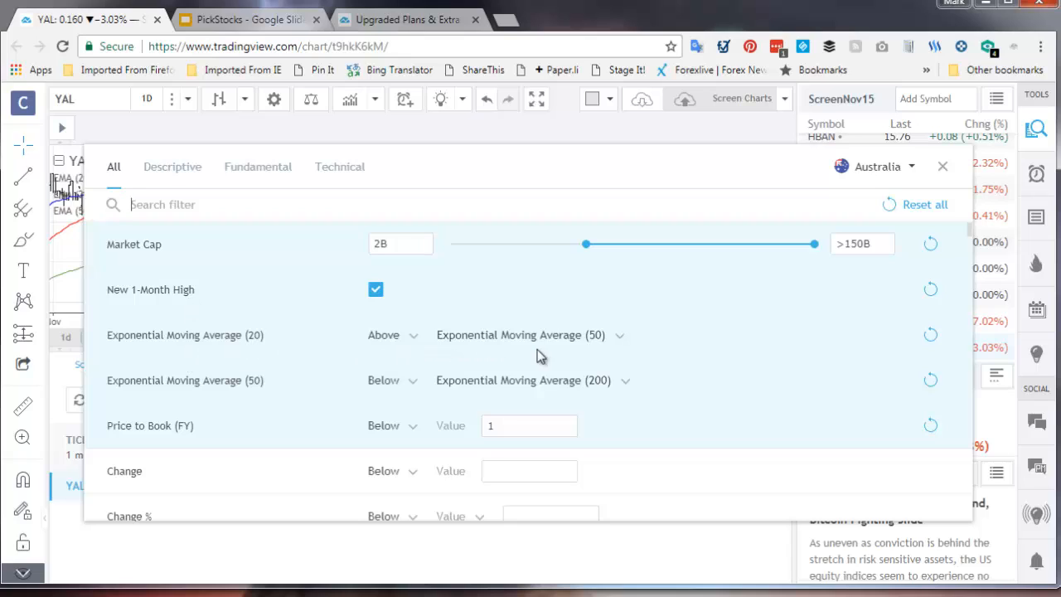
pyautogui.moveTo(290, 388)
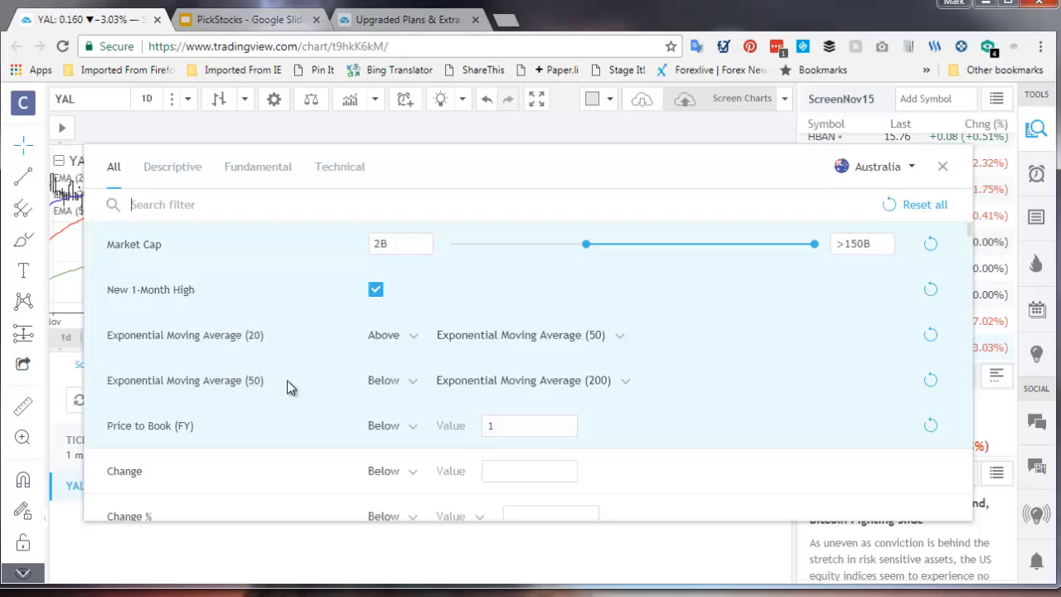
pyautogui.moveTo(219, 427)
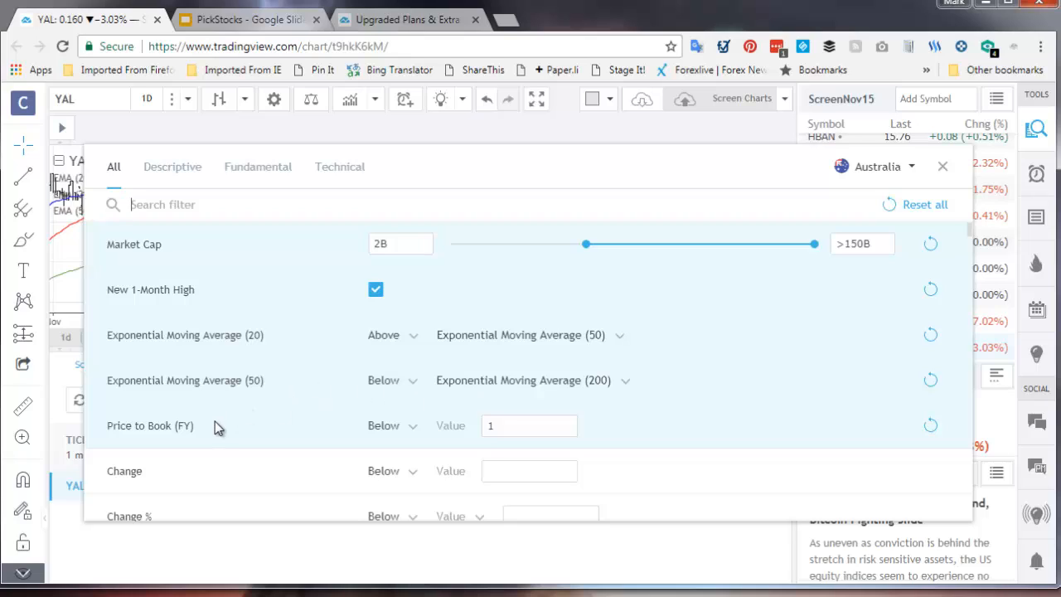
pyautogui.moveTo(407, 434)
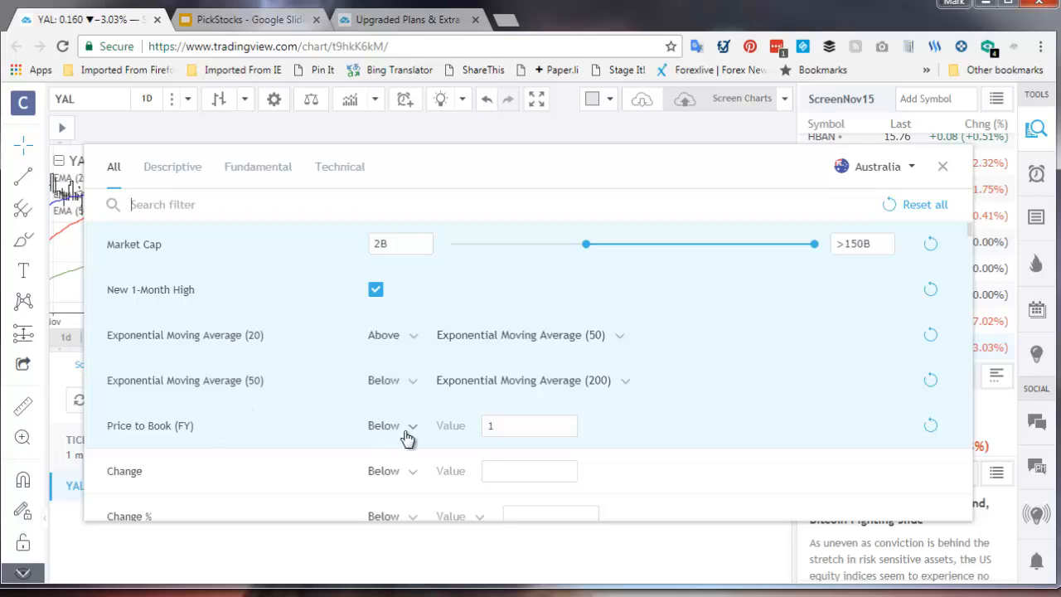
pyautogui.moveTo(613, 400)
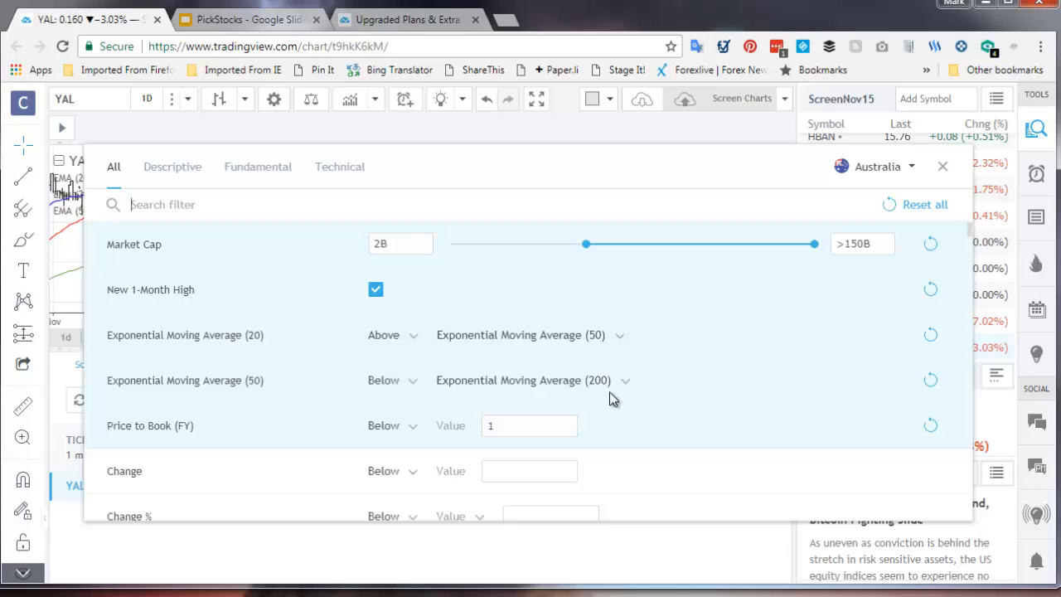
pyautogui.moveTo(948, 185)
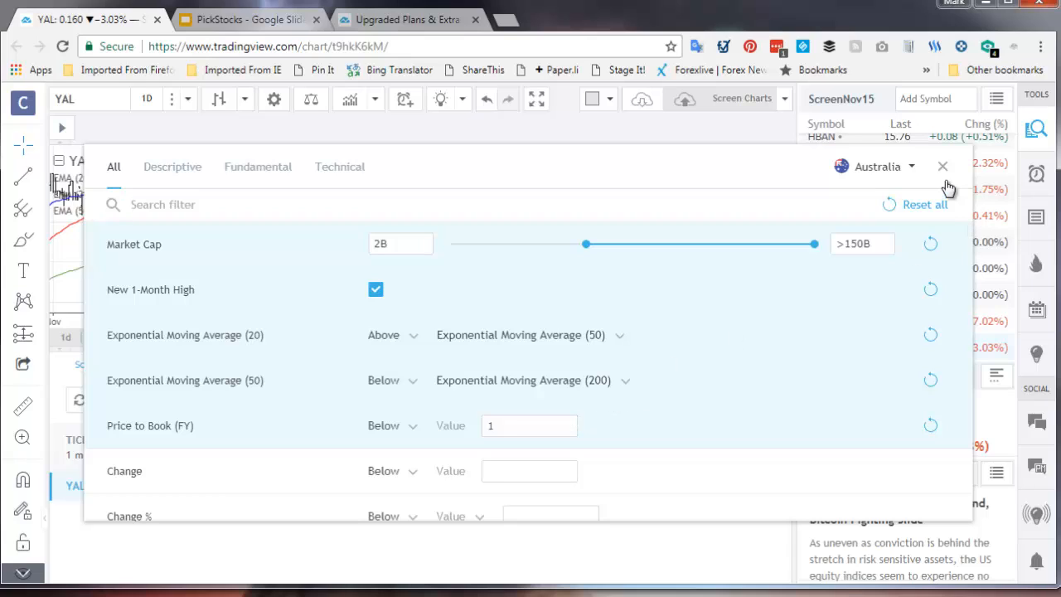
pyautogui.click(925, 206)
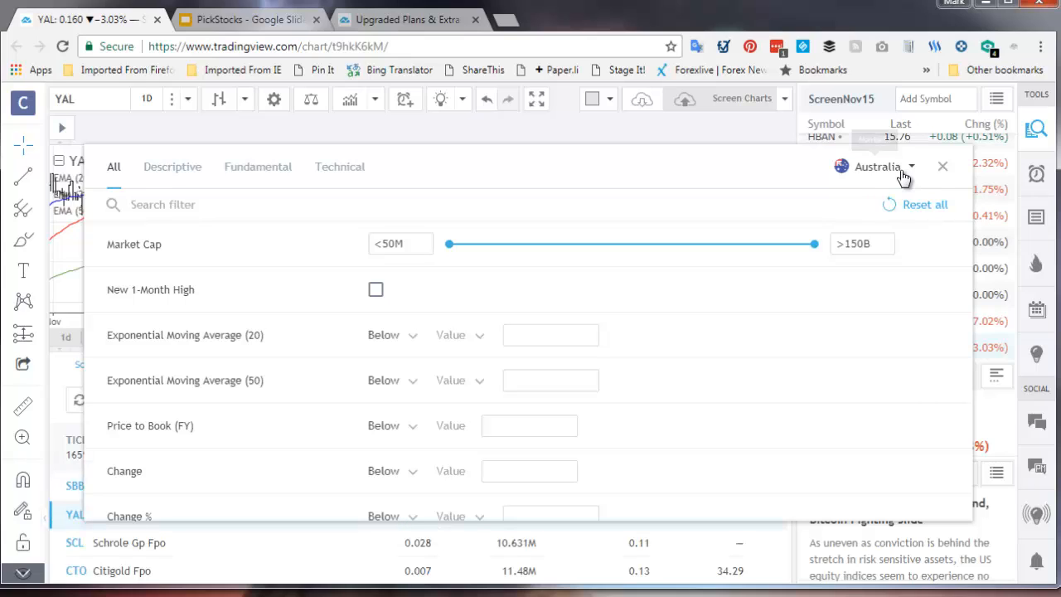
pyautogui.moveTo(279, 494)
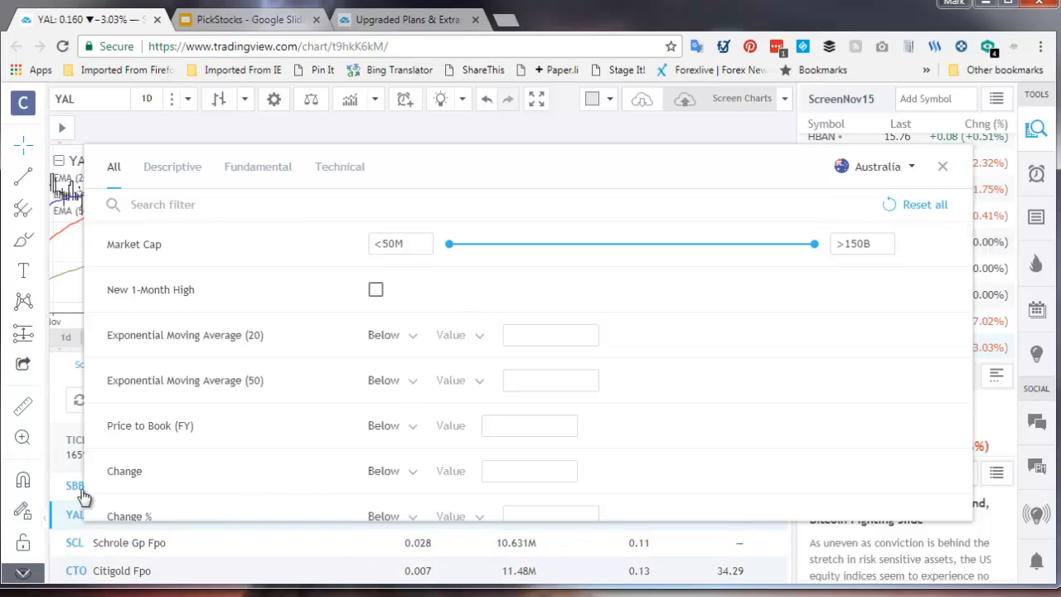
pyautogui.moveTo(74, 521)
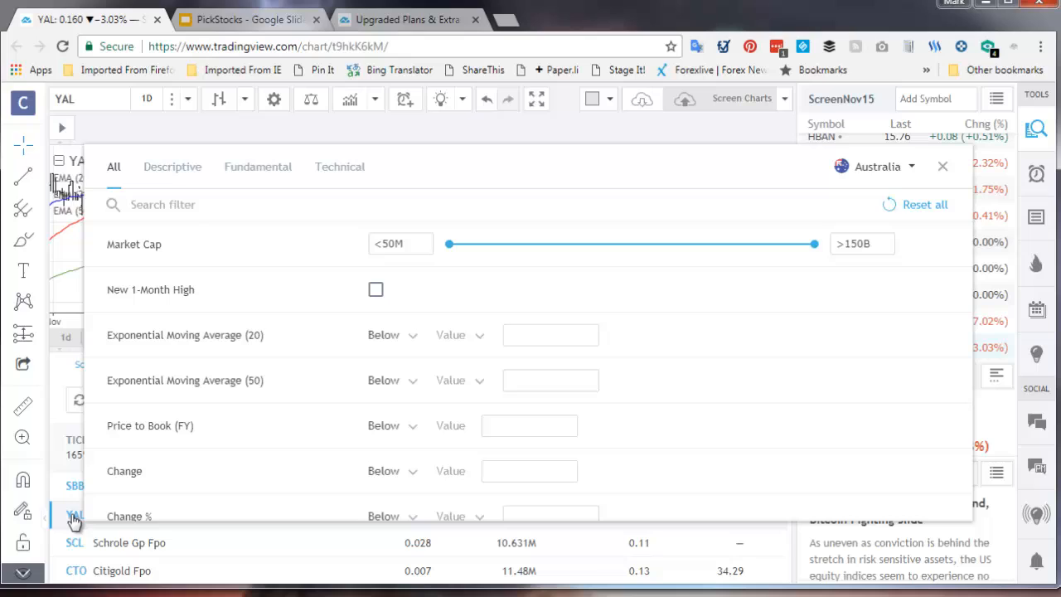
pyautogui.moveTo(76, 467)
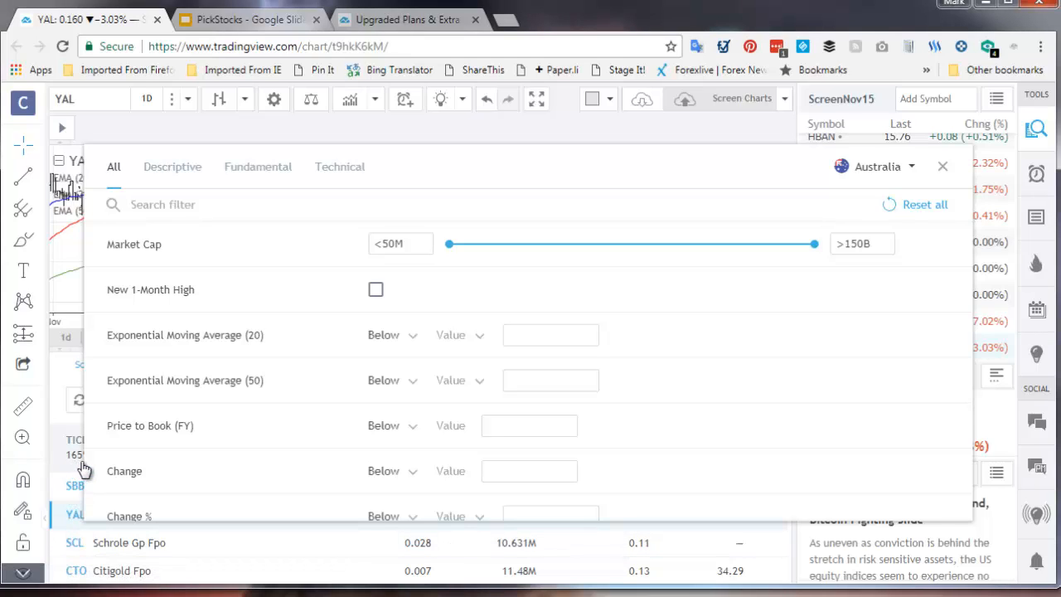
pyautogui.moveTo(431, 276)
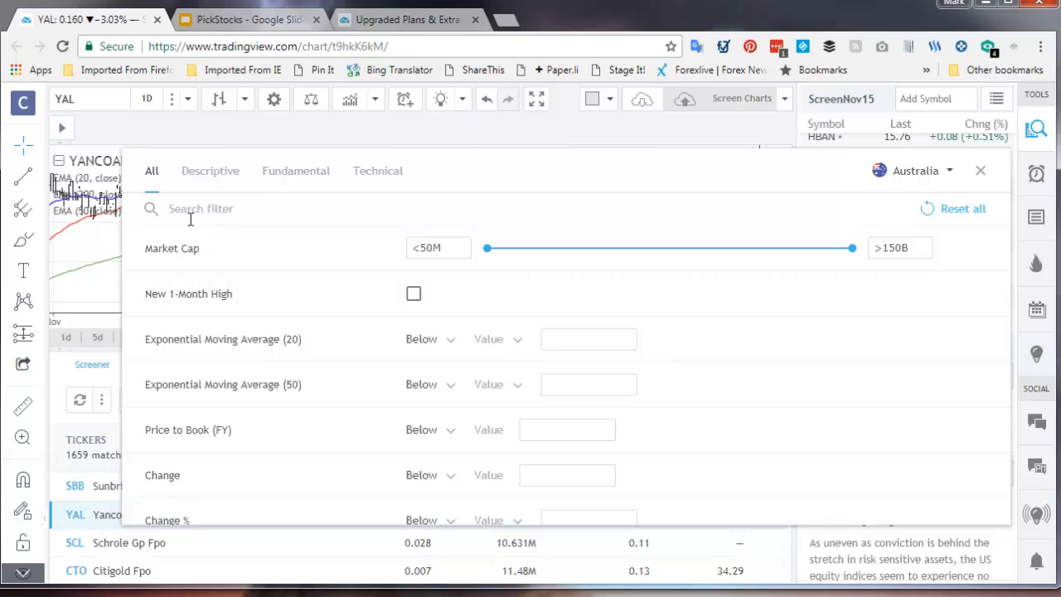
# Step: Search the filters for 'market', then show only the Descriptive filter group
pyautogui.write('market')
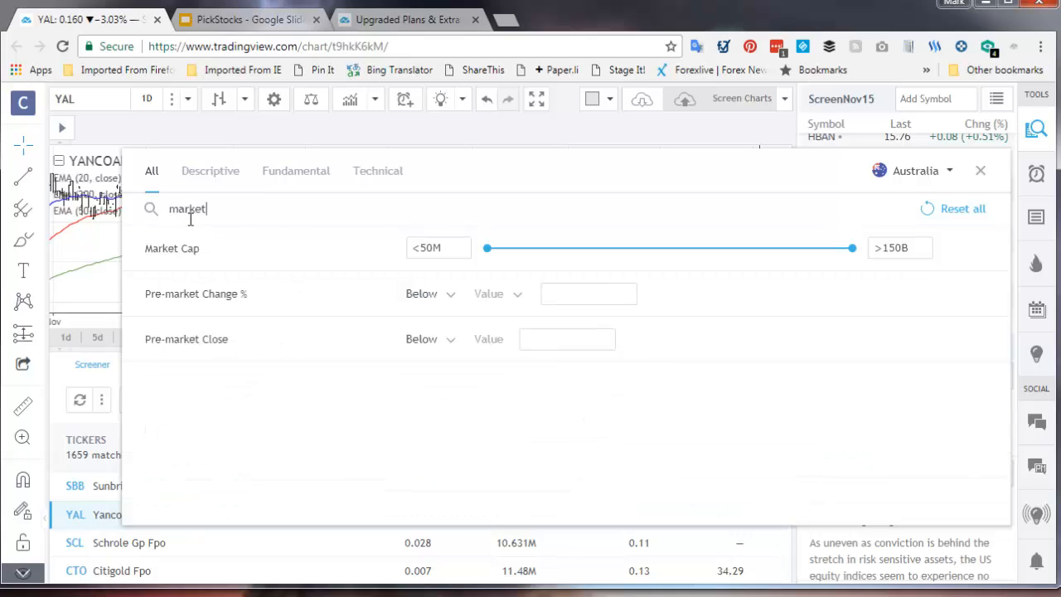
pyautogui.moveTo(182, 257)
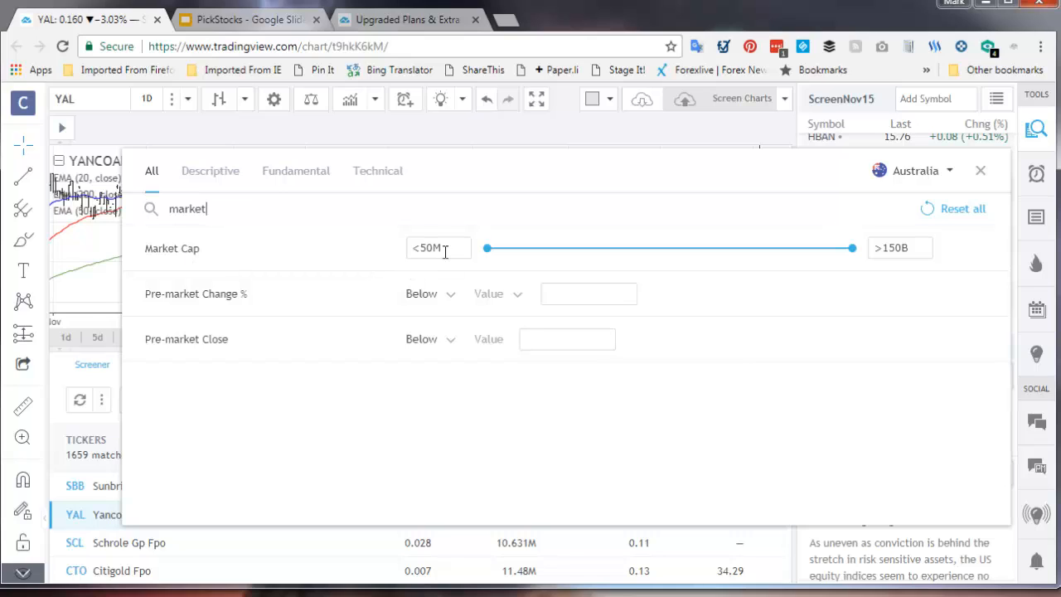
pyautogui.moveTo(308, 243)
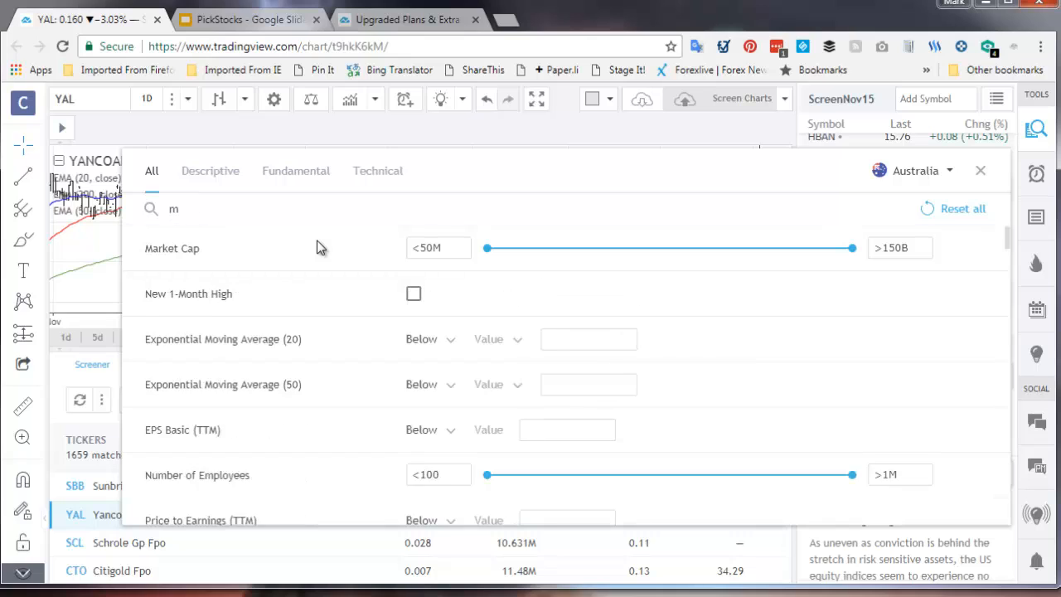
pyautogui.click(209, 170)
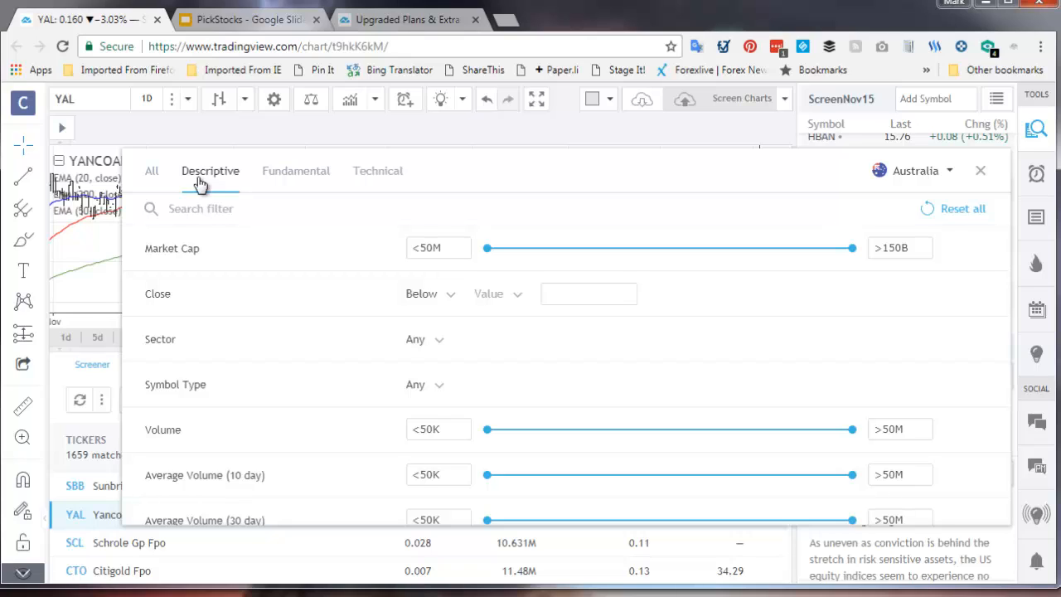
pyautogui.moveTo(225, 242)
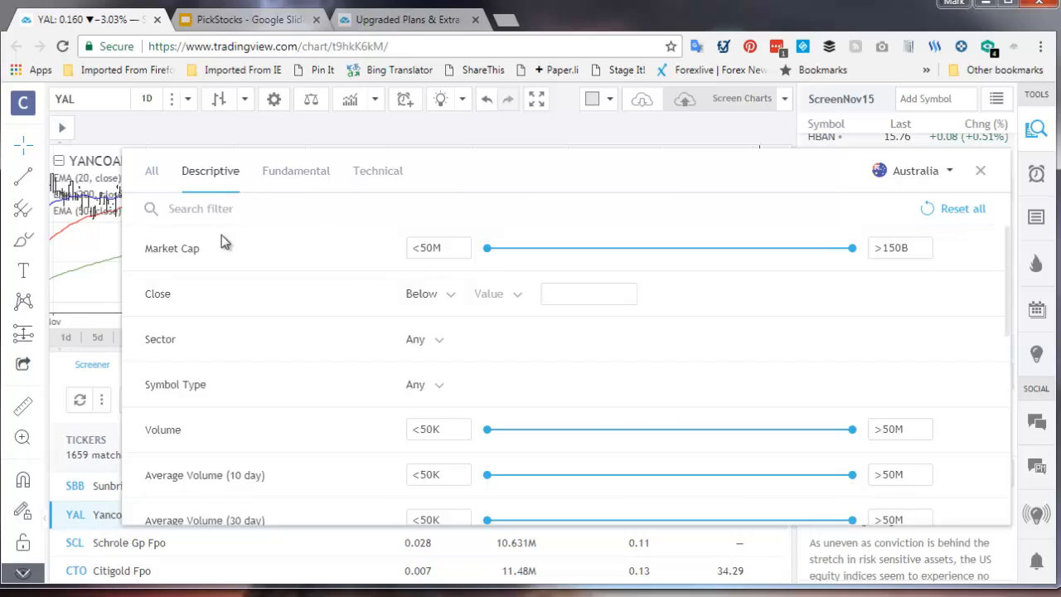
pyautogui.moveTo(484, 255)
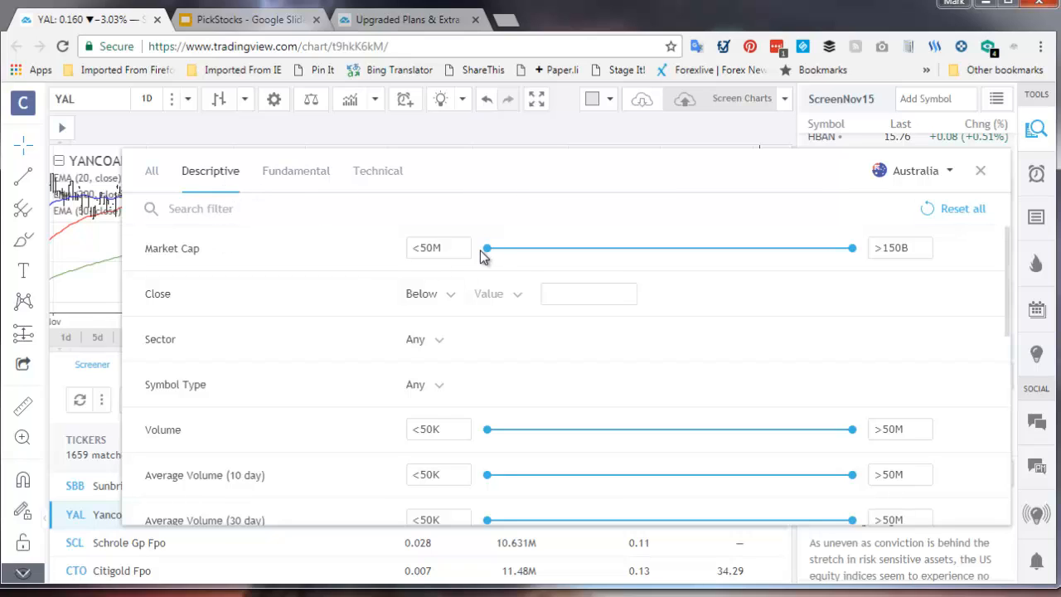
# Step: Raise the Market Cap minimum to 2B, cutting results to 145 matches
pyautogui.moveTo(484, 247); pyautogui.dragTo(577, 247)
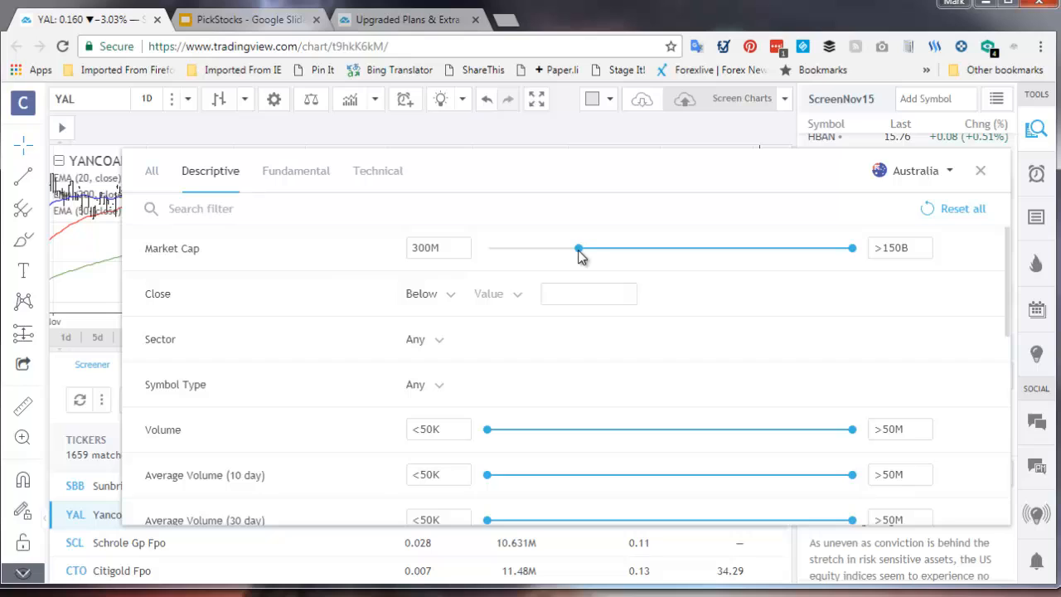
pyautogui.moveTo(577, 249); pyautogui.dragTo(624, 249)
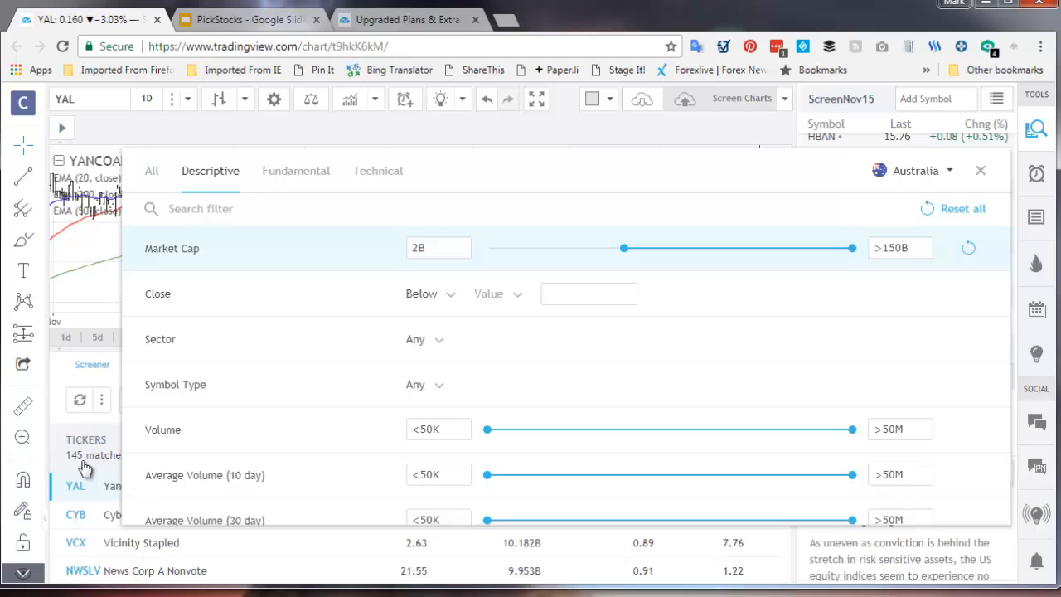
pyautogui.moveTo(522, 257)
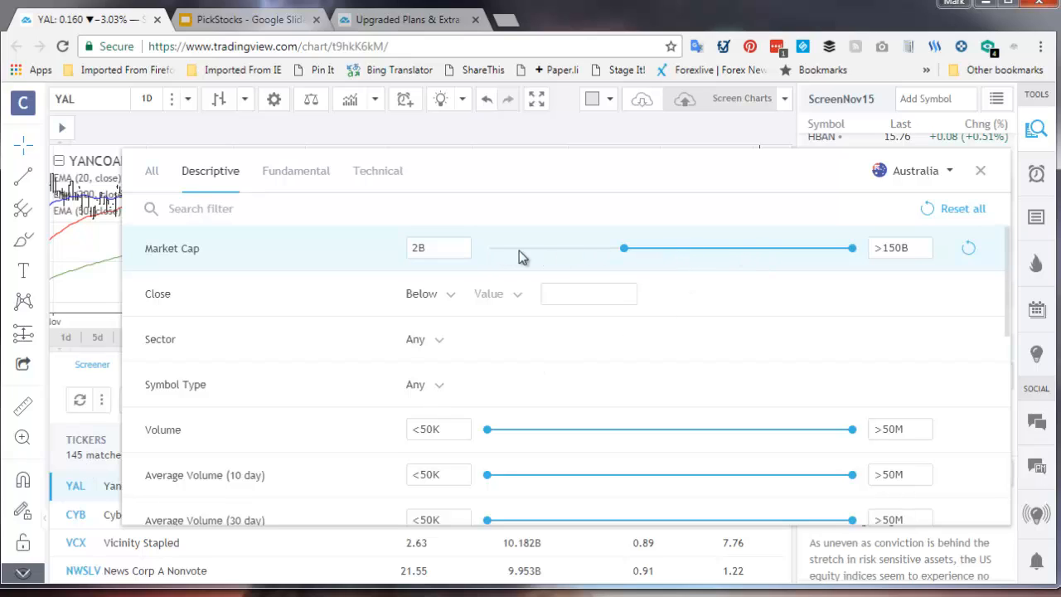
pyautogui.moveTo(653, 253)
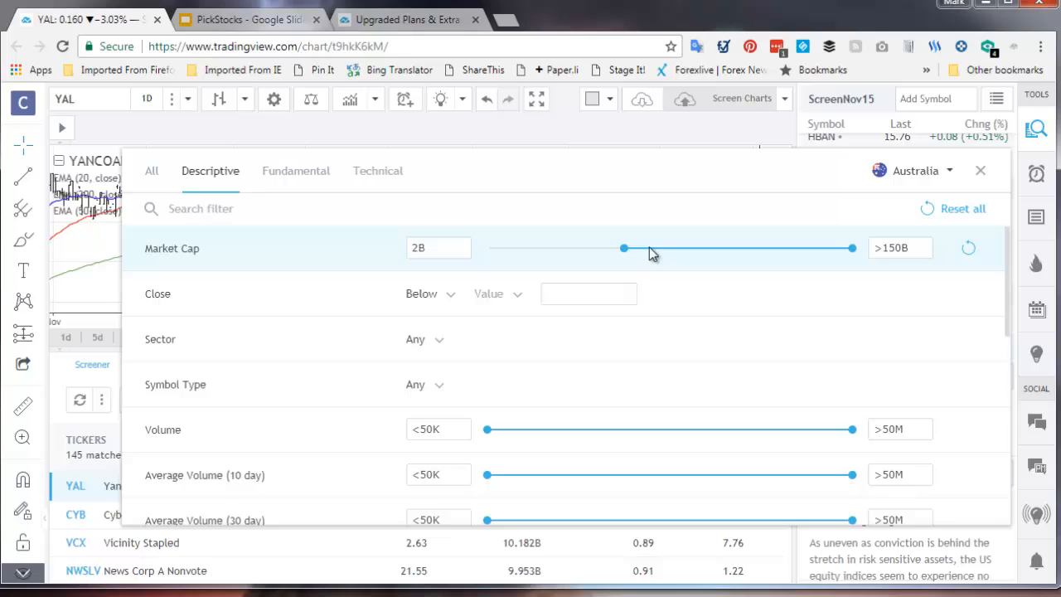
pyautogui.moveTo(703, 265)
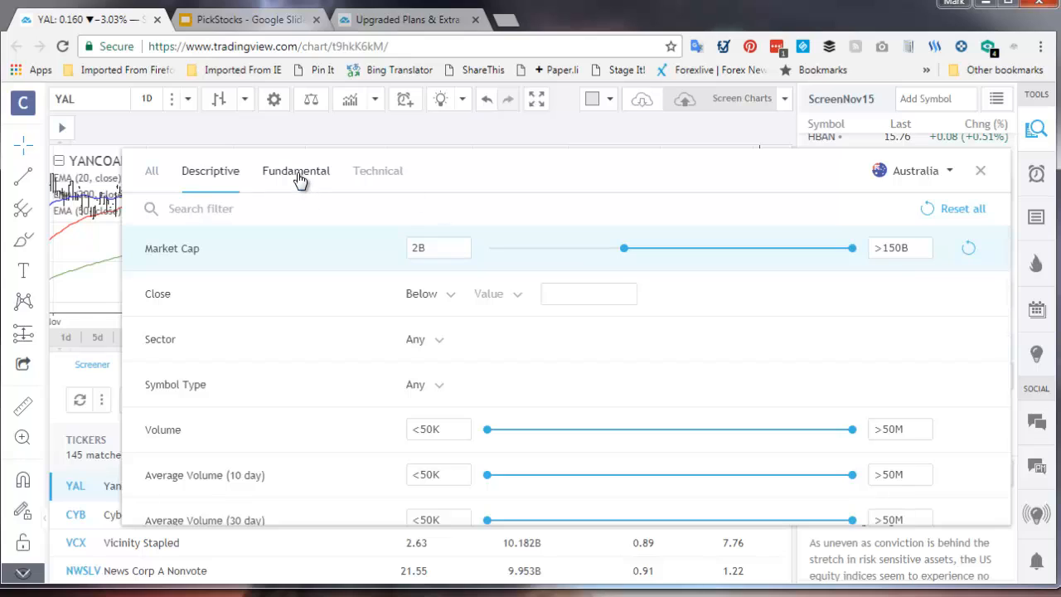
# Step: Under Fundamental filters, search 'price' and set Price to Book (MRQ) below 1
pyautogui.click(295, 171)
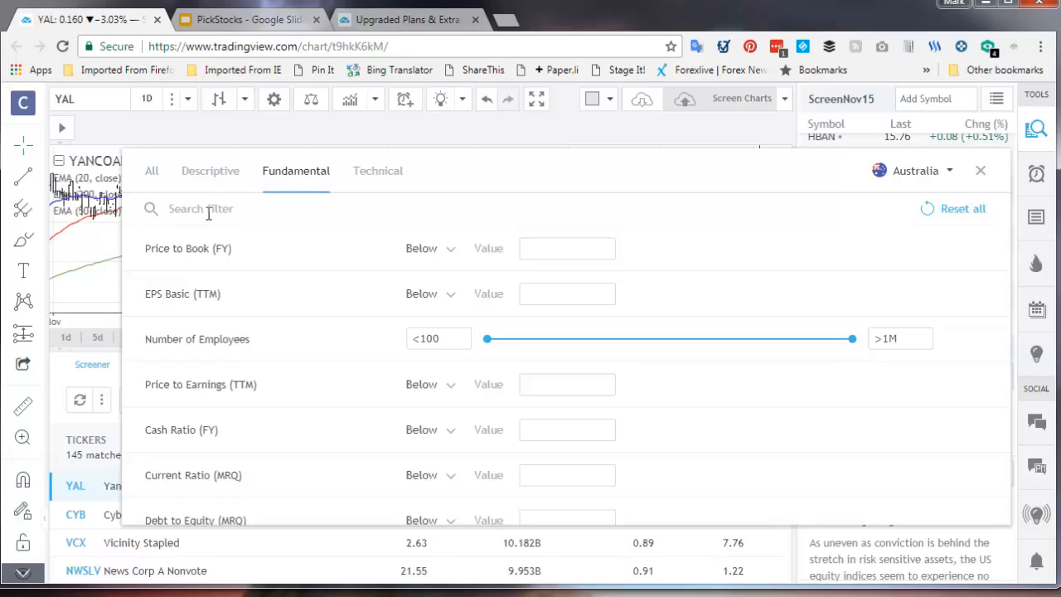
pyautogui.write('p')
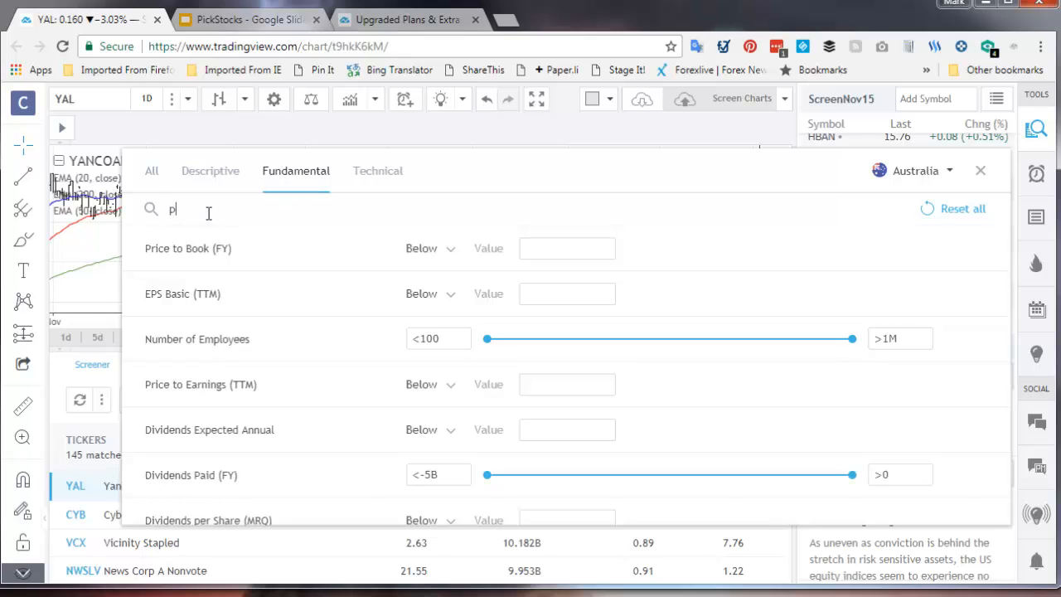
pyautogui.write('rice')
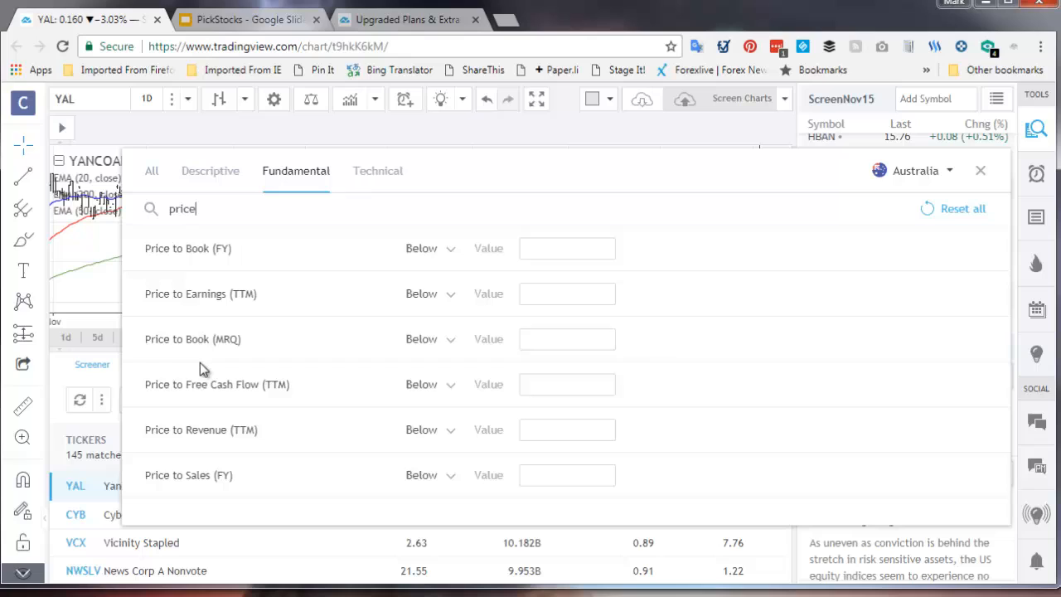
pyautogui.moveTo(183, 255)
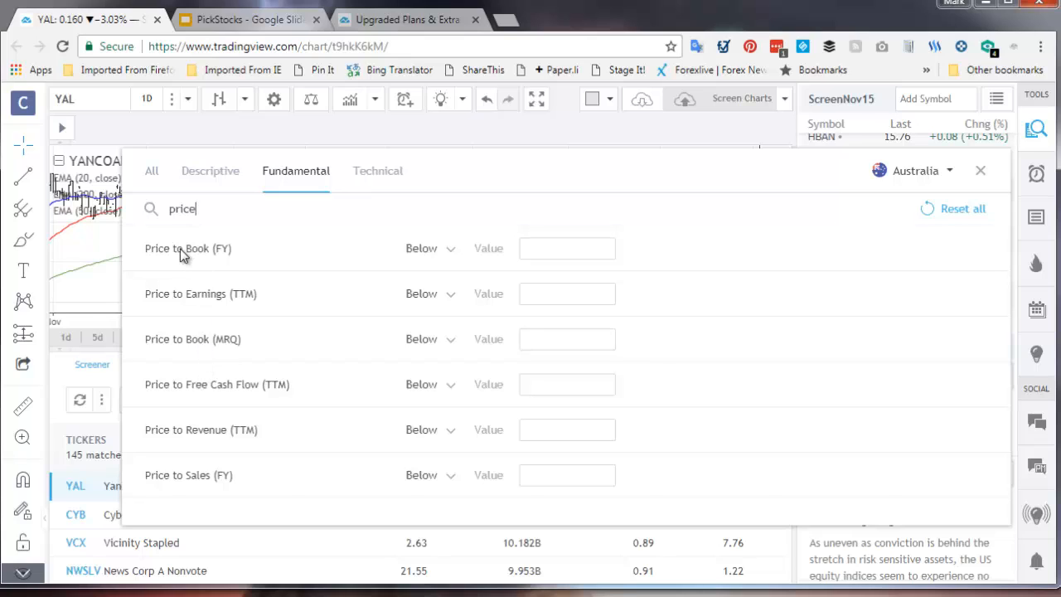
pyautogui.moveTo(230, 351)
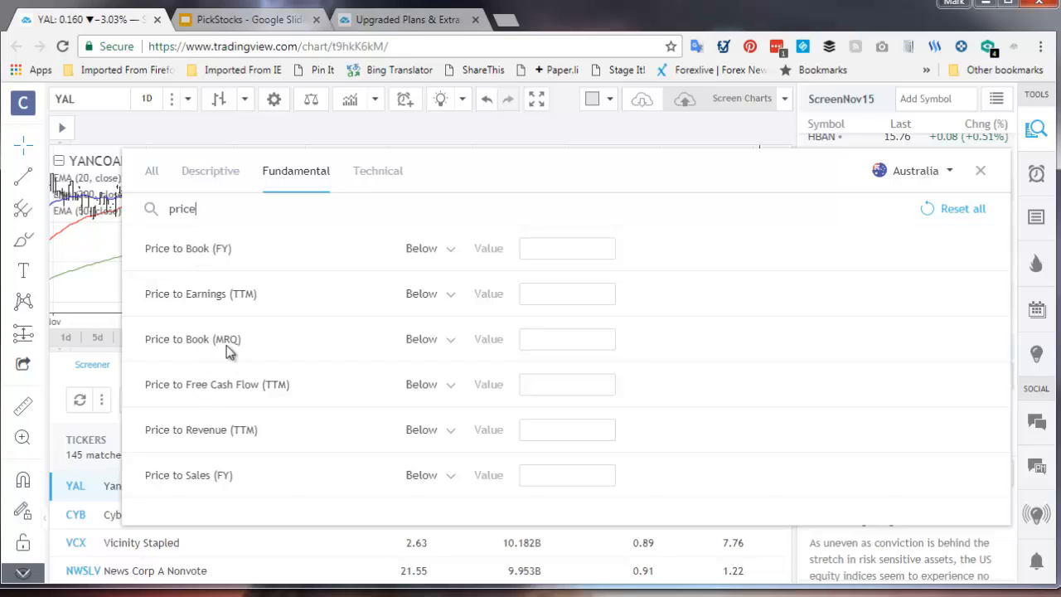
pyautogui.moveTo(199, 429)
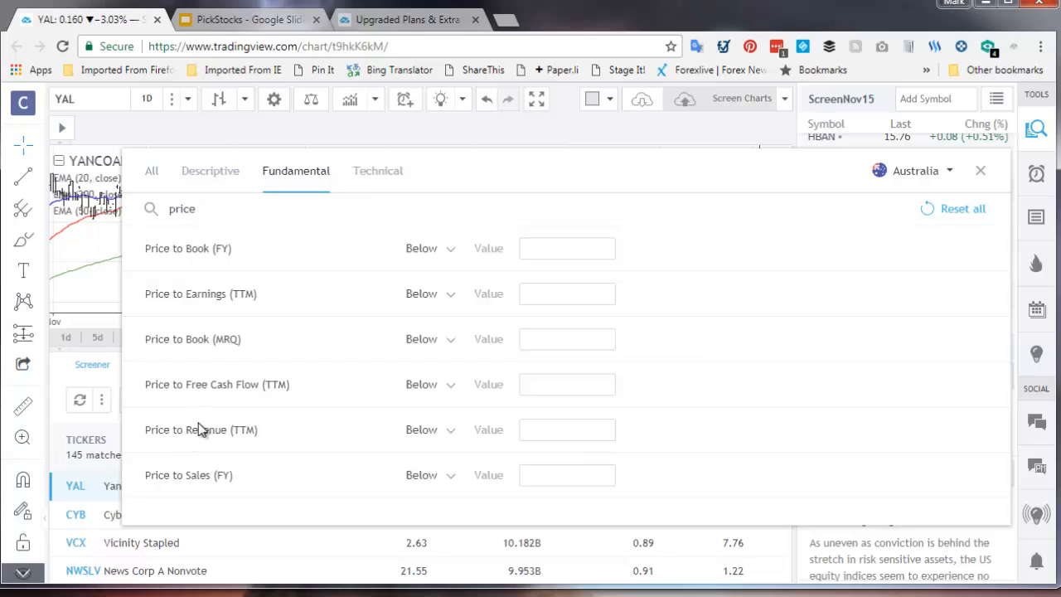
pyautogui.moveTo(196, 468)
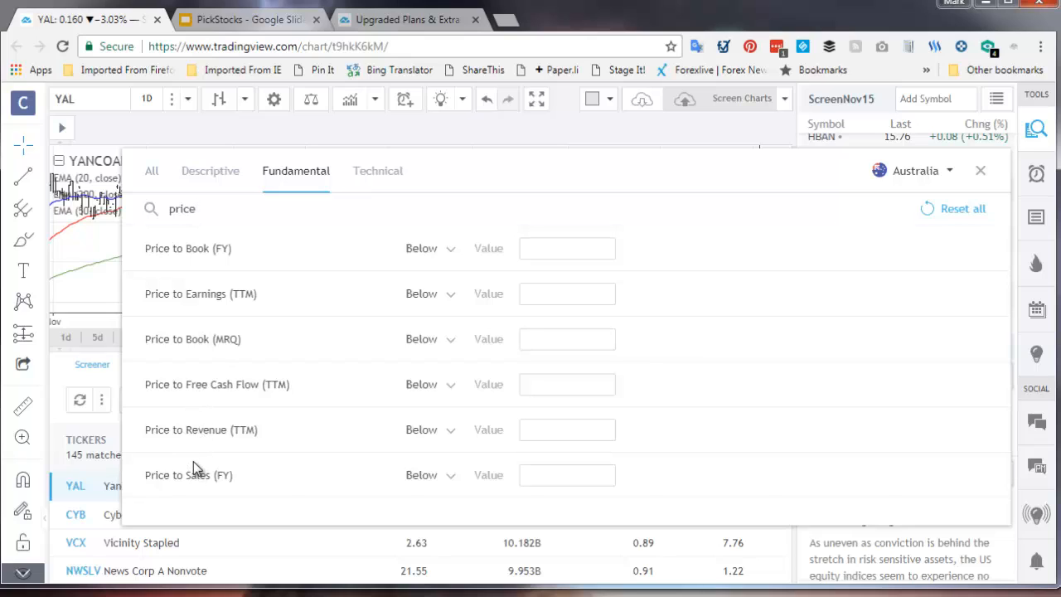
pyautogui.moveTo(554, 277)
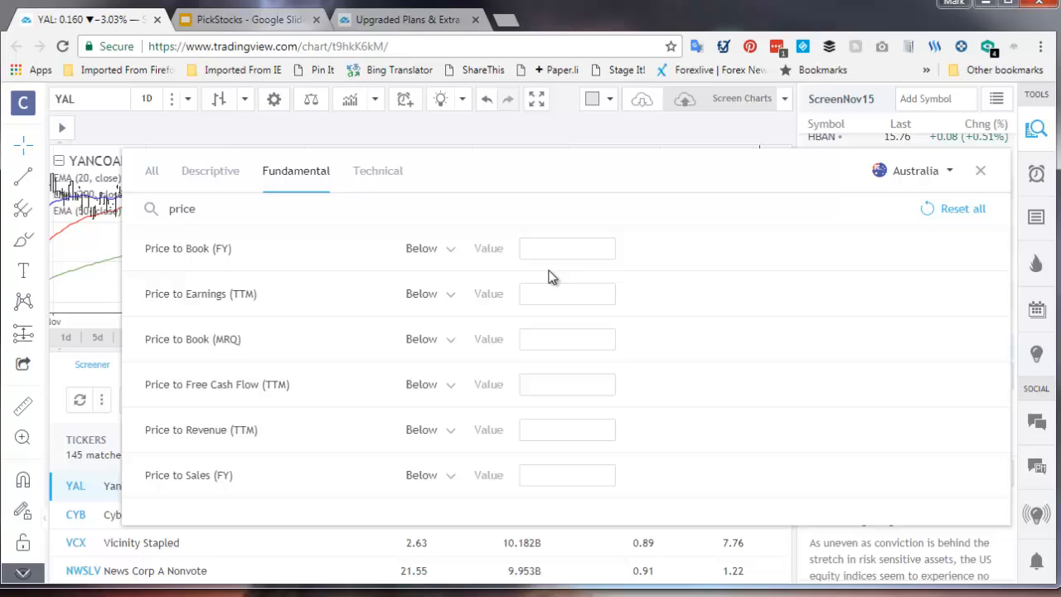
pyautogui.moveTo(451, 352)
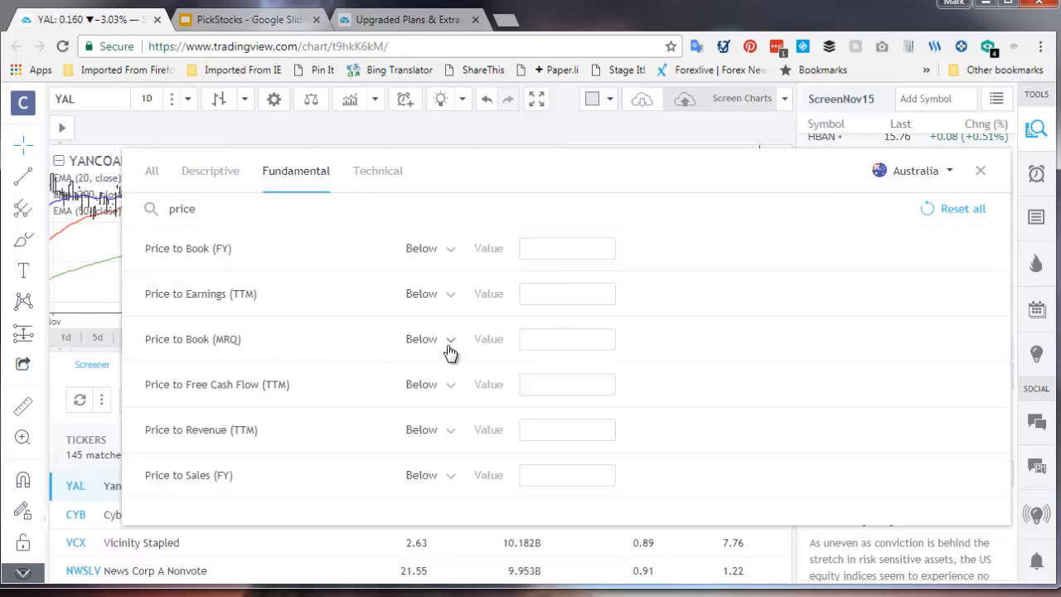
pyautogui.click(567, 338)
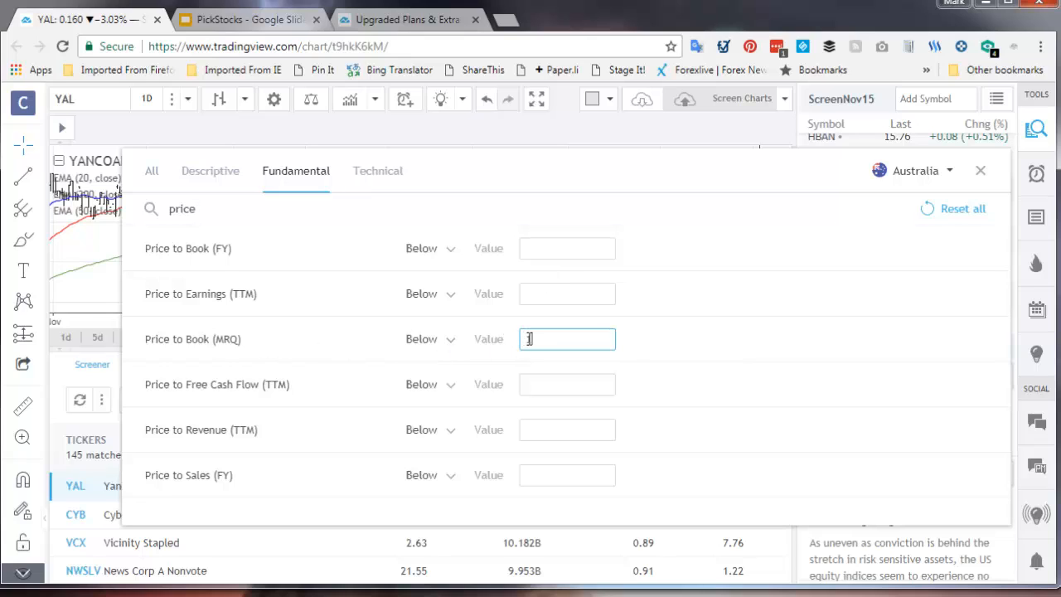
pyautogui.write('1')
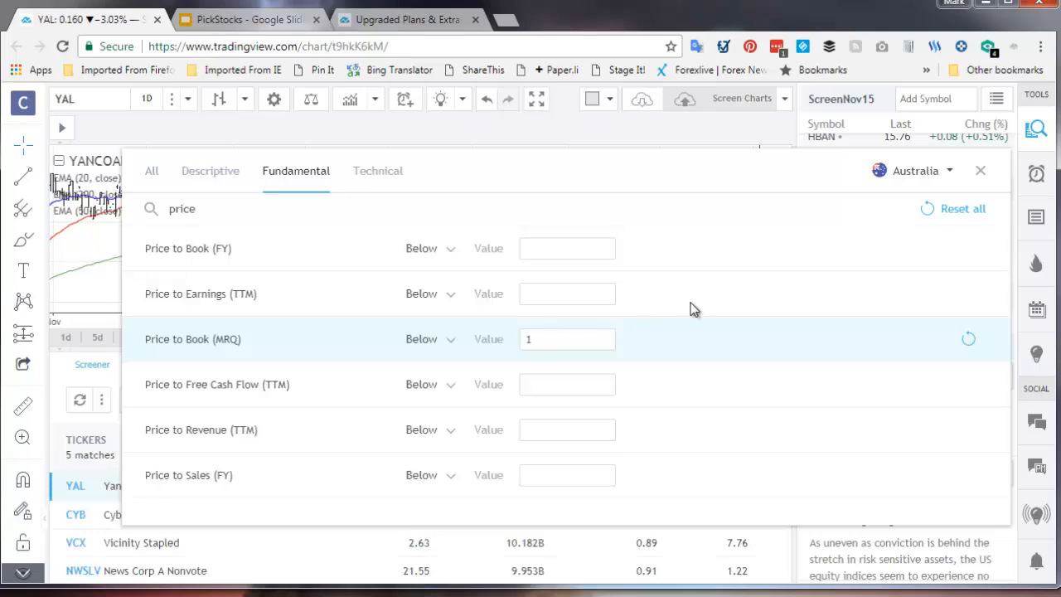
pyautogui.moveTo(882, 348)
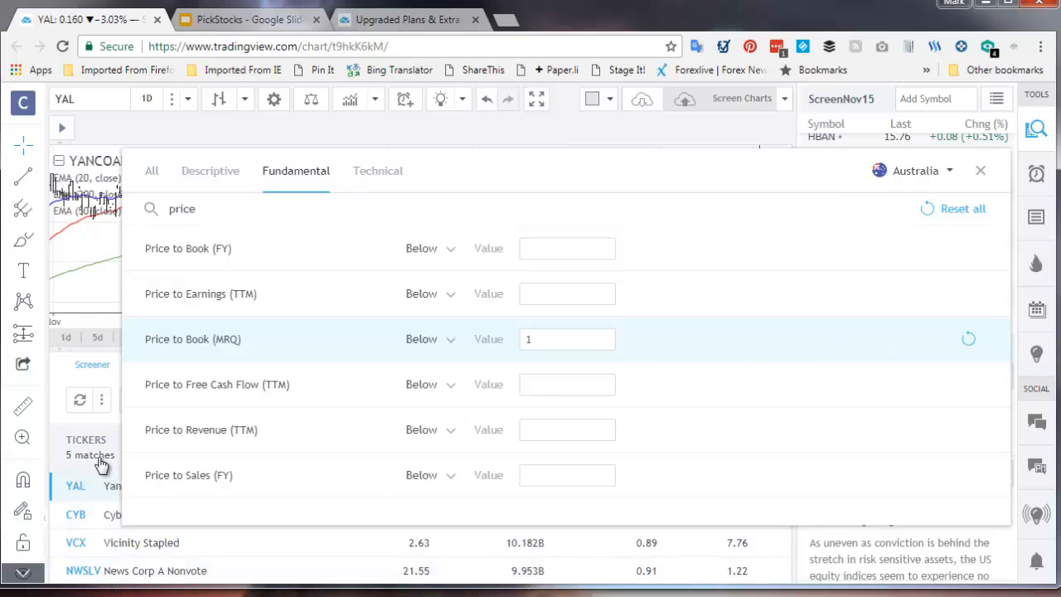
pyautogui.moveTo(378, 171)
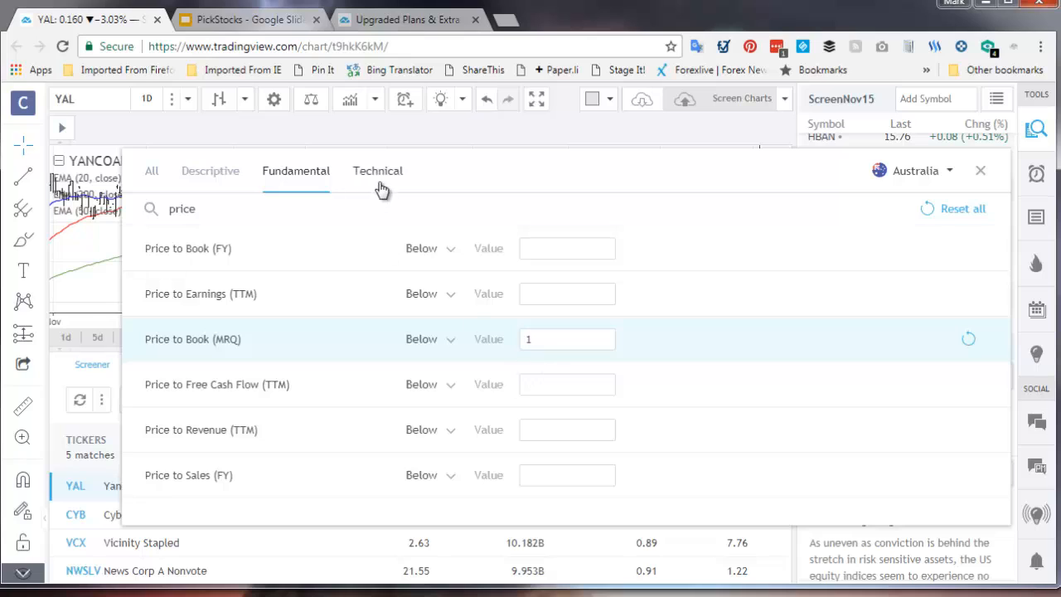
# Step: Under Technical filters, search 'high' and require a New 1-Month High
pyautogui.click(378, 171)
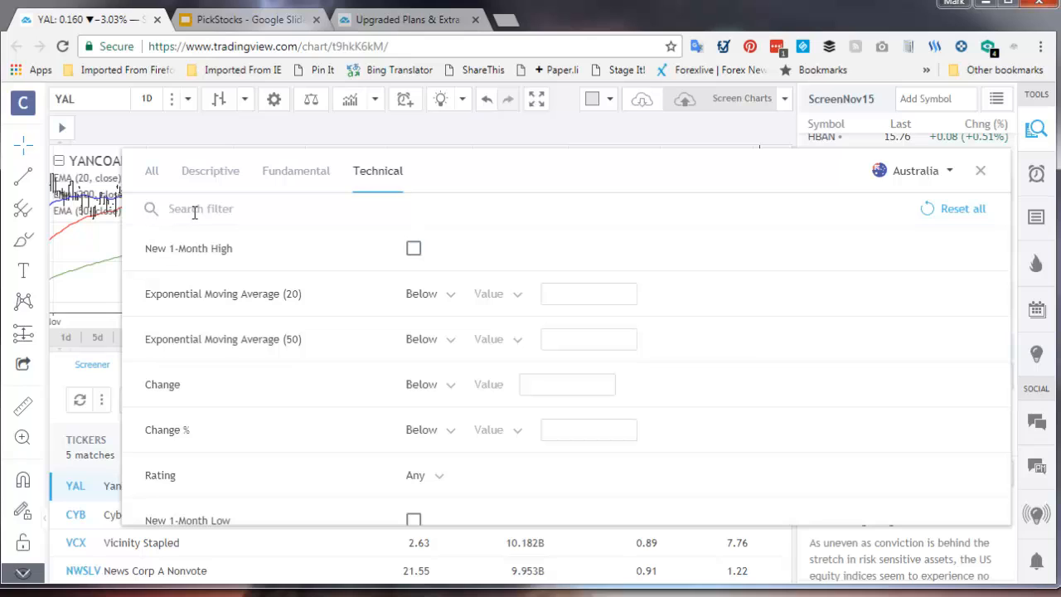
pyautogui.write('high')
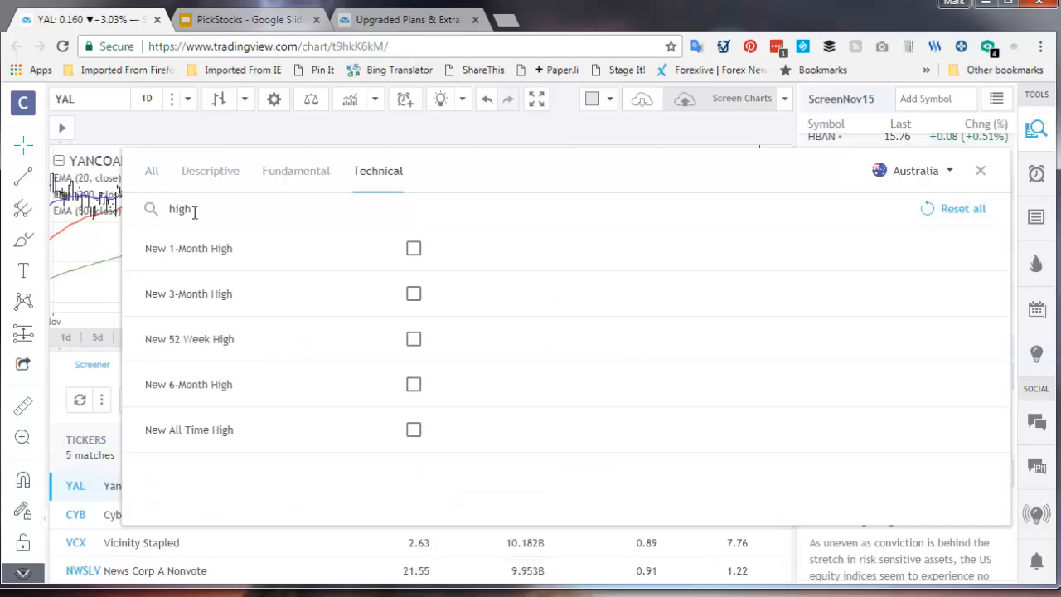
pyautogui.moveTo(206, 298)
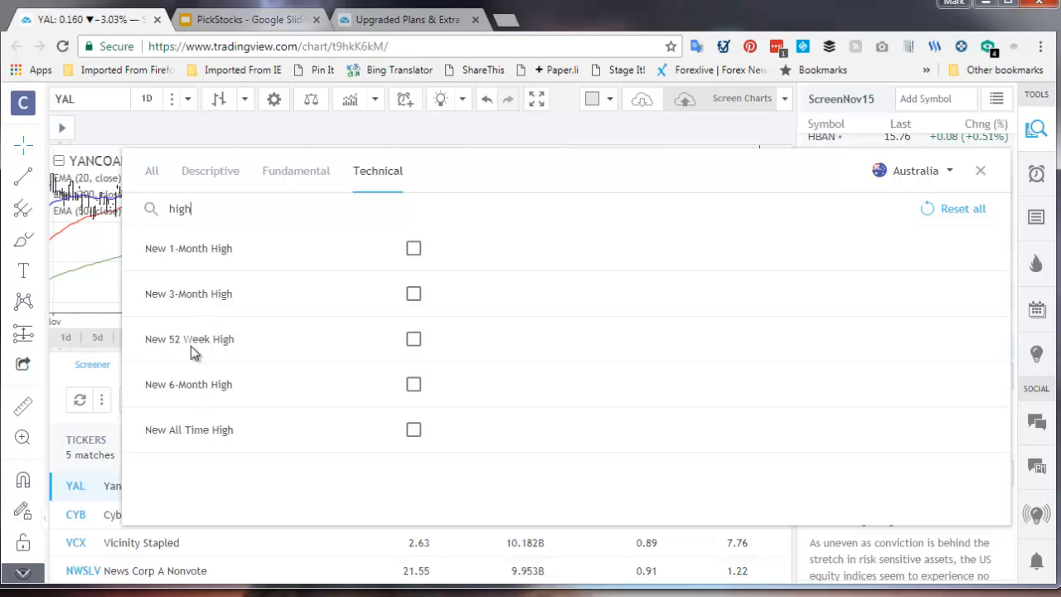
pyautogui.click(415, 248)
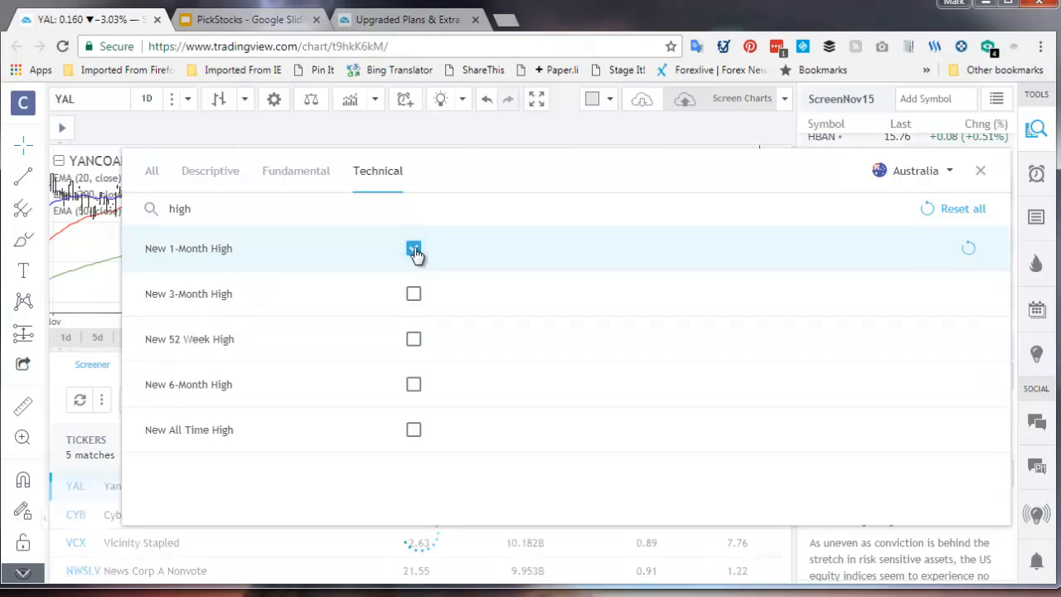
pyautogui.click(415, 249)
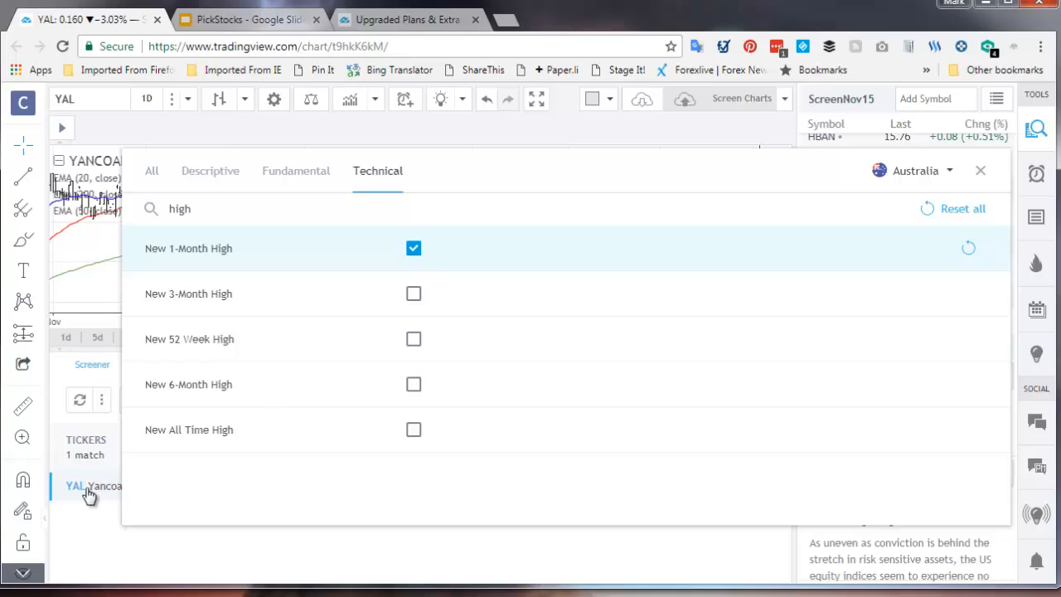
pyautogui.moveTo(199, 494)
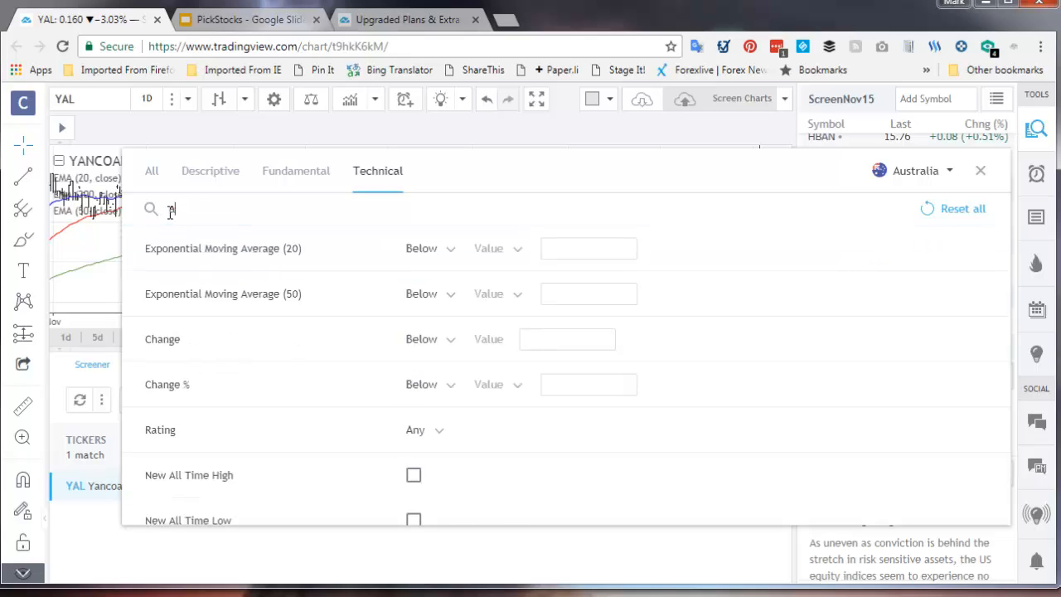
# Step: Search 'average' and set EMA (20) above Exponential Moving Average (50)
pyautogui.write('vearg')
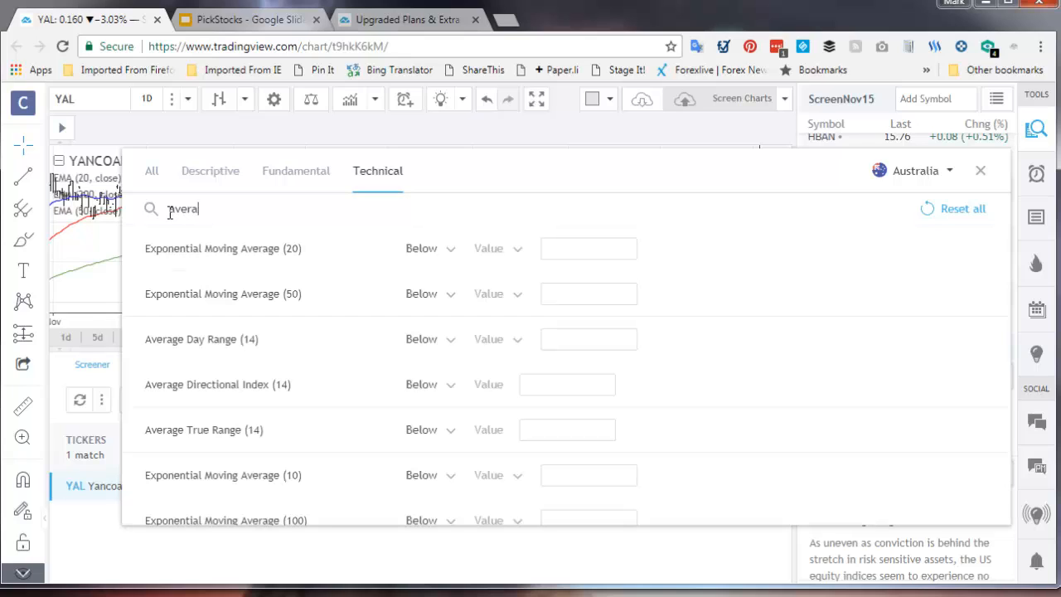
pyautogui.write('ge')
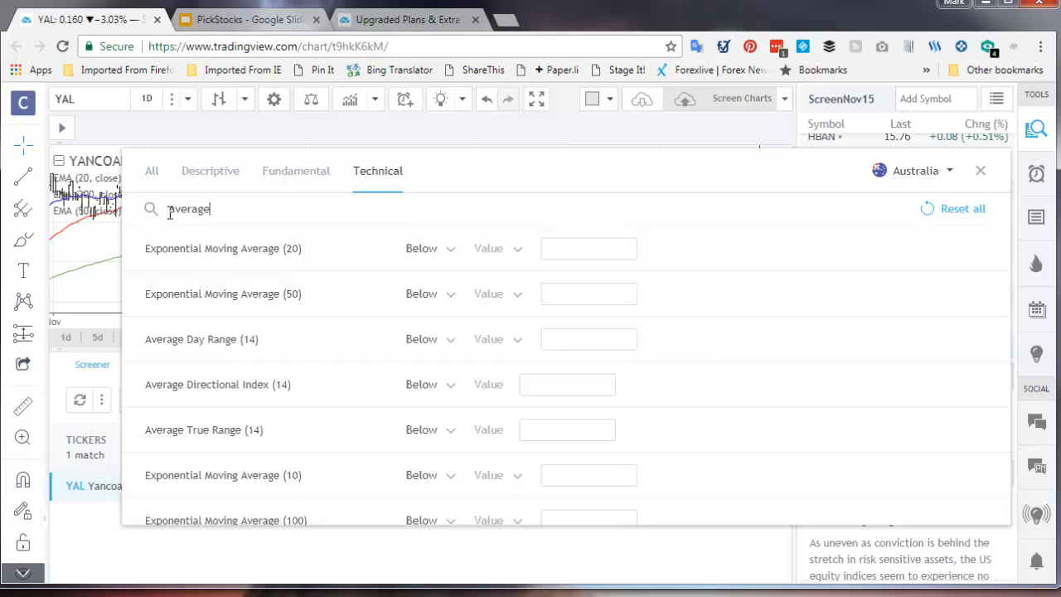
pyautogui.moveTo(207, 242)
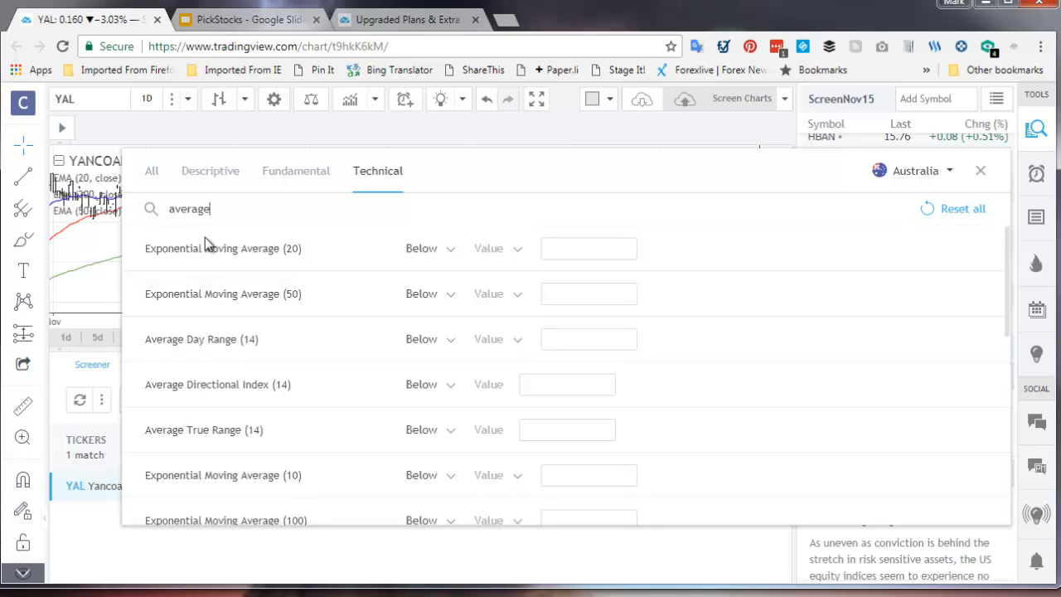
pyautogui.moveTo(230, 258)
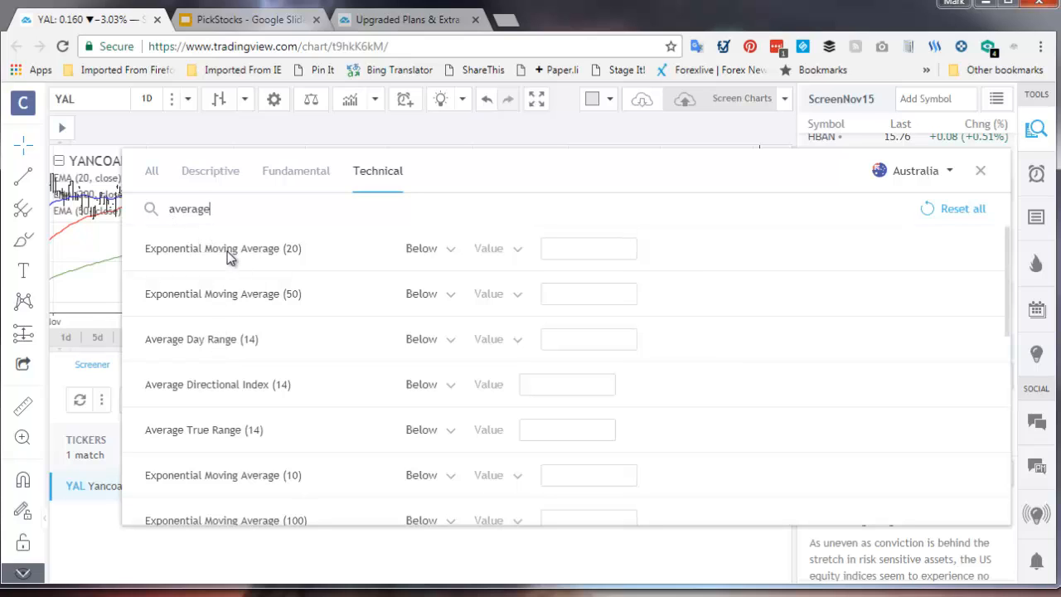
pyautogui.moveTo(295, 261)
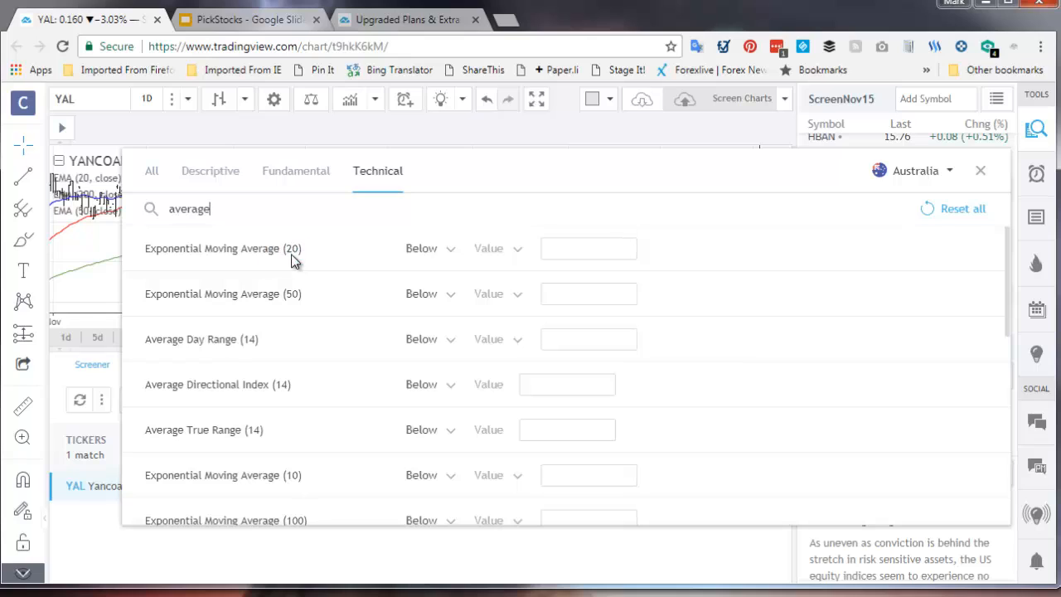
pyautogui.moveTo(451, 257)
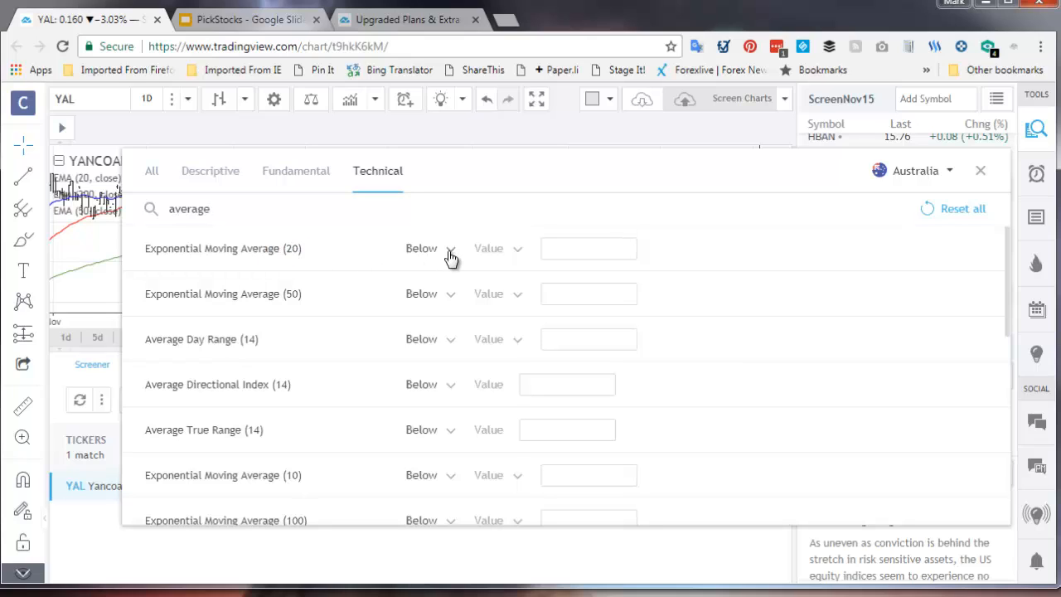
pyautogui.click(451, 249)
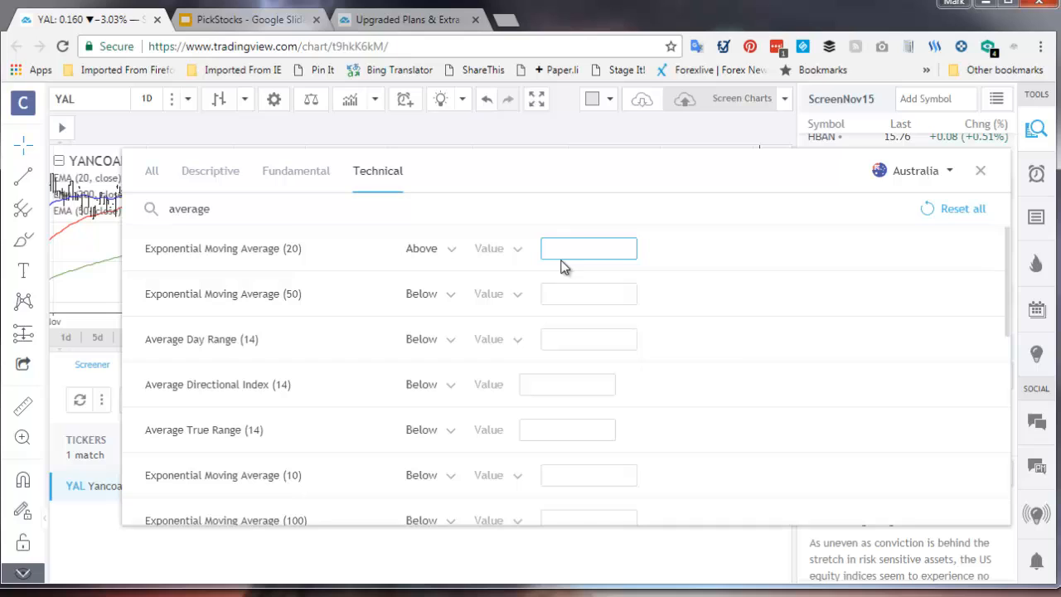
pyautogui.click(498, 249)
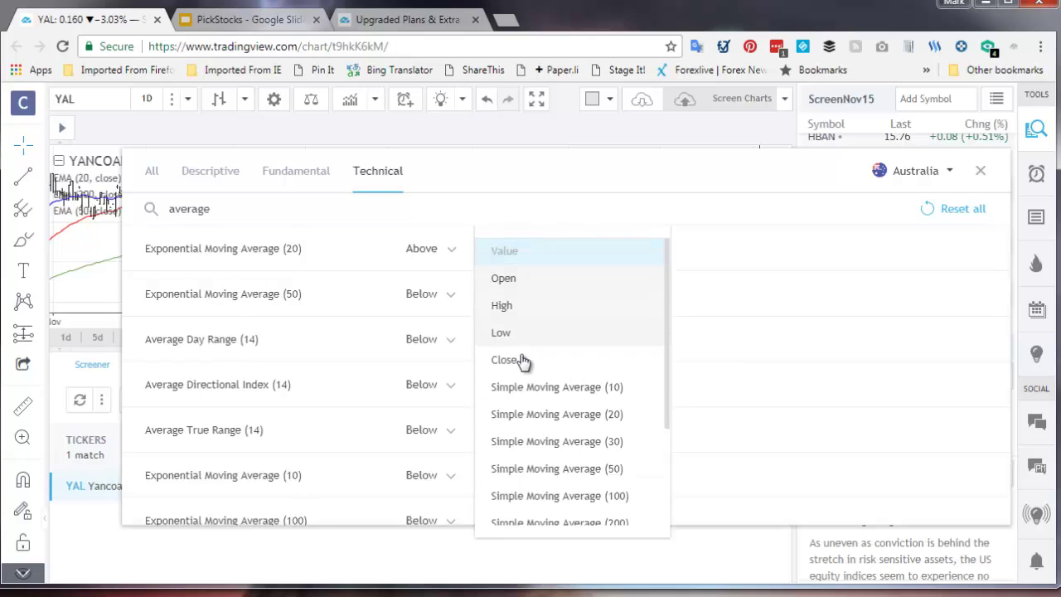
pyautogui.scroll(-3)
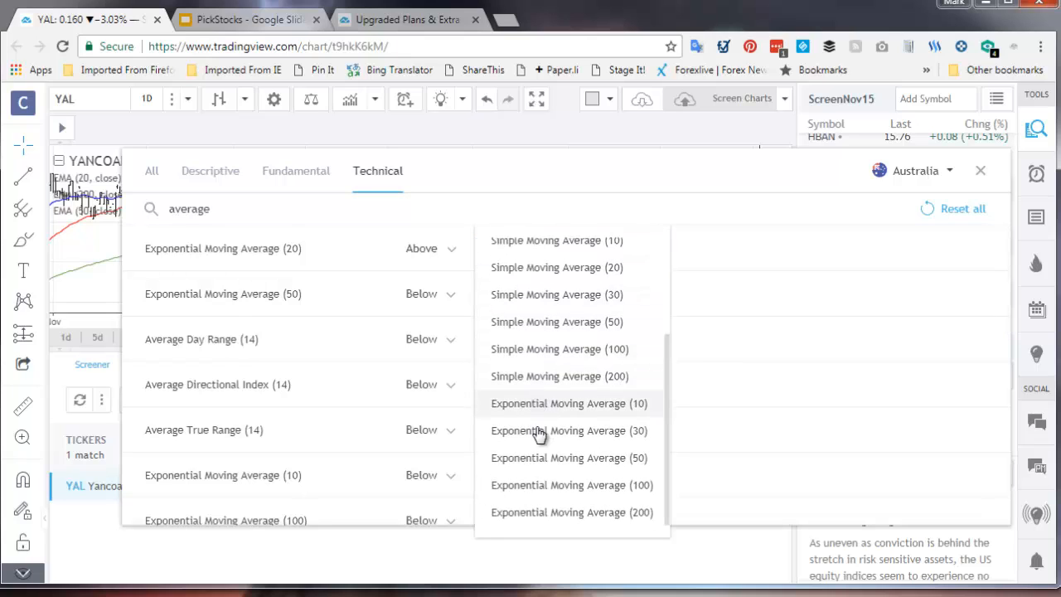
pyautogui.click(569, 458)
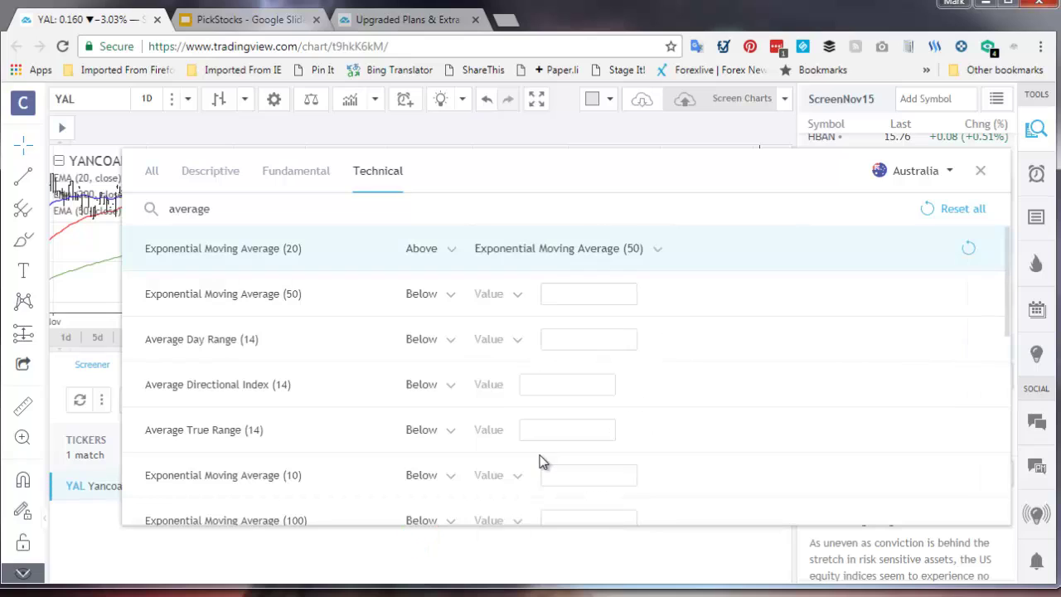
pyautogui.moveTo(229, 312)
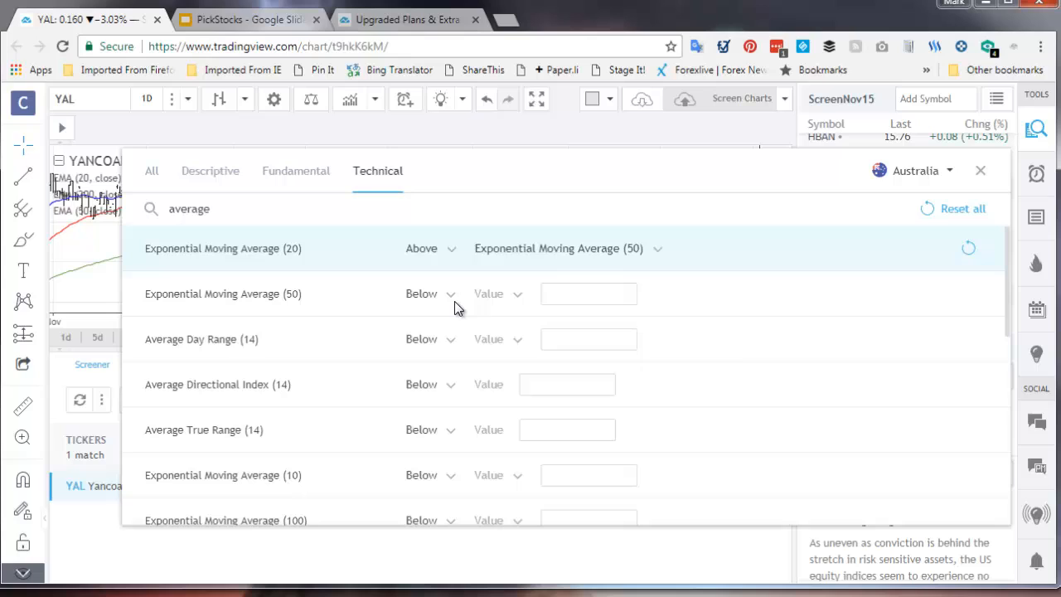
# Step: Set EMA (50) below Exponential Moving Average (200) and review all applied filters
pyautogui.click(497, 294)
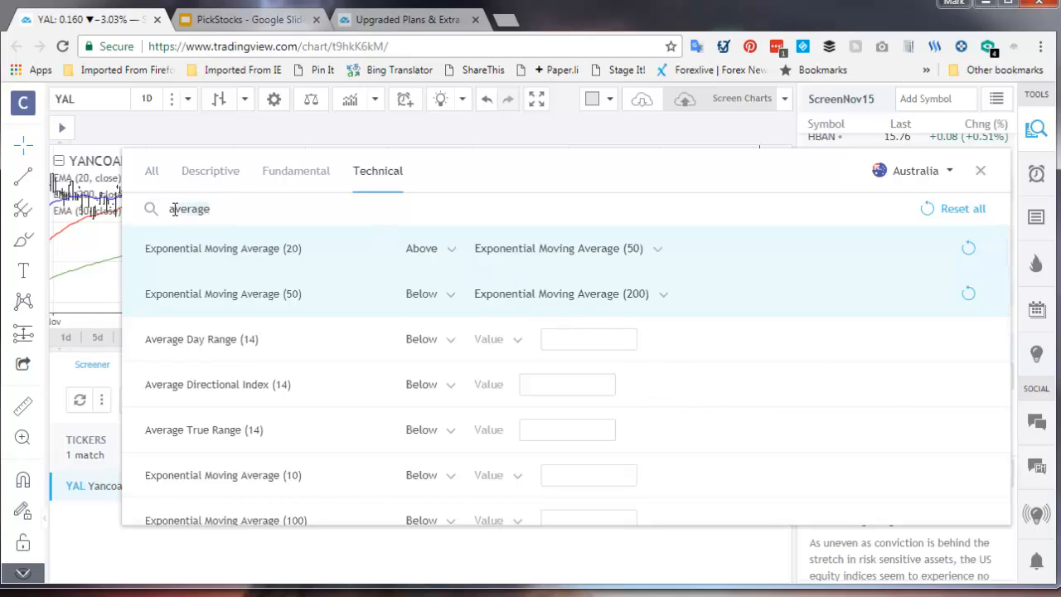
pyautogui.click(153, 171)
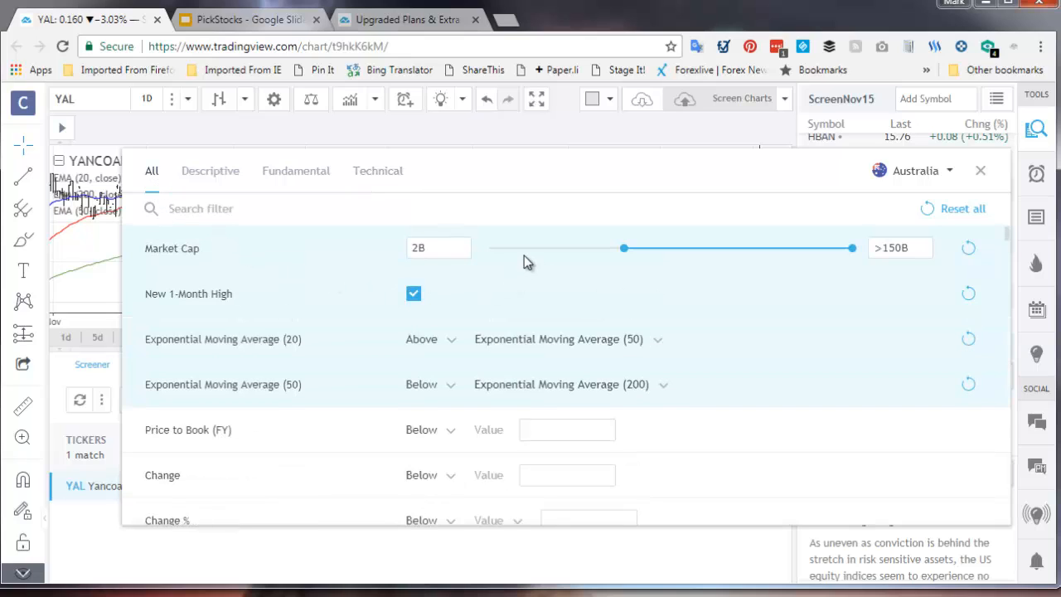
pyautogui.moveTo(544, 341)
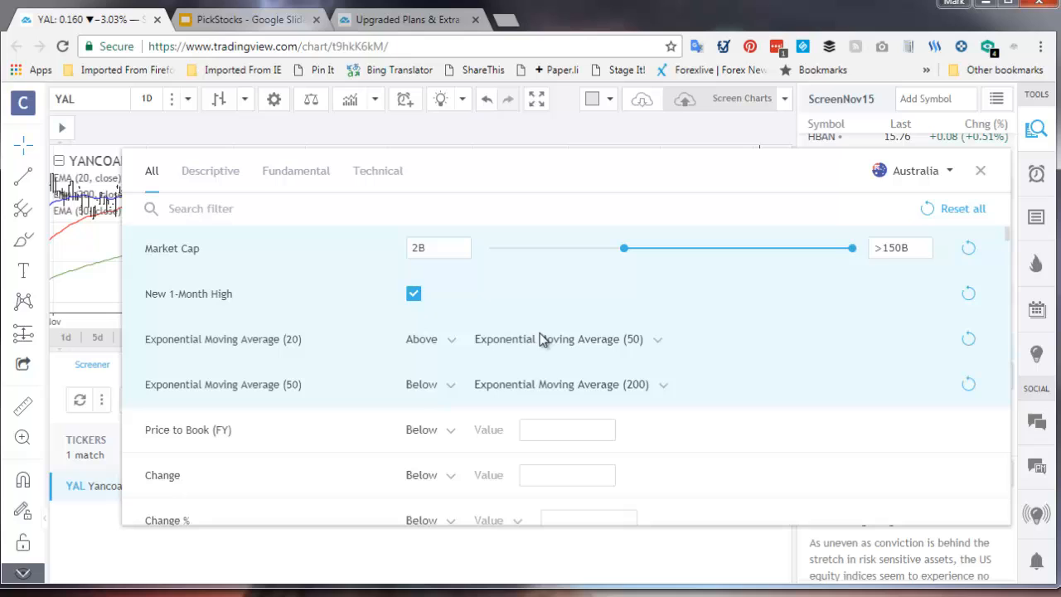
pyautogui.moveTo(970, 249)
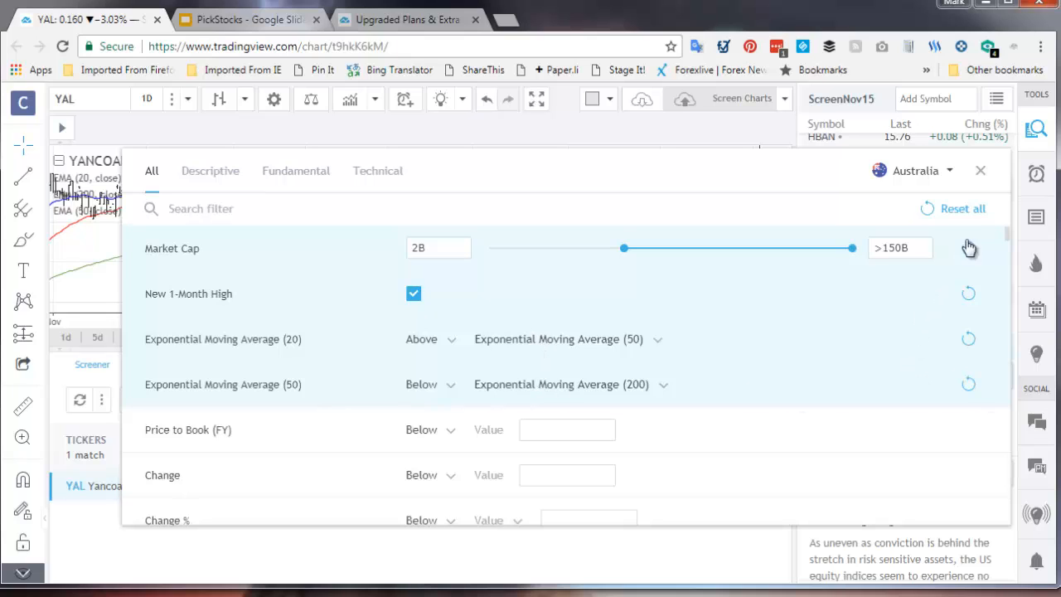
# Step: Close the filter panel to reveal Yancoal Fpo as the single matching stock
pyautogui.click(981, 169)
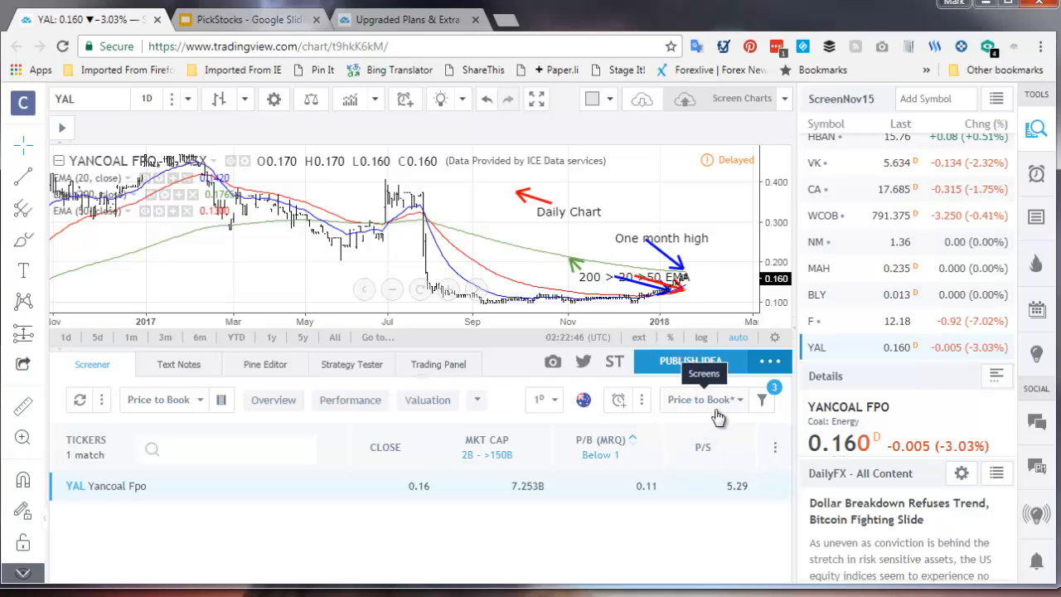
pyautogui.moveTo(737, 408)
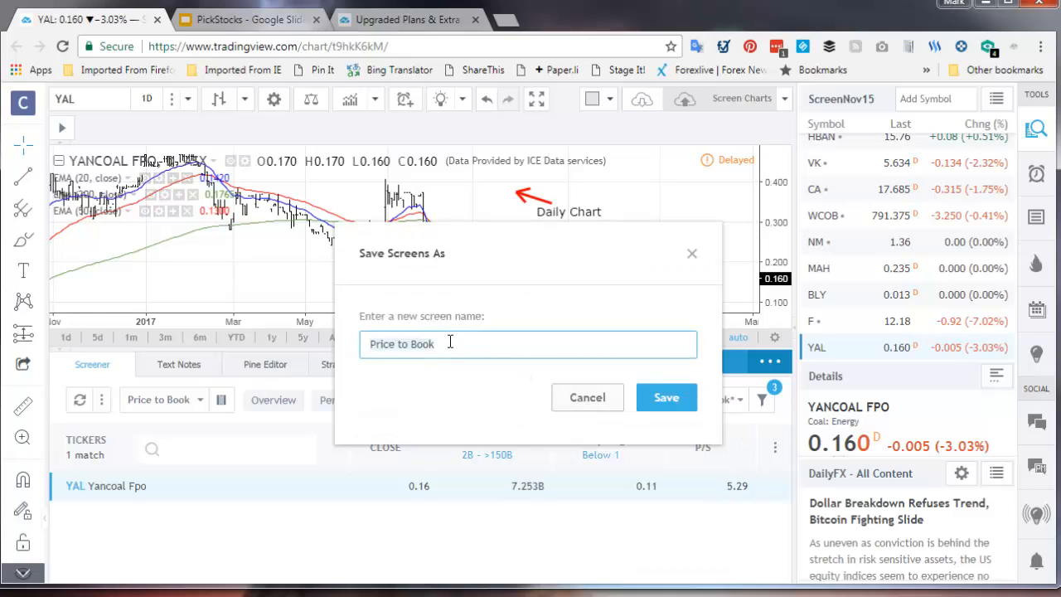
# Step: Save the screen as 'Price to Book', then bring up Yancoal Fpo's ASX:YAL details page
pyautogui.click(667, 398)
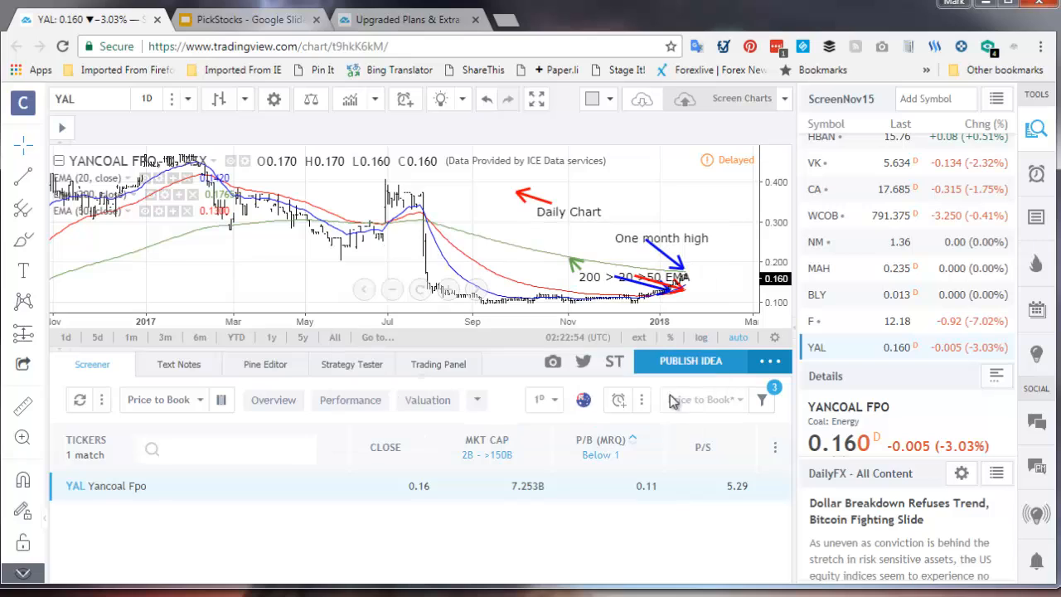
pyautogui.moveTo(710, 406)
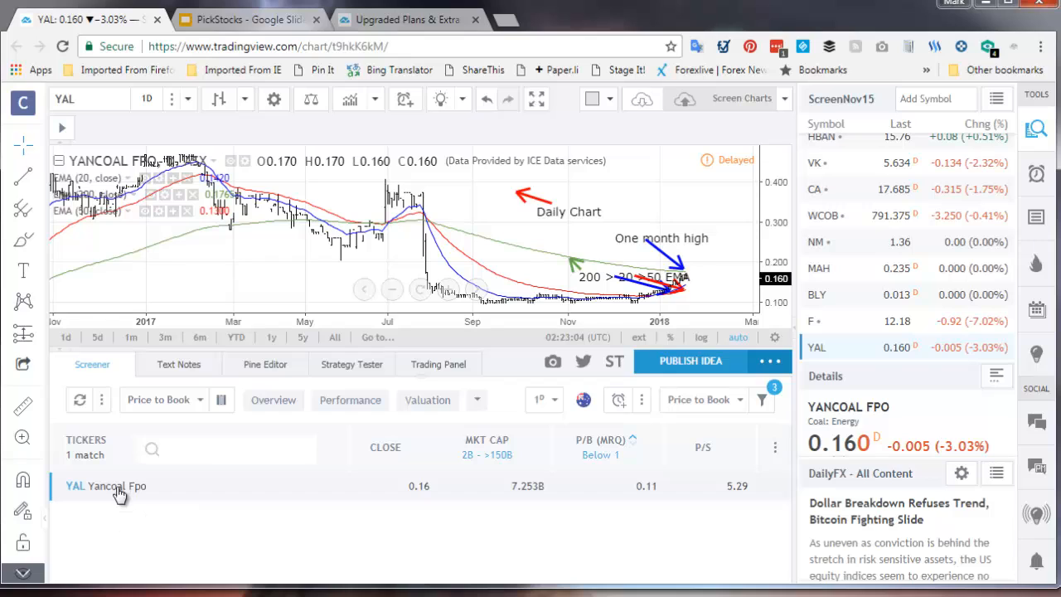
pyautogui.moveTo(76, 485)
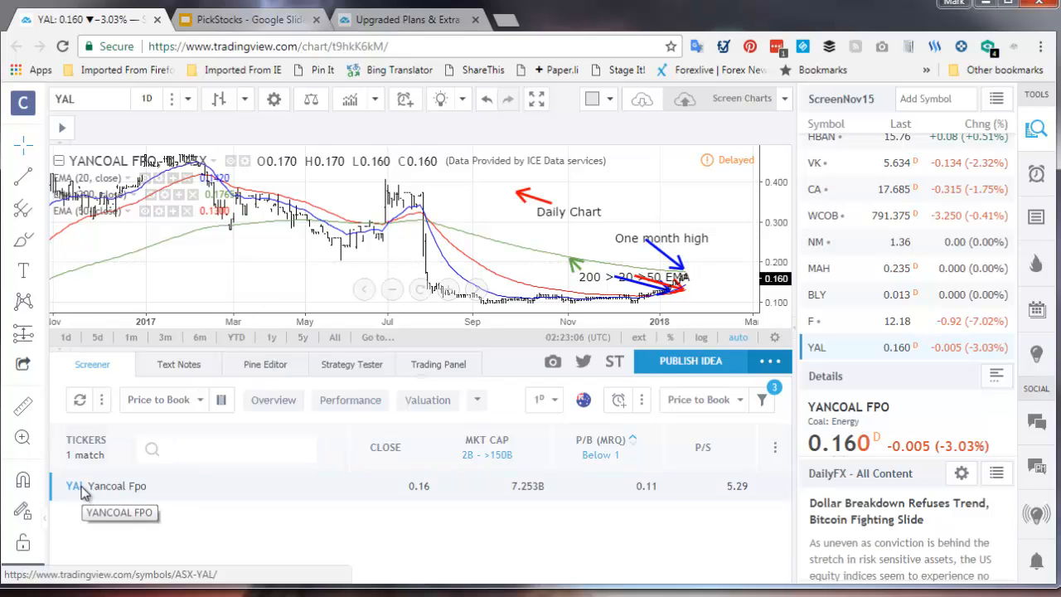
pyautogui.click(73, 485)
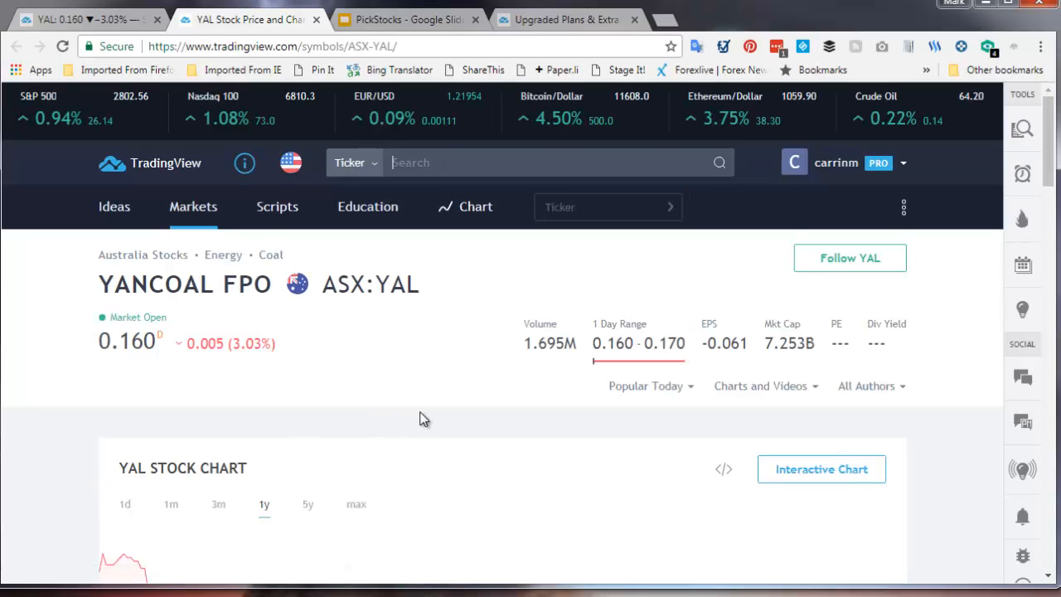
pyautogui.scroll(-3)
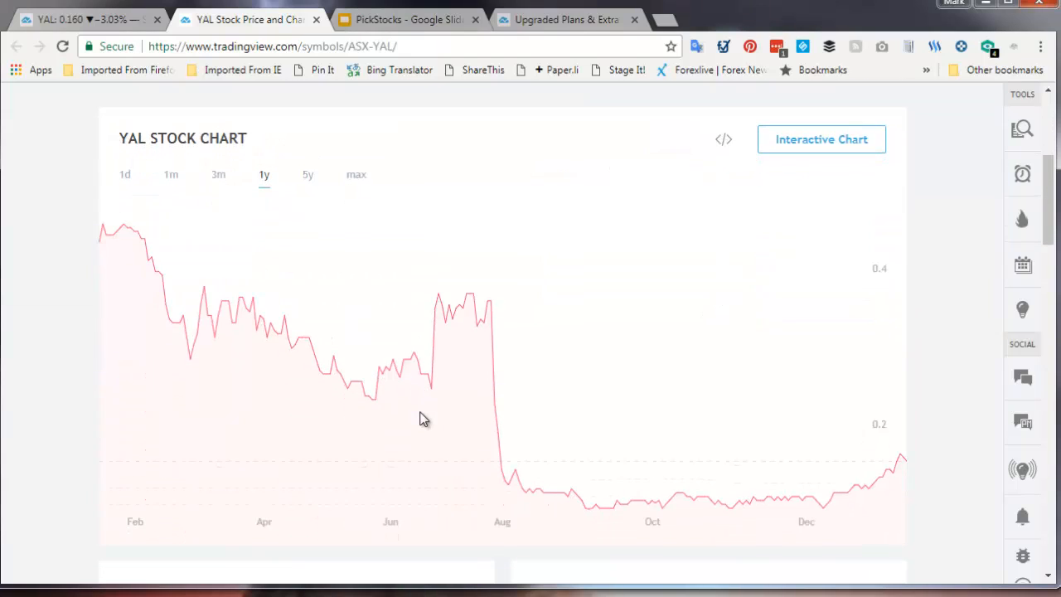
pyautogui.moveTo(440, 332)
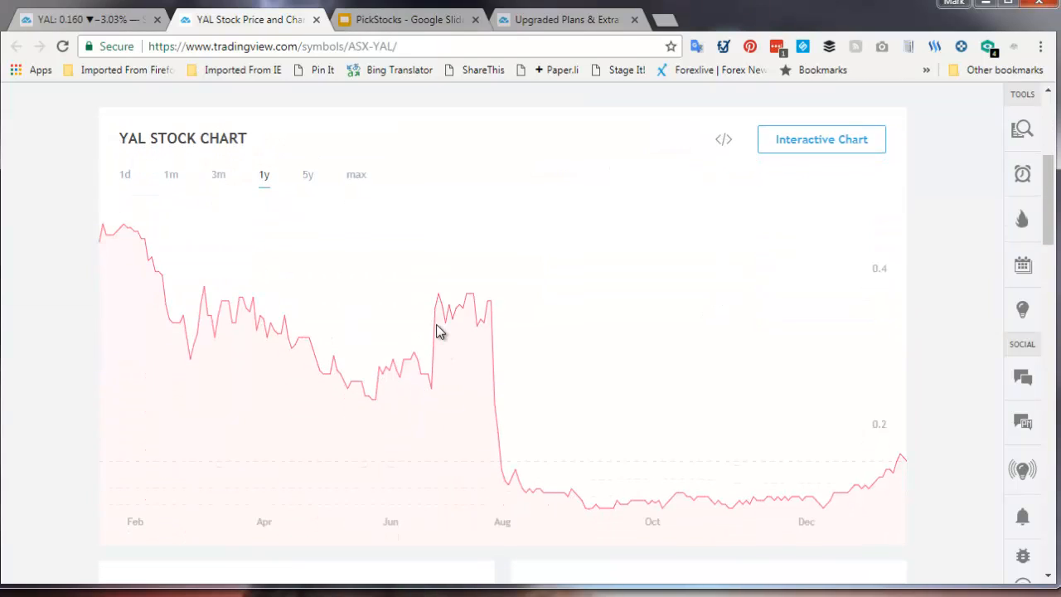
pyautogui.moveTo(141, 218)
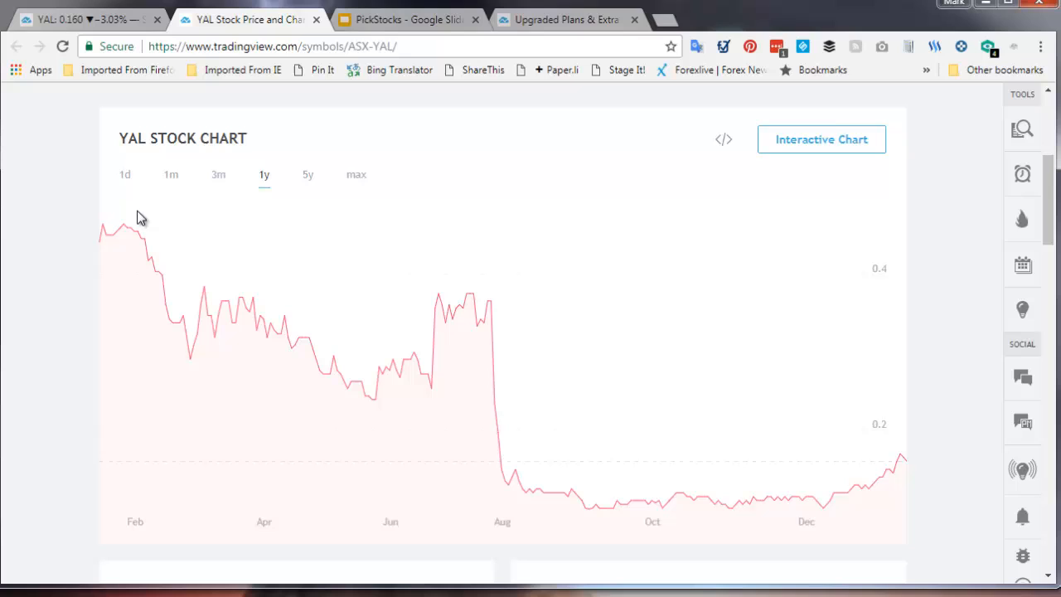
pyautogui.moveTo(722, 520)
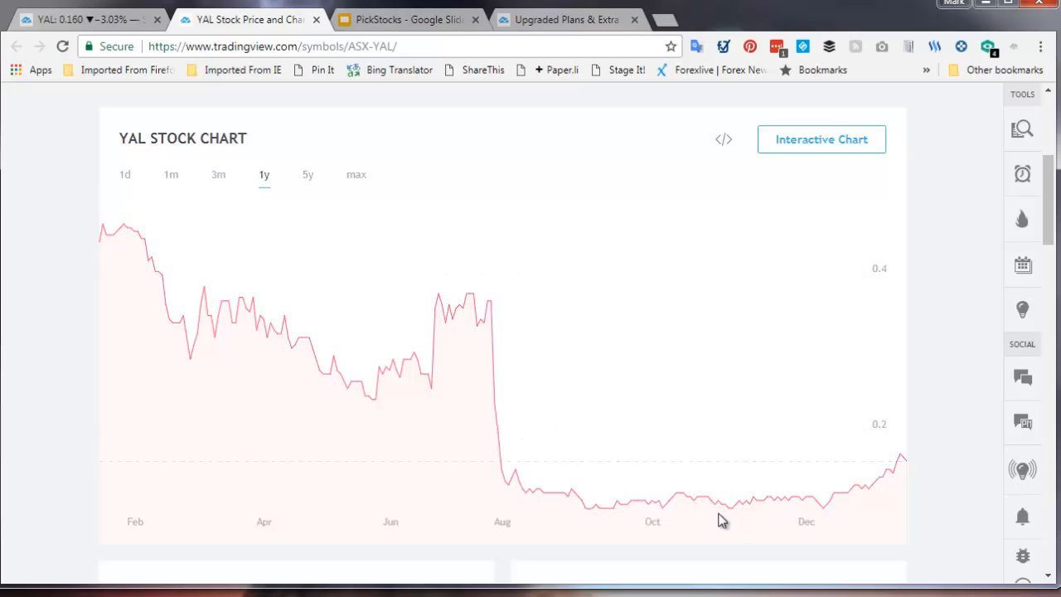
pyautogui.moveTo(857, 448)
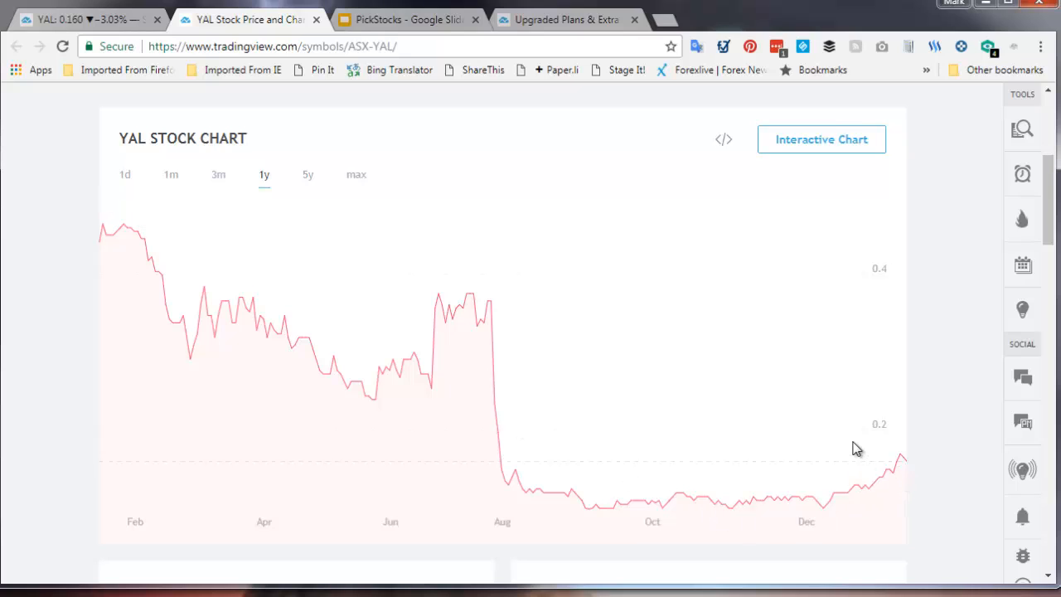
pyautogui.scroll(-3)
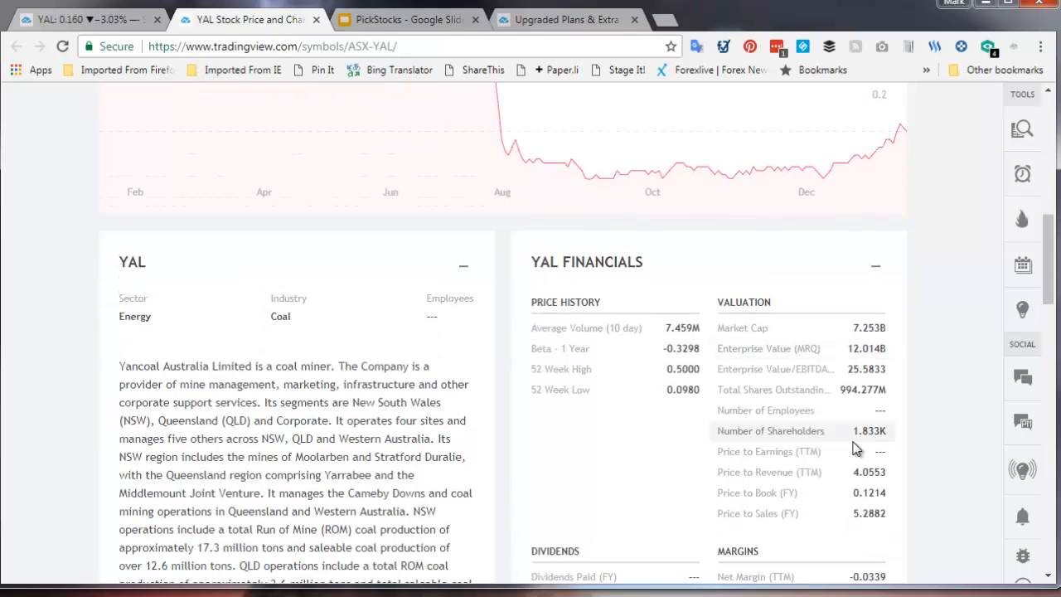
pyautogui.scroll(-3)
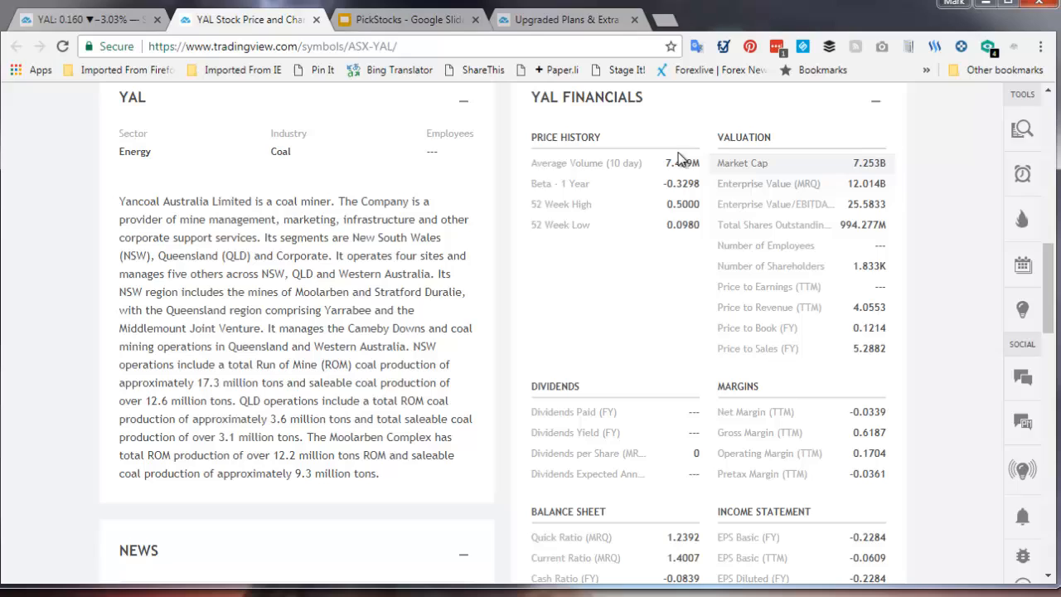
pyautogui.scroll(-3)
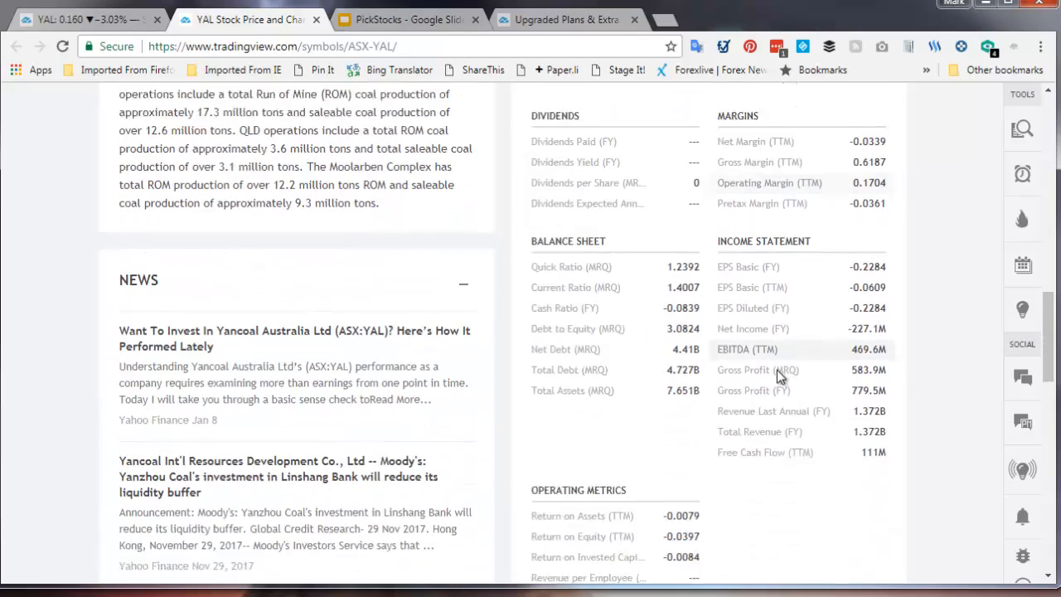
pyautogui.scroll(-3)
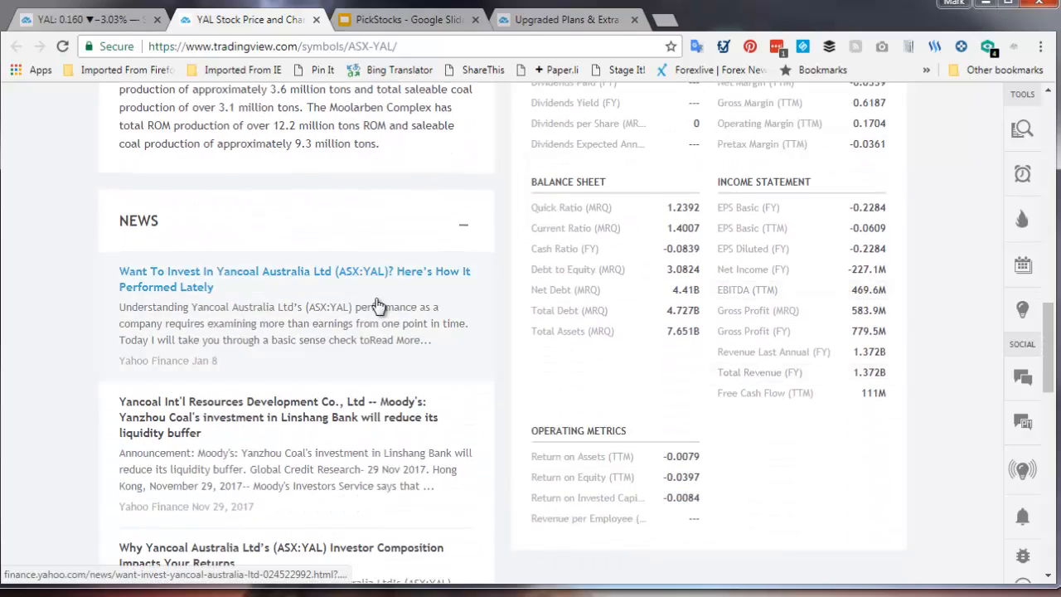
pyautogui.scroll(3)
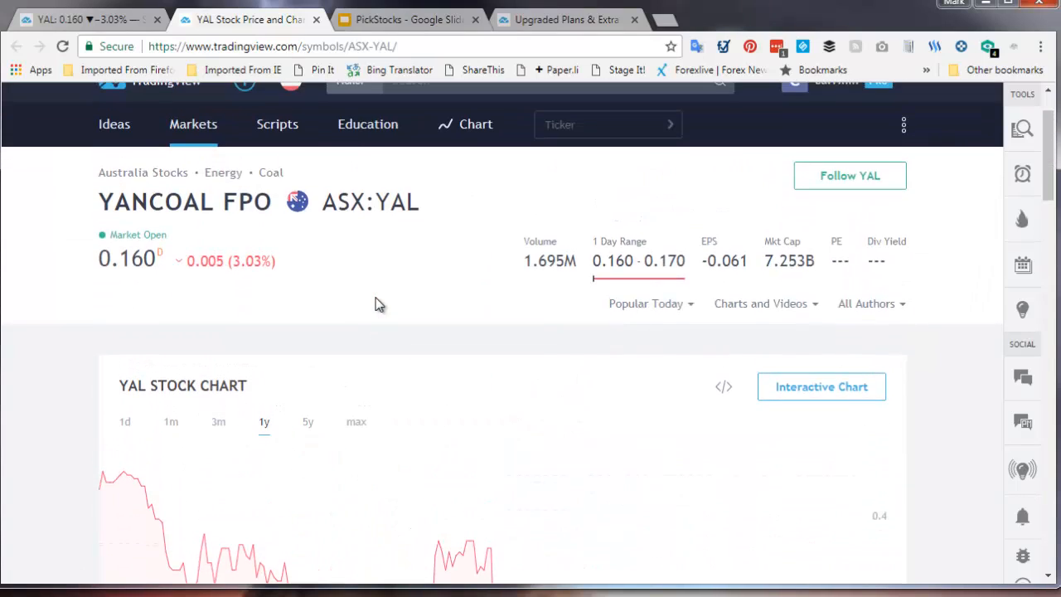
pyautogui.click(821, 386)
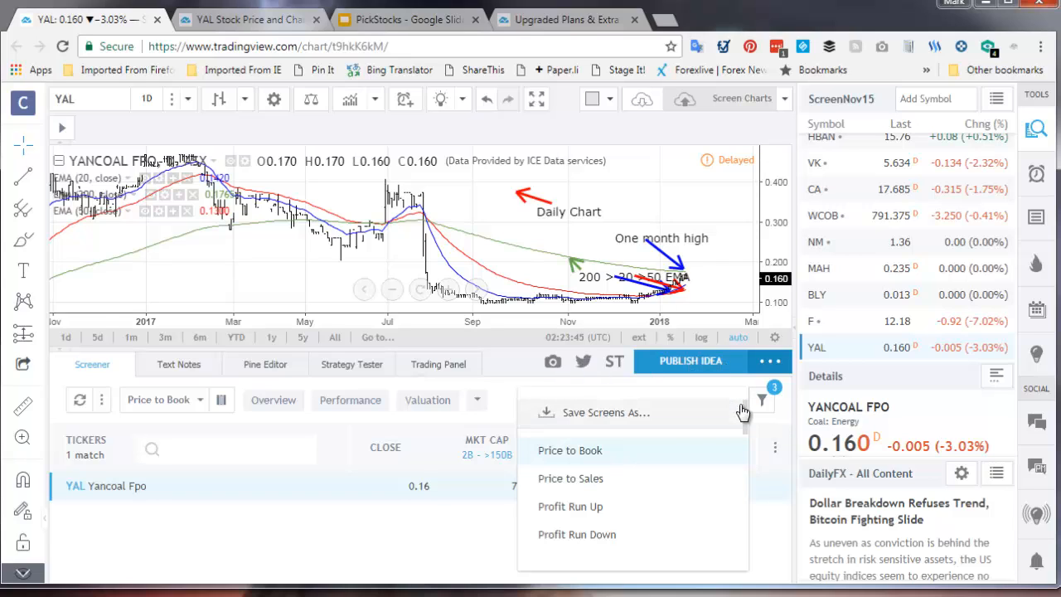
# Step: Apply the saved Price to Sales screen and show its P/S below 1.5 and SMA crossover conditions
pyautogui.click(571, 477)
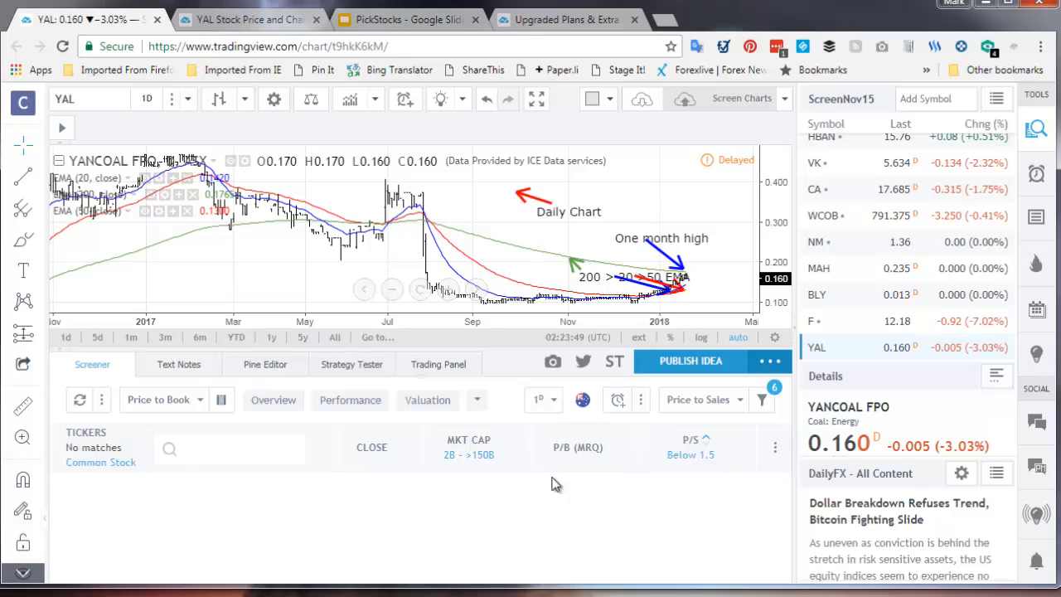
pyautogui.moveTo(782, 431)
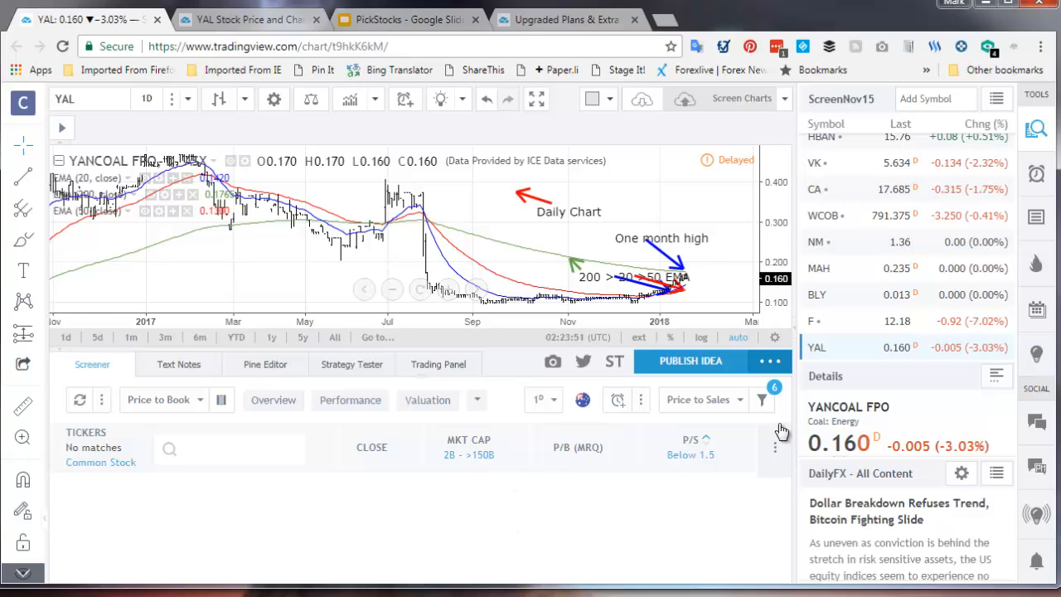
pyautogui.click(763, 400)
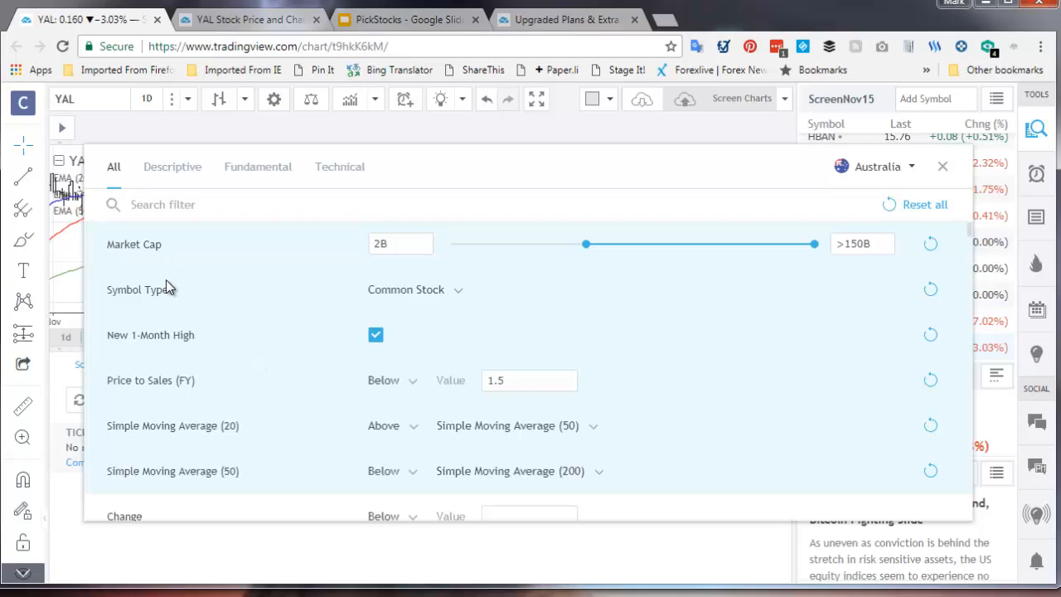
pyautogui.moveTo(205, 368)
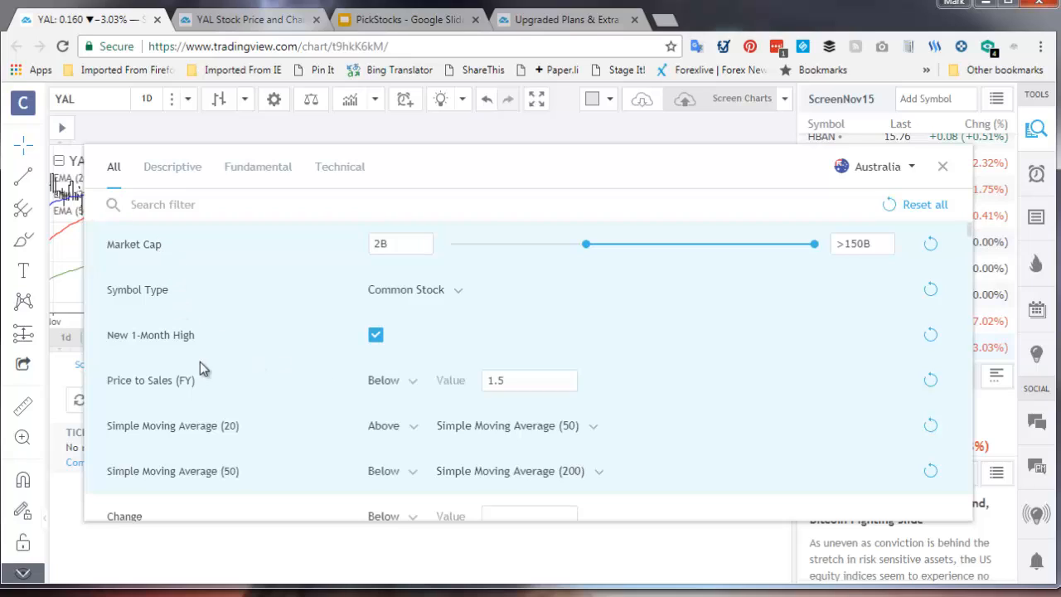
pyautogui.moveTo(537, 435)
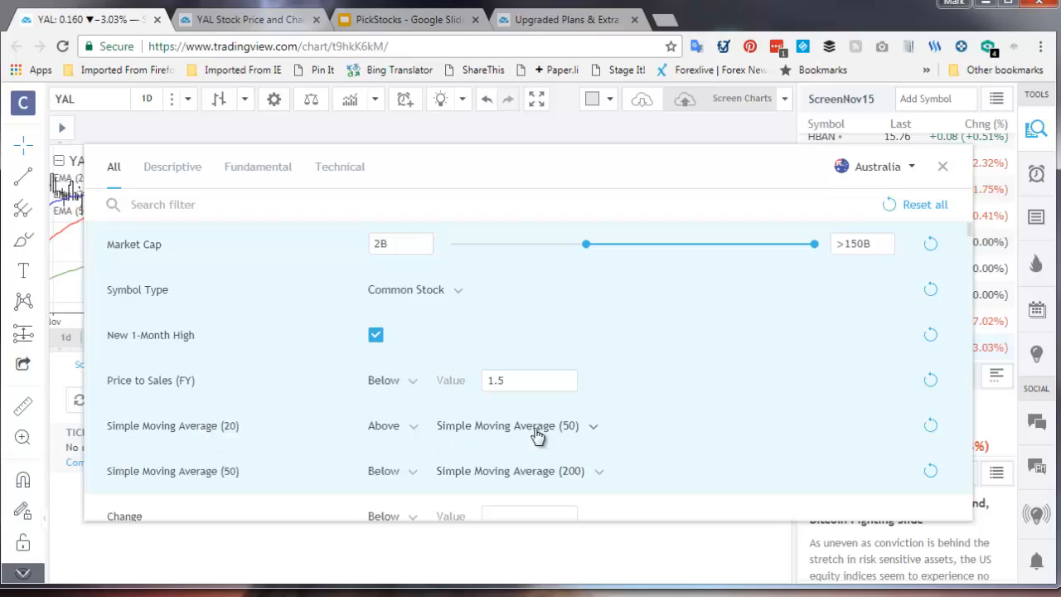
pyautogui.moveTo(418, 431)
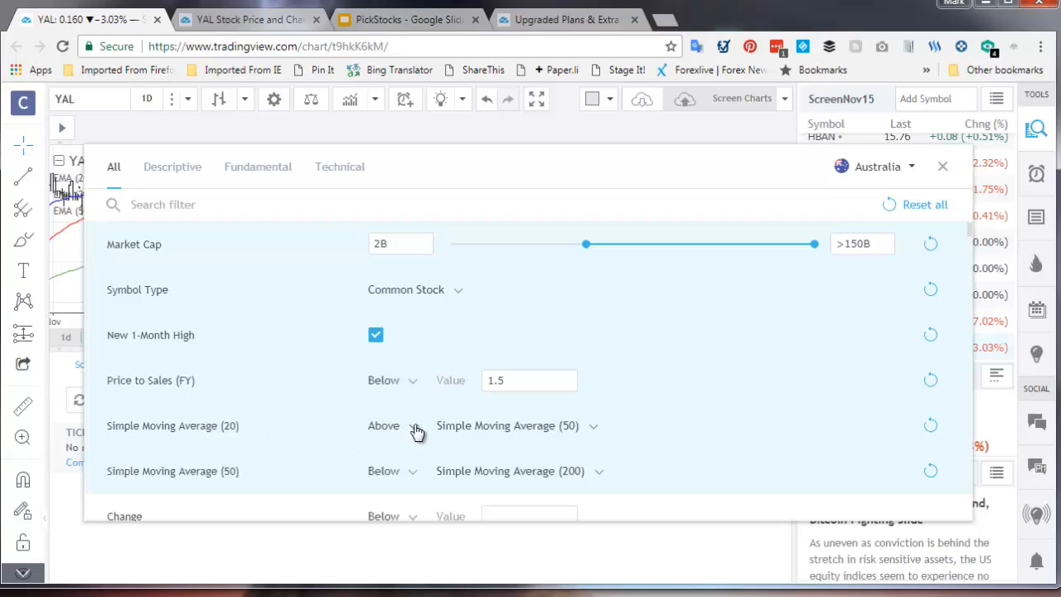
pyautogui.moveTo(322, 449)
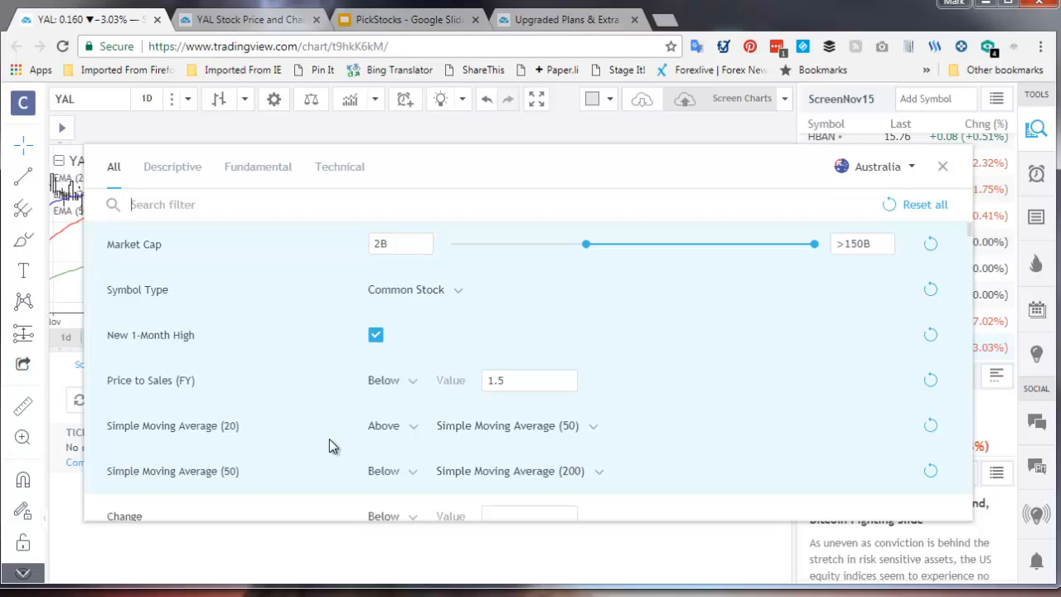
# Step: Apply the saved PE Below 15 screen, review its P/E below 15 and SMA conditions, then hide them
pyautogui.click(941, 165)
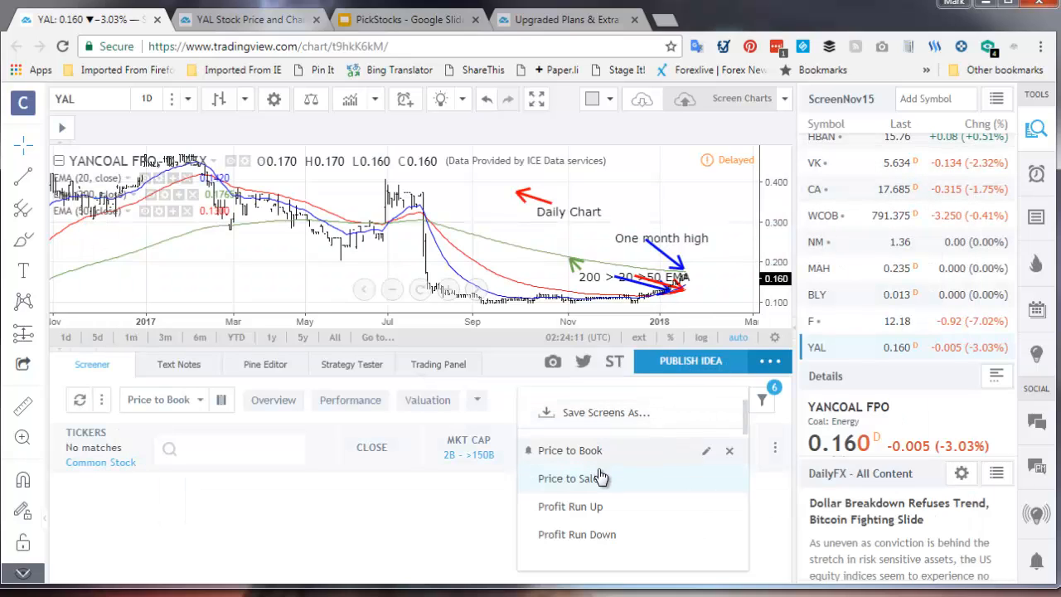
pyautogui.scroll(-3)
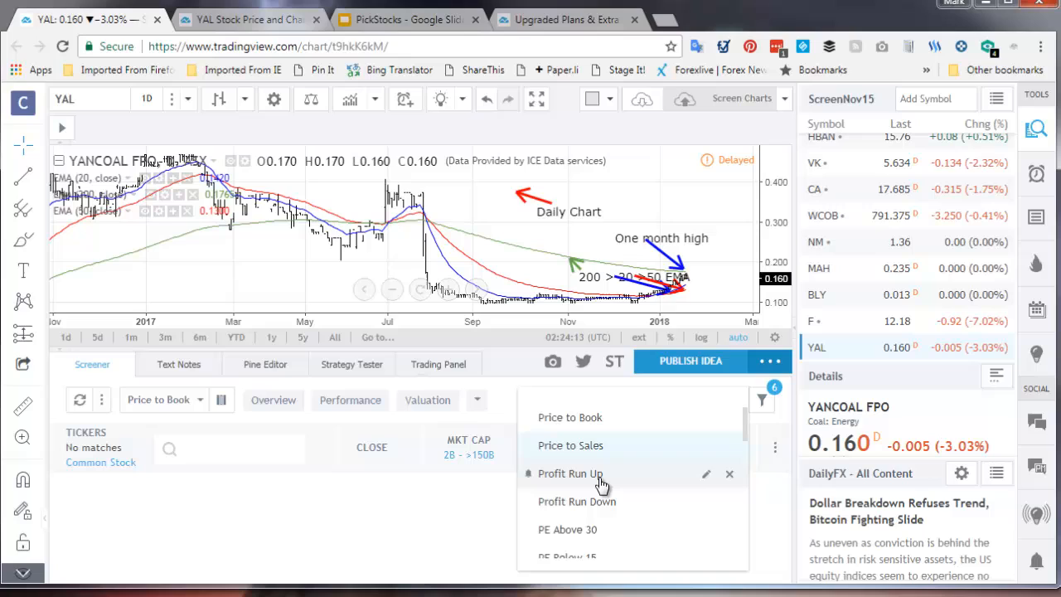
pyautogui.scroll(-3)
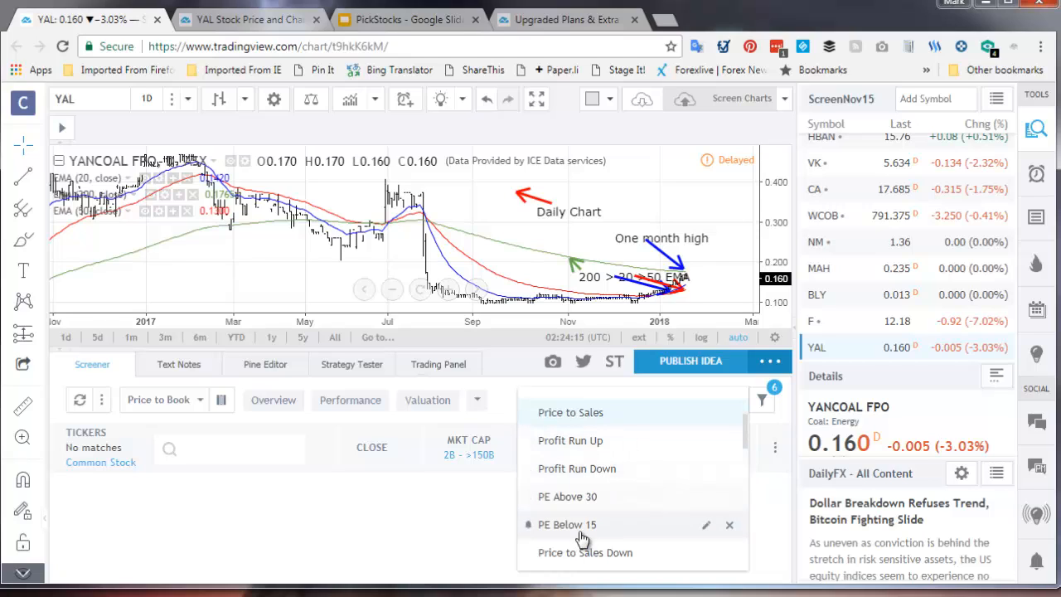
pyautogui.click(567, 524)
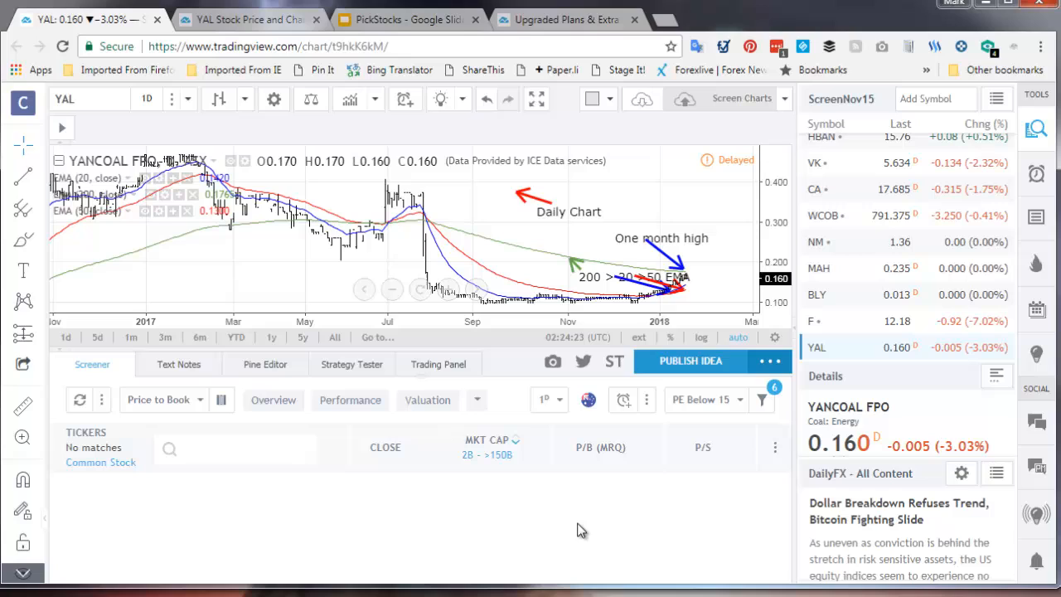
pyautogui.moveTo(720, 421)
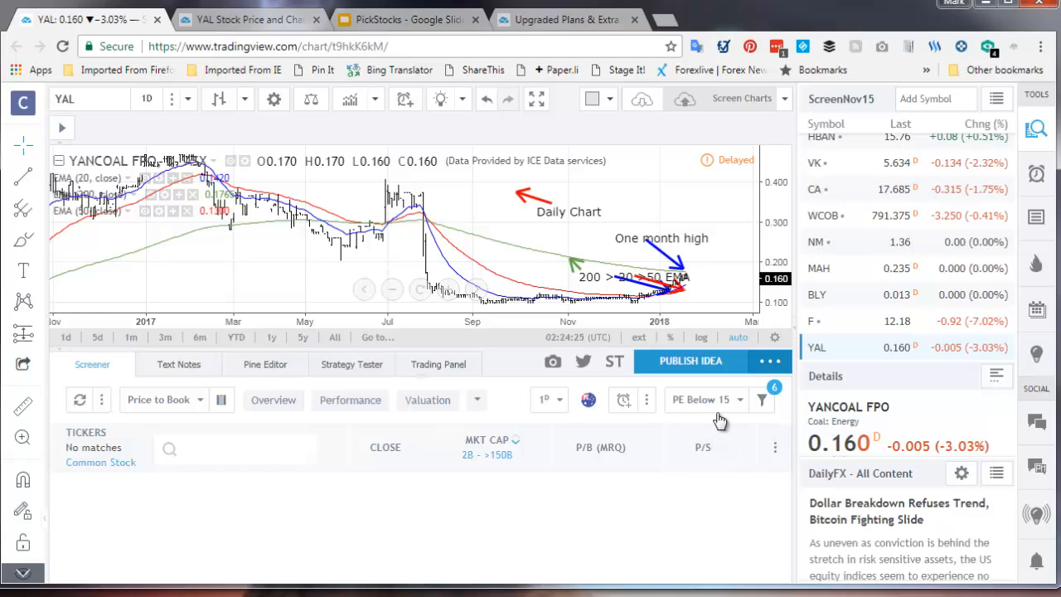
pyautogui.click(762, 400)
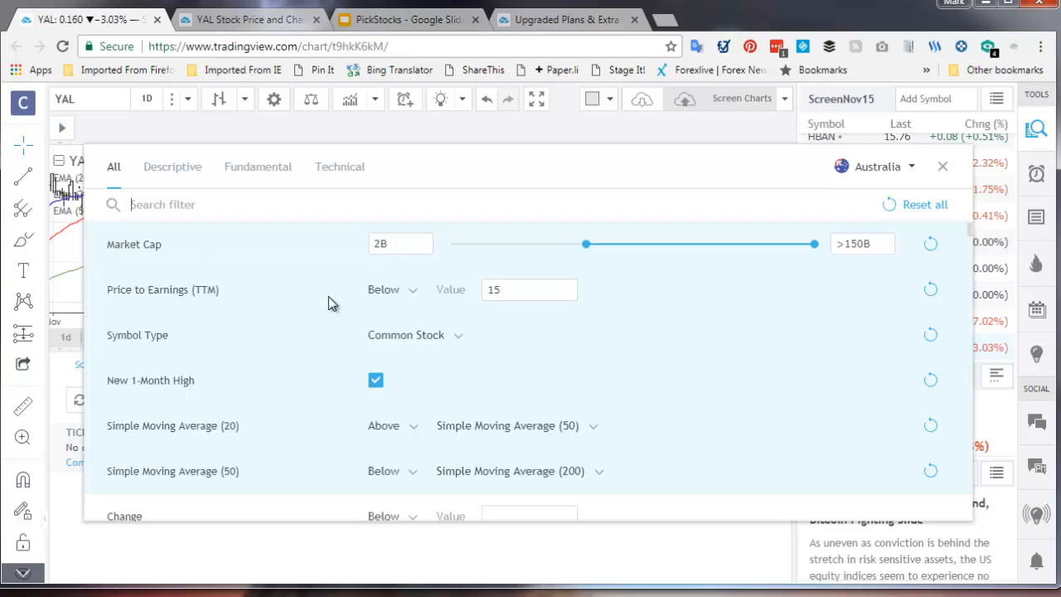
pyautogui.moveTo(257, 318)
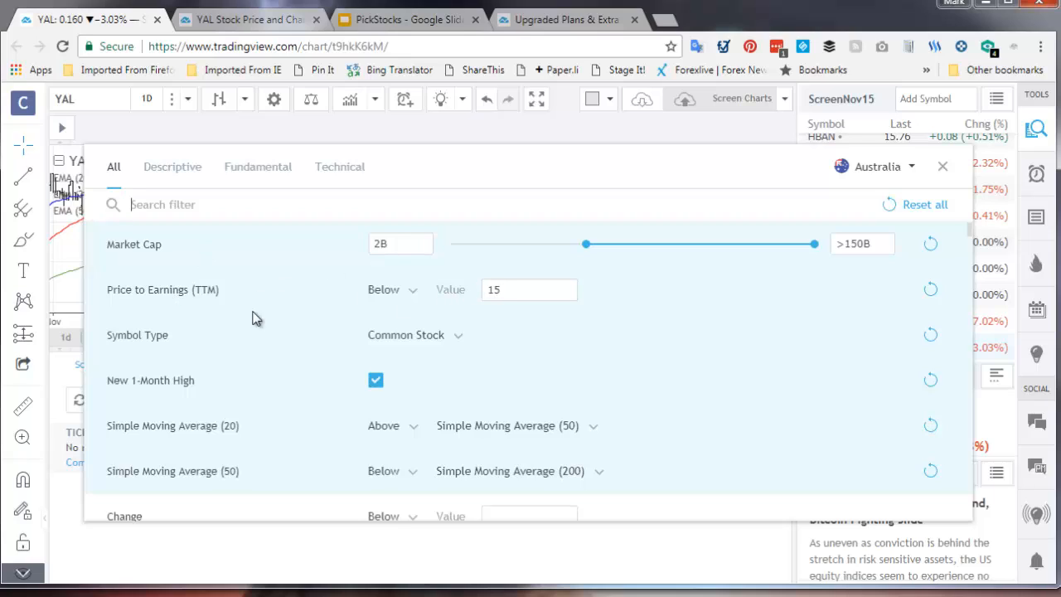
pyautogui.moveTo(451, 423)
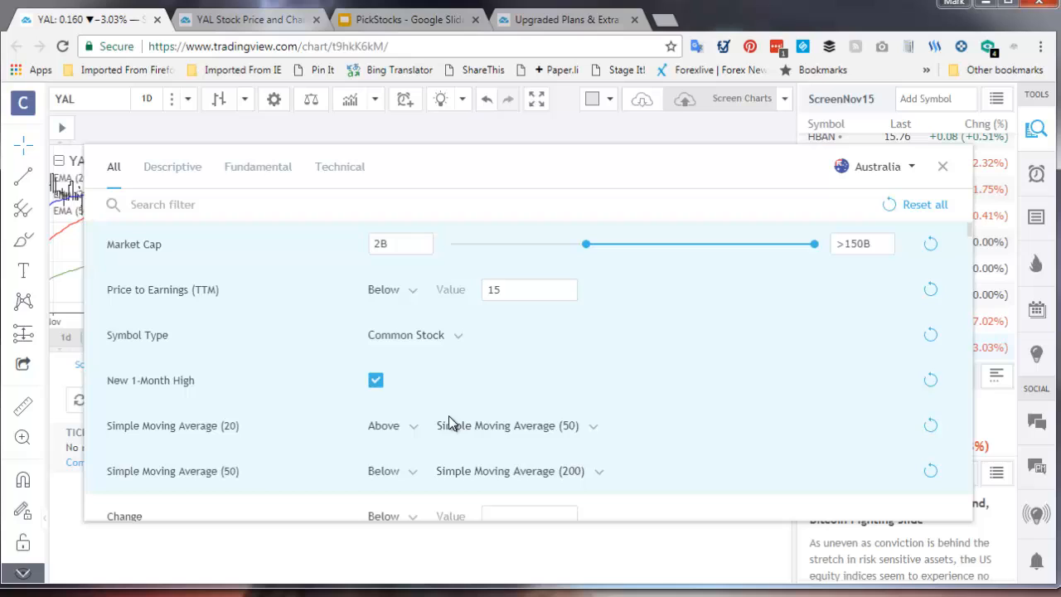
pyautogui.moveTo(942, 166)
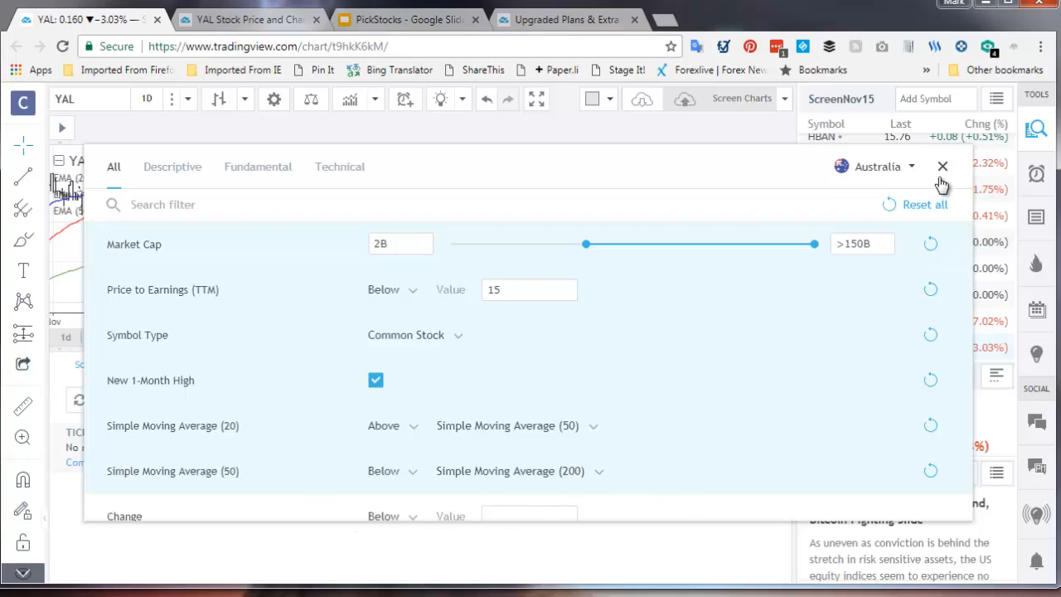
pyautogui.click(942, 166)
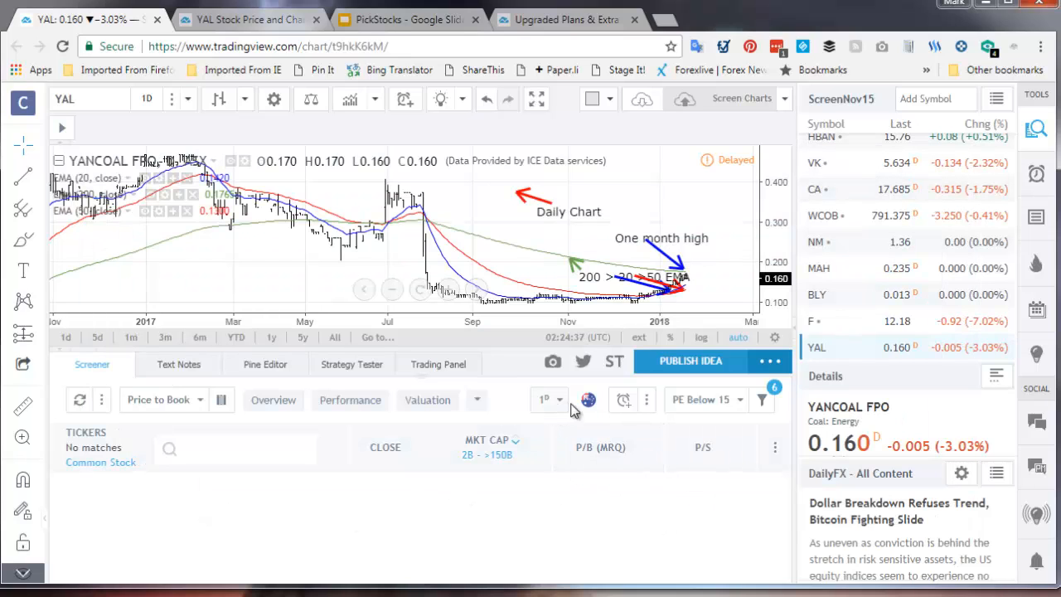
# Step: Run the Price to Book screen on Japanese stocks and order the 15 matches by market cap
pyautogui.click(587, 400)
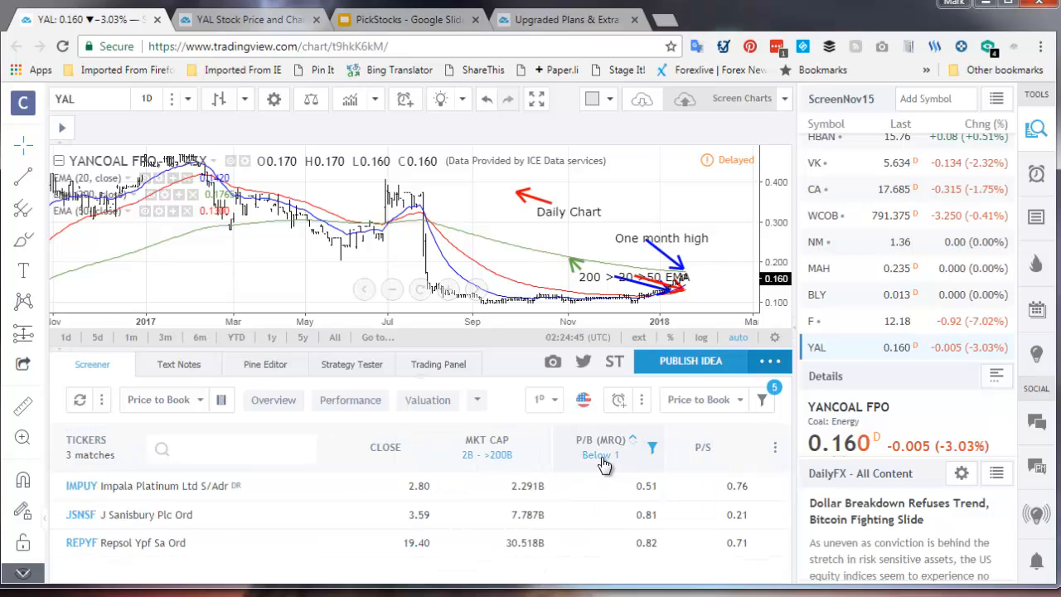
pyautogui.moveTo(583, 399)
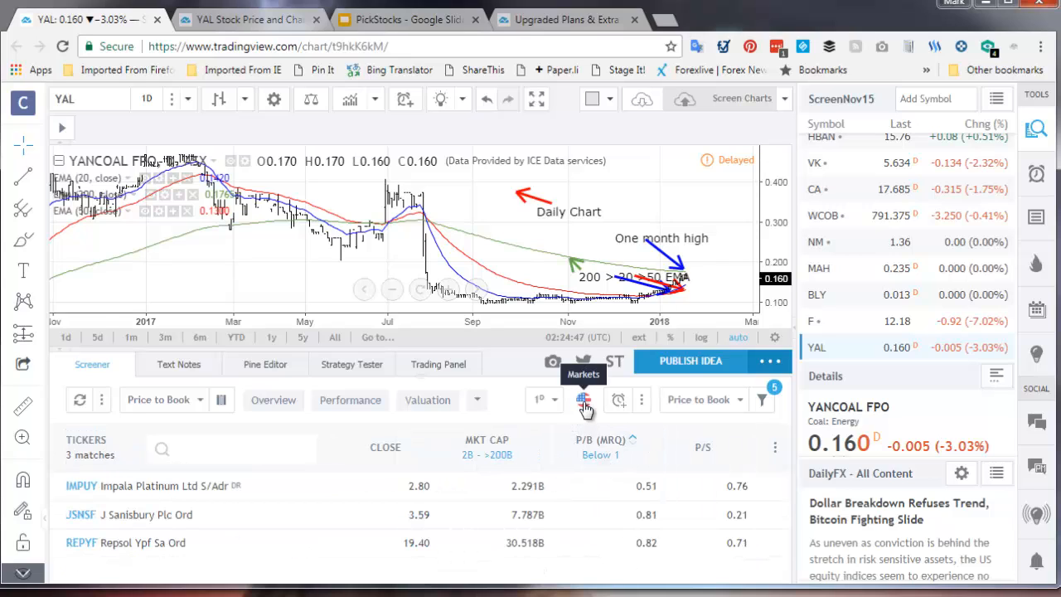
pyautogui.click(584, 399)
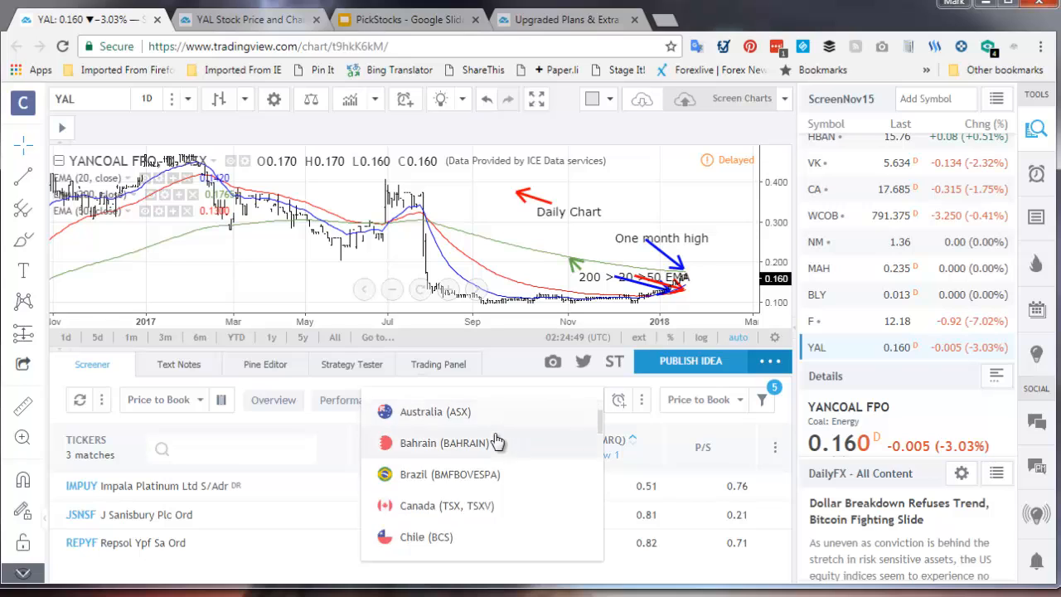
pyautogui.scroll(-3)
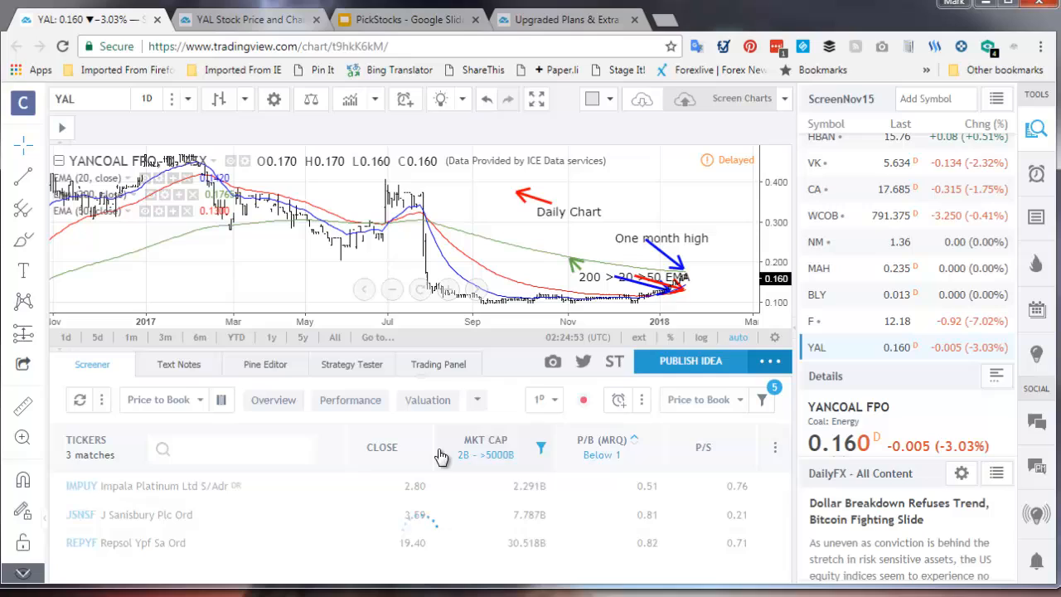
pyautogui.click(441, 448)
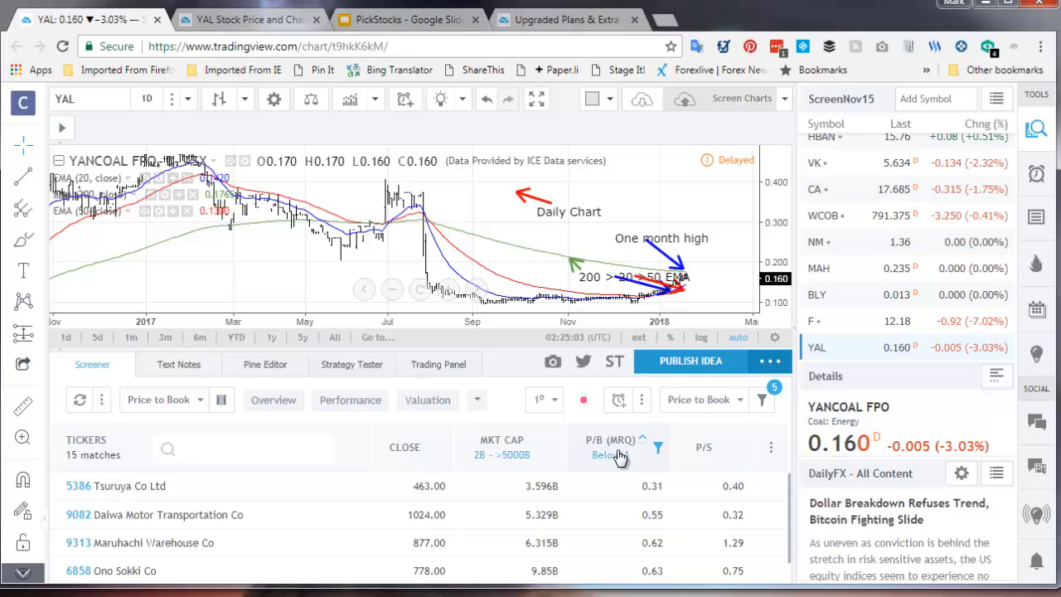
pyautogui.moveTo(613, 439)
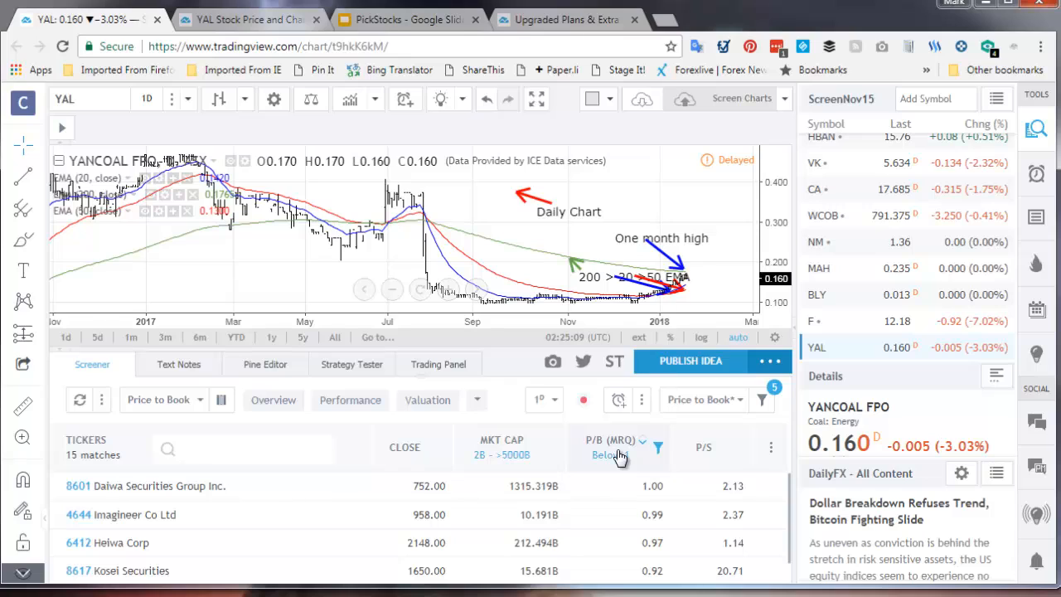
pyautogui.click(643, 439)
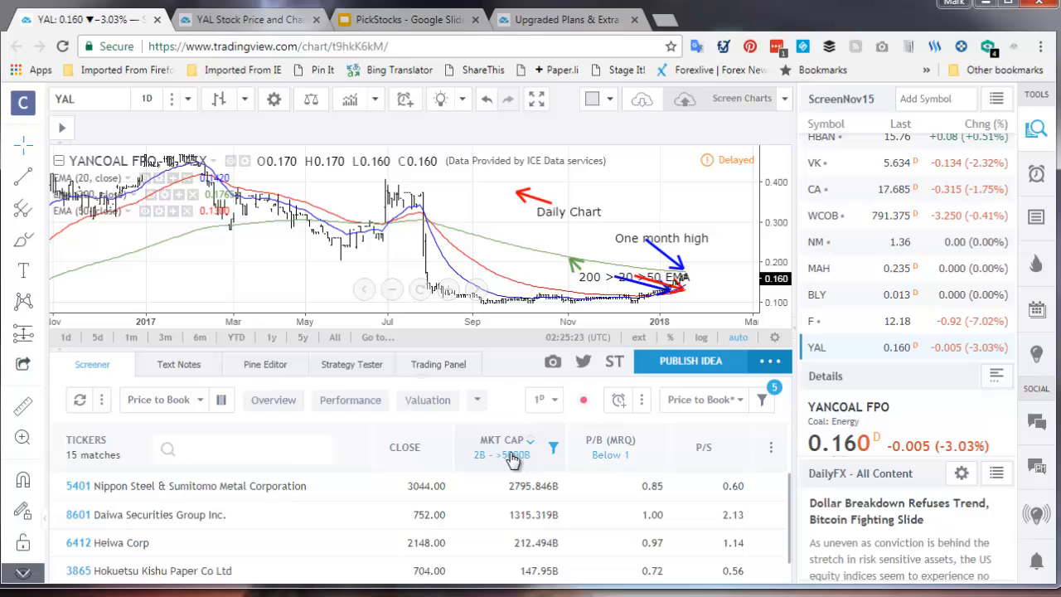
pyautogui.moveTo(166, 514)
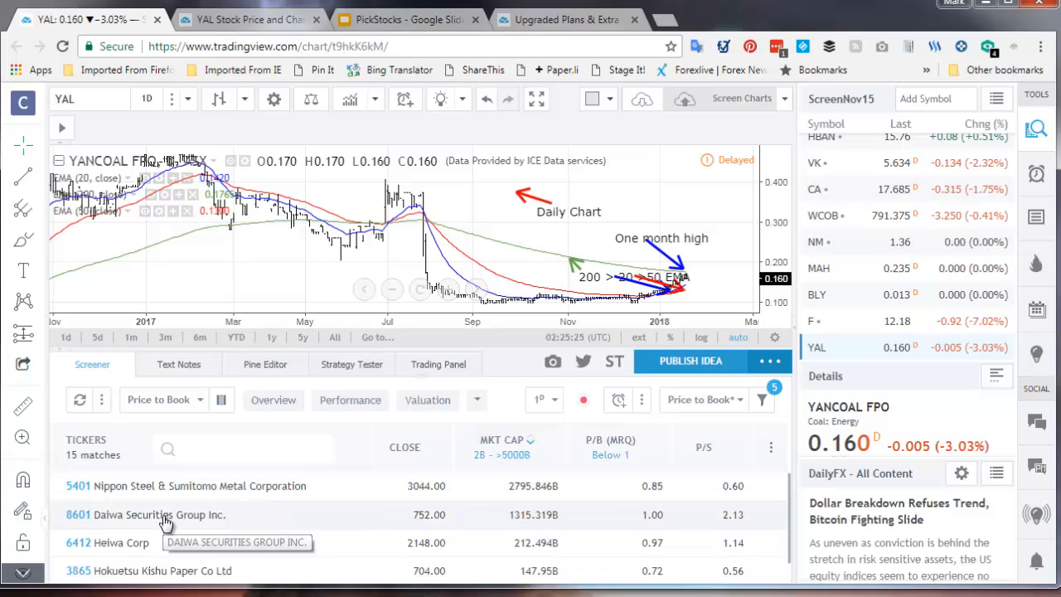
# Step: Chart Daiwa Securities, sort matches by lowest P/B (MRQ) first, then chart Tsuruya Co Ltd
pyautogui.click(158, 514)
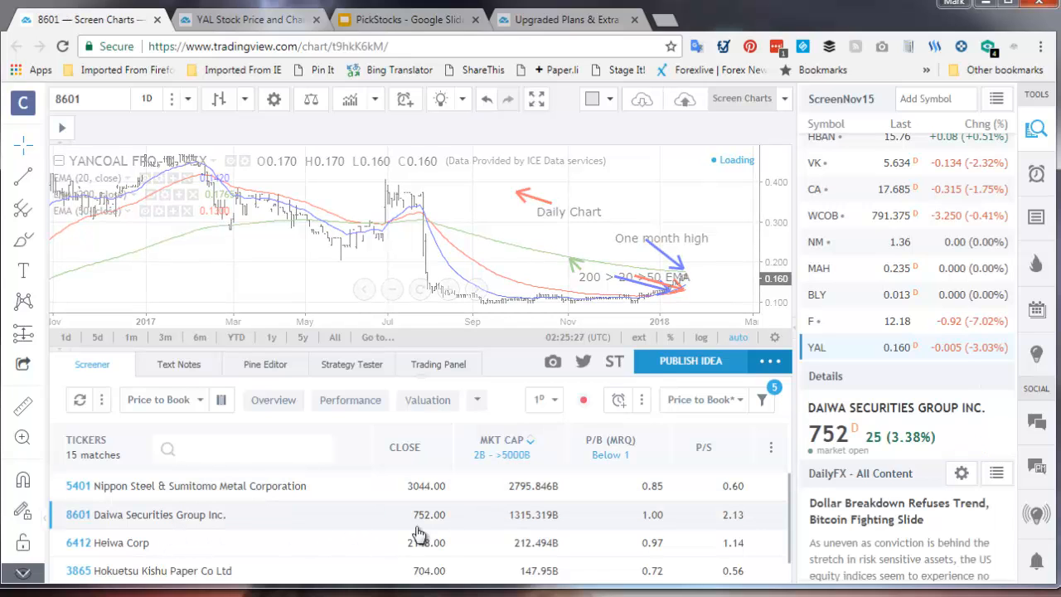
pyautogui.click(146, 514)
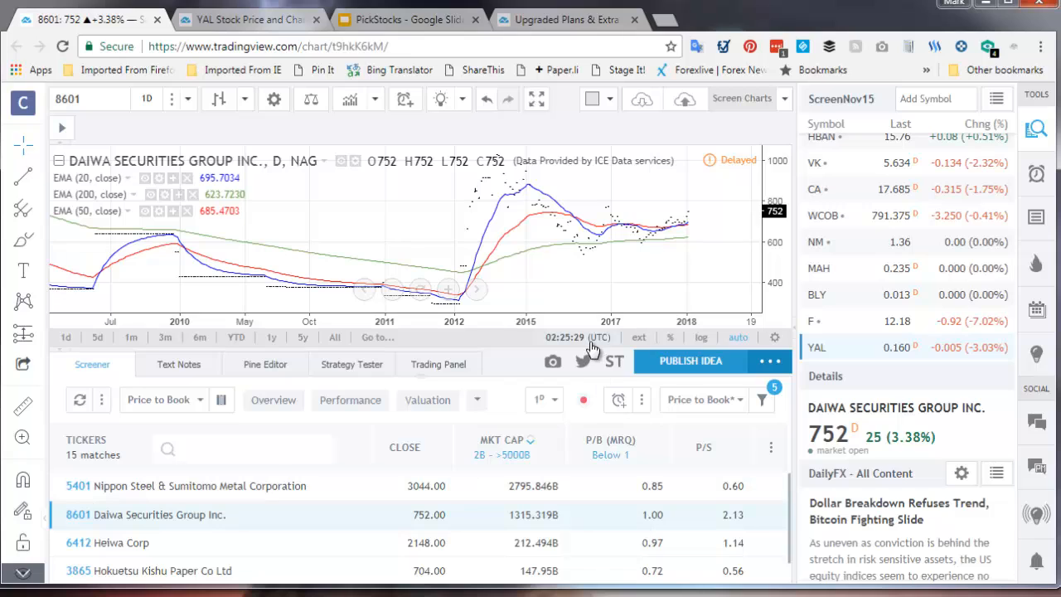
pyautogui.click(174, 486)
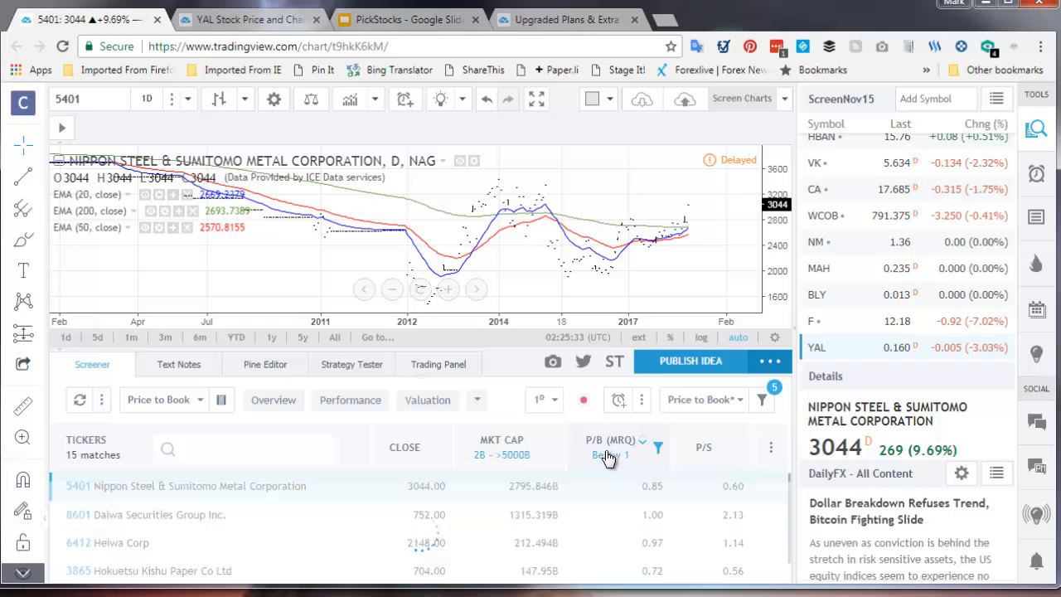
pyautogui.click(611, 454)
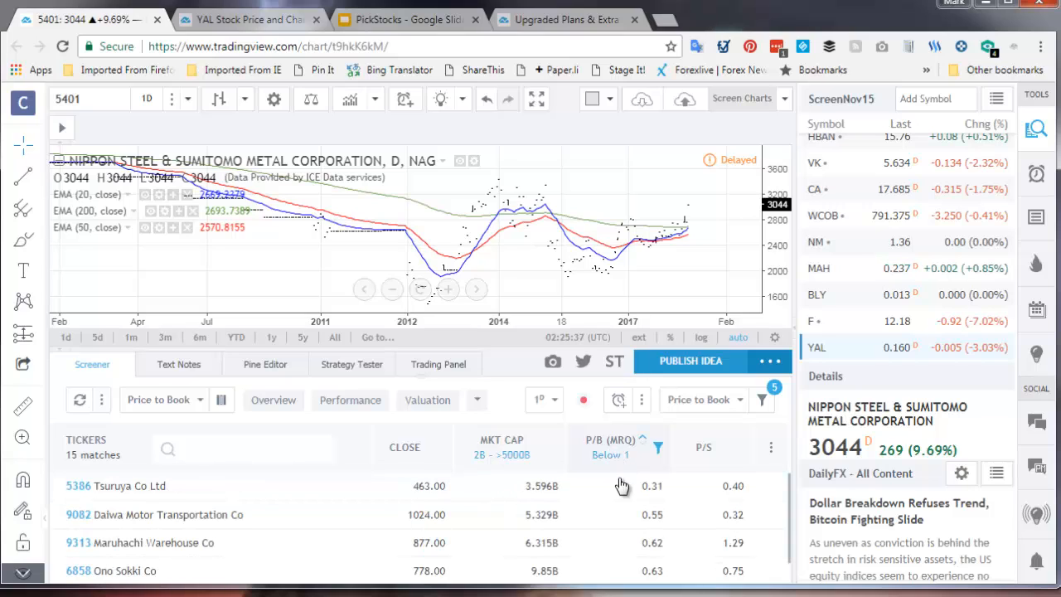
pyautogui.click(129, 486)
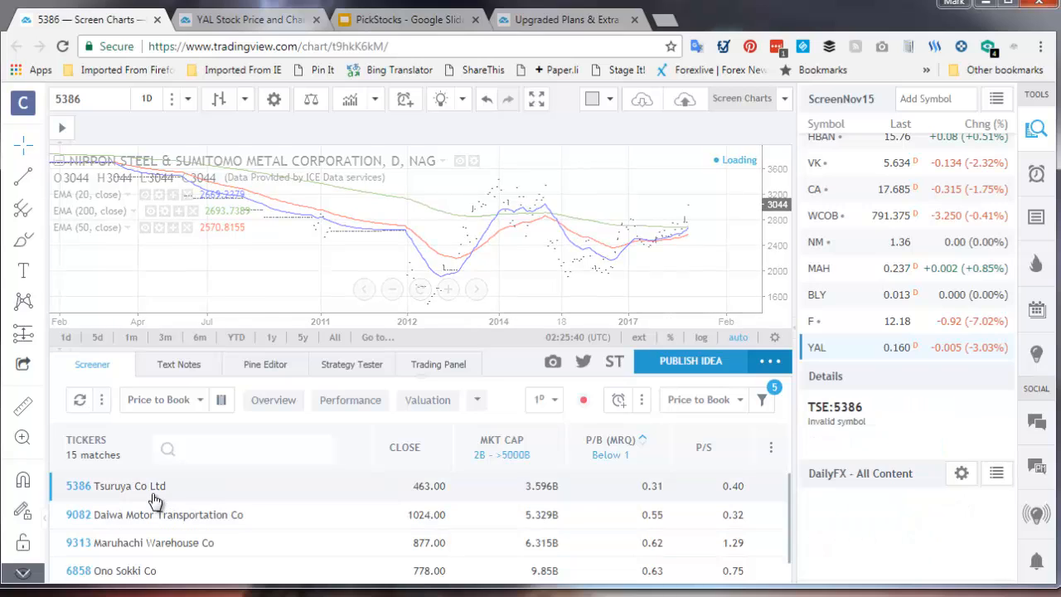
pyautogui.click(128, 486)
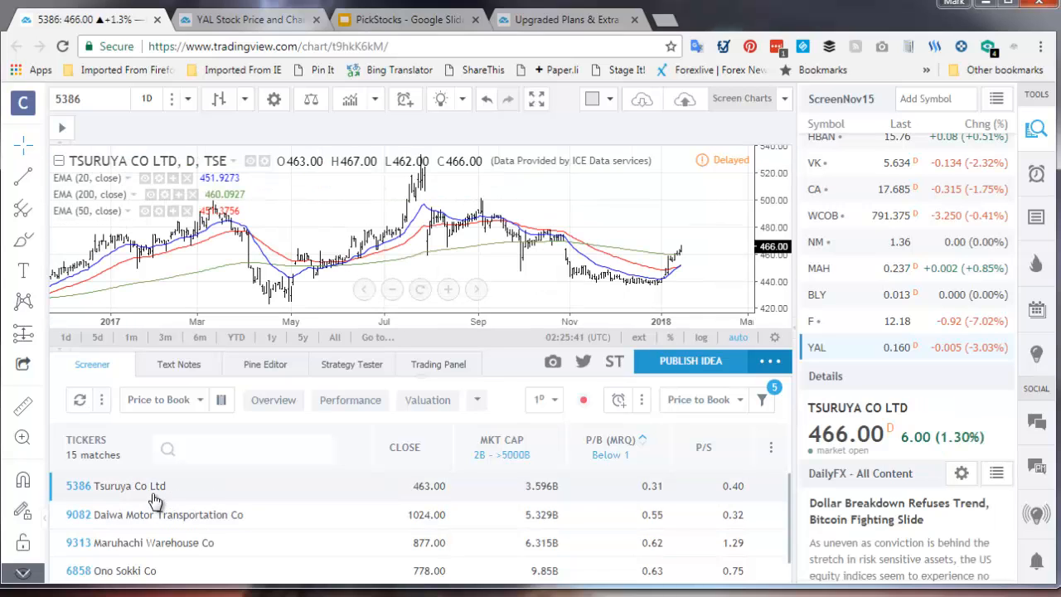
pyautogui.moveTo(259, 287)
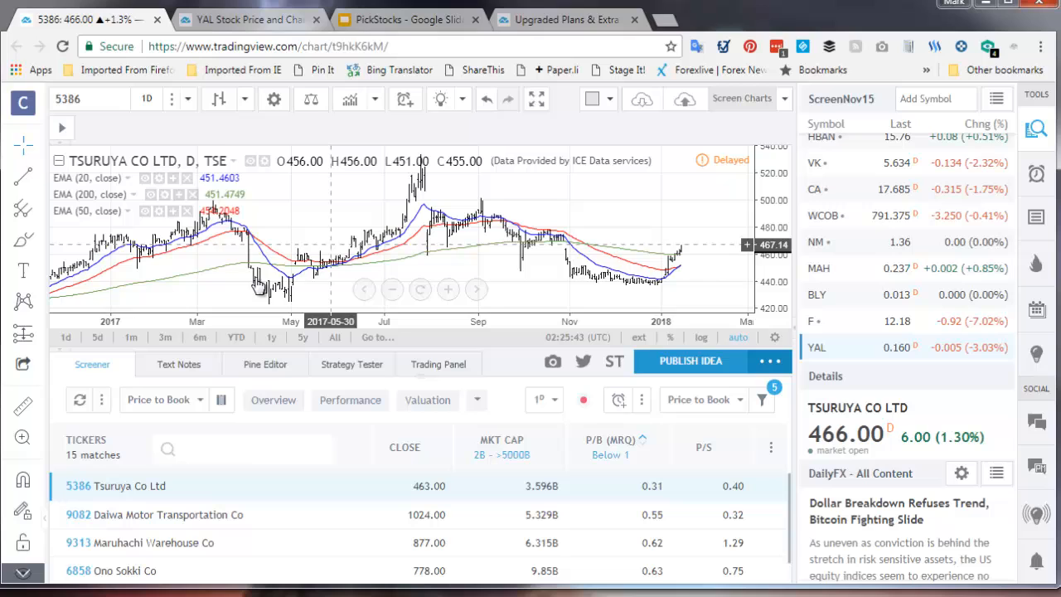
pyautogui.moveTo(450, 179)
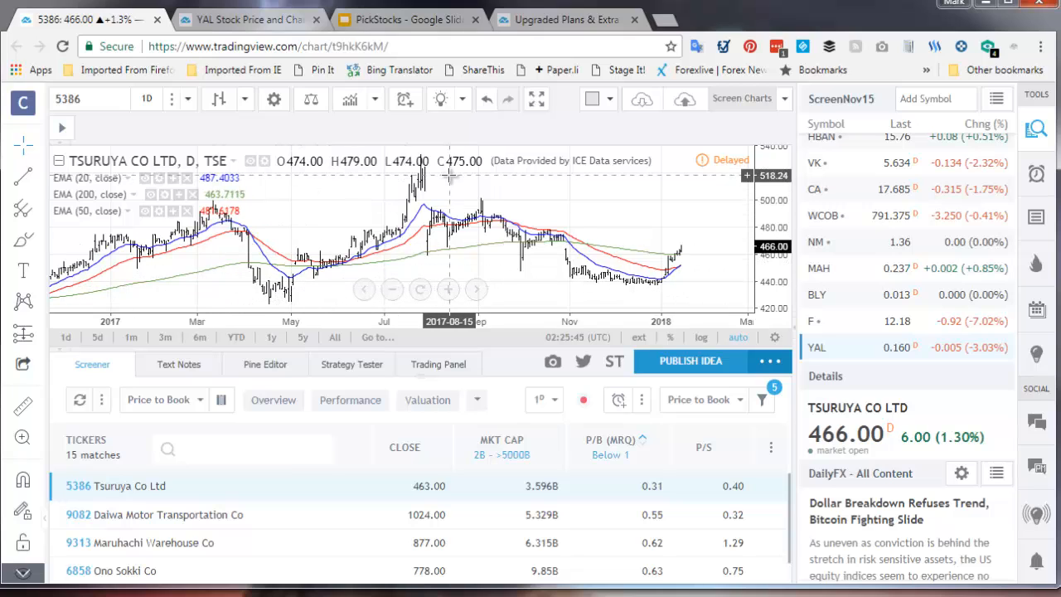
pyautogui.moveTo(671, 286)
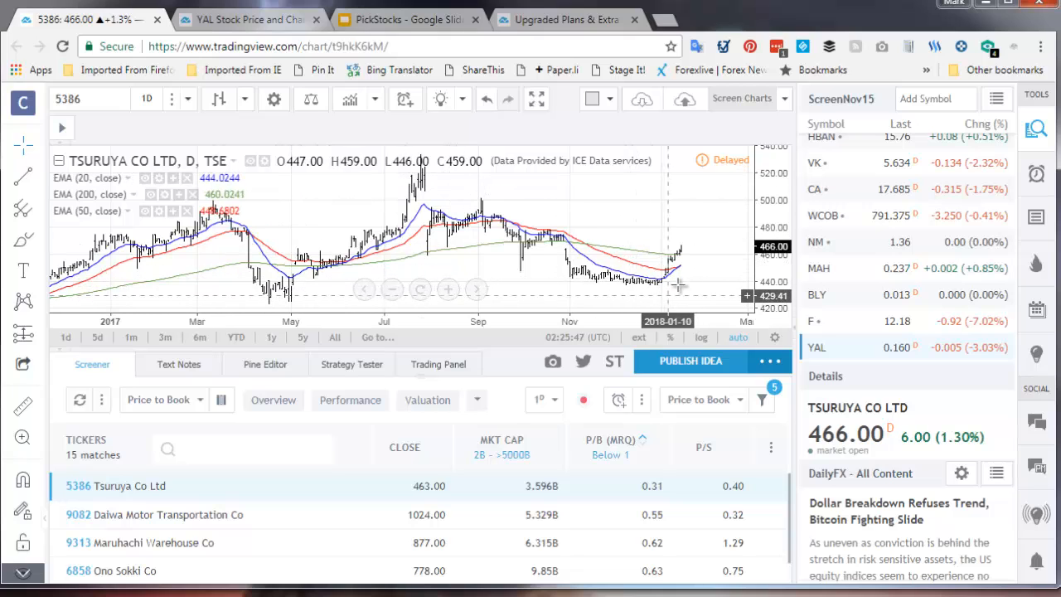
pyautogui.moveTo(700, 252)
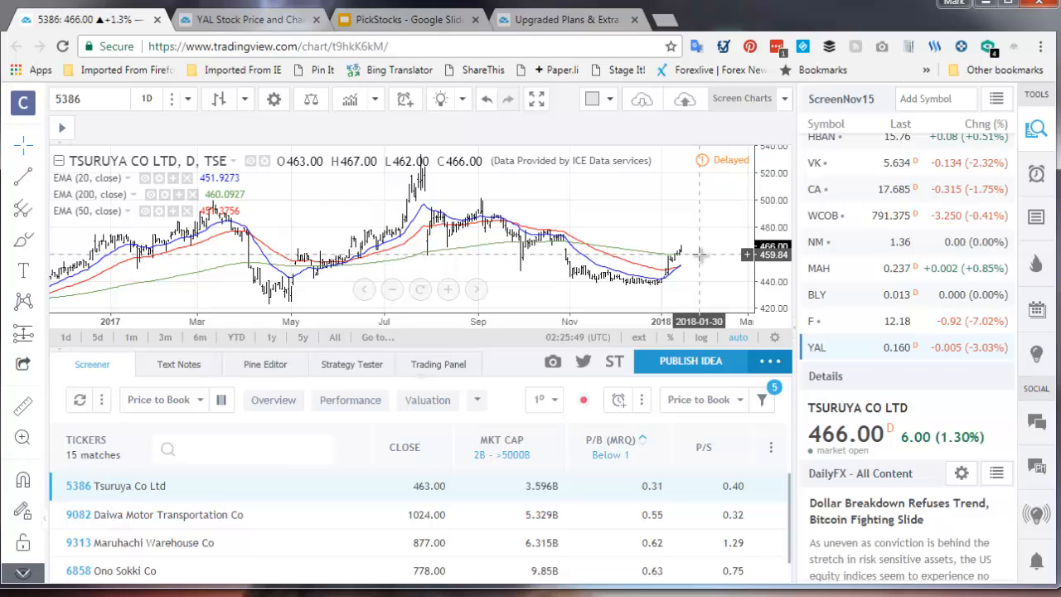
pyautogui.moveTo(146, 119)
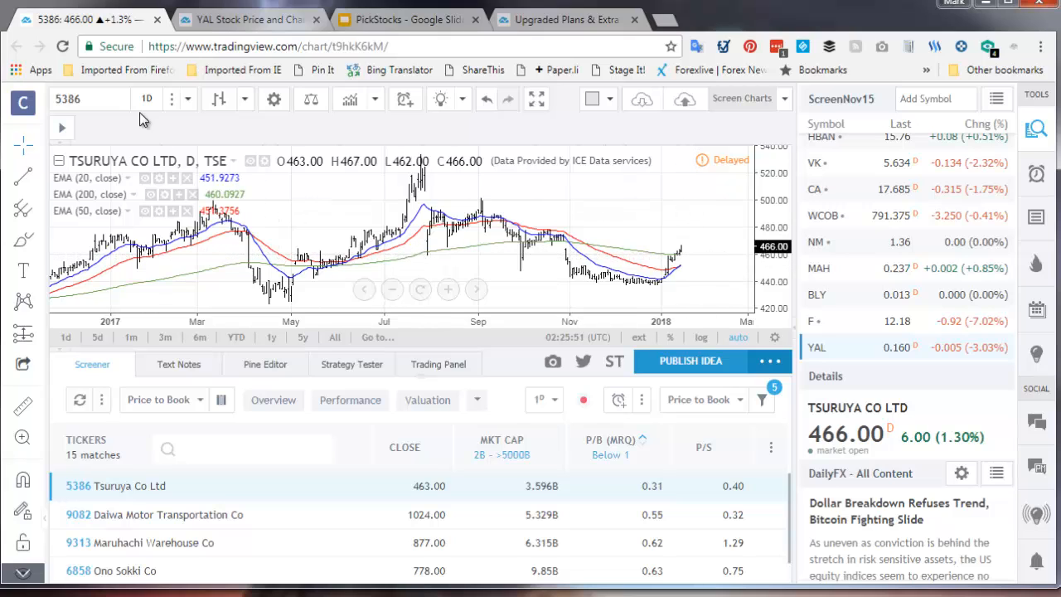
# Step: Switch to 1-week bars and chart Daiwa Motor Transportation, Maruhachi Warehouse and Ono Sokki, then YAL from the watchlist
pyautogui.click(146, 99)
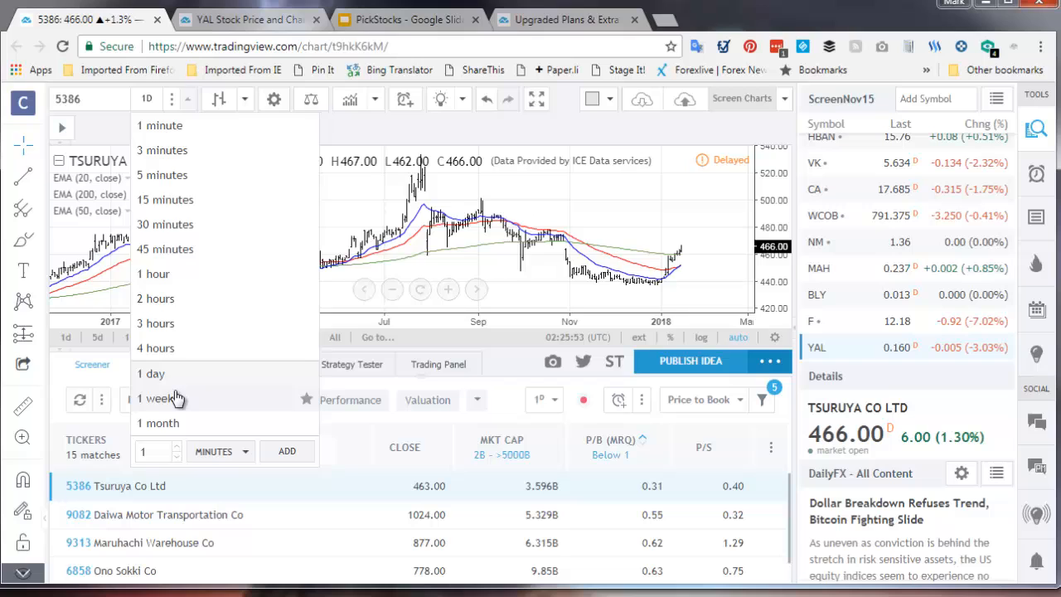
pyautogui.click(158, 398)
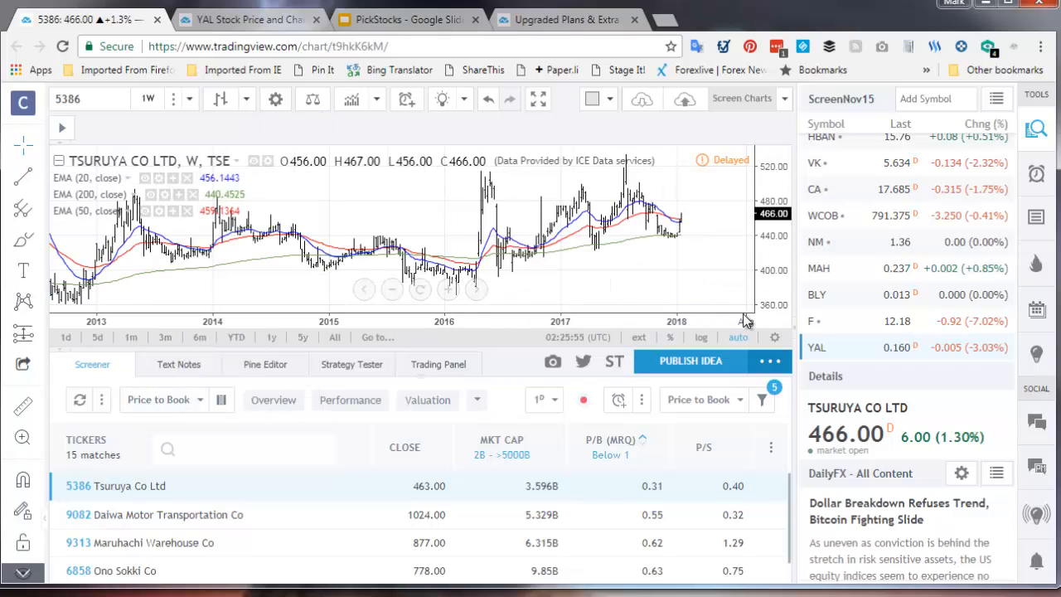
pyautogui.moveTo(109, 308)
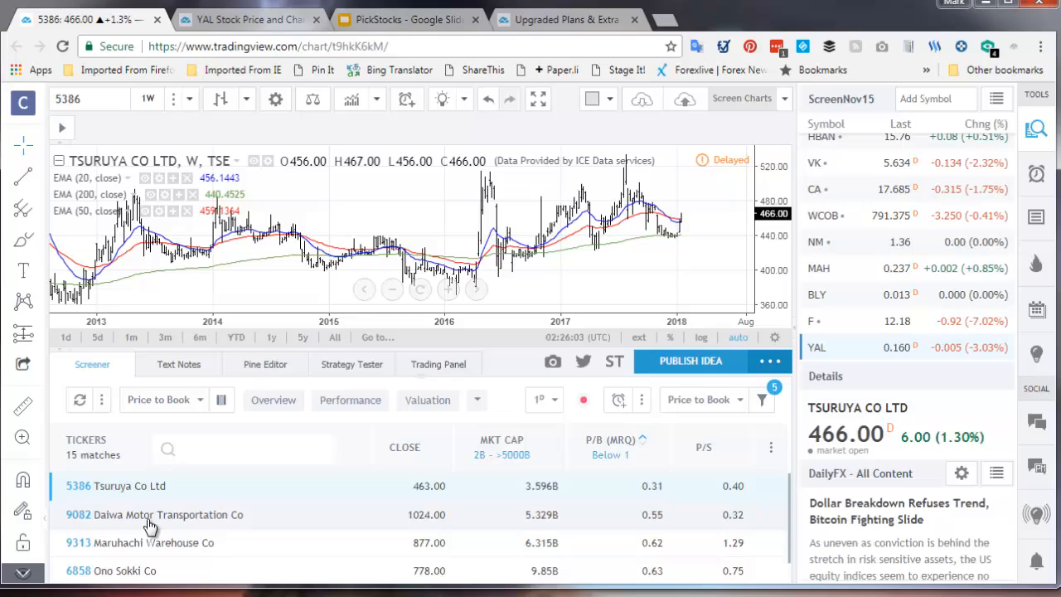
pyautogui.click(142, 514)
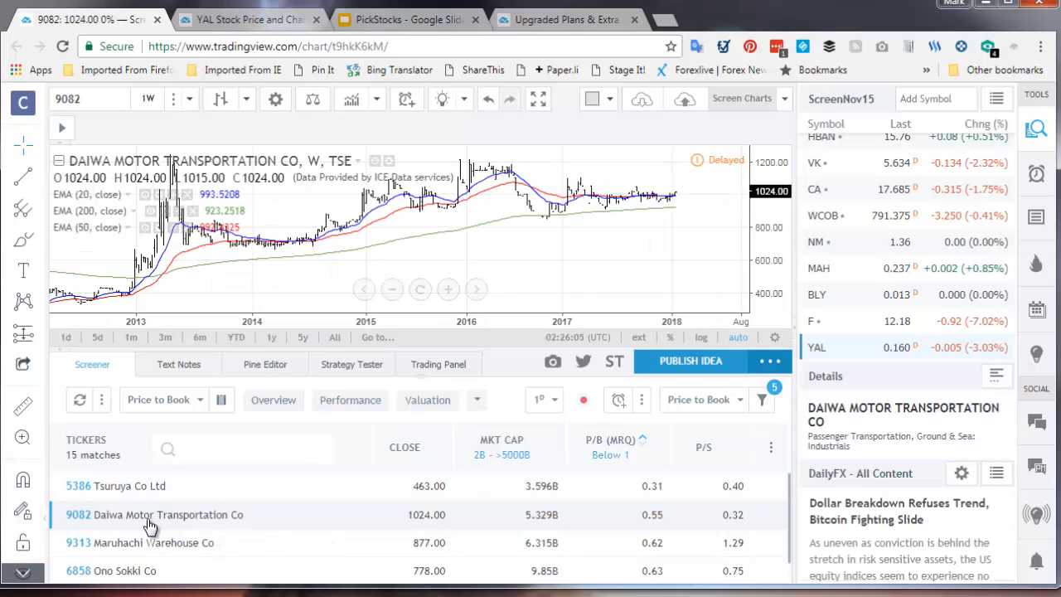
pyautogui.moveTo(298, 446)
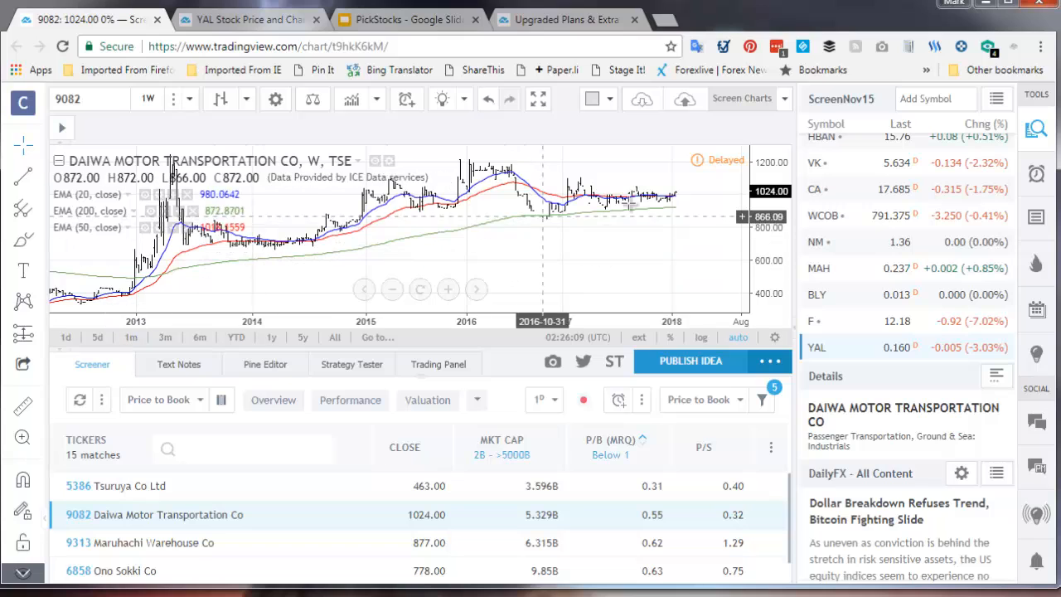
pyautogui.click(139, 542)
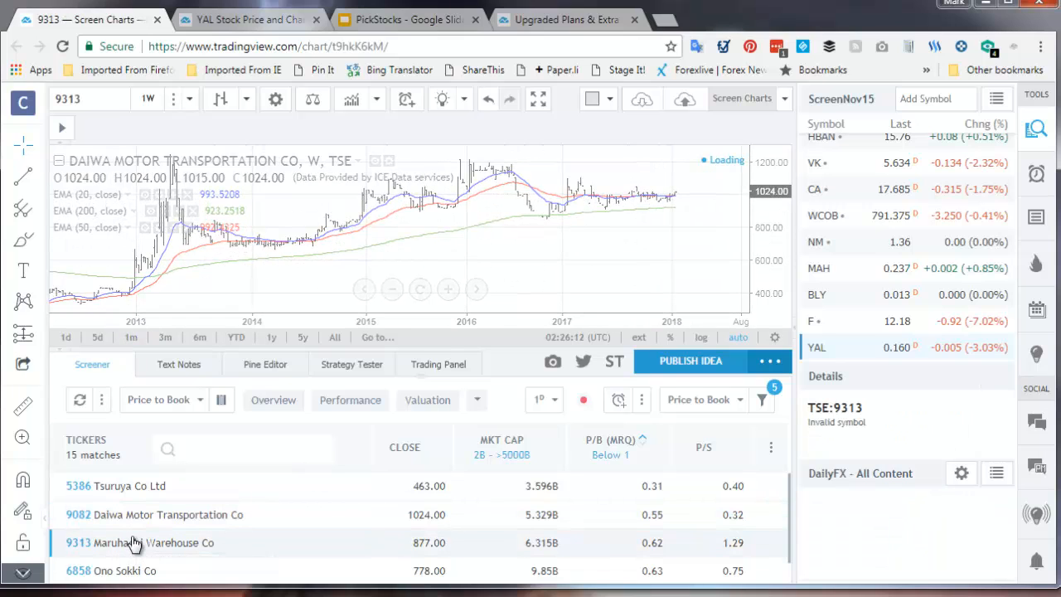
pyautogui.click(139, 542)
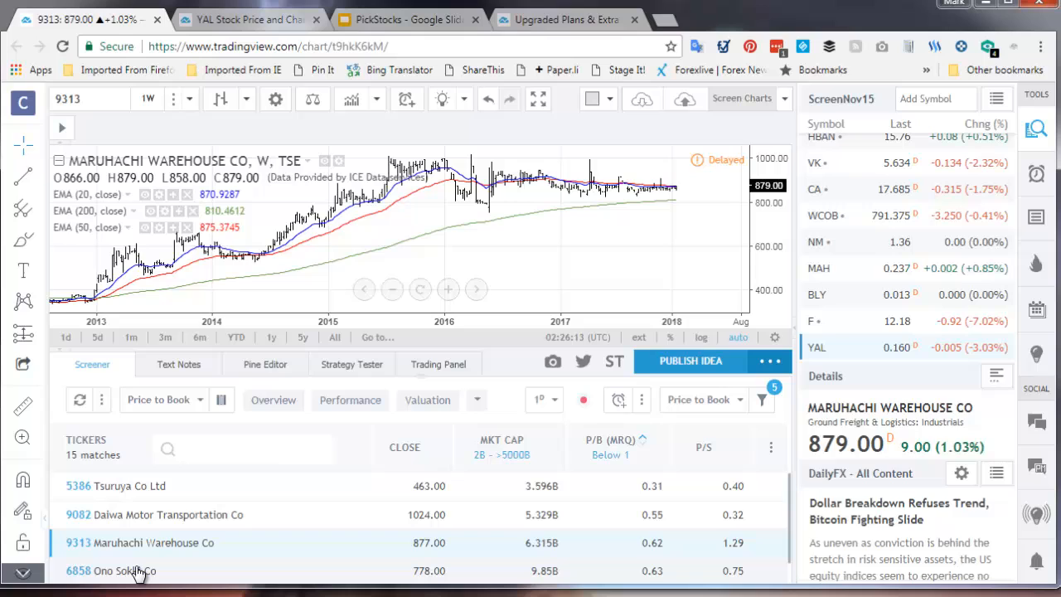
pyautogui.click(124, 570)
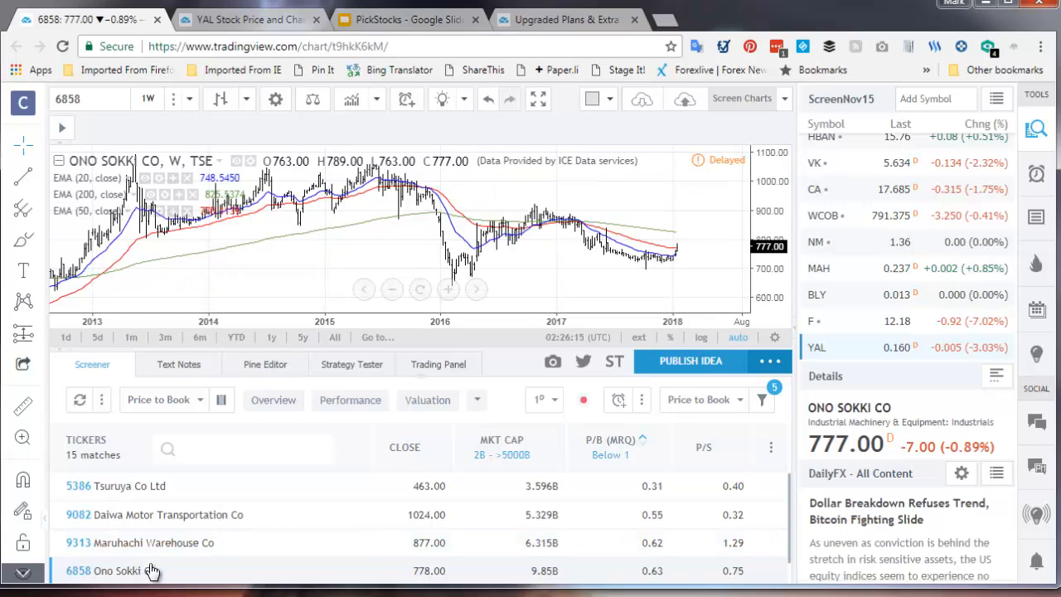
pyautogui.click(816, 348)
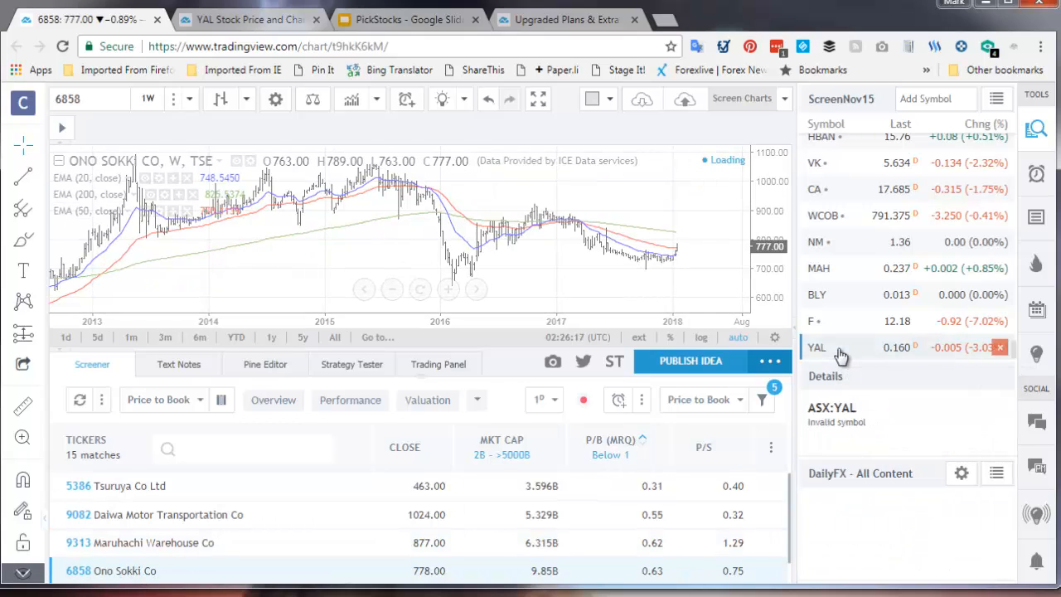
# Step: Load the YAL weekly chart, then the BLY (Boart FPO) chart from the watchlist
pyautogui.click(816, 349)
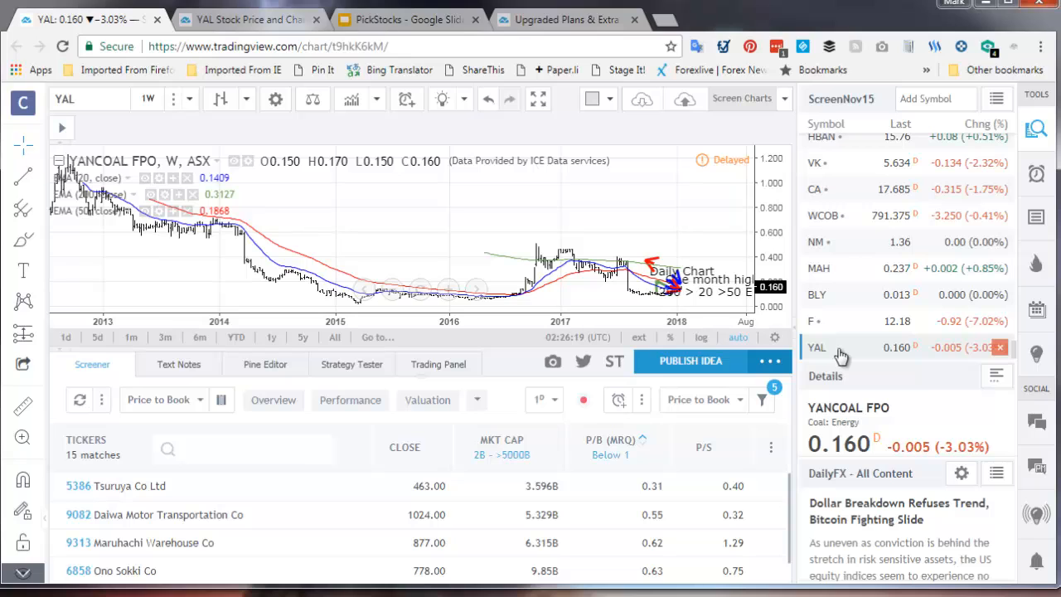
pyautogui.moveTo(461, 269)
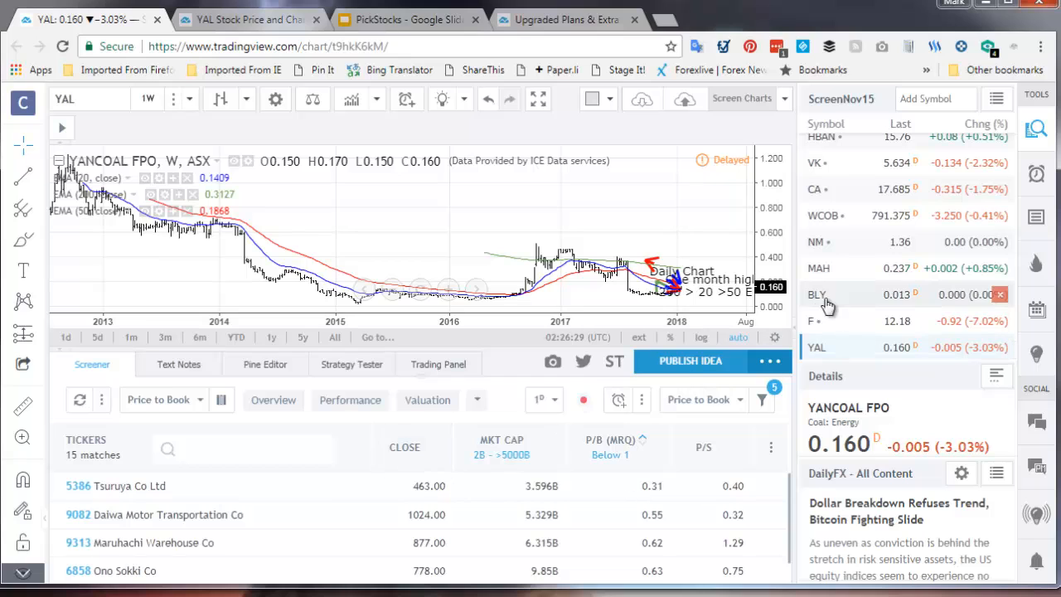
pyautogui.click(816, 295)
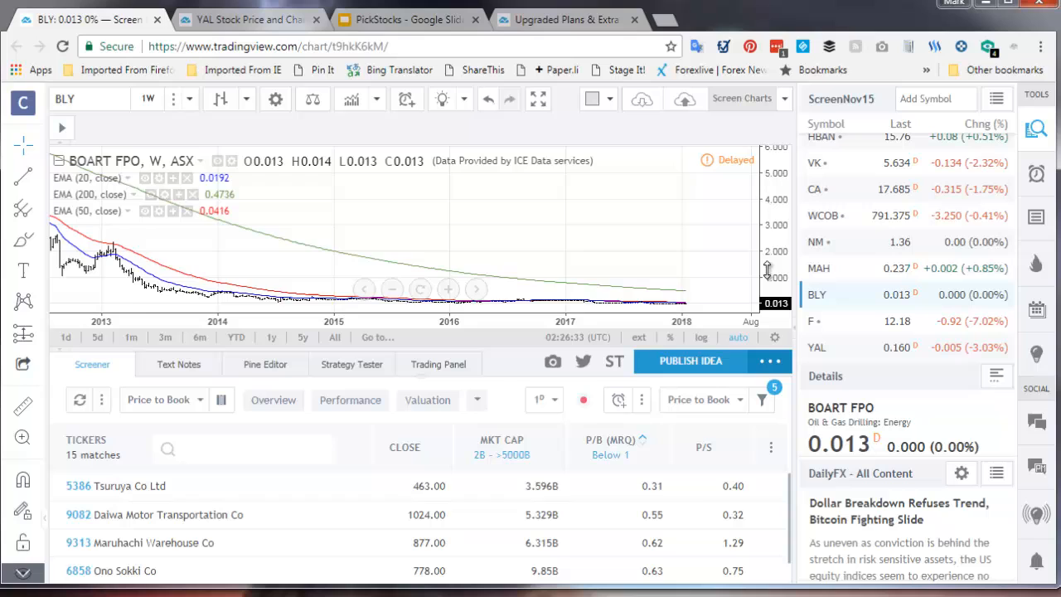
pyautogui.moveTo(630, 289)
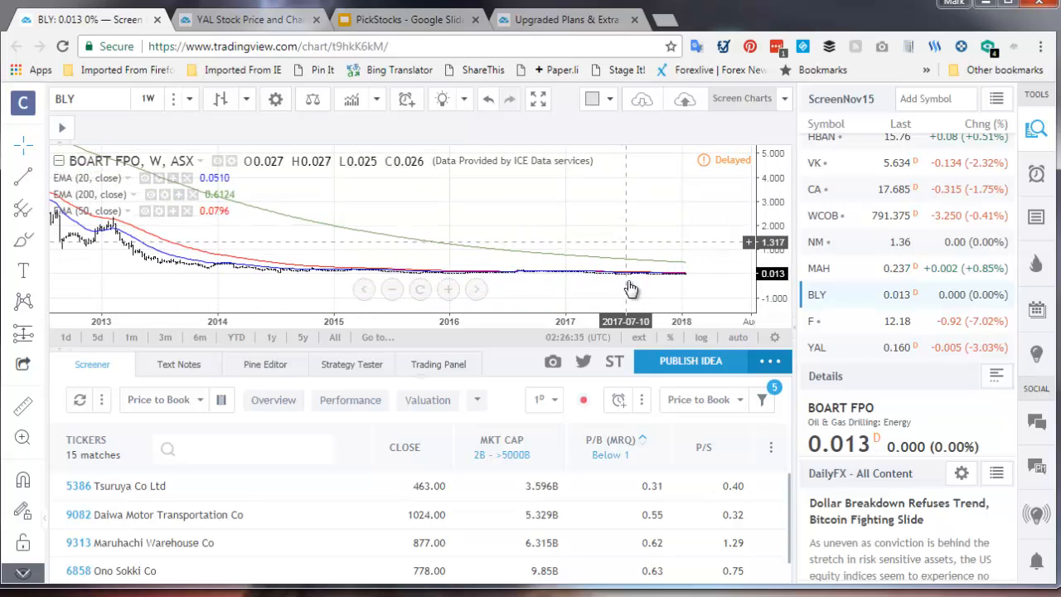
pyautogui.moveTo(331, 561)
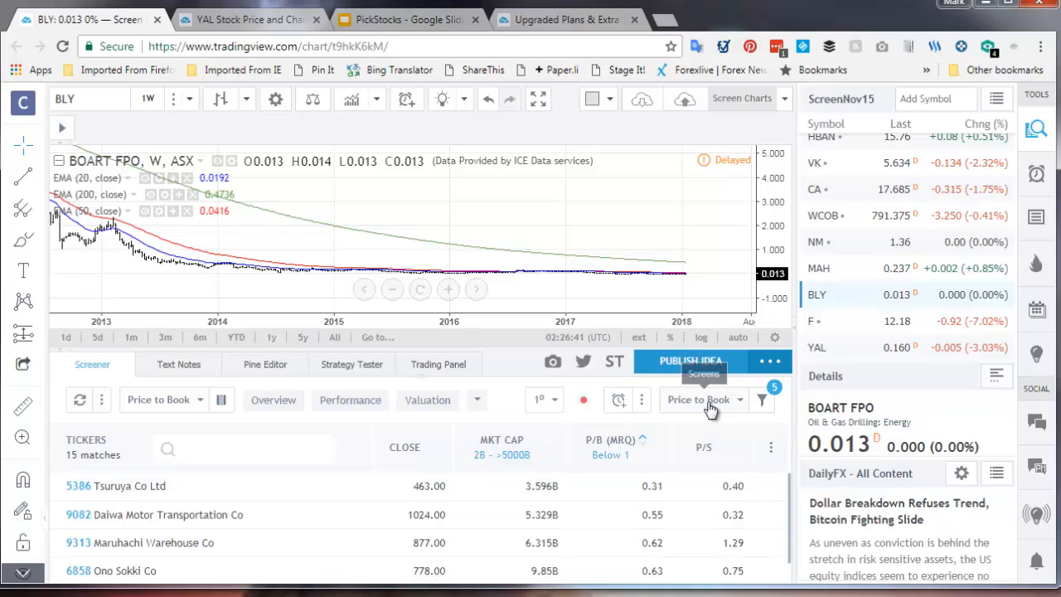
# Step: Apply the saved Price to Sales screen and sort its 36 Japanese matches from lowest P/S upward
pyautogui.click(703, 399)
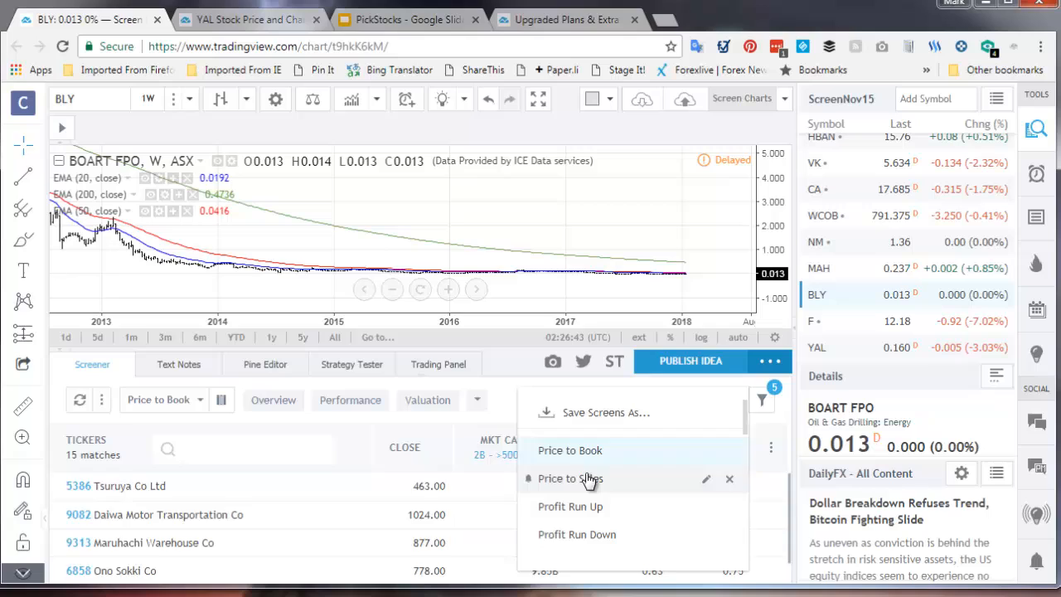
pyautogui.click(570, 477)
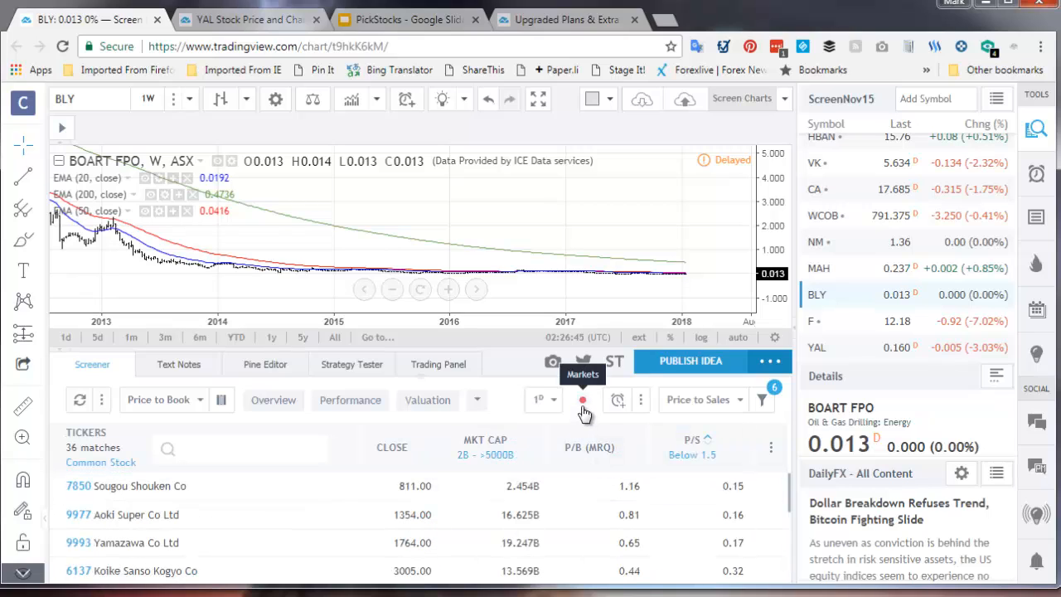
pyautogui.moveTo(693, 411)
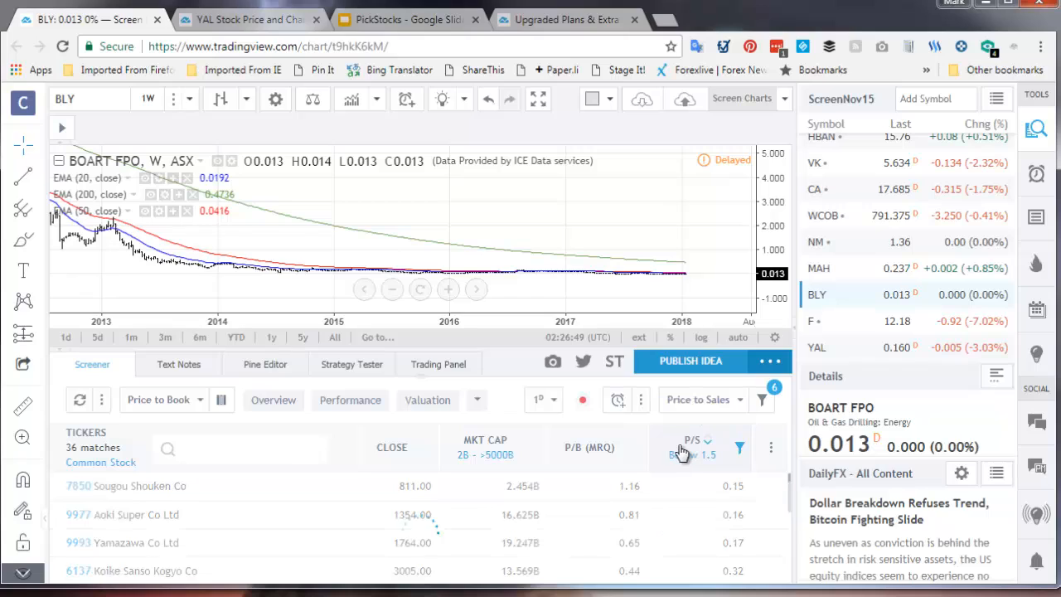
pyautogui.click(693, 439)
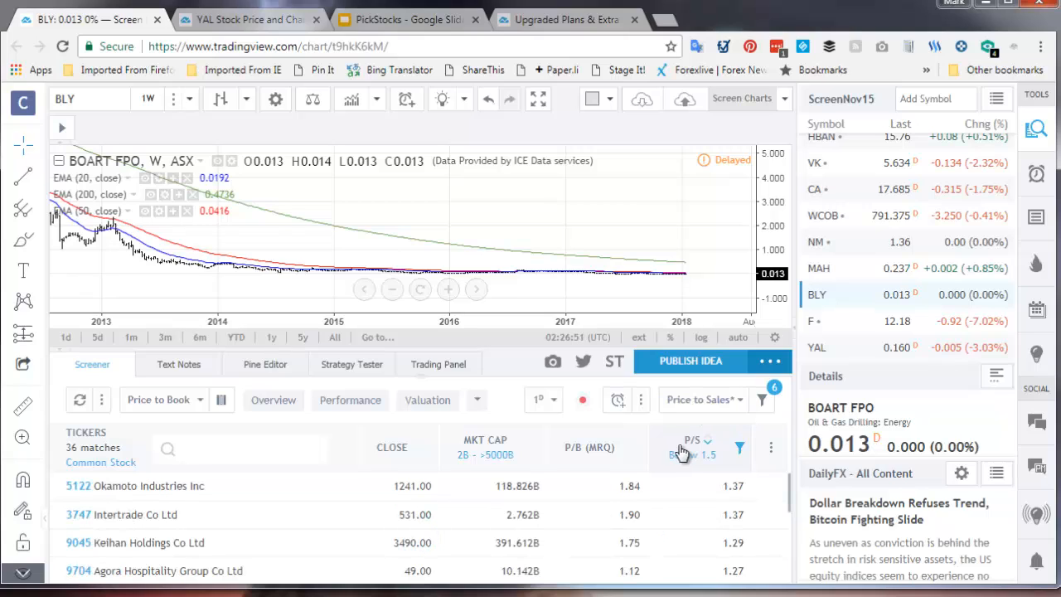
pyautogui.click(693, 439)
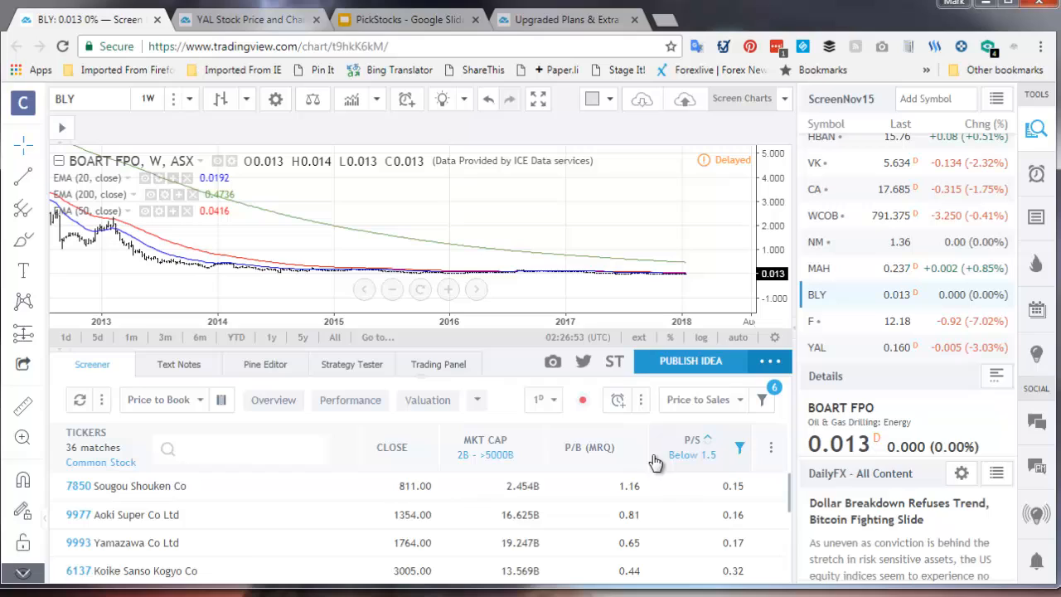
# Step: Chart Sougou Shouken, Aoki Super, Yamazawa and Koike Sanso Kogyo from the matches
pyautogui.click(140, 486)
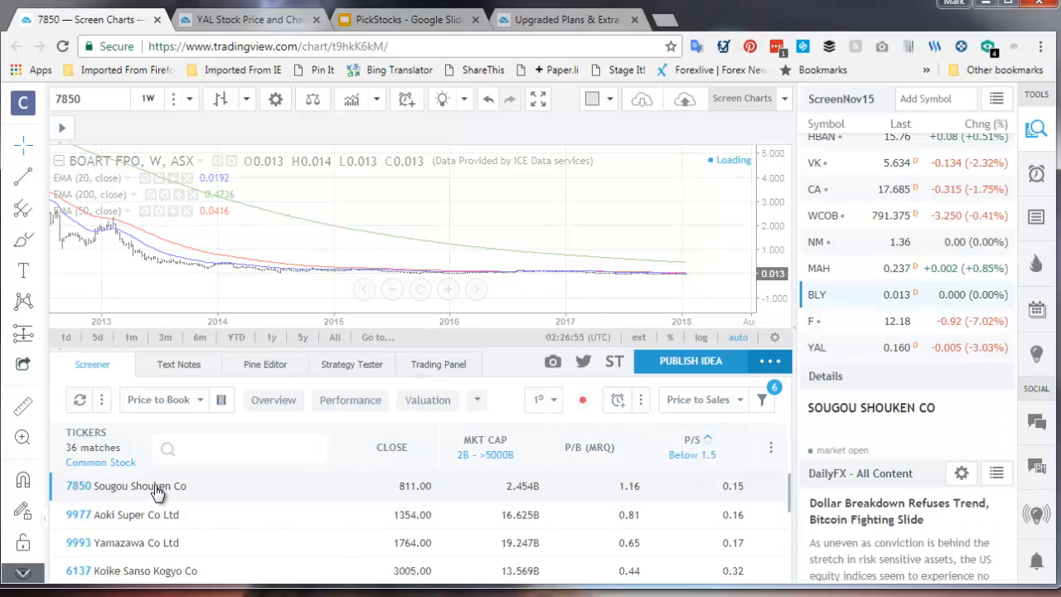
pyautogui.click(139, 486)
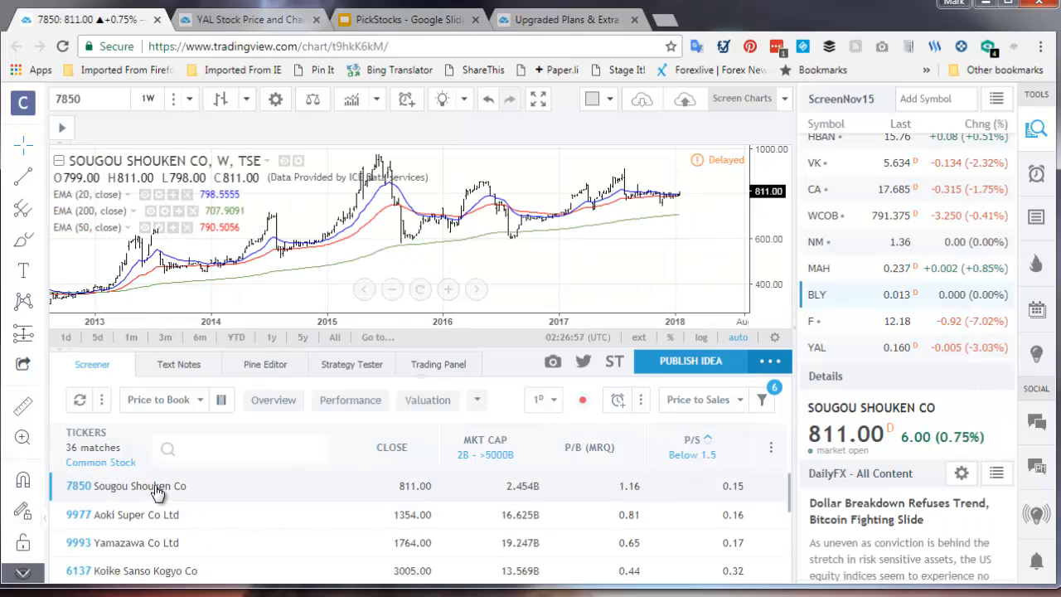
pyautogui.click(136, 514)
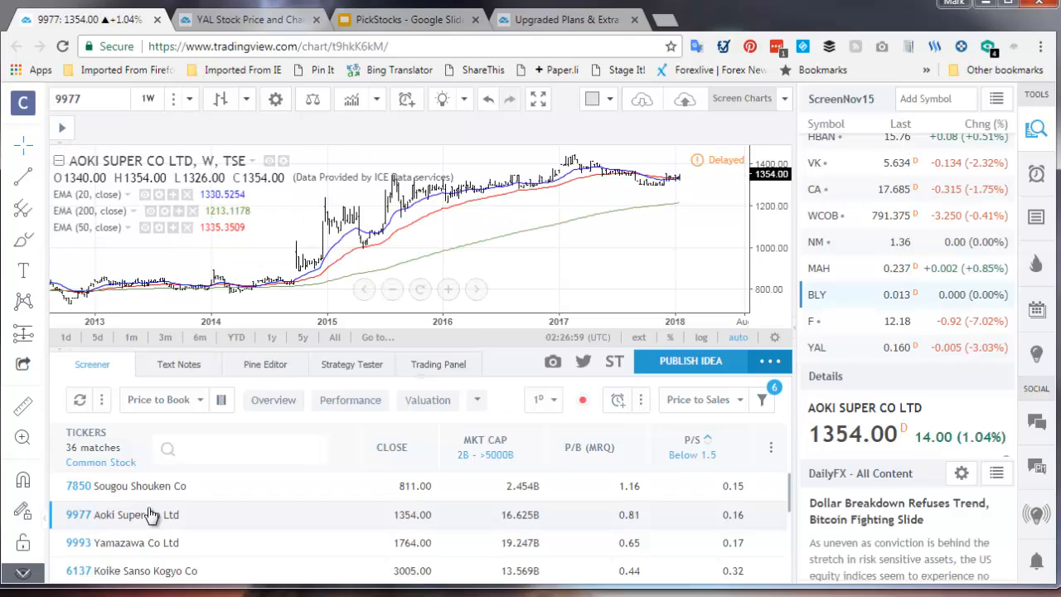
pyautogui.click(136, 542)
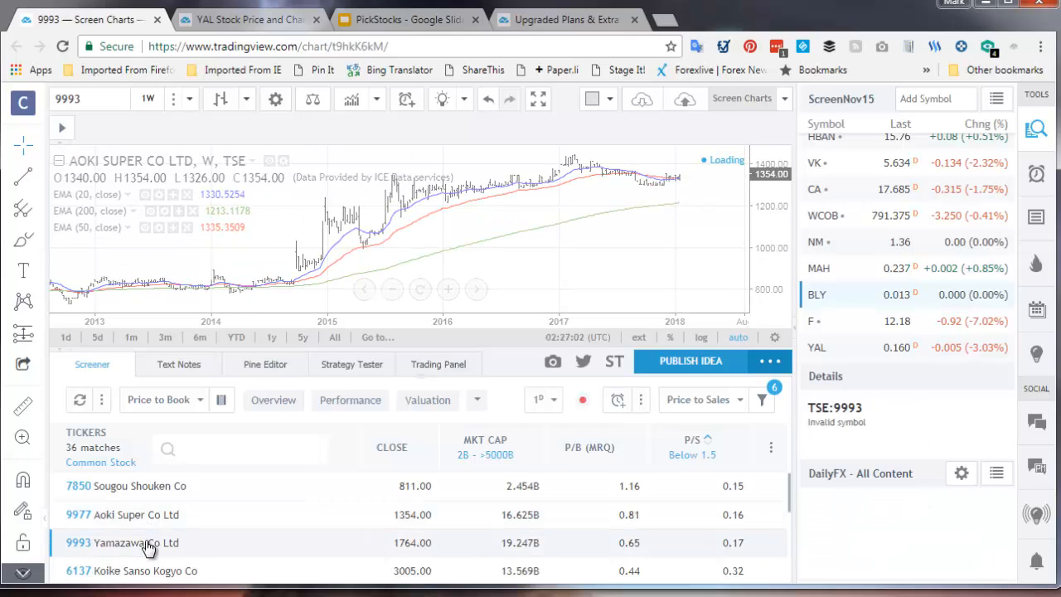
pyautogui.click(145, 571)
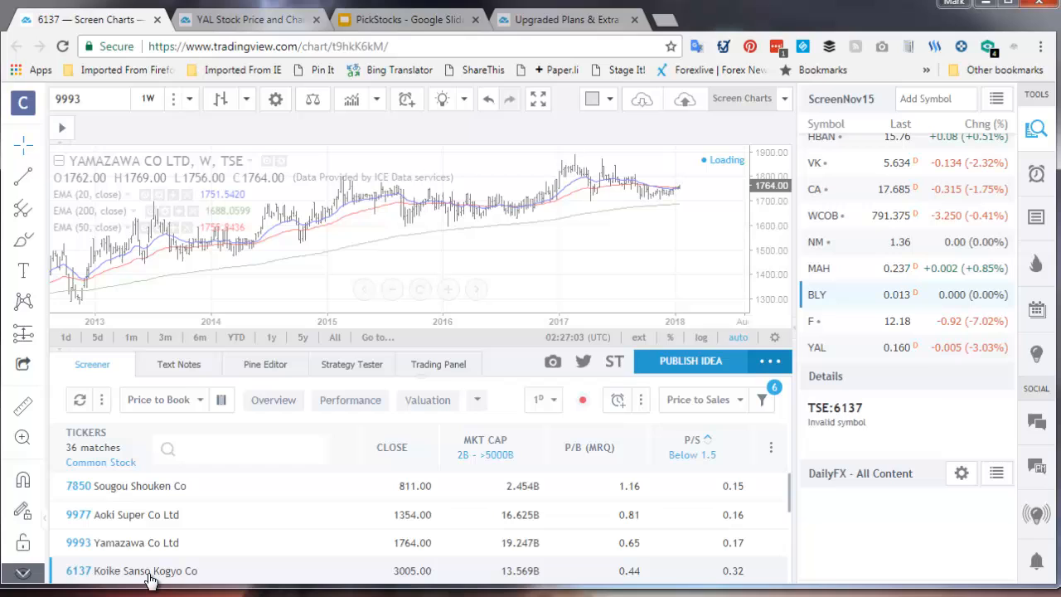
pyautogui.click(139, 570)
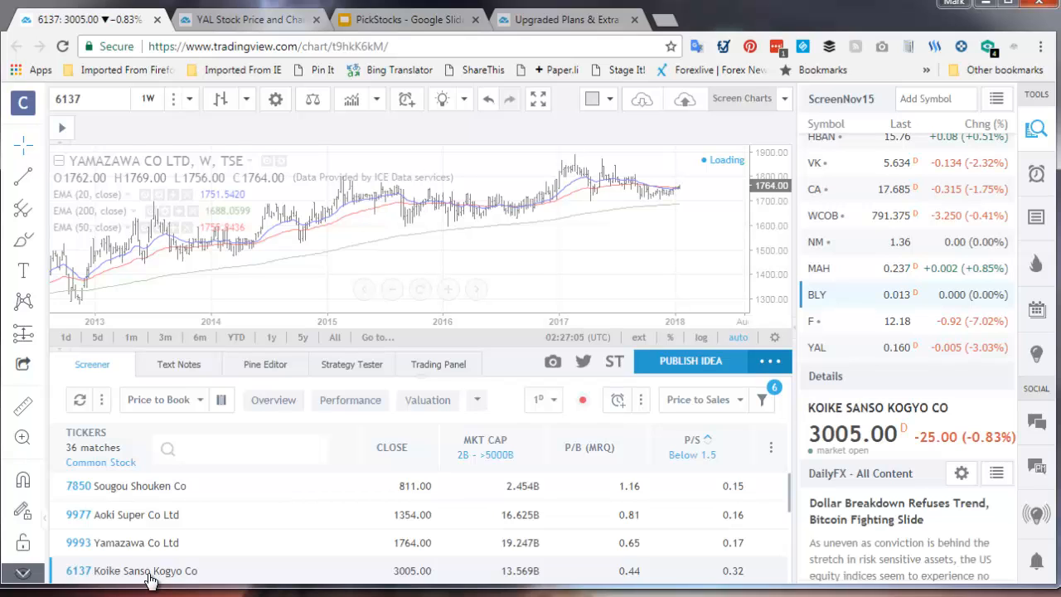
pyautogui.click(144, 570)
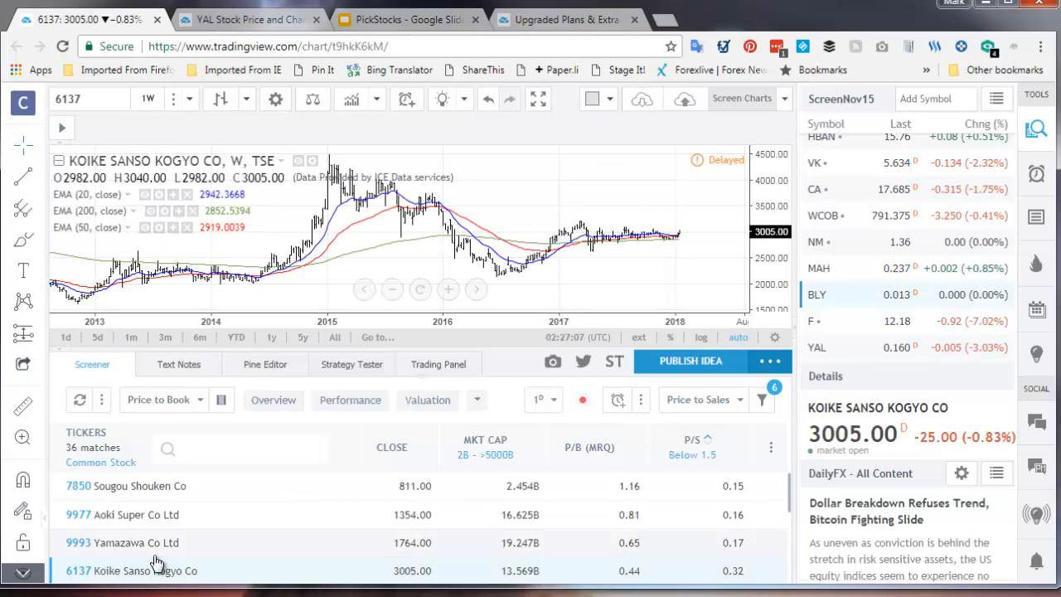
# Step: Chart Otake, Daiwa Motor Transportation, Daishin Chemical, Y.A.C Holdings, Tsuruya and Cocolonet further down the list
pyautogui.scroll(-3)
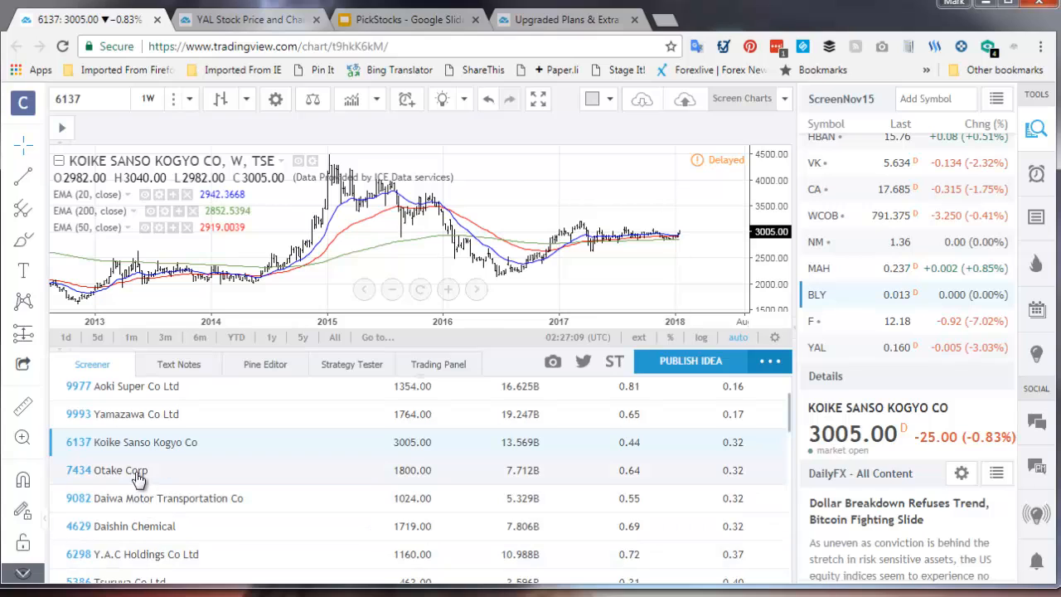
pyautogui.click(121, 471)
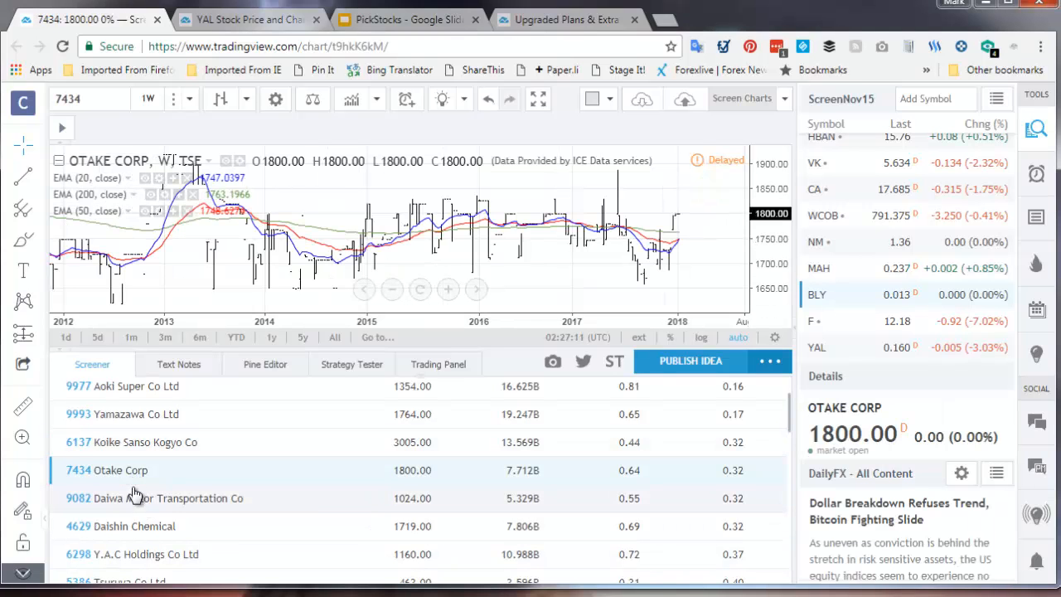
pyautogui.moveTo(540, 249)
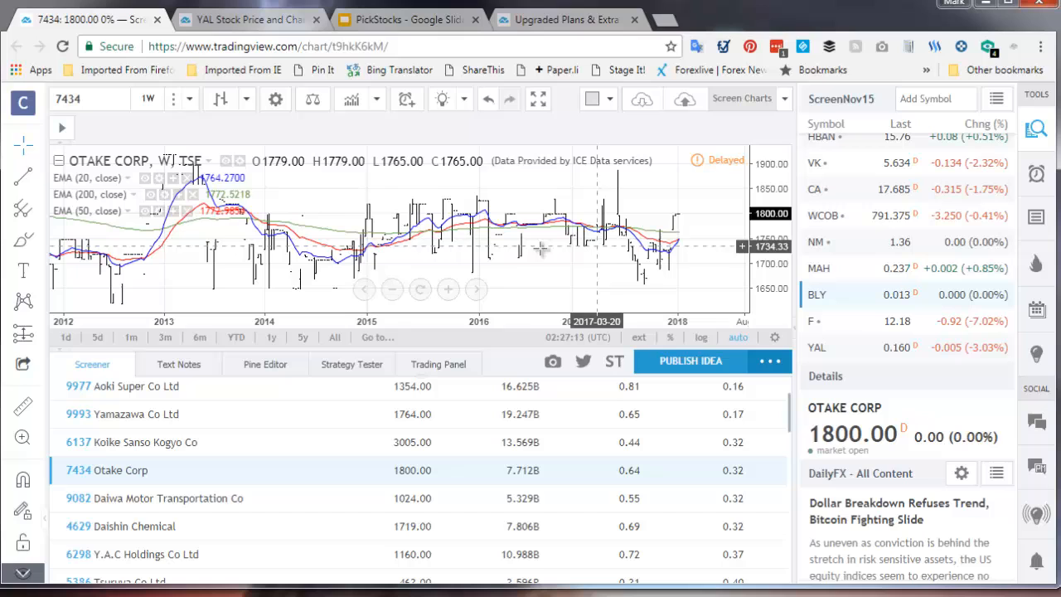
pyautogui.click(167, 498)
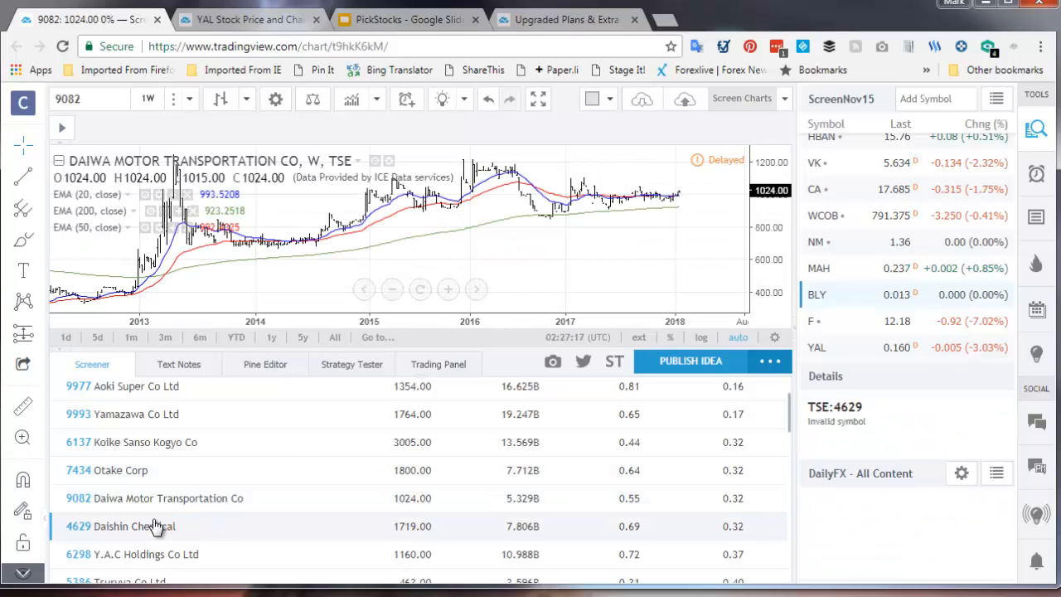
pyautogui.click(119, 525)
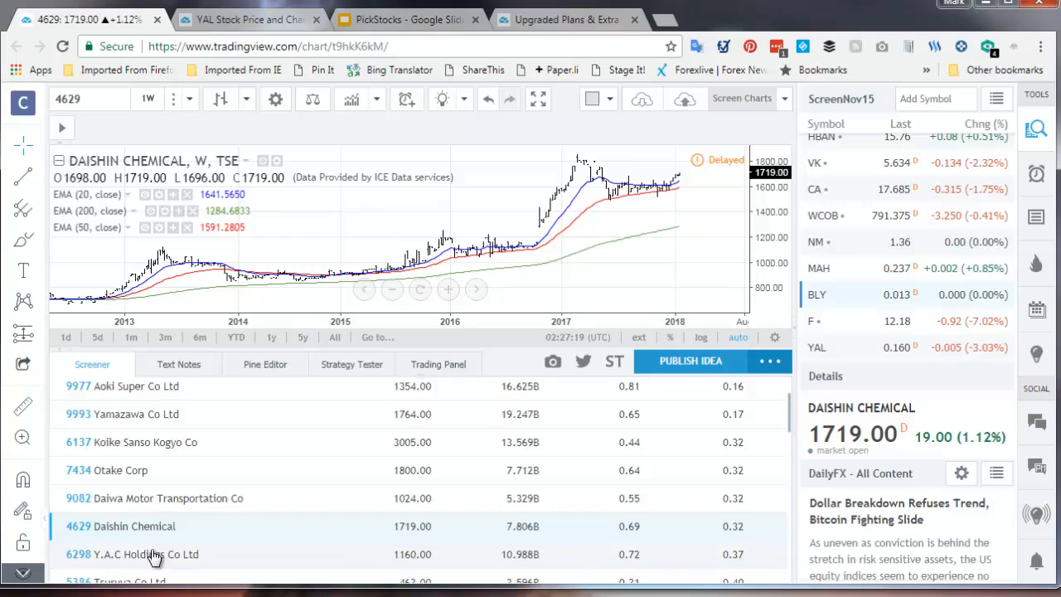
pyautogui.click(146, 554)
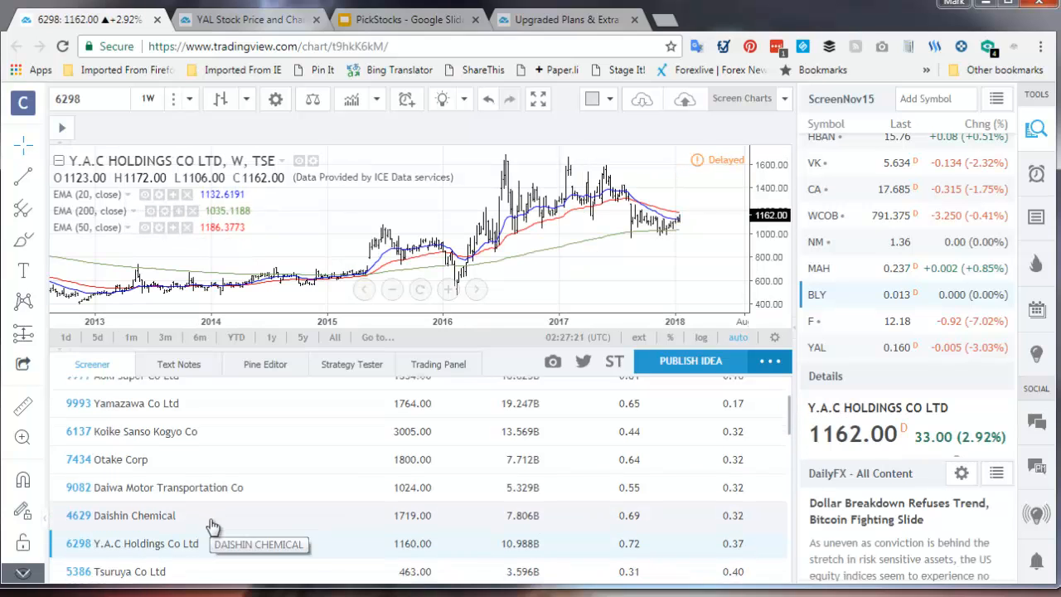
pyautogui.click(129, 499)
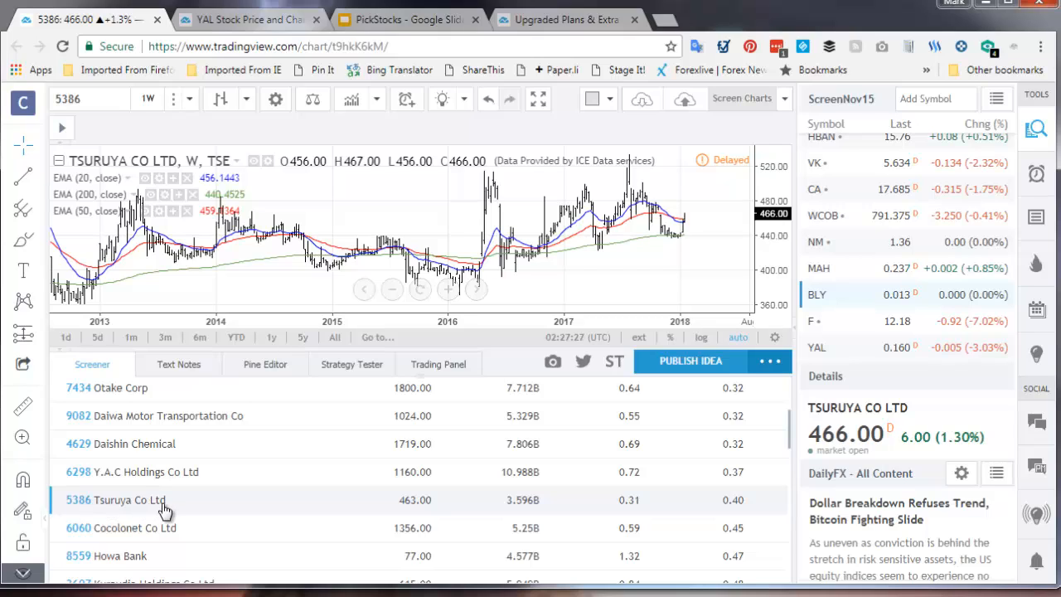
pyautogui.moveTo(126, 547)
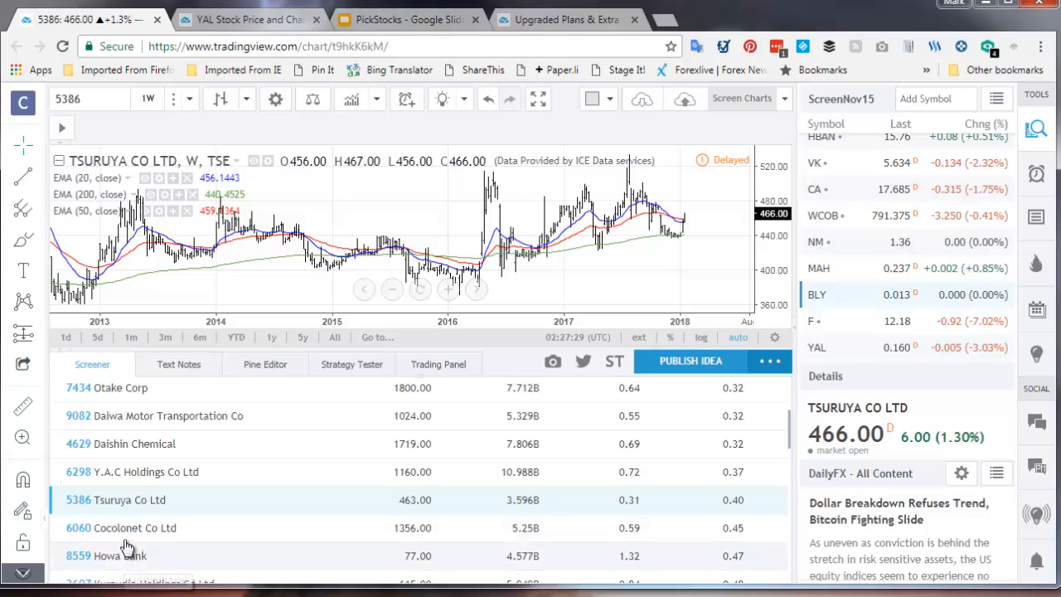
pyautogui.click(119, 527)
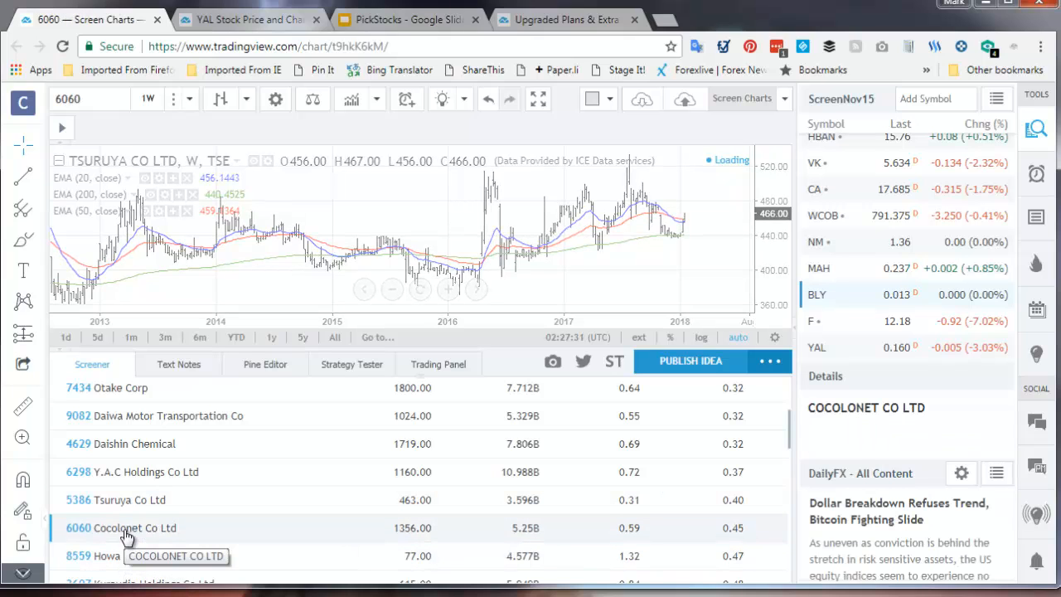
pyautogui.click(120, 527)
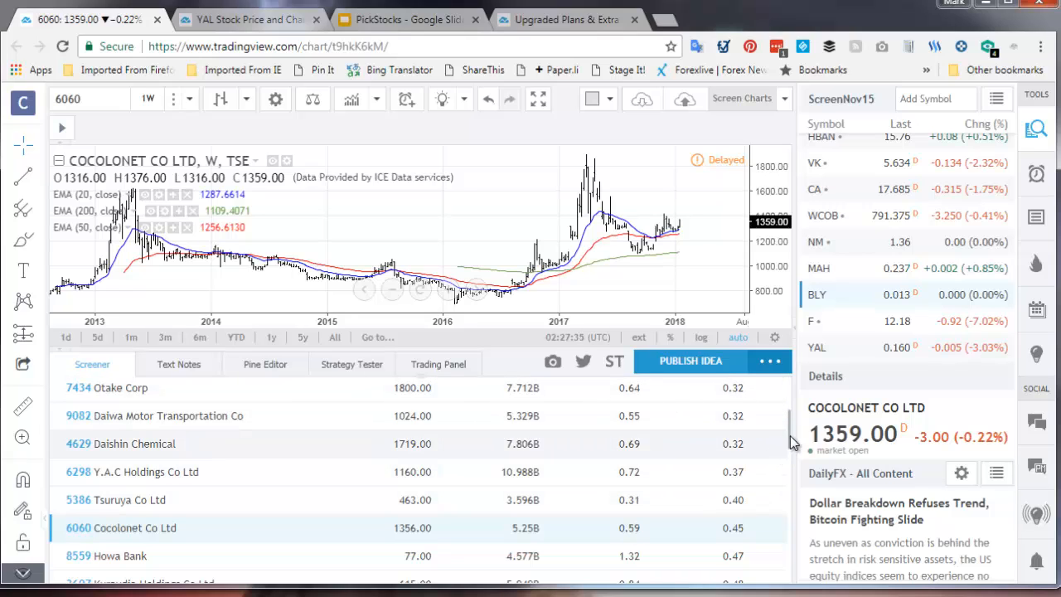
pyautogui.click(93, 365)
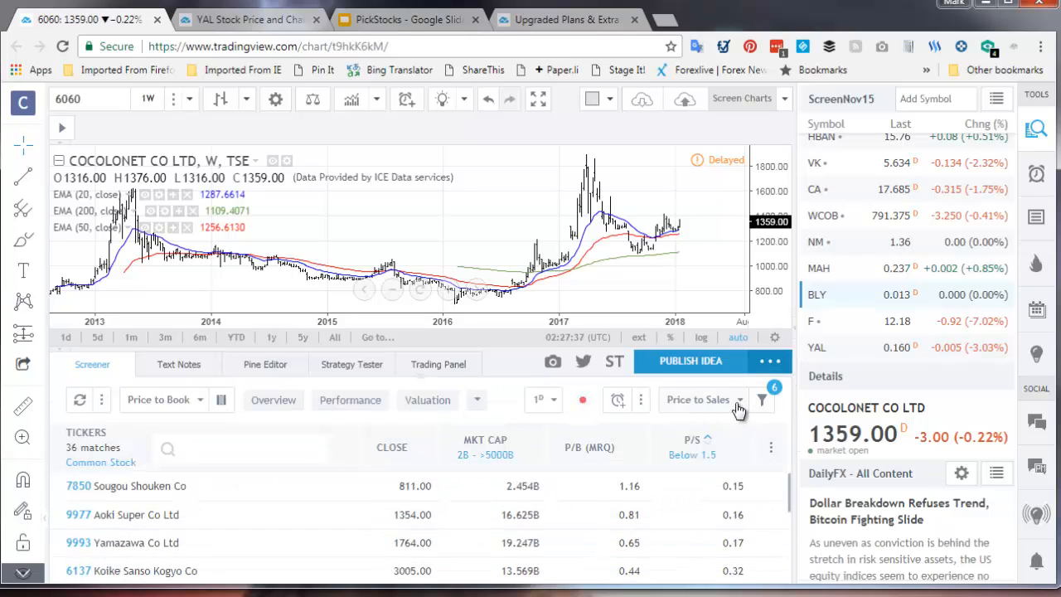
# Step: Load the saved PE Below 15 screen for Japan and order its 6 matches by P/B (MRQ)
pyautogui.click(736, 399)
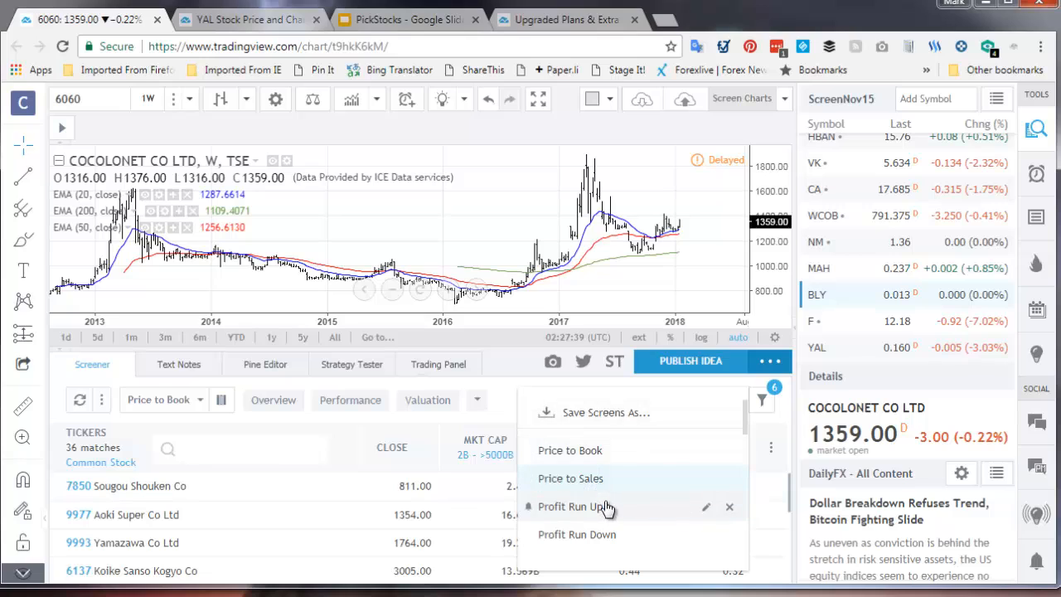
pyautogui.scroll(-3)
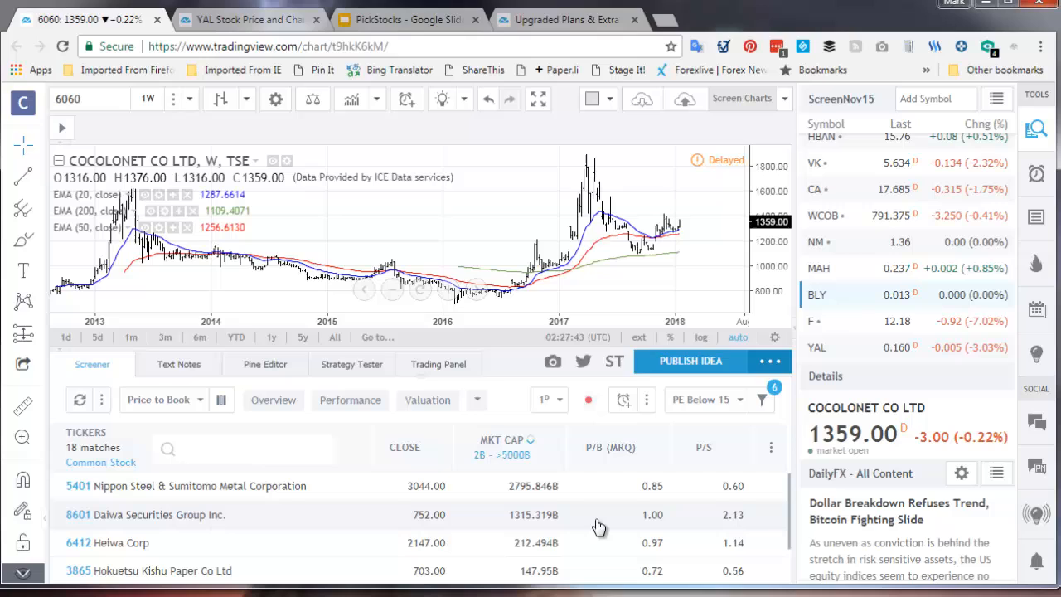
pyautogui.moveTo(444, 527)
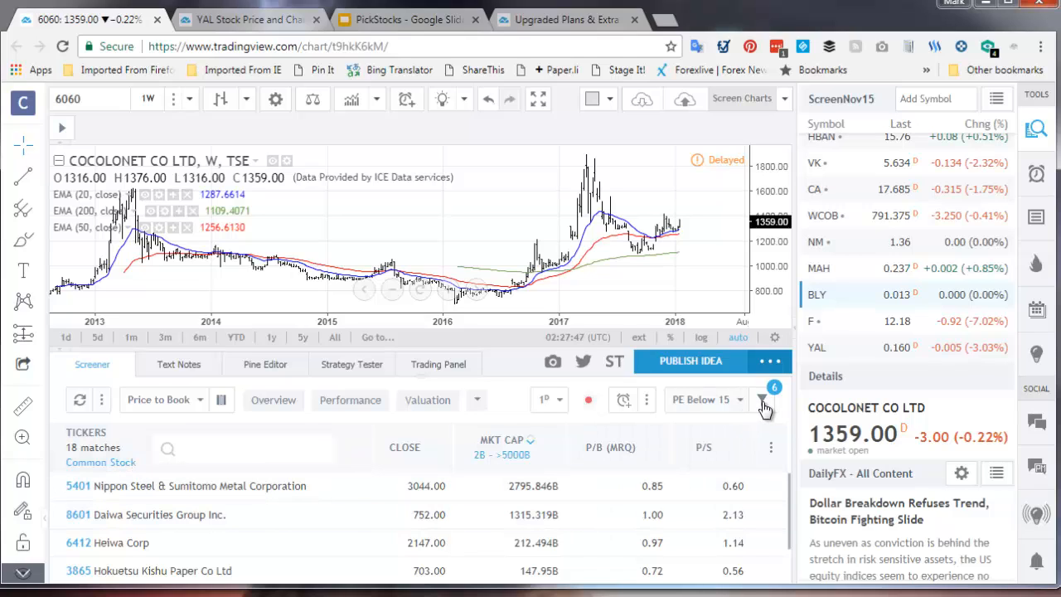
pyautogui.click(761, 405)
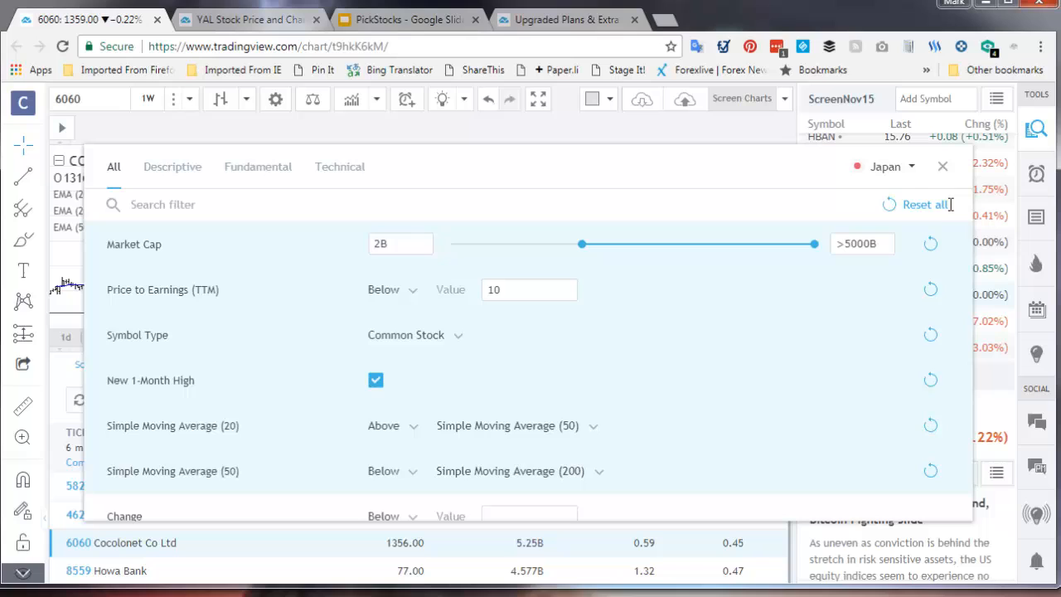
pyautogui.click(942, 166)
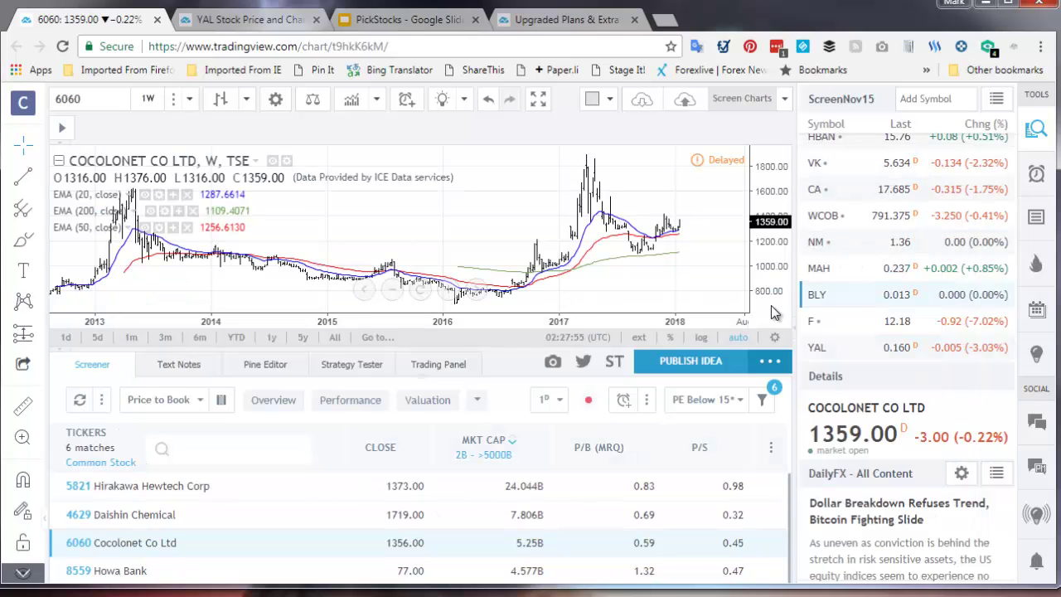
pyautogui.moveTo(197, 514)
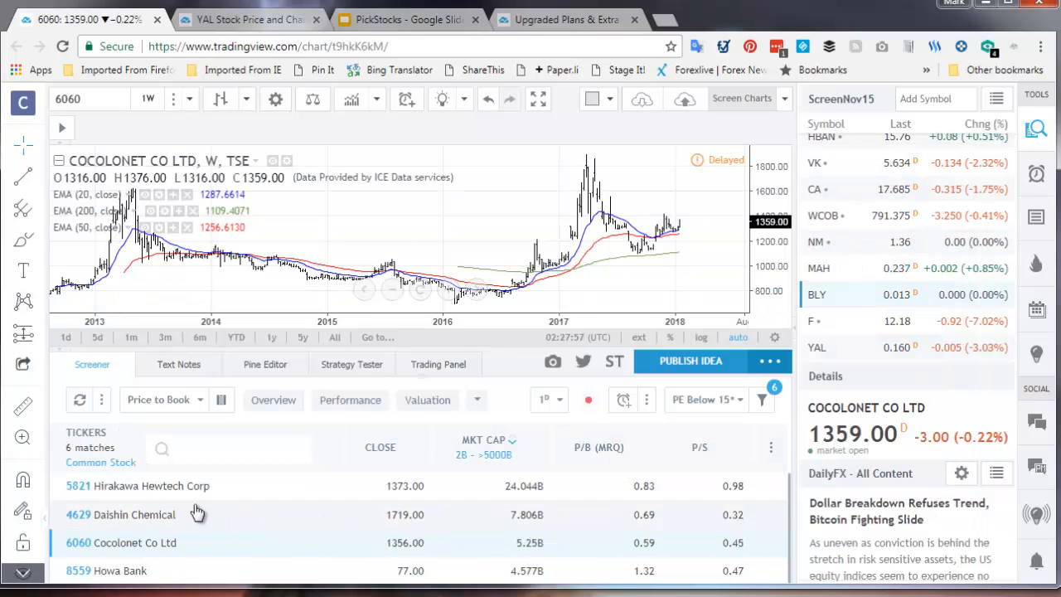
pyautogui.moveTo(700, 461)
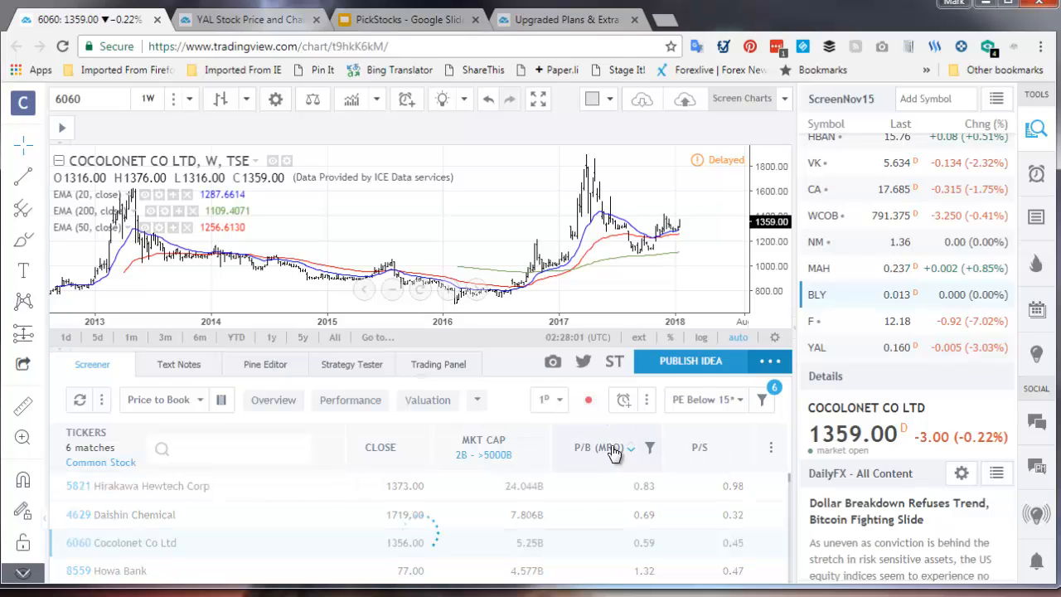
pyautogui.click(597, 447)
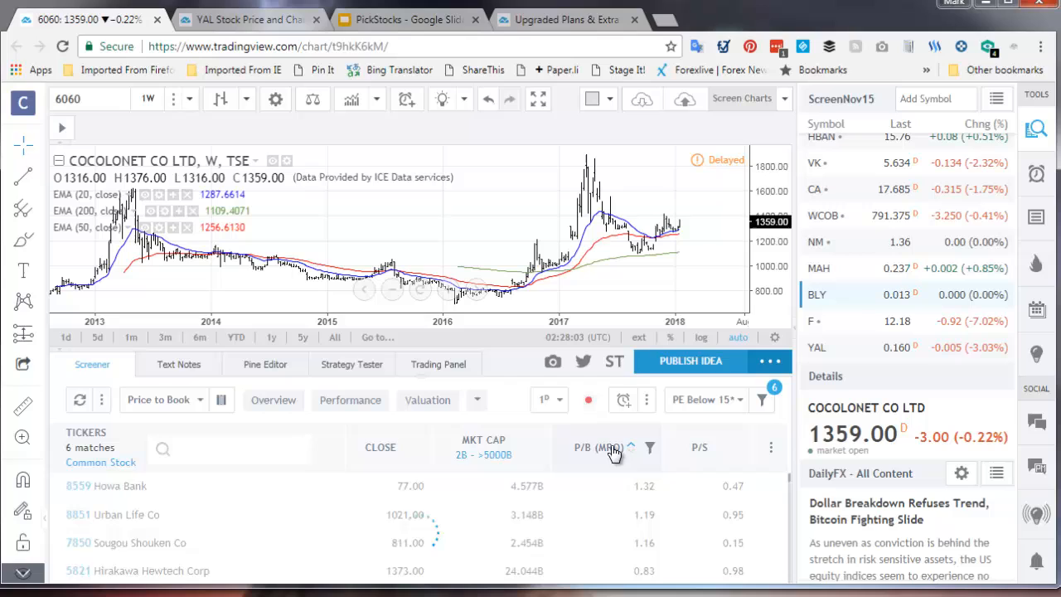
# Step: Show the valuation view, sort the matches by lowest P/E and chart Howa Bank
pyautogui.click(428, 400)
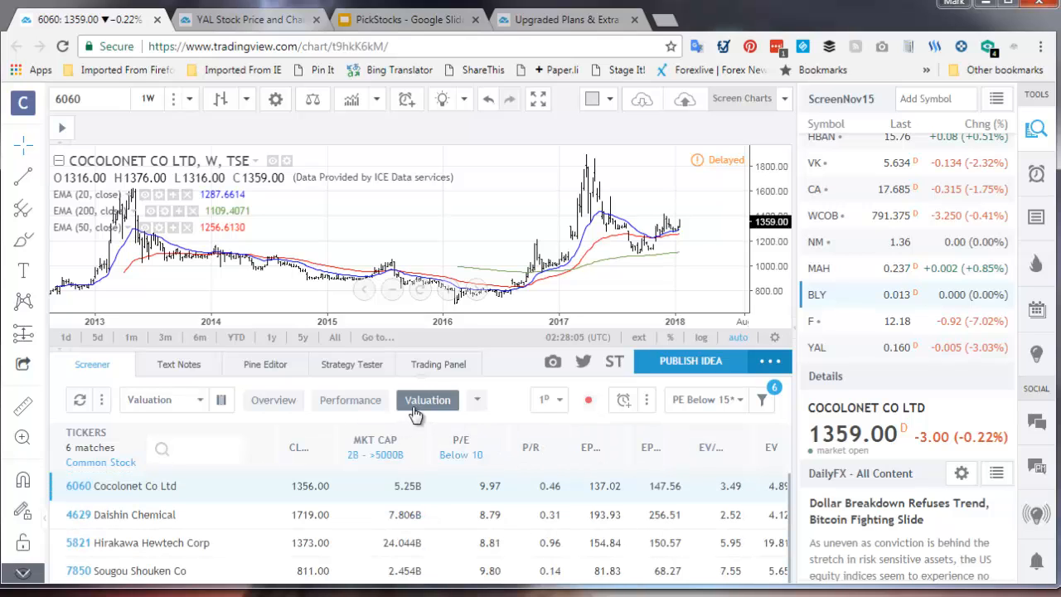
pyautogui.moveTo(461, 454)
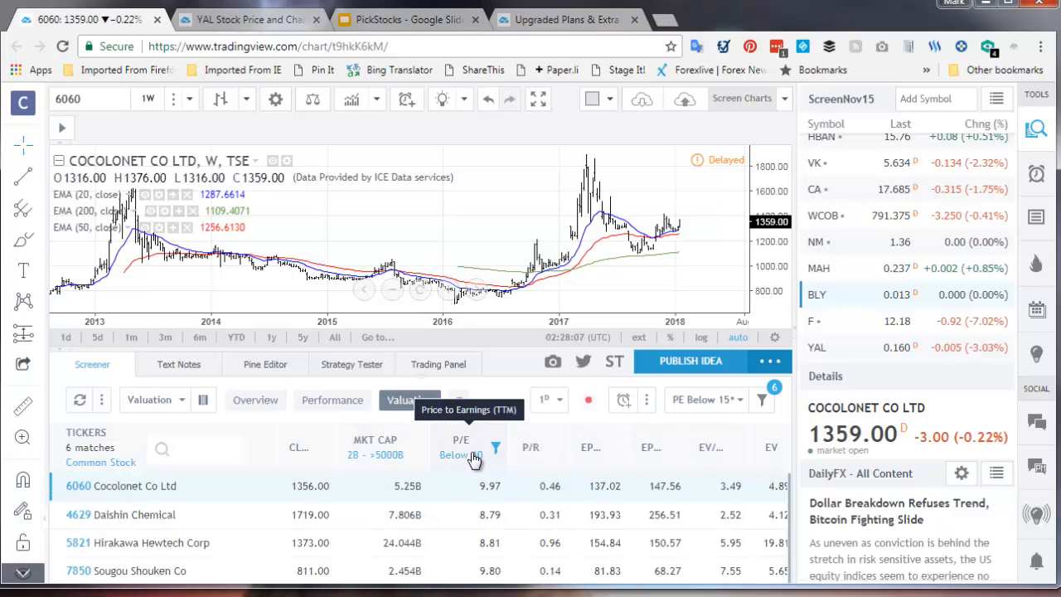
pyautogui.click(478, 447)
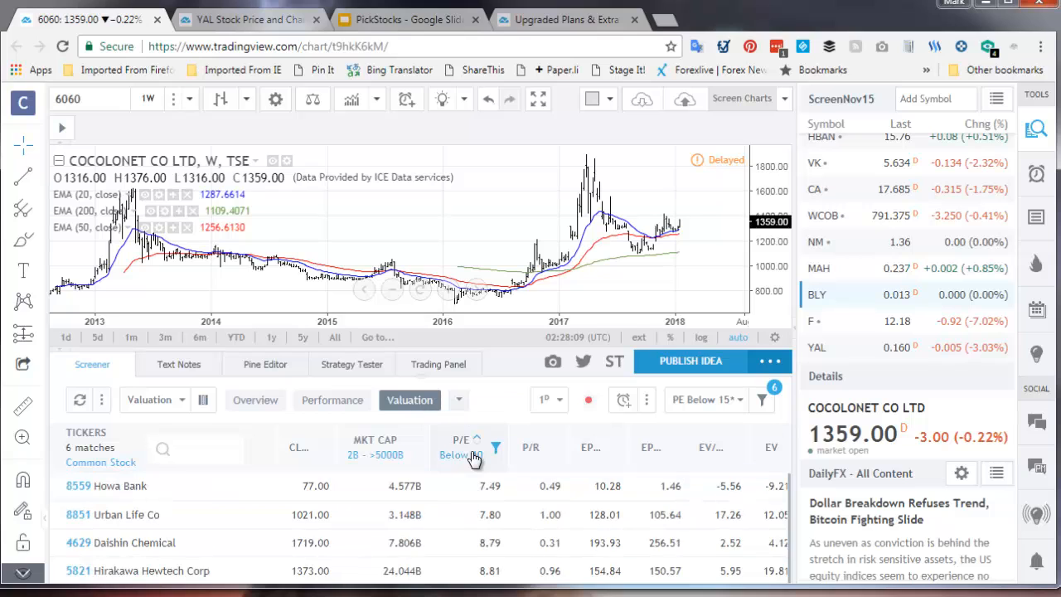
pyautogui.click(119, 486)
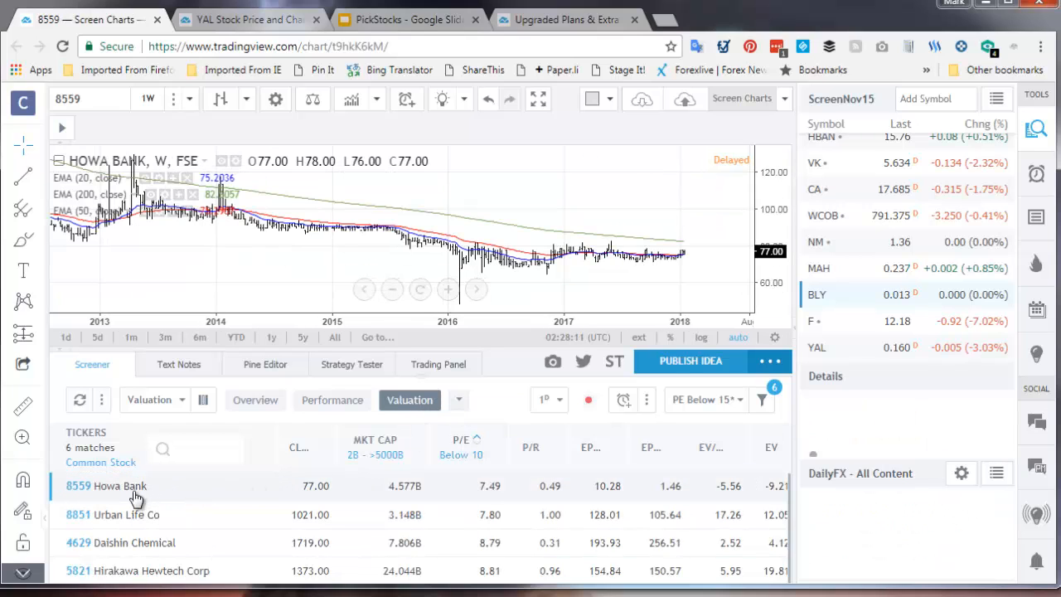
pyautogui.click(106, 484)
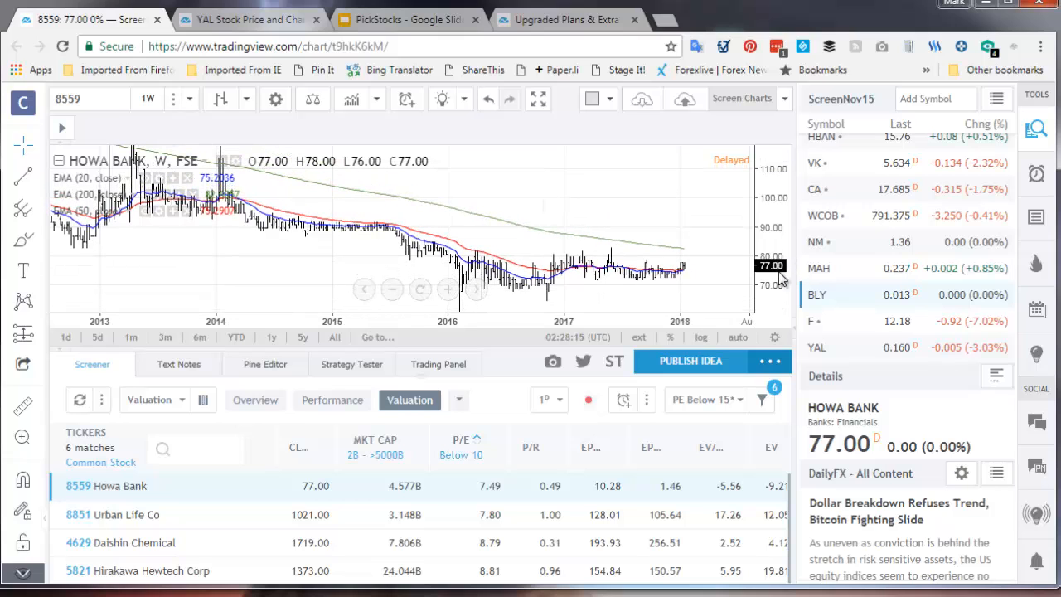
pyautogui.moveTo(152, 300)
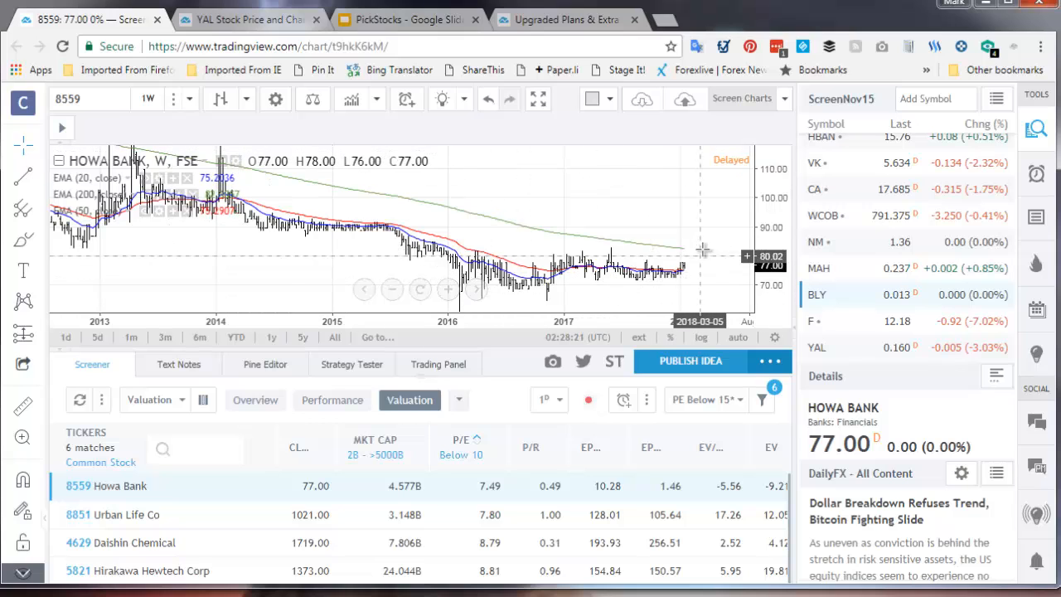
pyautogui.moveTo(136, 136)
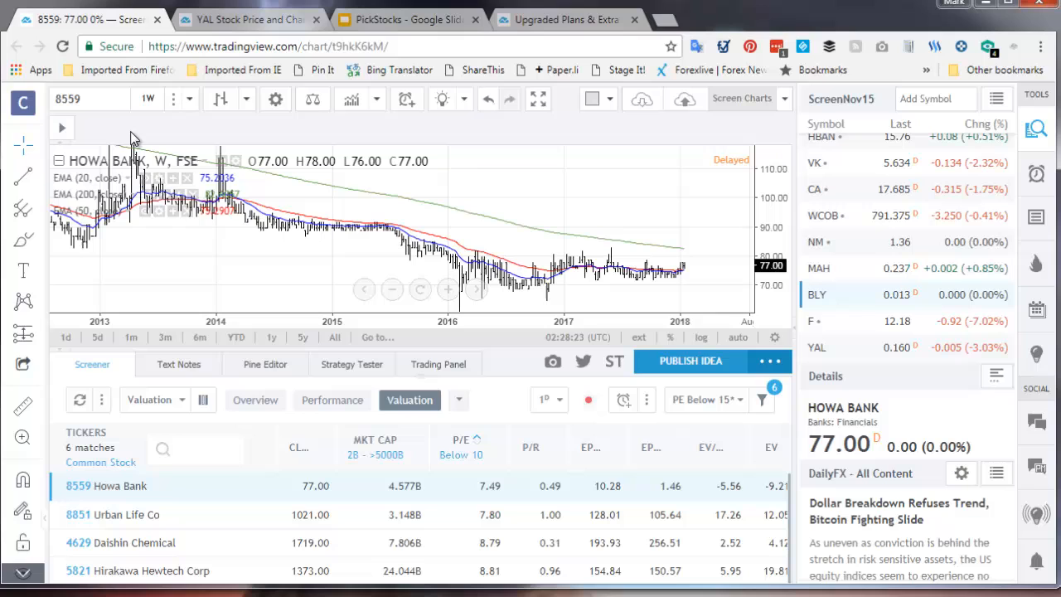
# Step: Change the Howa Bank chart interval from weekly to 1 day
pyautogui.click(148, 100)
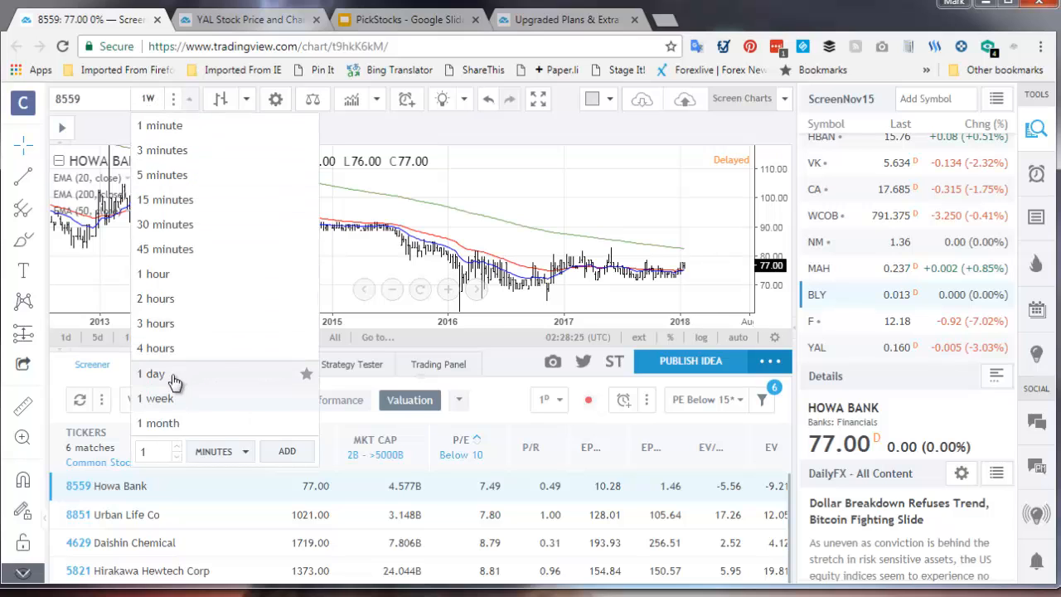
pyautogui.click(151, 373)
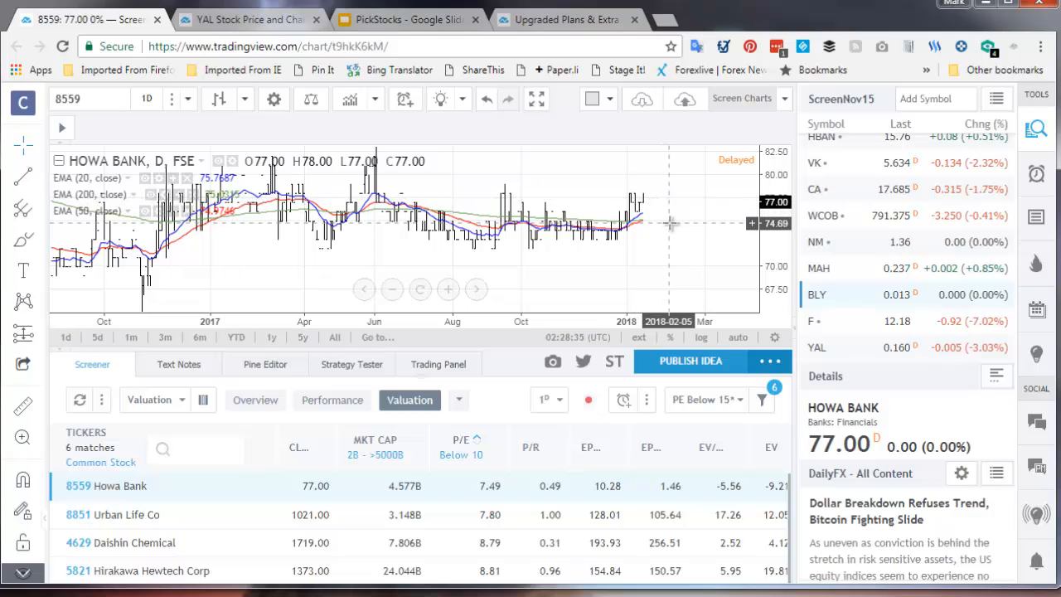
pyautogui.moveTo(192, 527)
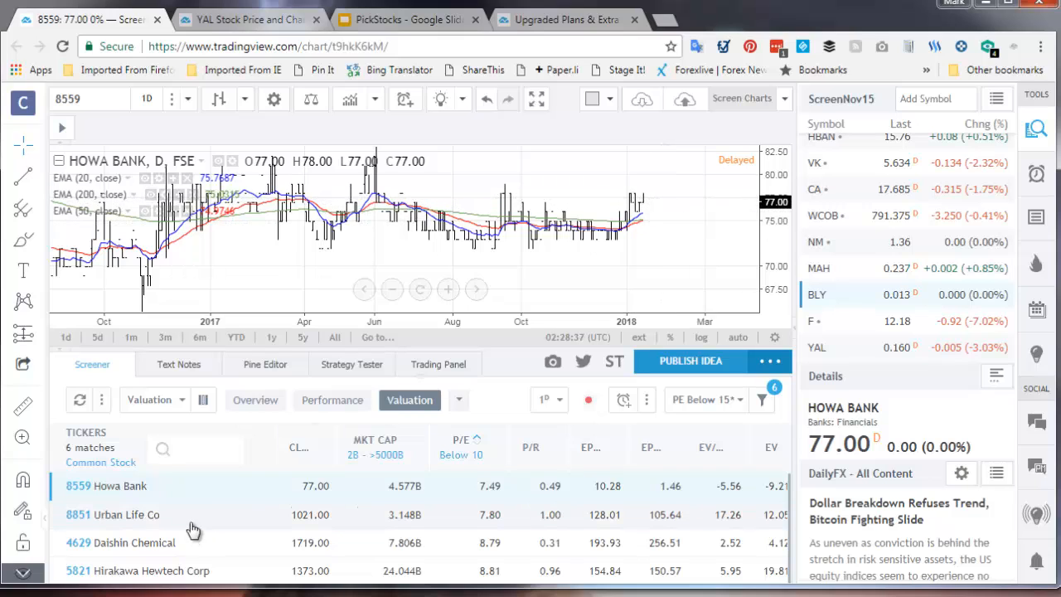
# Step: Chart Urban Life Co, Daishin Chemical and Hirakawa Hewtech Corp from the matches in turn
pyautogui.click(124, 514)
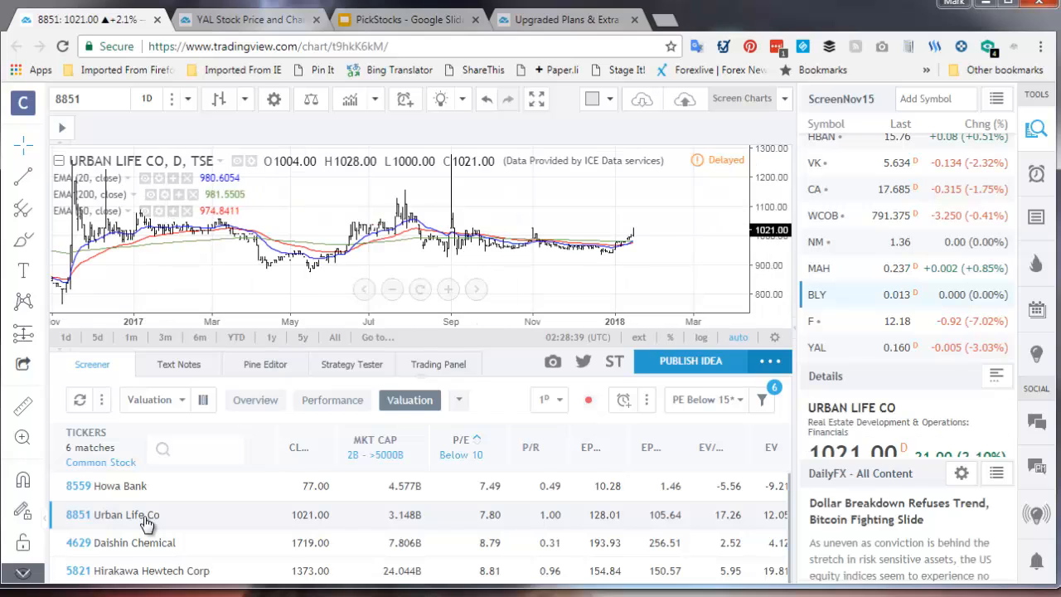
pyautogui.click(121, 542)
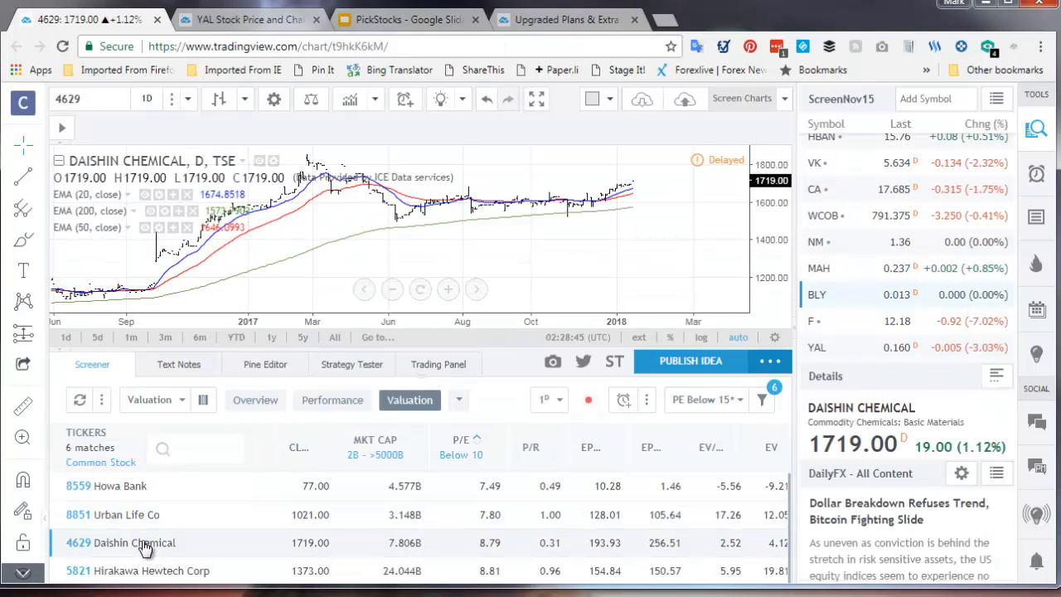
pyautogui.moveTo(145, 554)
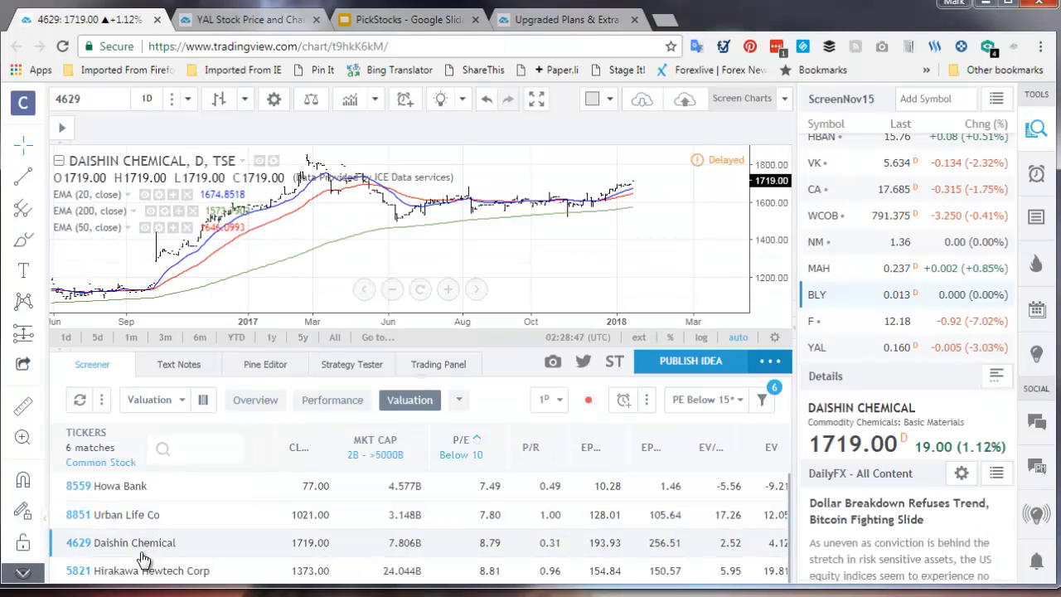
pyautogui.click(150, 570)
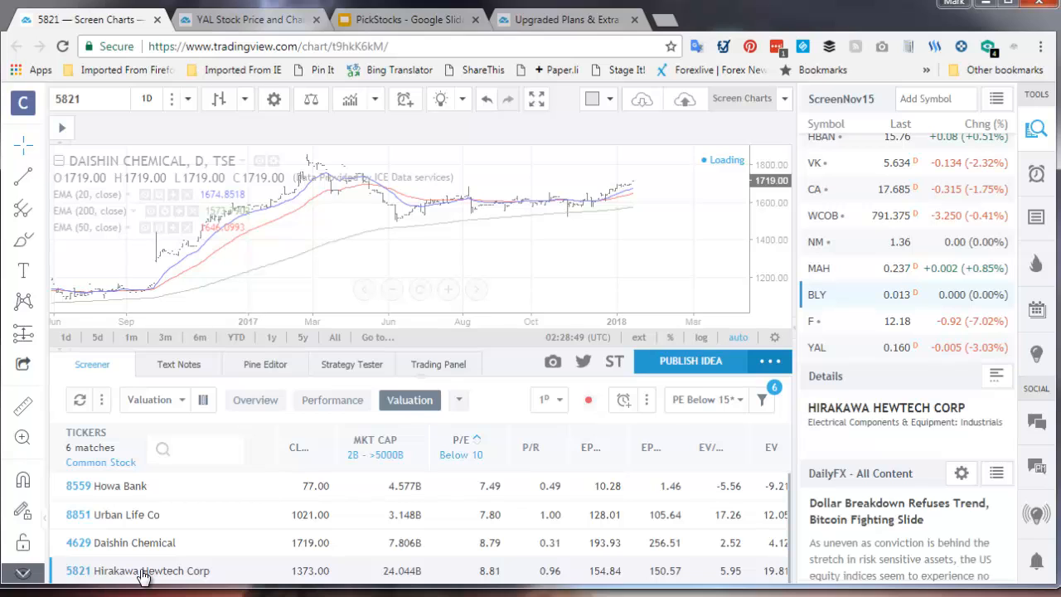
pyautogui.click(140, 571)
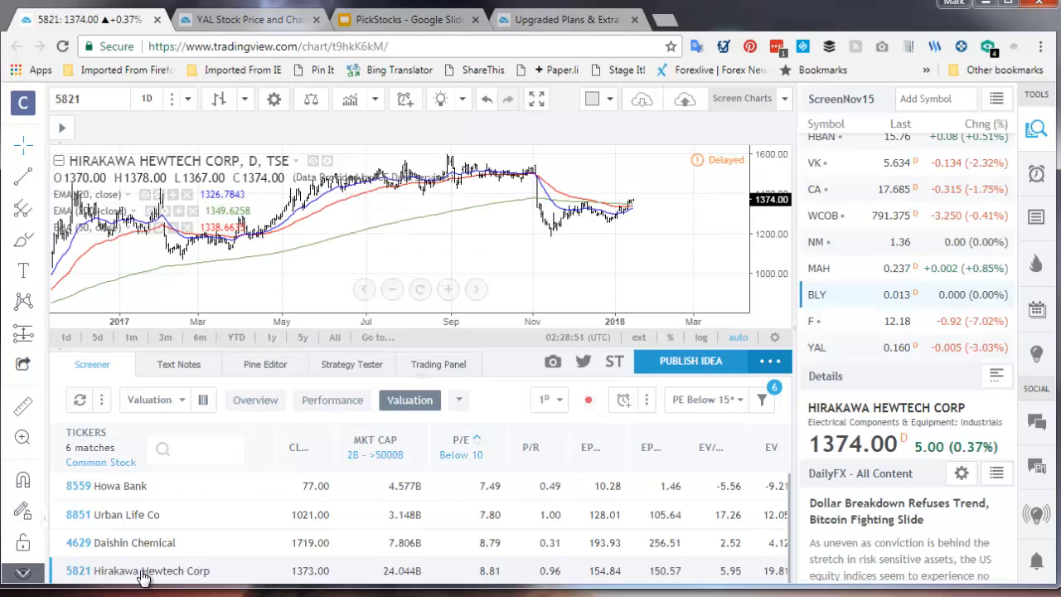
pyautogui.moveTo(511, 342)
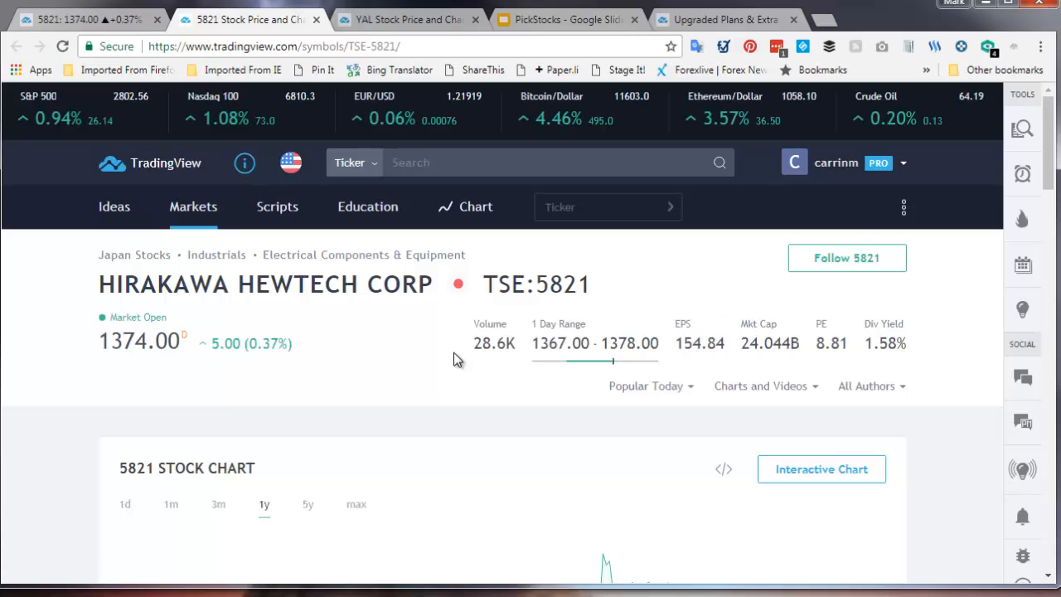
# Step: Review Hirakawa Hewtech's symbol page with 5y price history and financials, then switch to the PickStocks deck
pyautogui.scroll(-3)
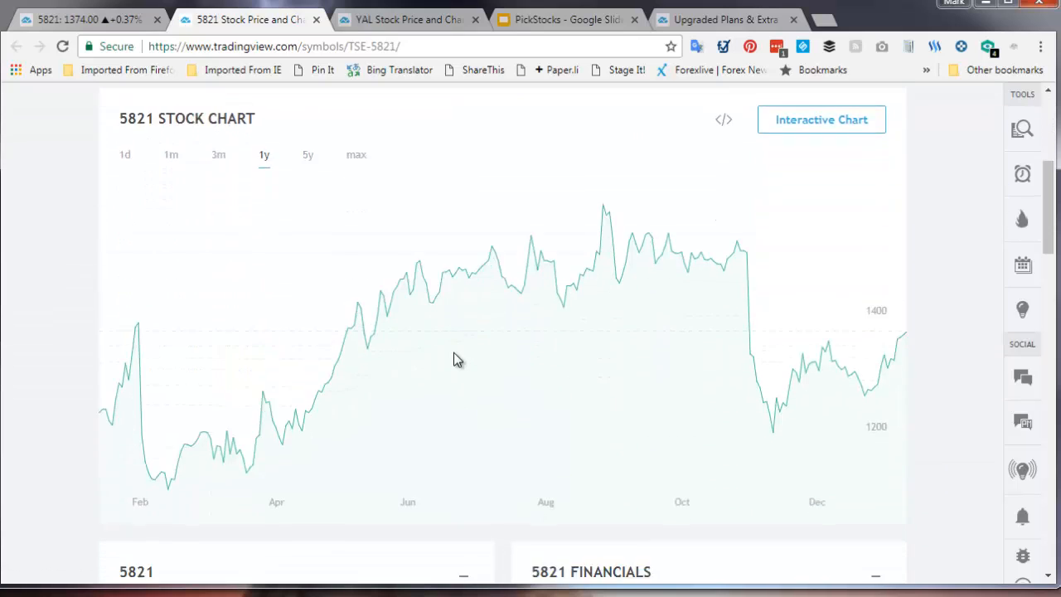
pyautogui.scroll(3)
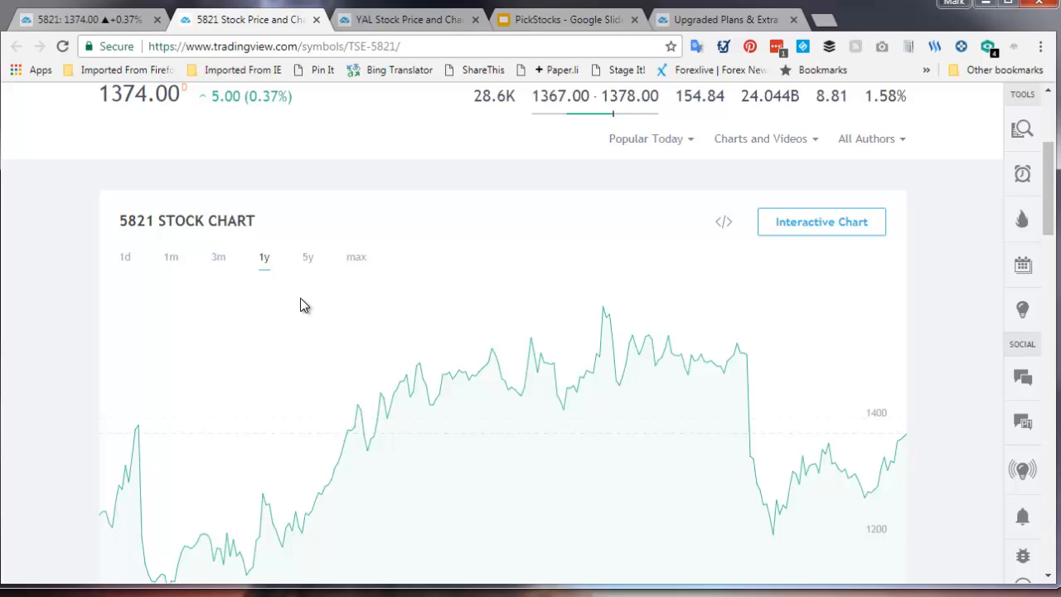
pyautogui.click(309, 255)
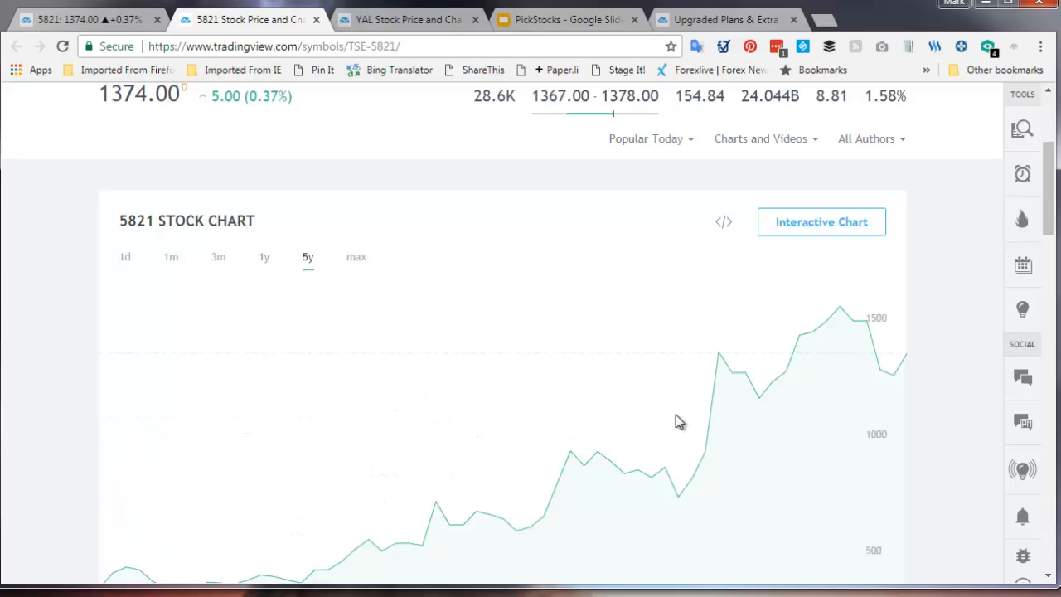
pyautogui.moveTo(577, 441)
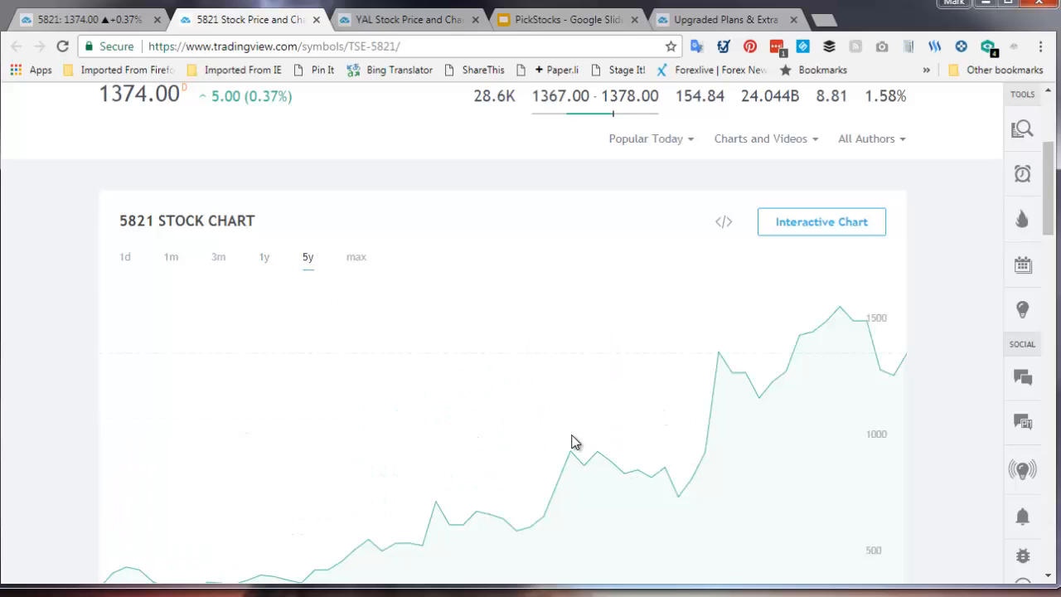
pyautogui.scroll(-3)
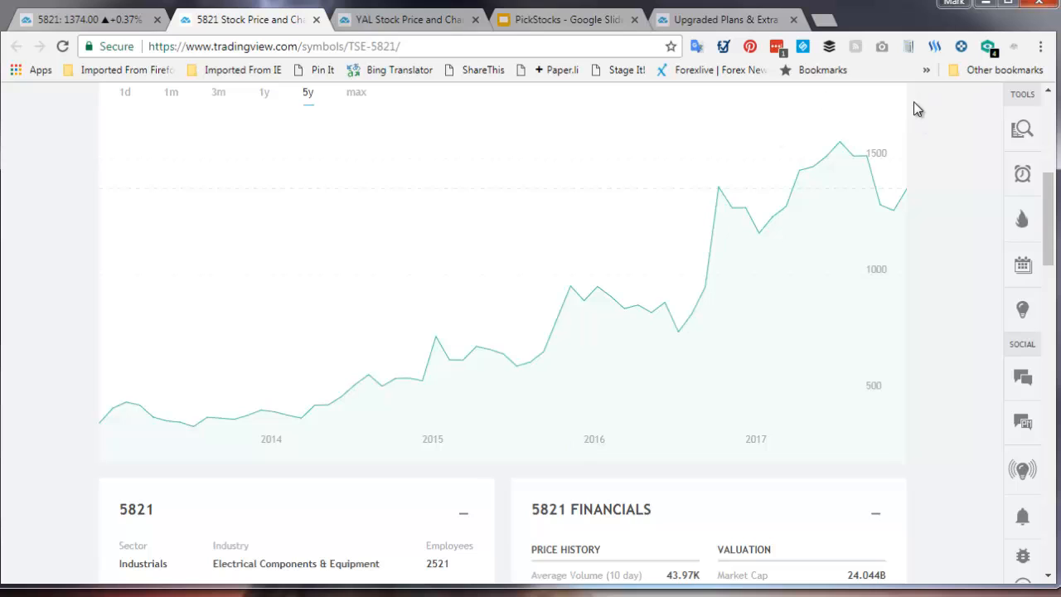
pyautogui.moveTo(356, 418)
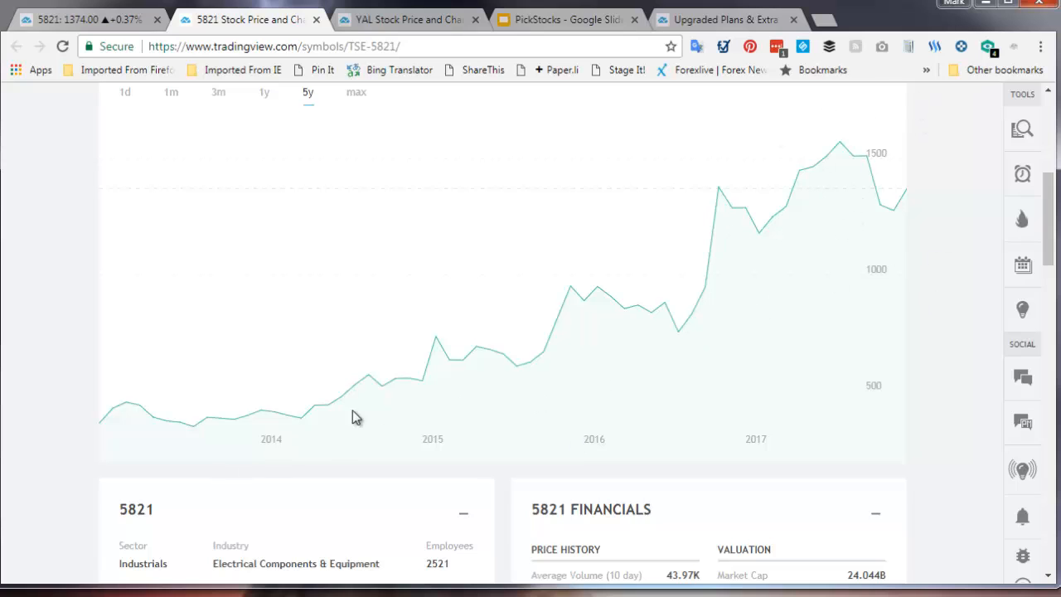
pyautogui.scroll(-3)
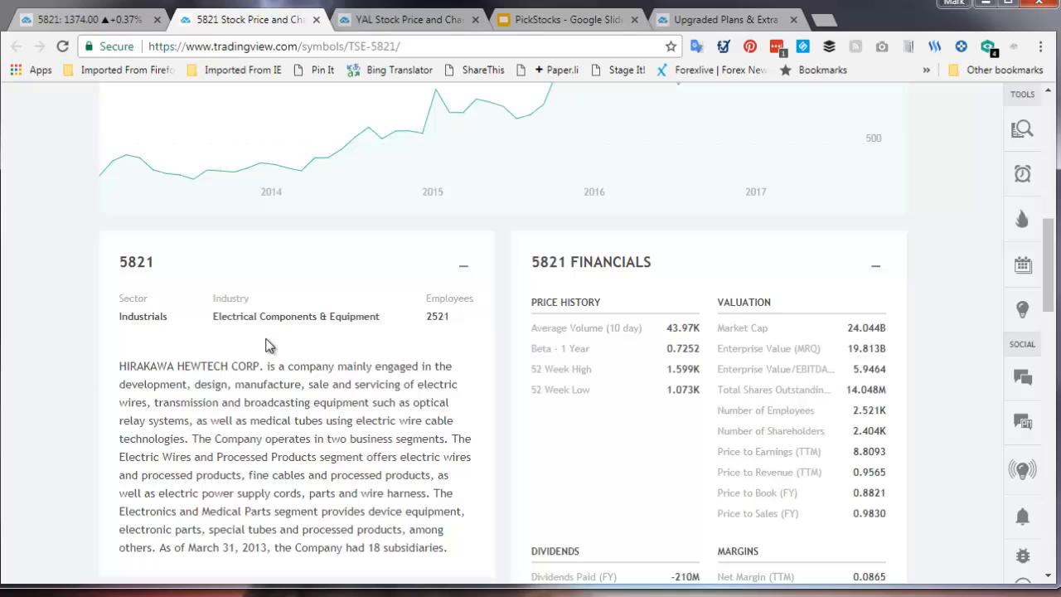
pyautogui.moveTo(771, 181)
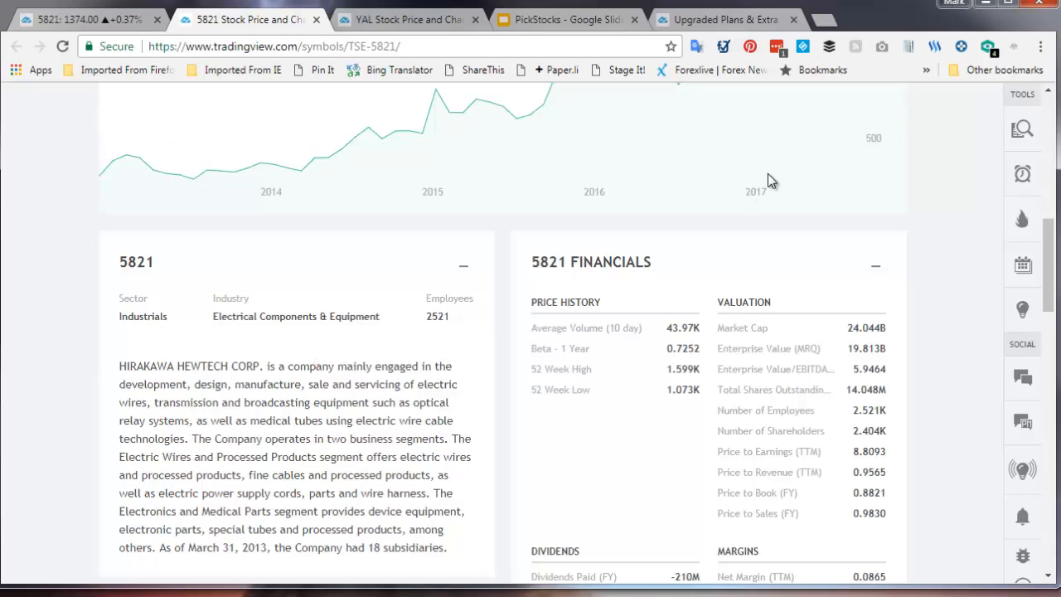
pyautogui.scroll(3)
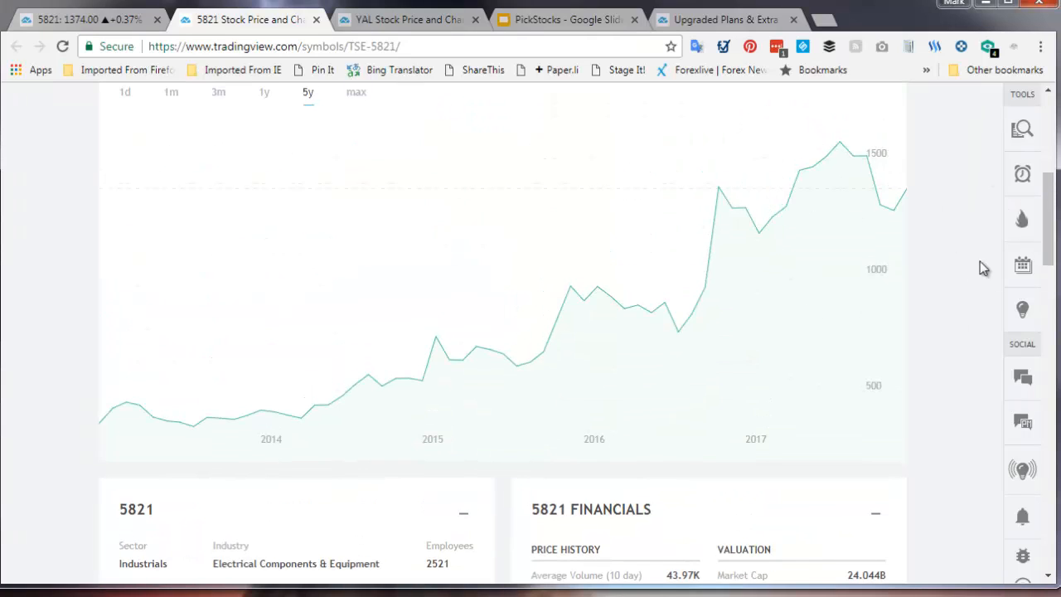
pyautogui.scroll(-3)
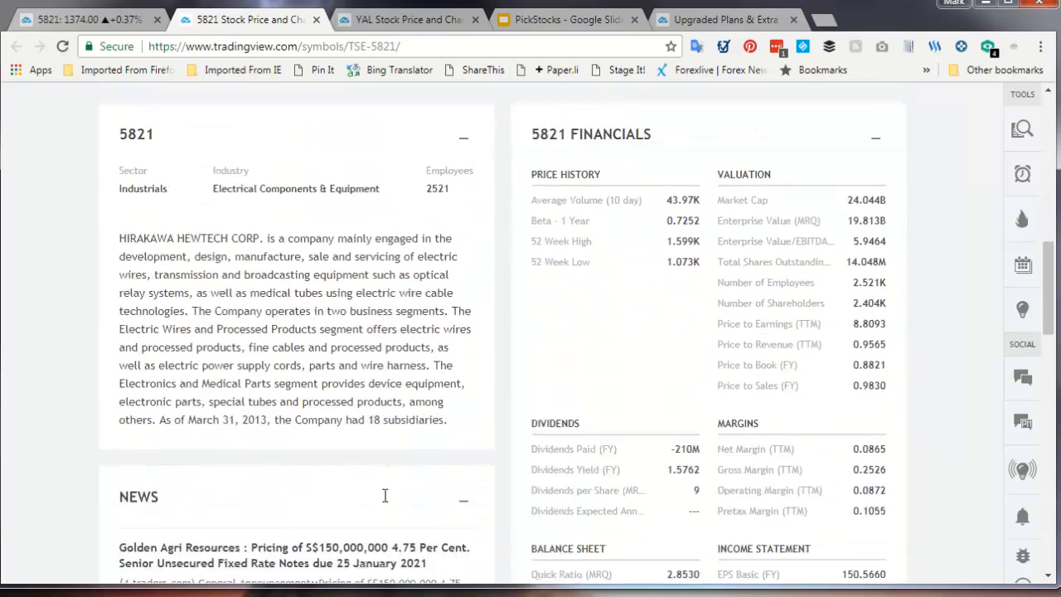
pyautogui.scroll(3)
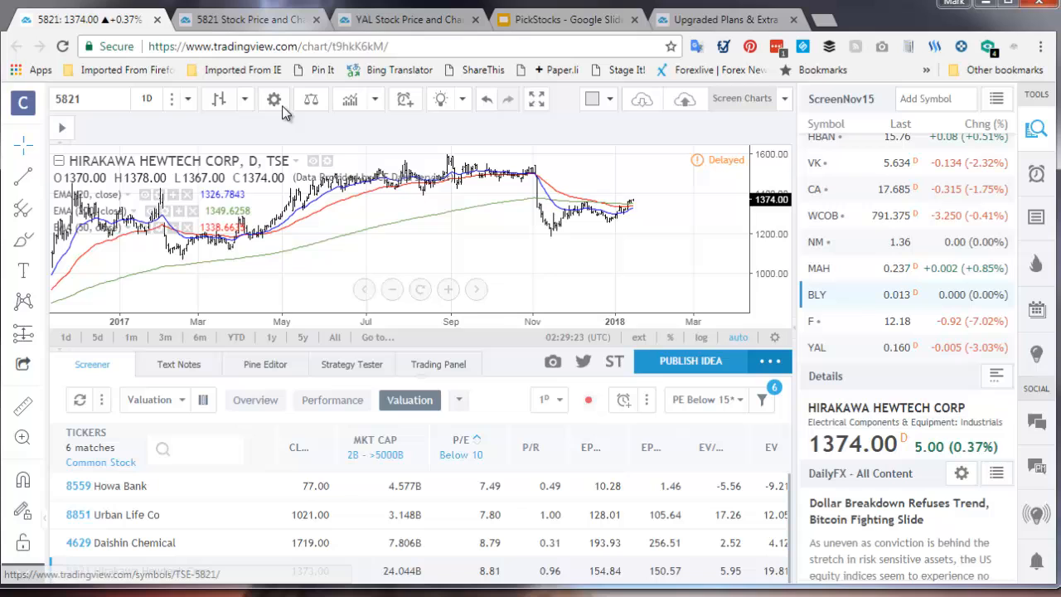
pyautogui.moveTo(574, 273)
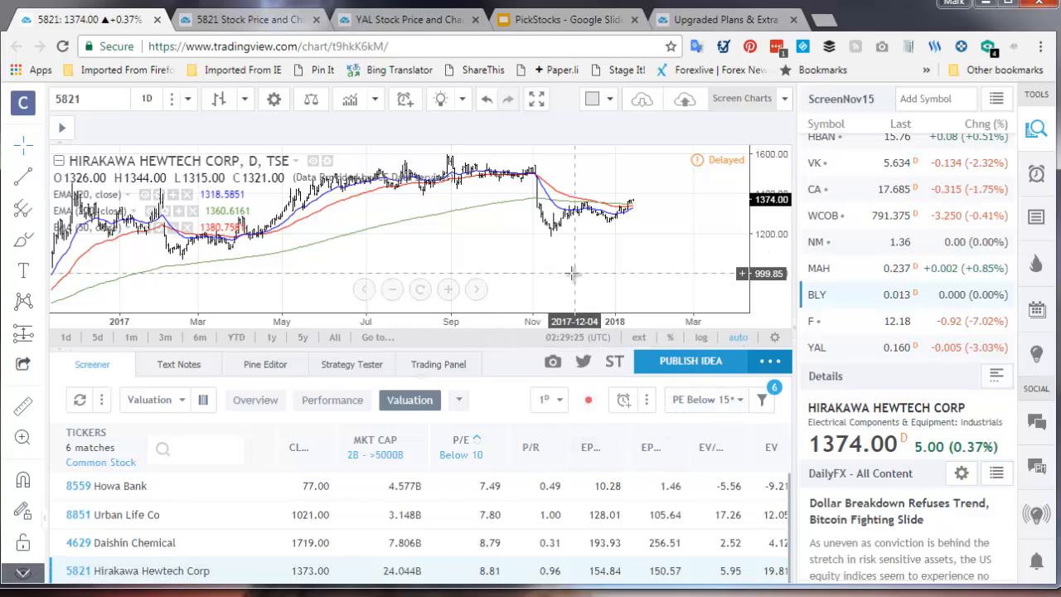
pyautogui.click(567, 20)
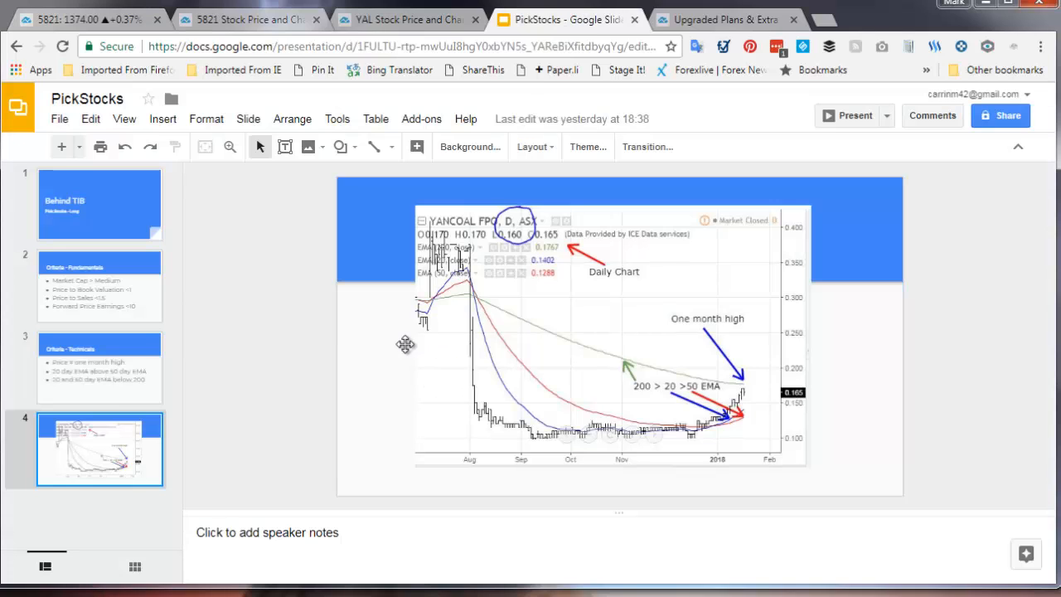
# Step: Show slide 4 with the annotated Yancoal daily chart, one-month high and EMA order
pyautogui.click(100, 285)
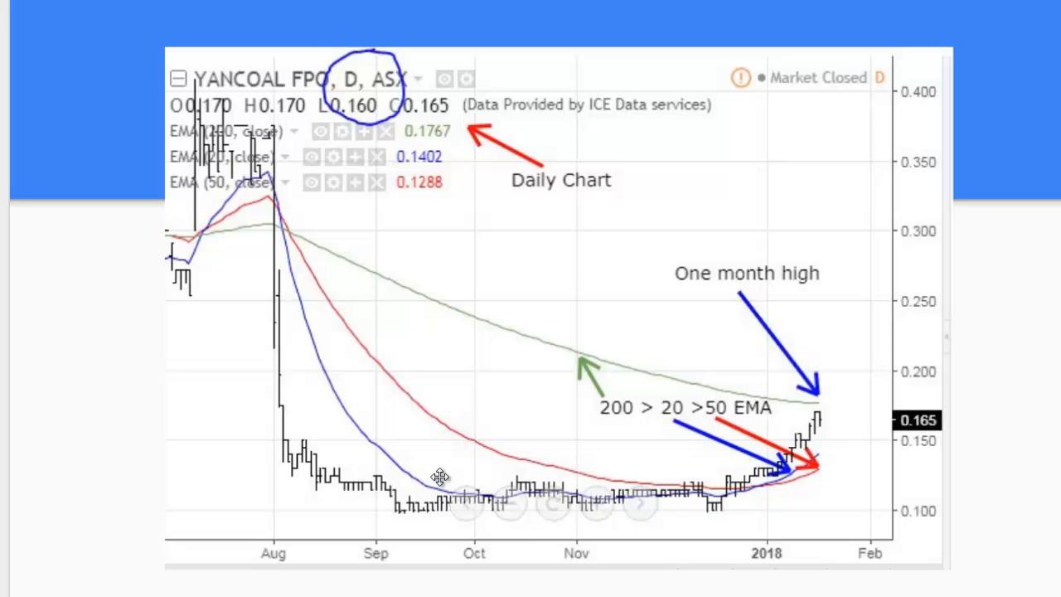
pyautogui.moveTo(809, 423)
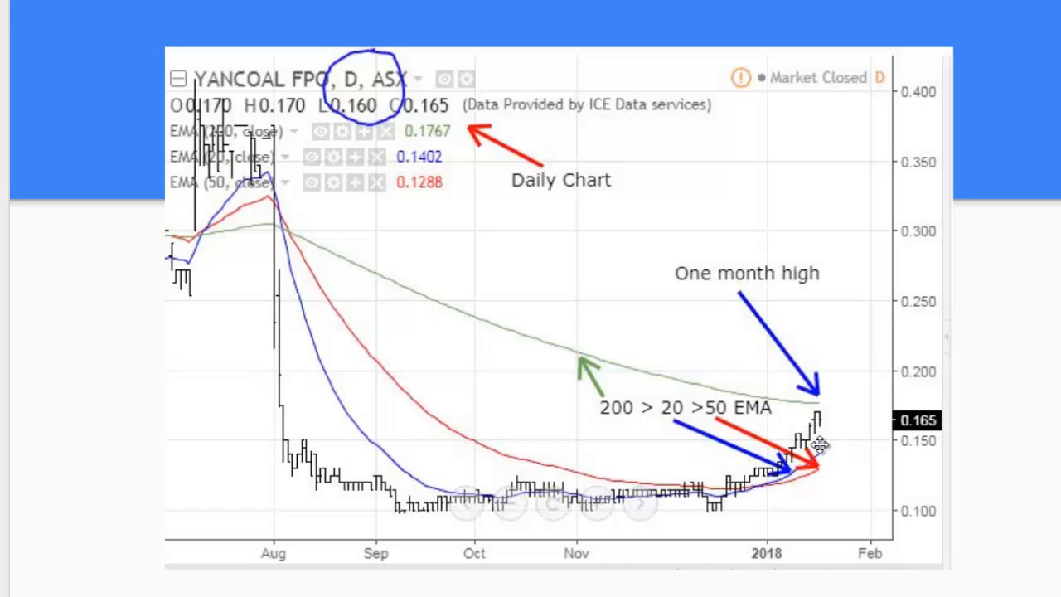
pyautogui.moveTo(434, 282)
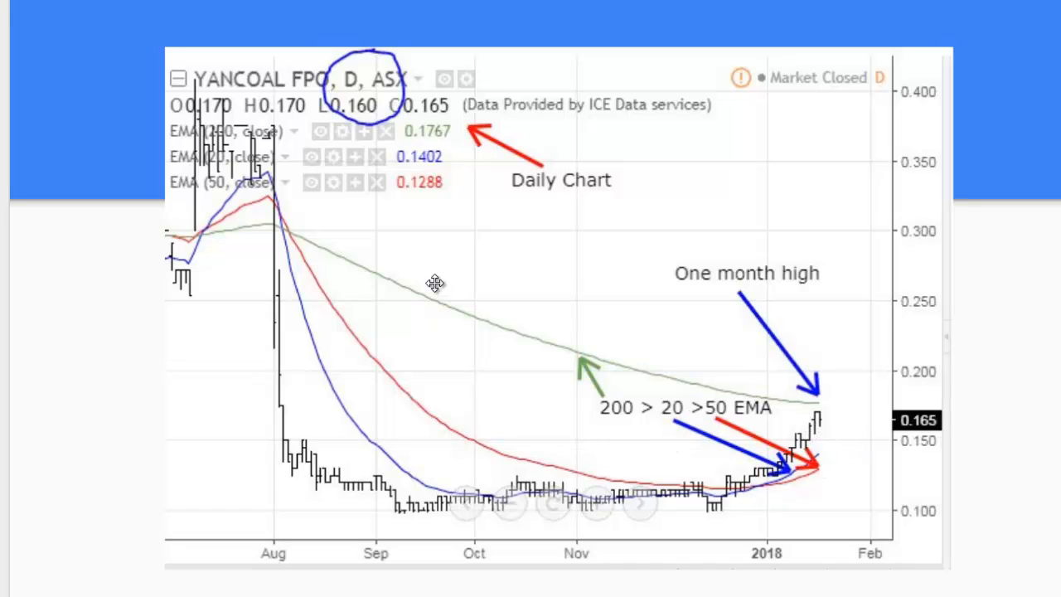